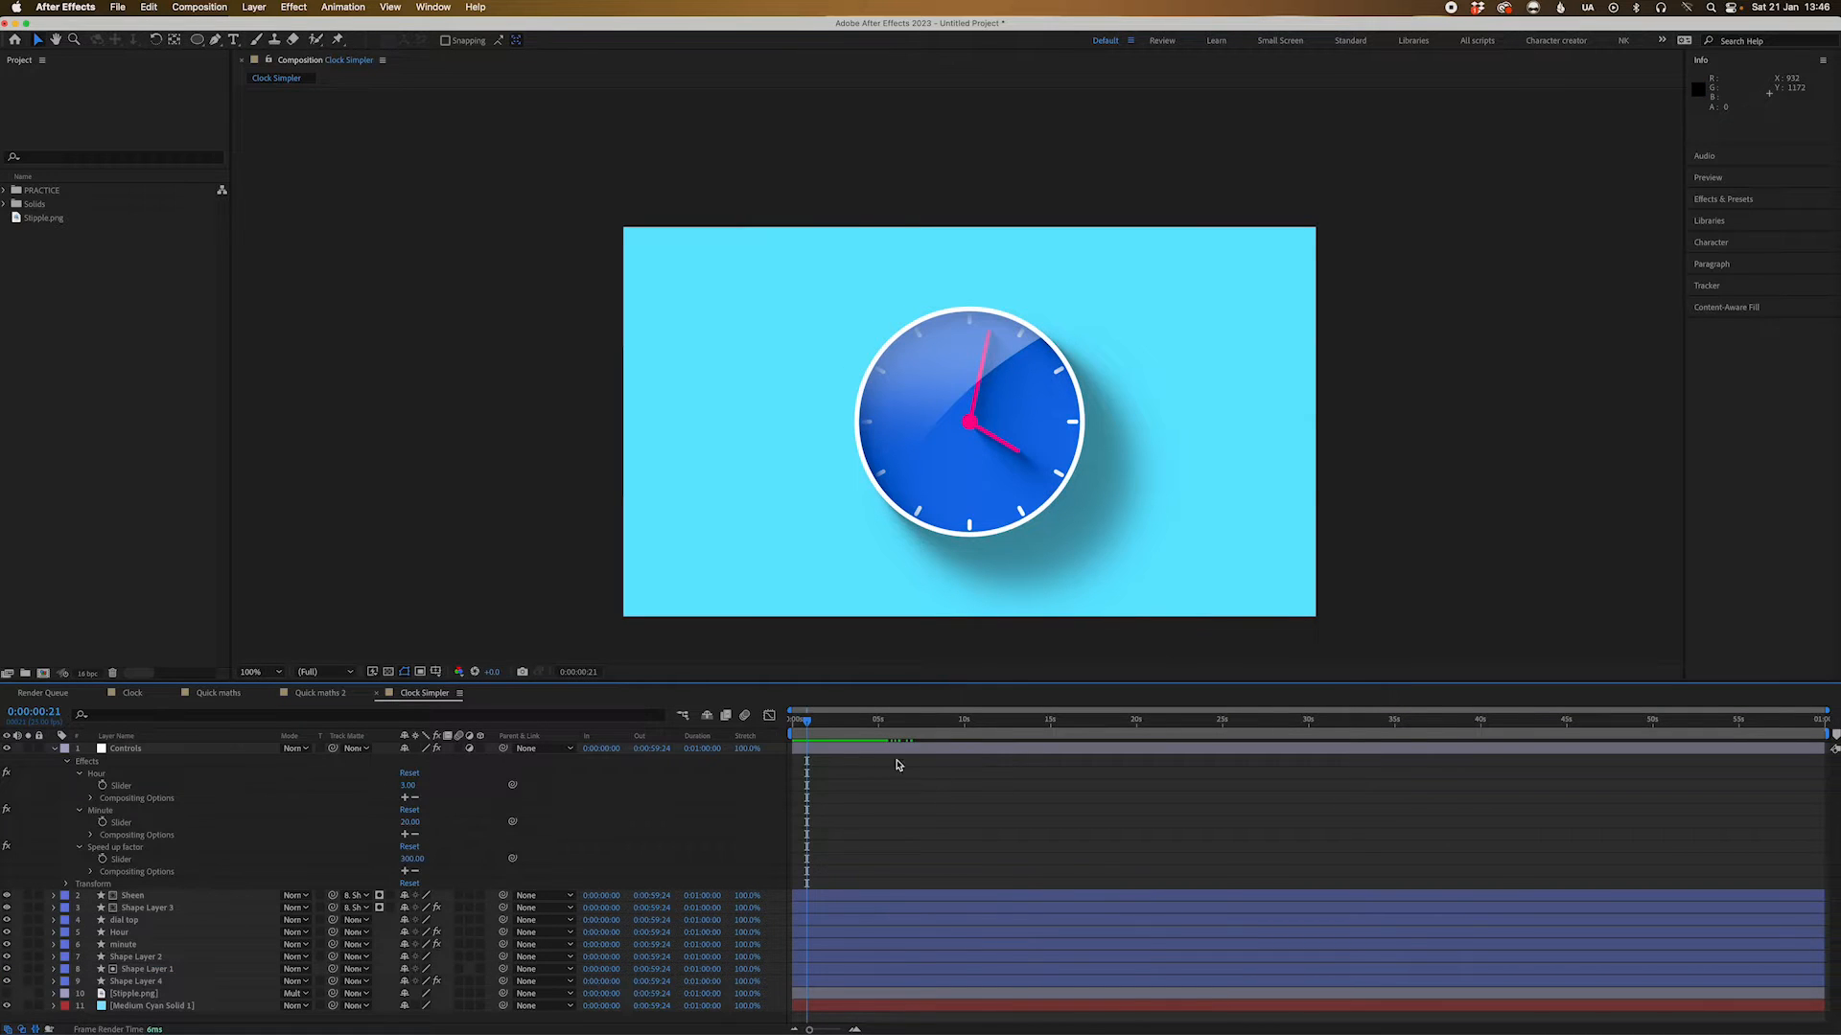
Preview the finished clock animation by playing it back from a later time
left_click(888, 719)
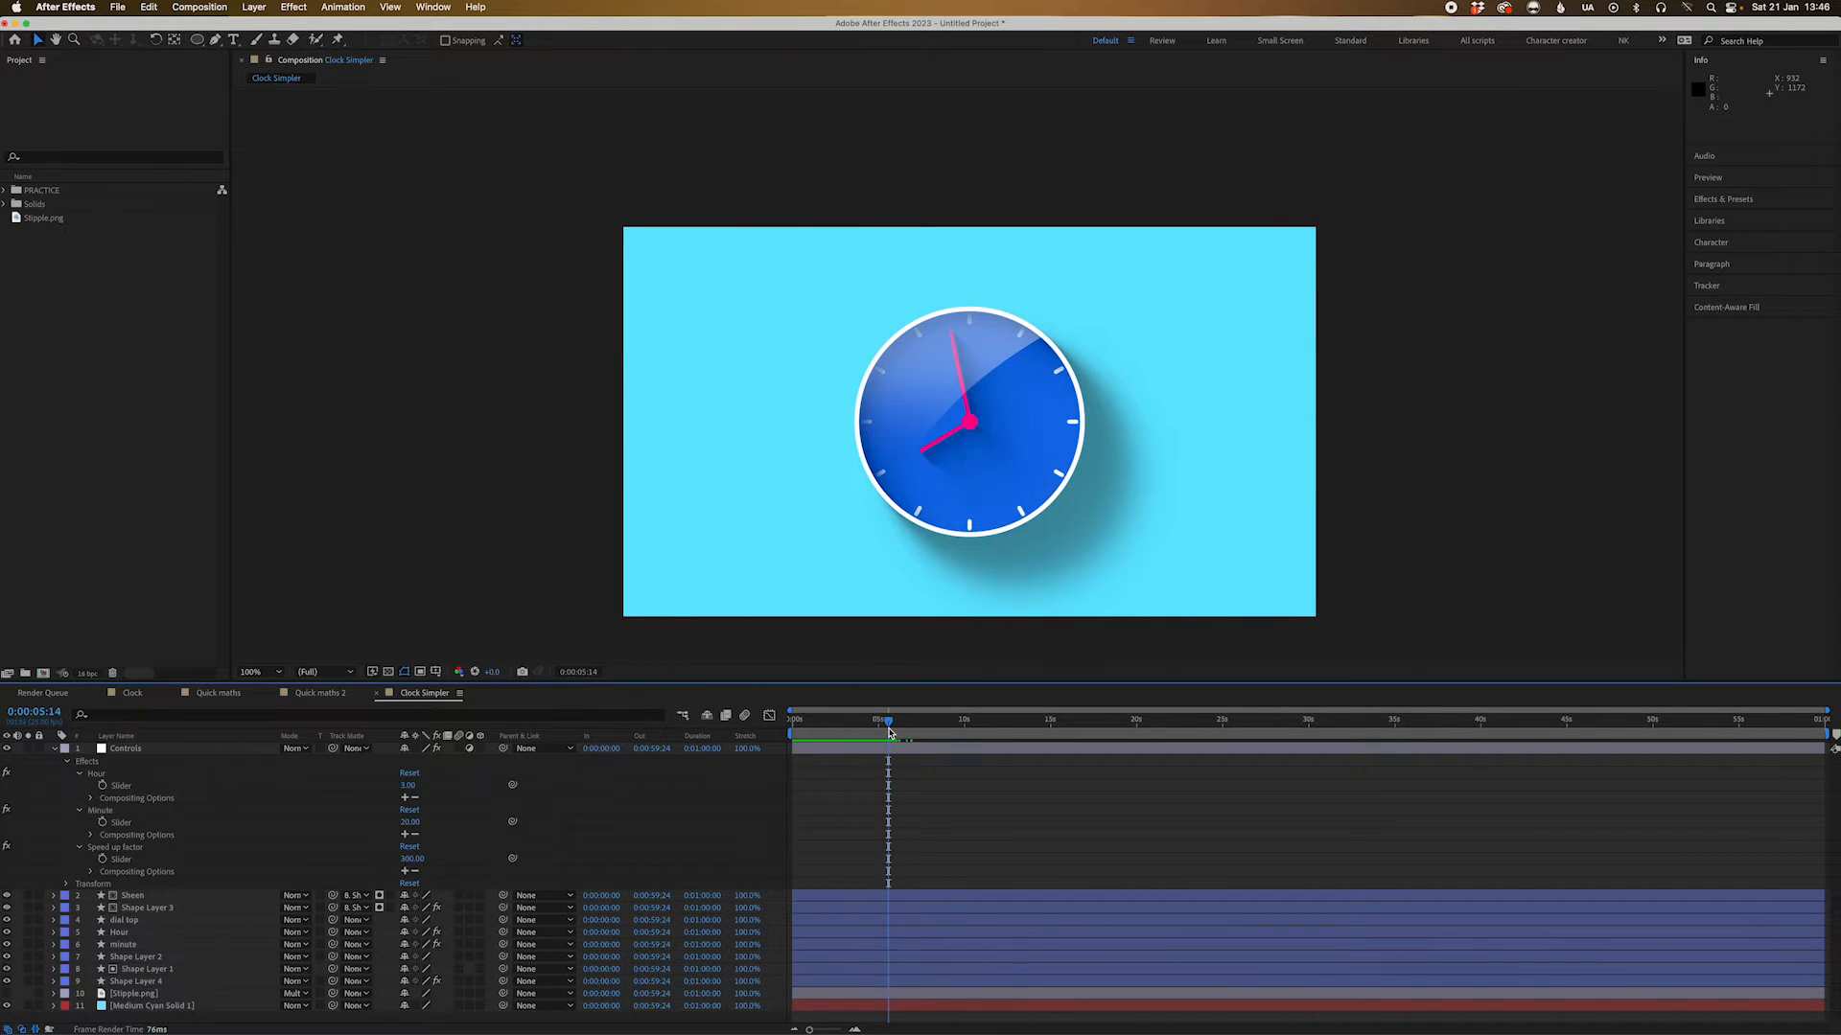
key("space")
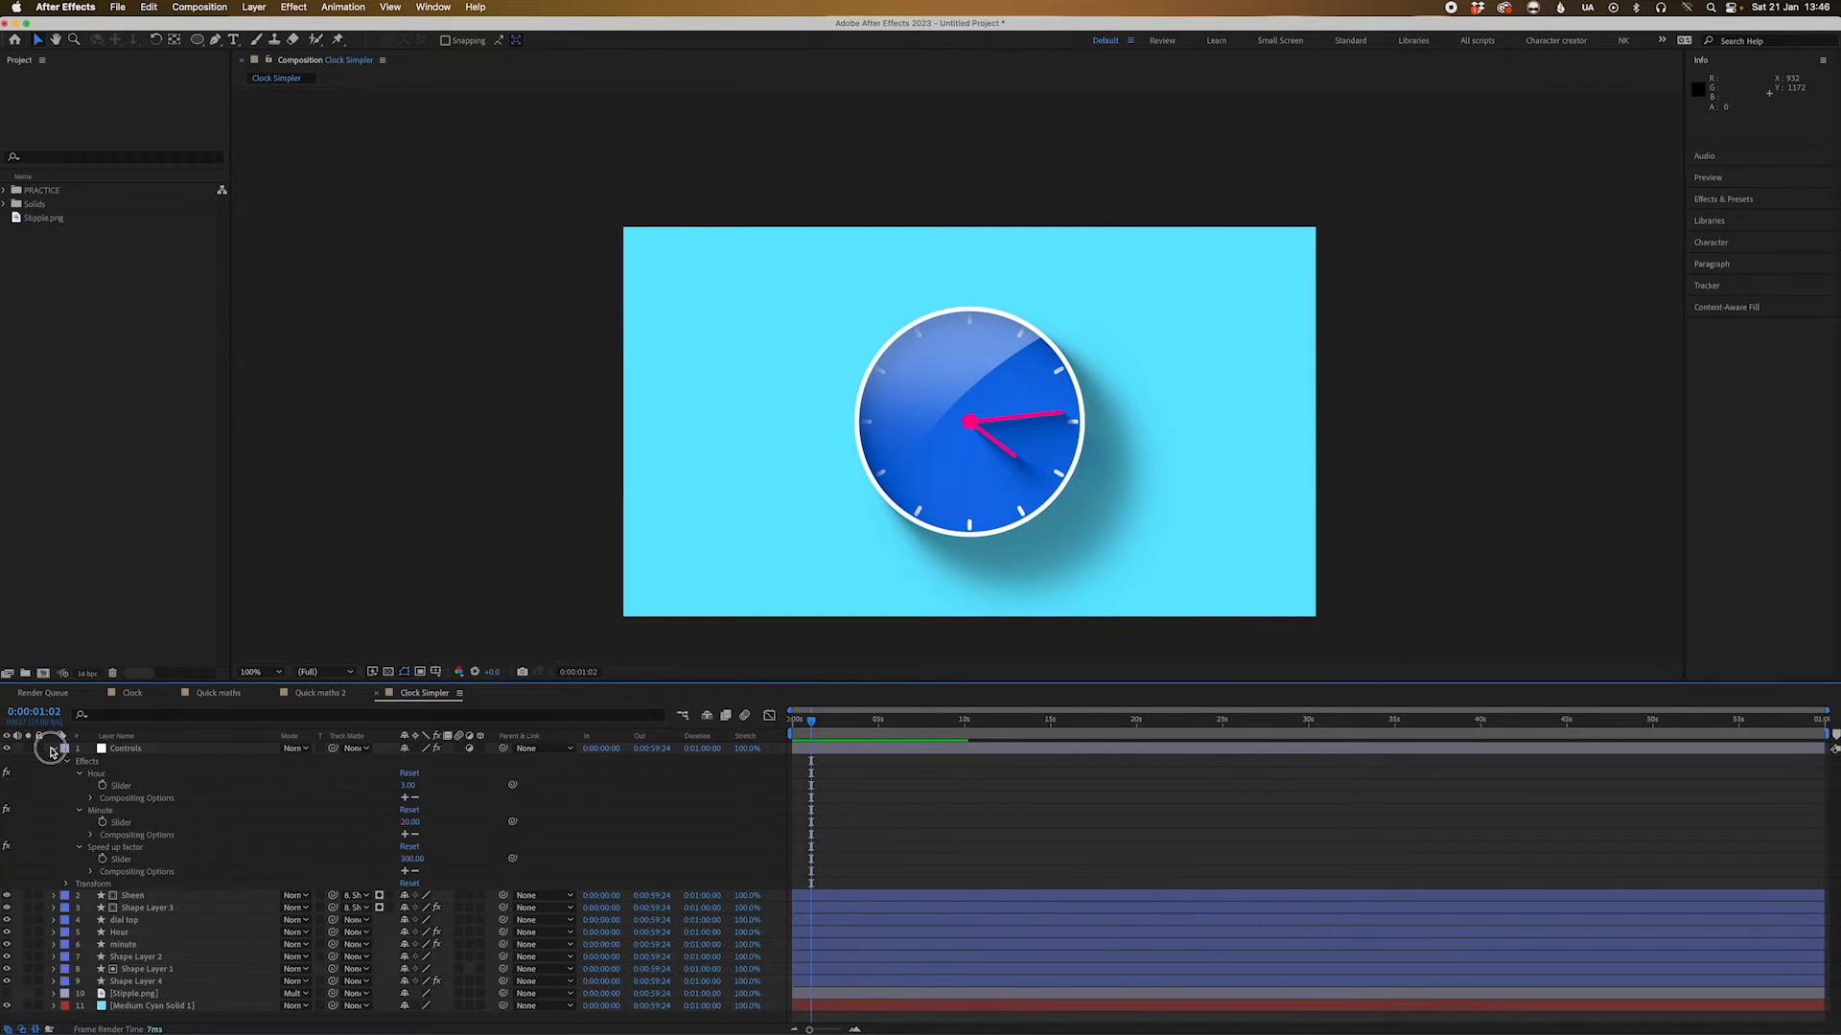
left_click(51, 750)
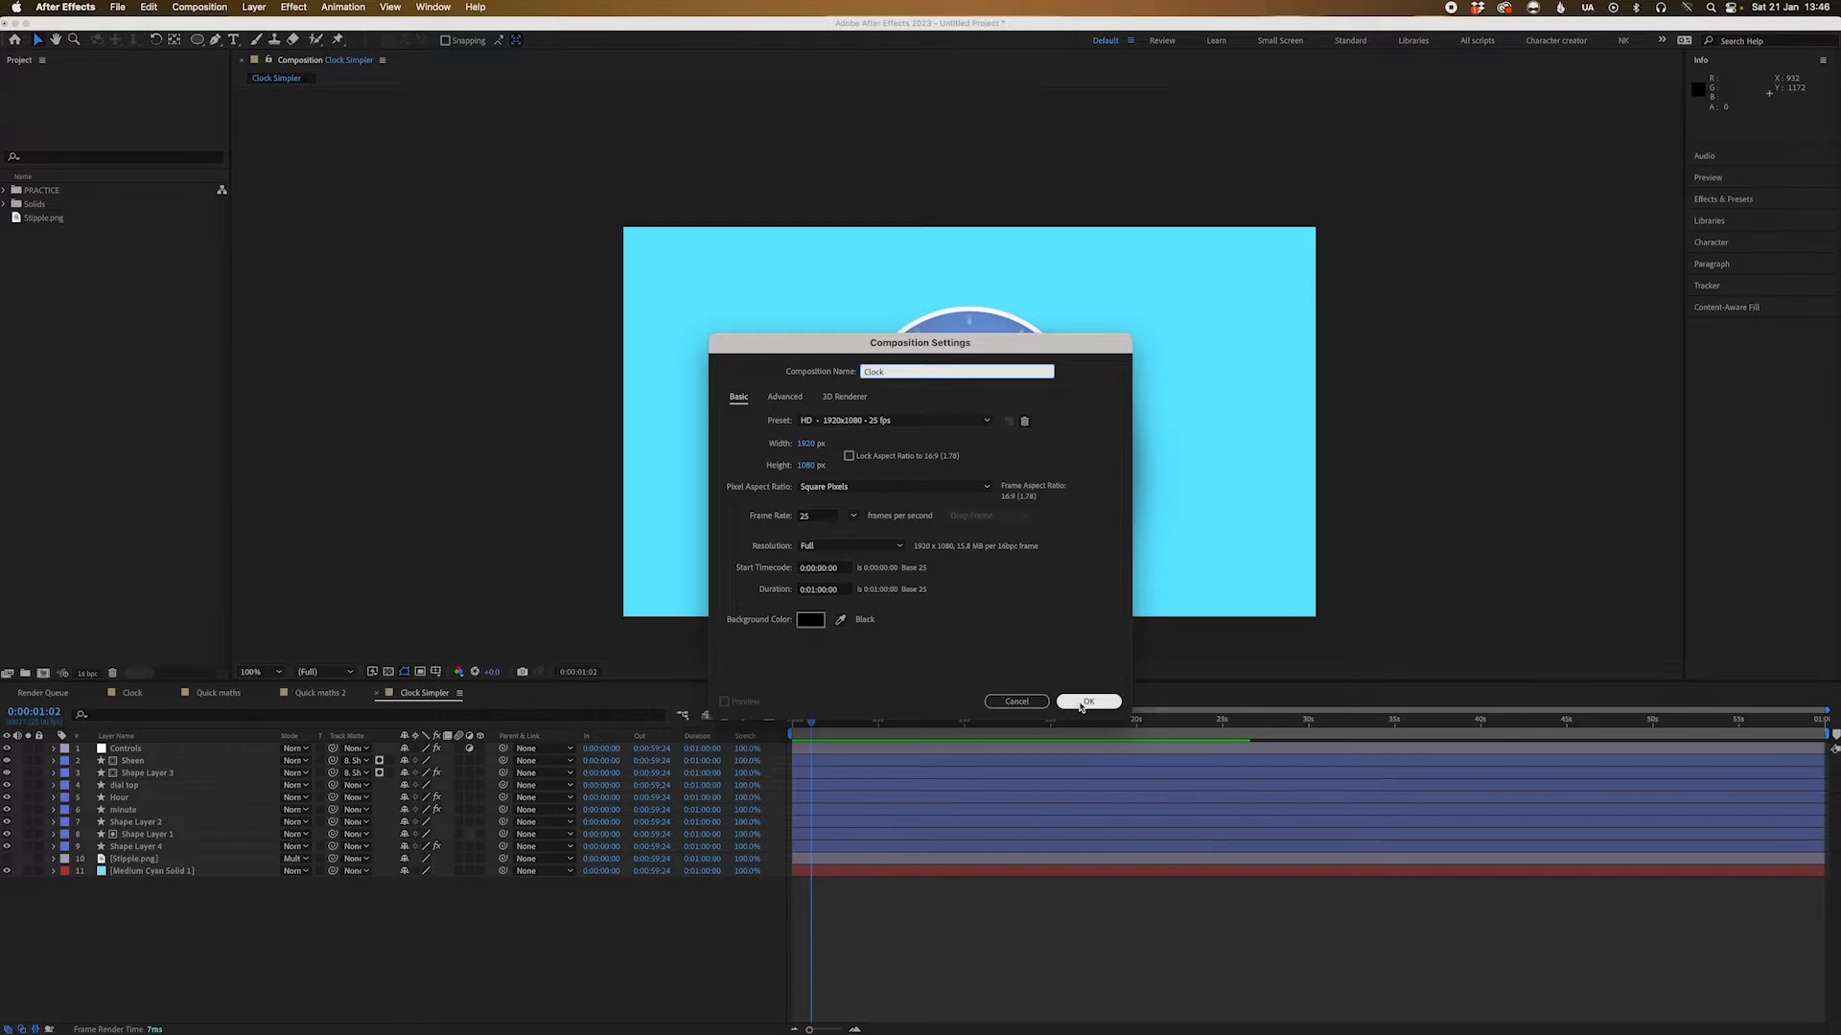
Create the Clock composition (1920×1080, 25 fps, 1:00) and add a new cyan solid layer
left_click(1085, 702)
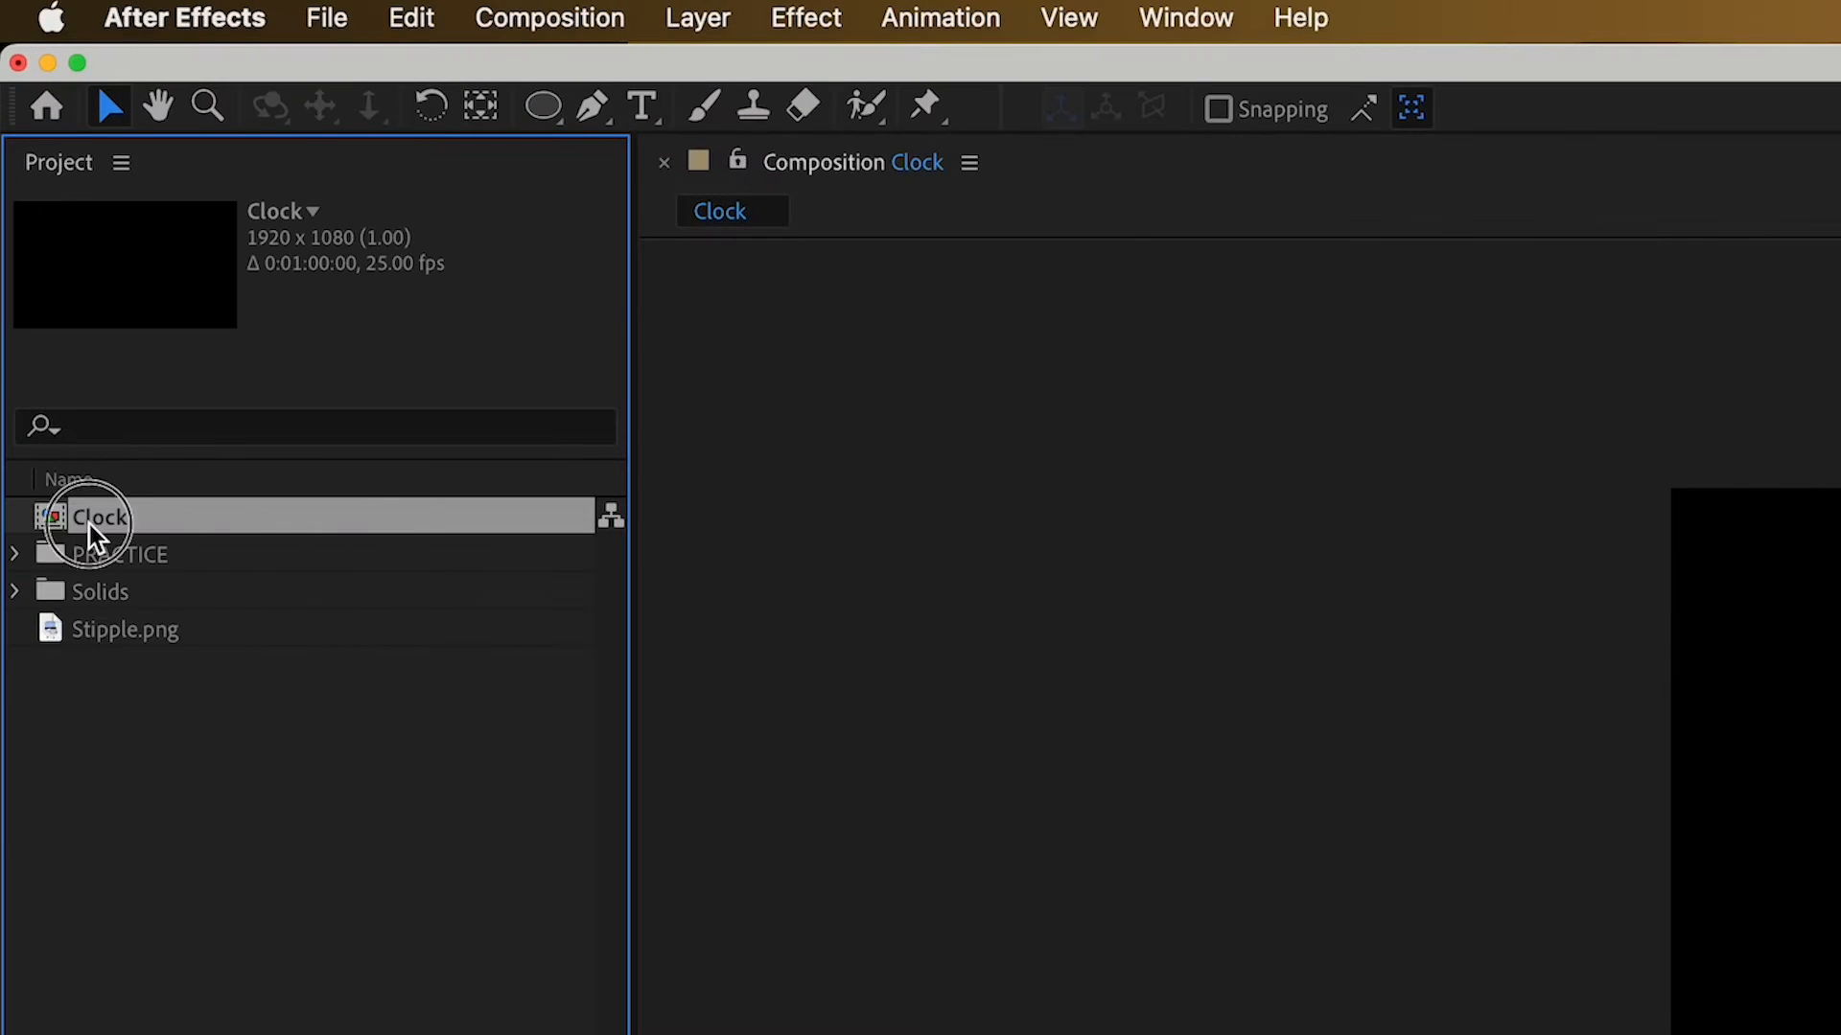
left_click(696, 17)
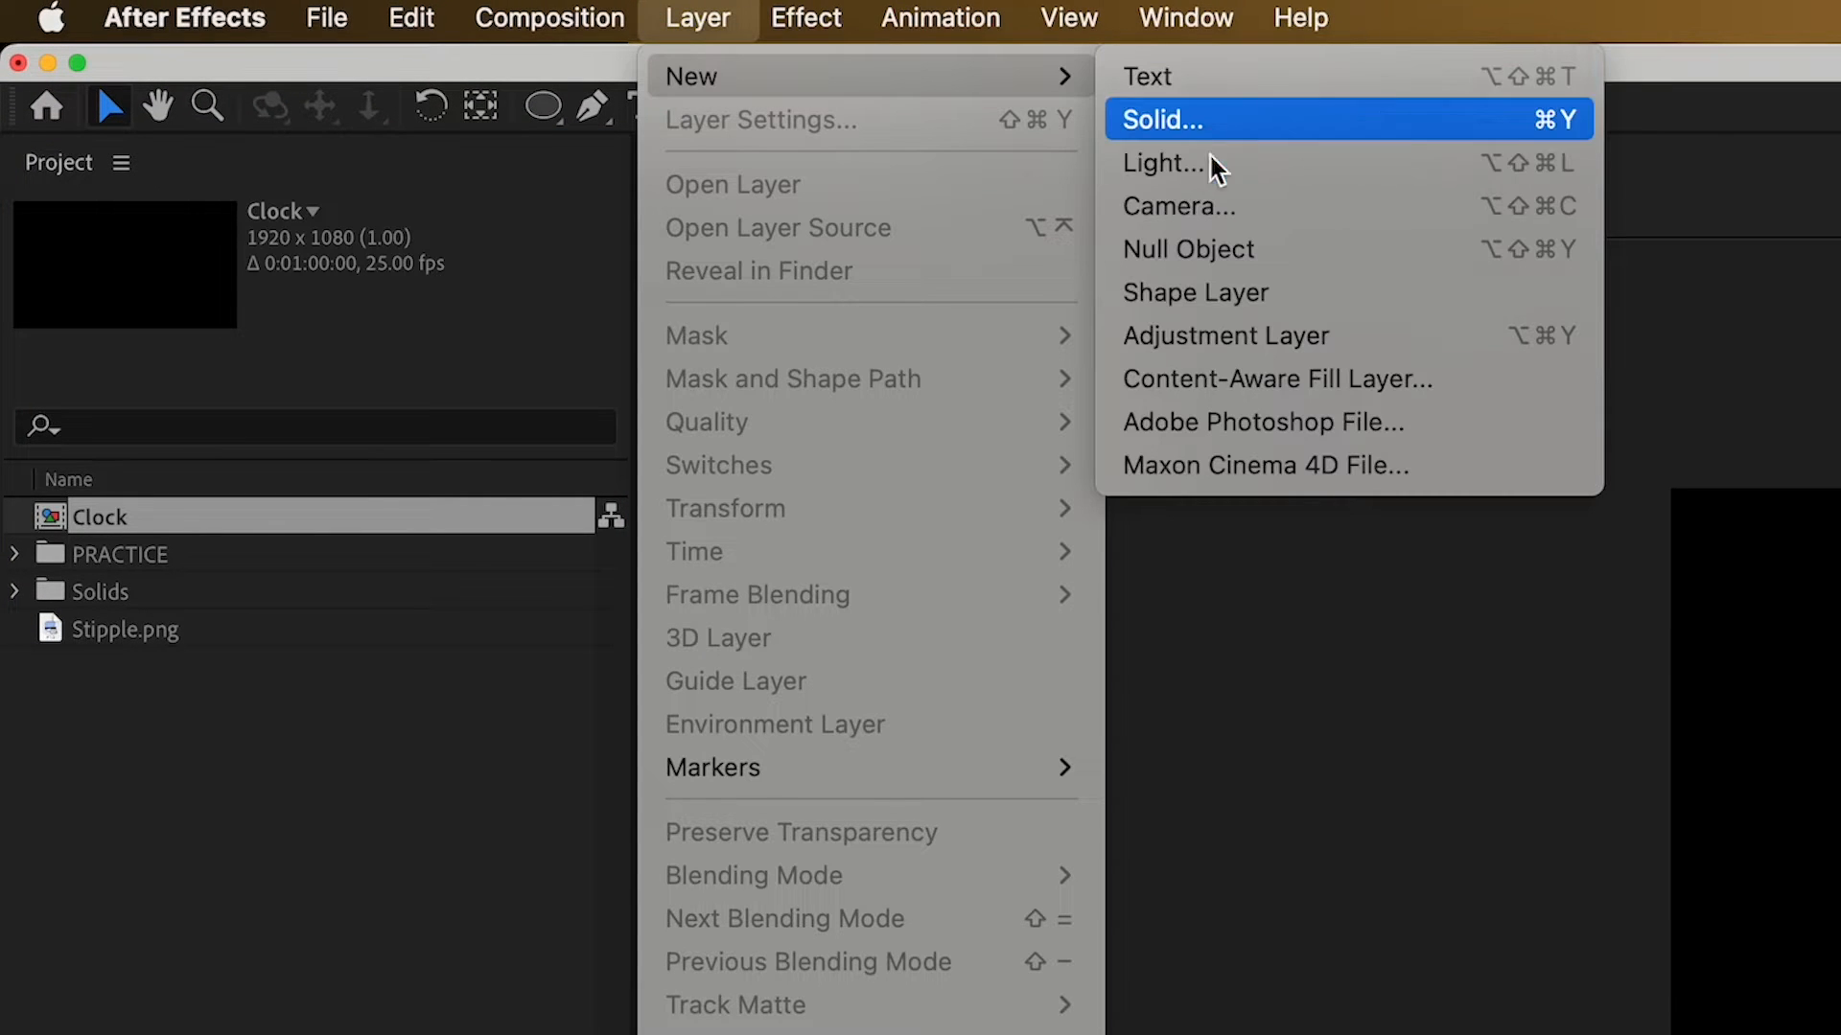
left_click(1162, 119)
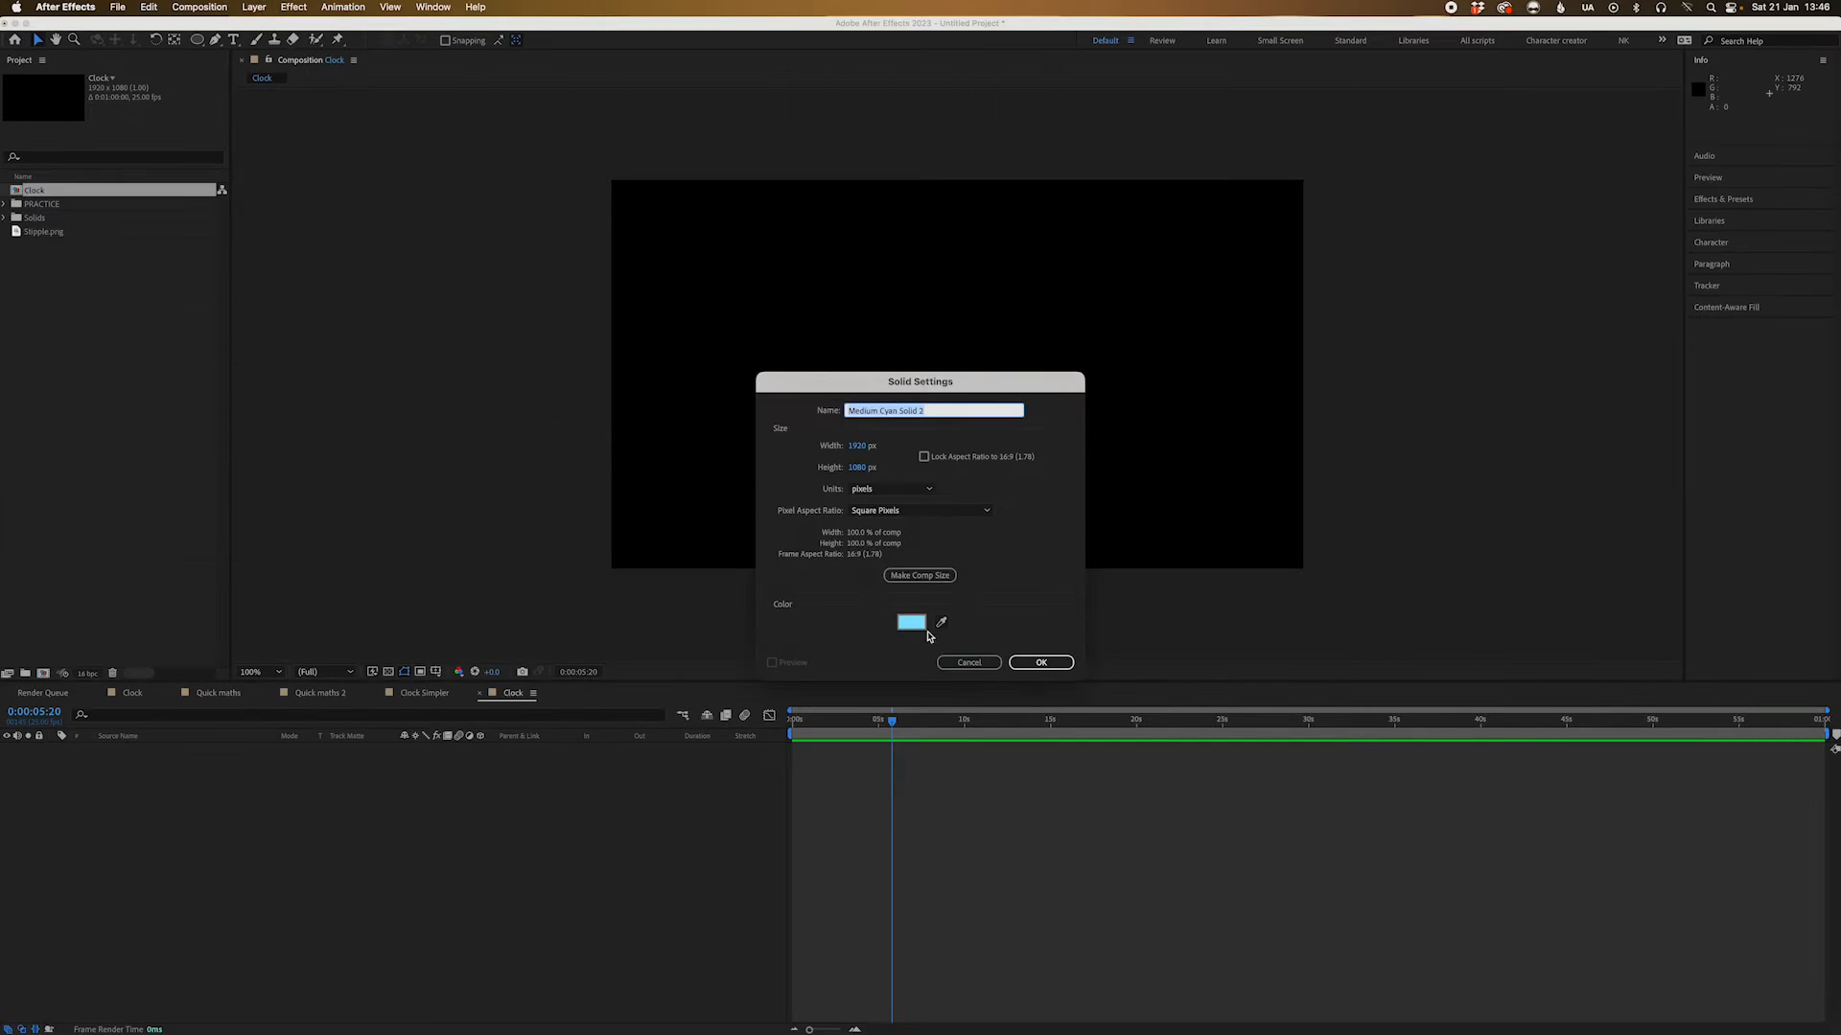
left_click(1039, 661)
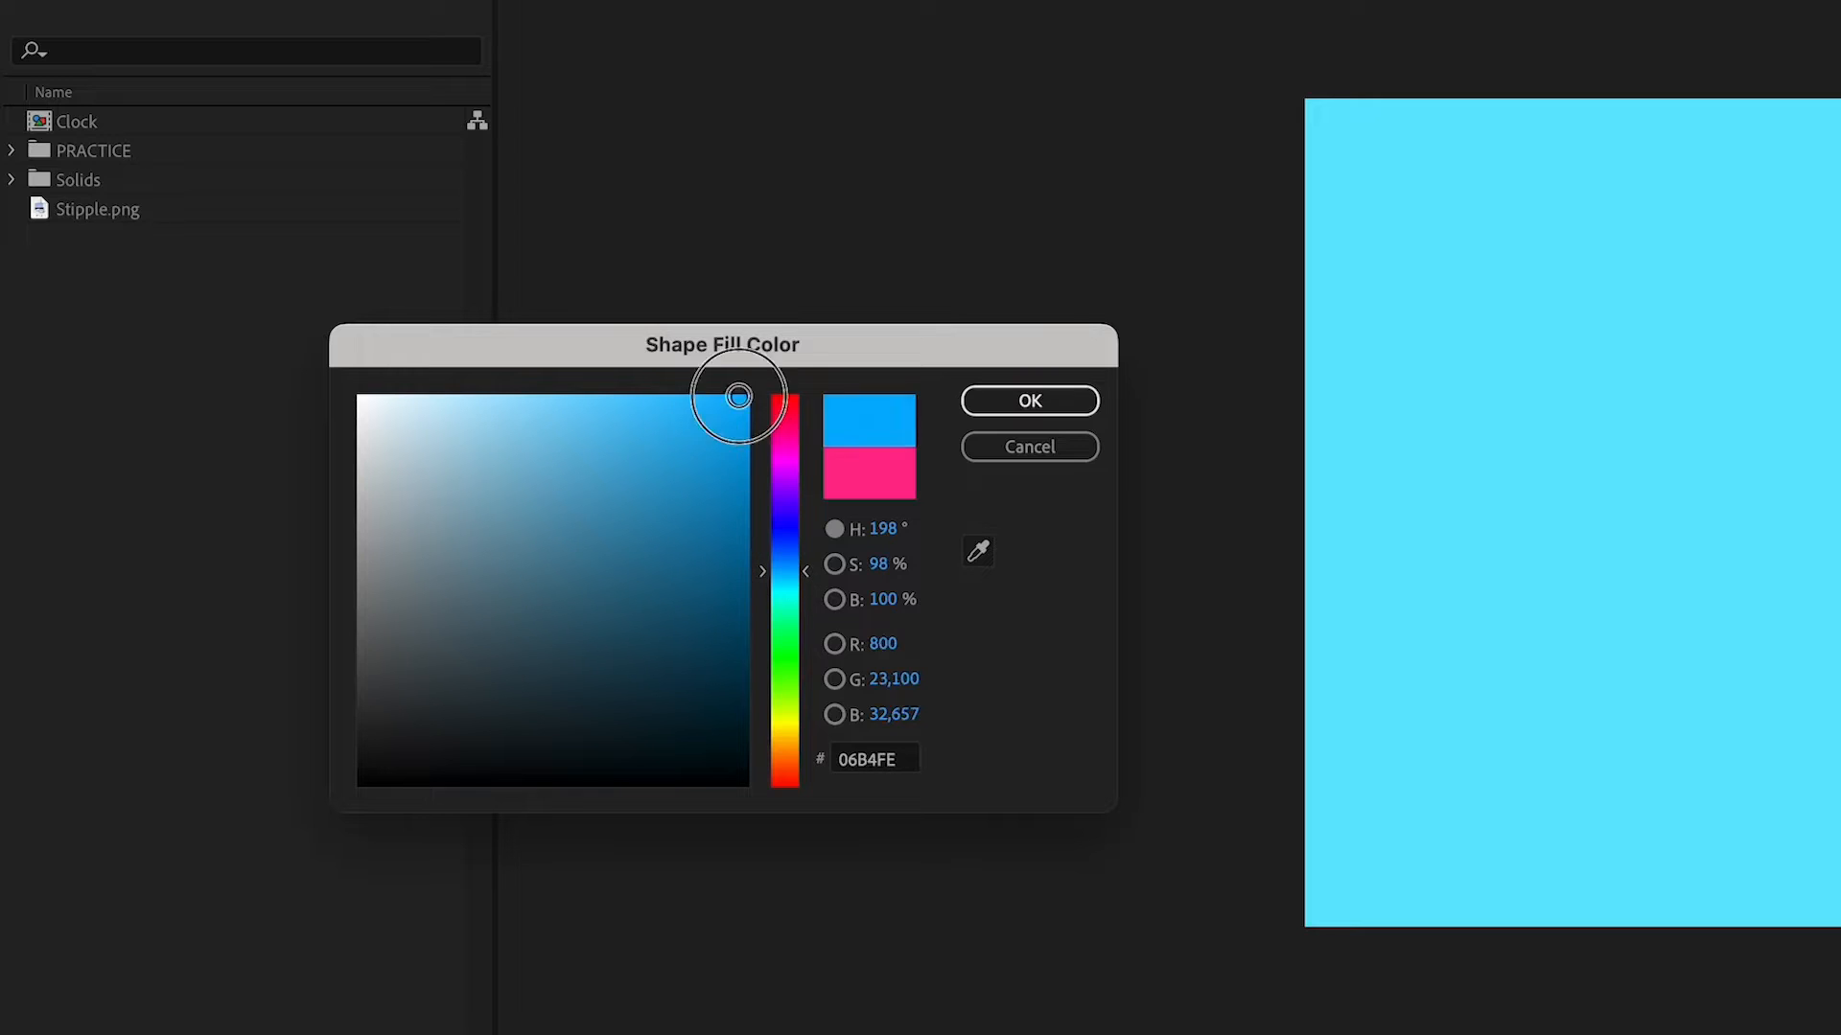
Confirm the bright blue fill colour for the circle to be drawn over the cyan background
left_click(1028, 401)
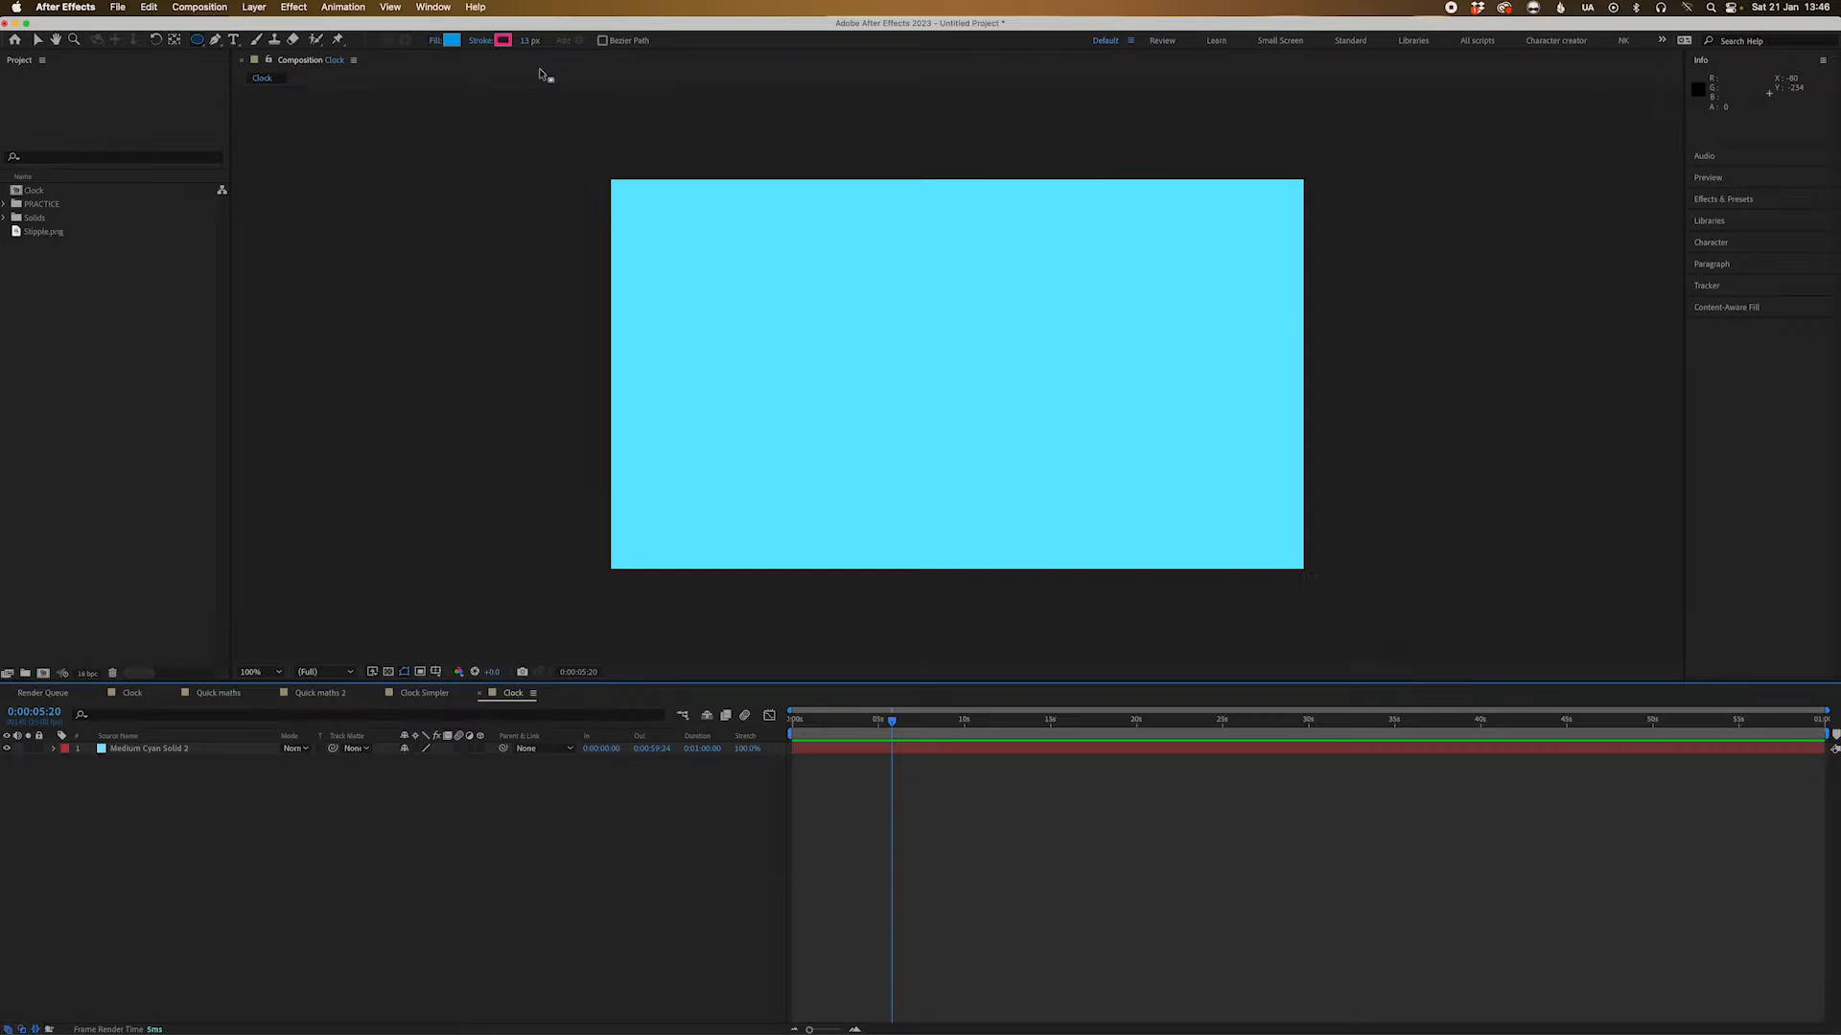
mouse_move(502, 40)
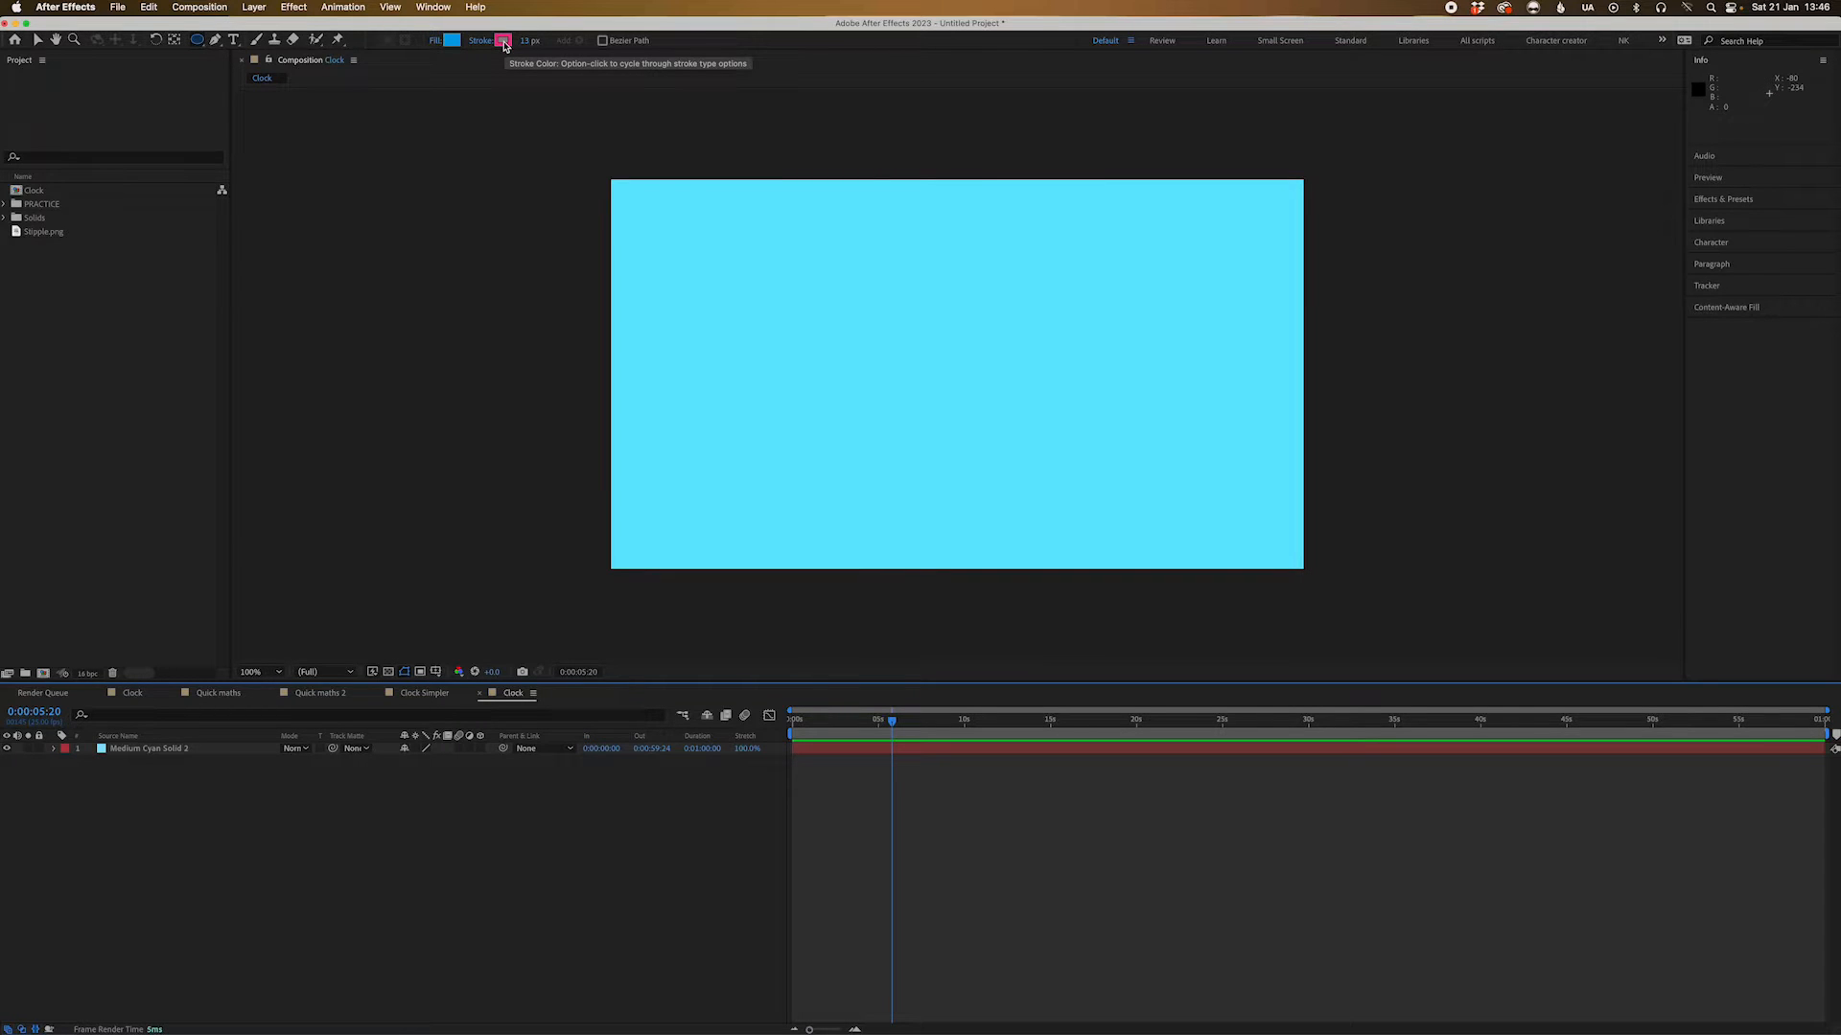
mouse_move(487, 326)
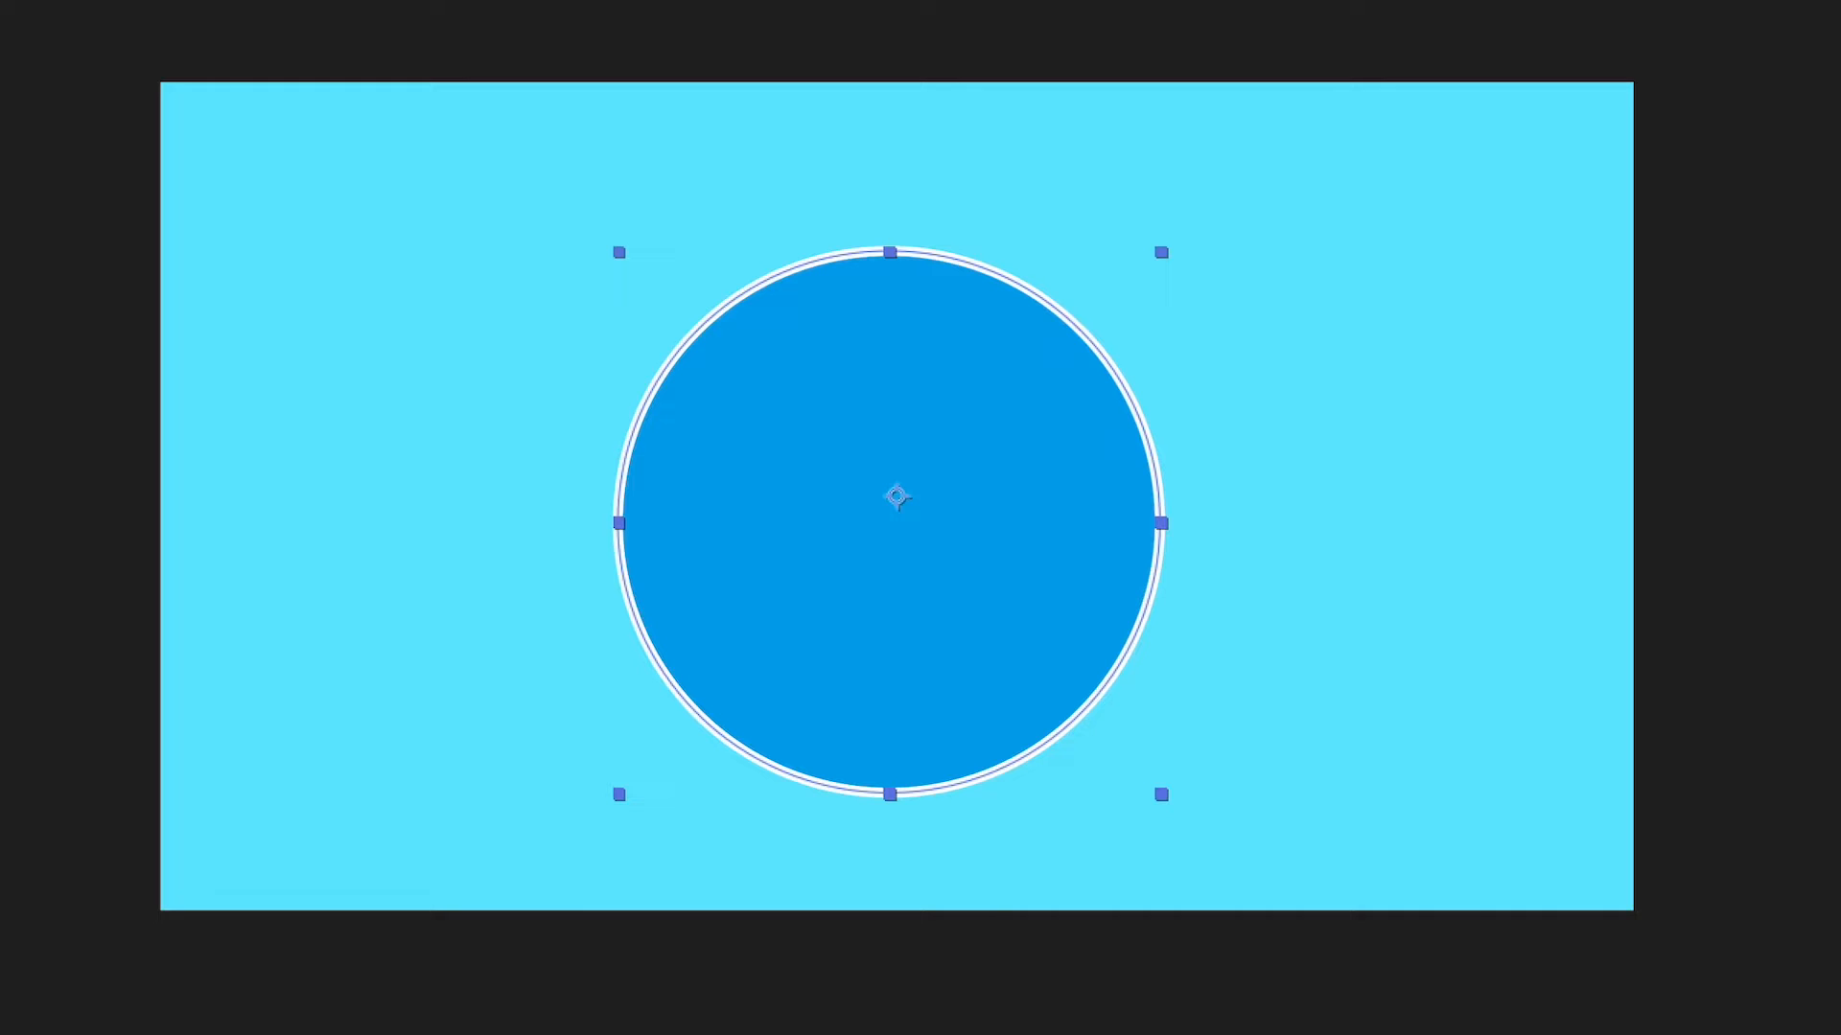
mouse_move(898, 541)
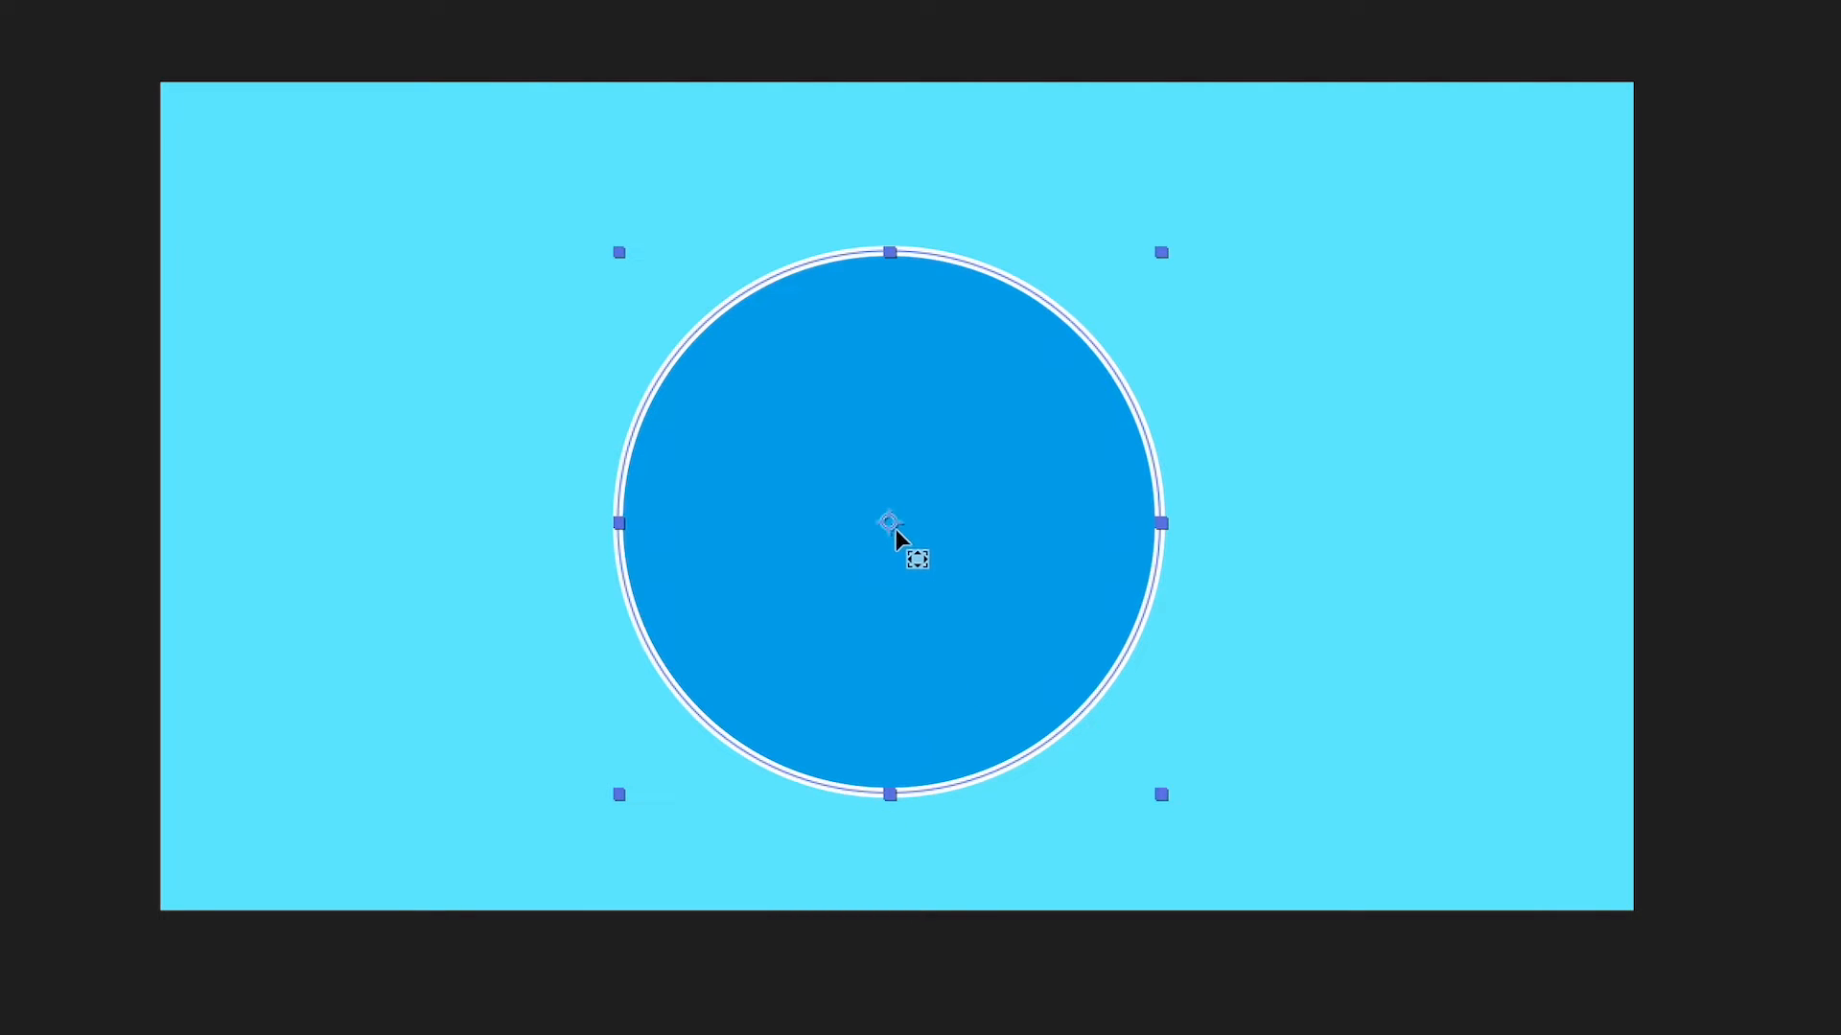
mouse_move(969, 537)
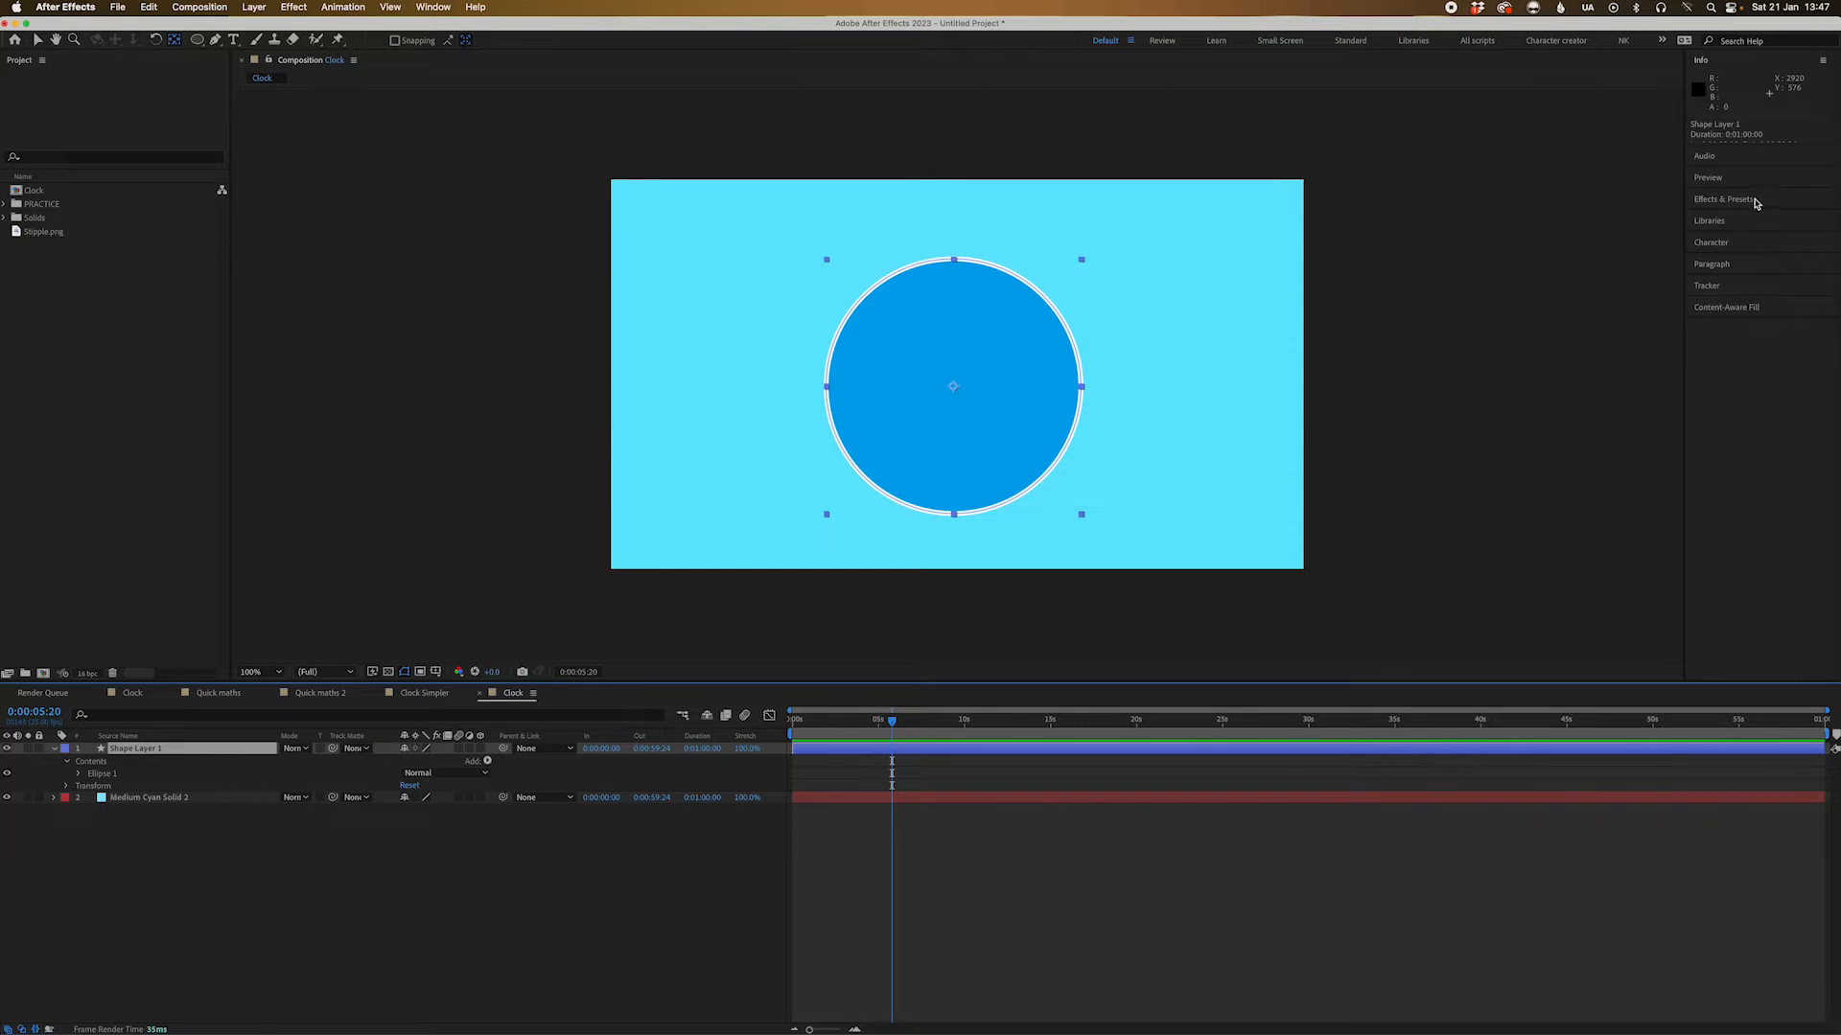
Centre the circle horizontally and vertically via the Align panel and show title/action safe guides
left_click(433, 7)
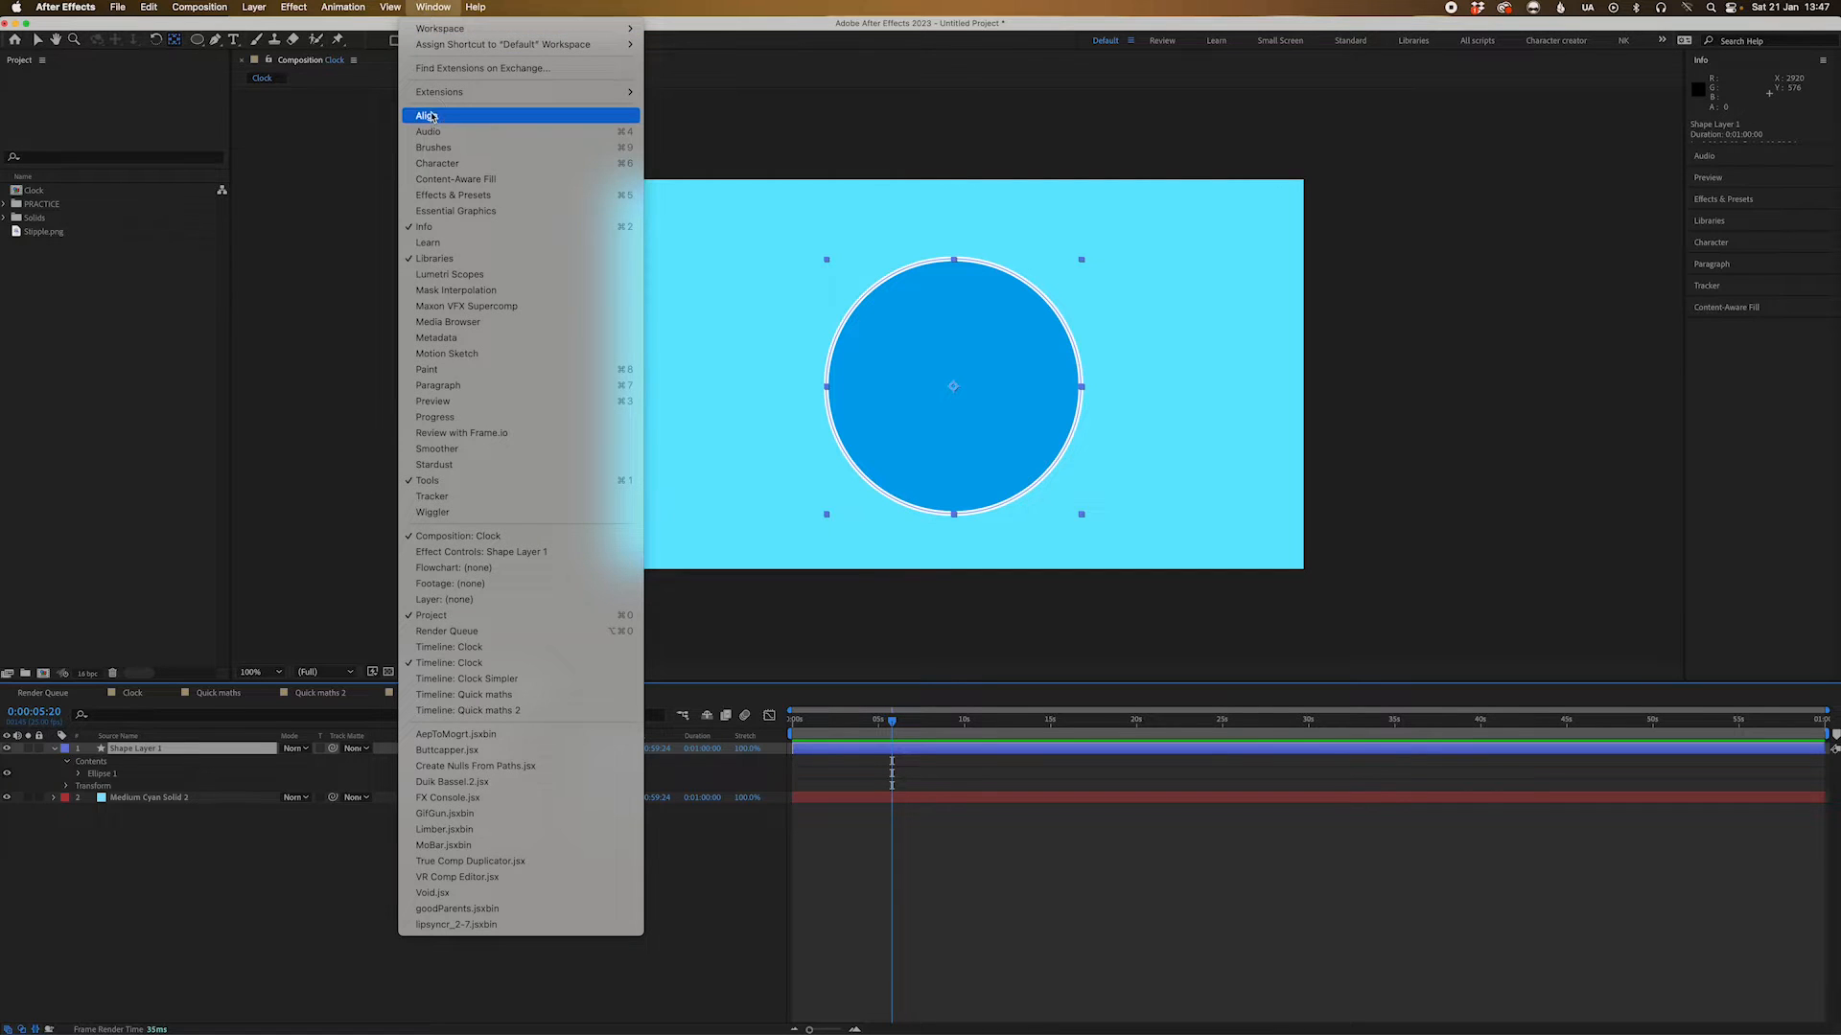
left_click(422, 115)
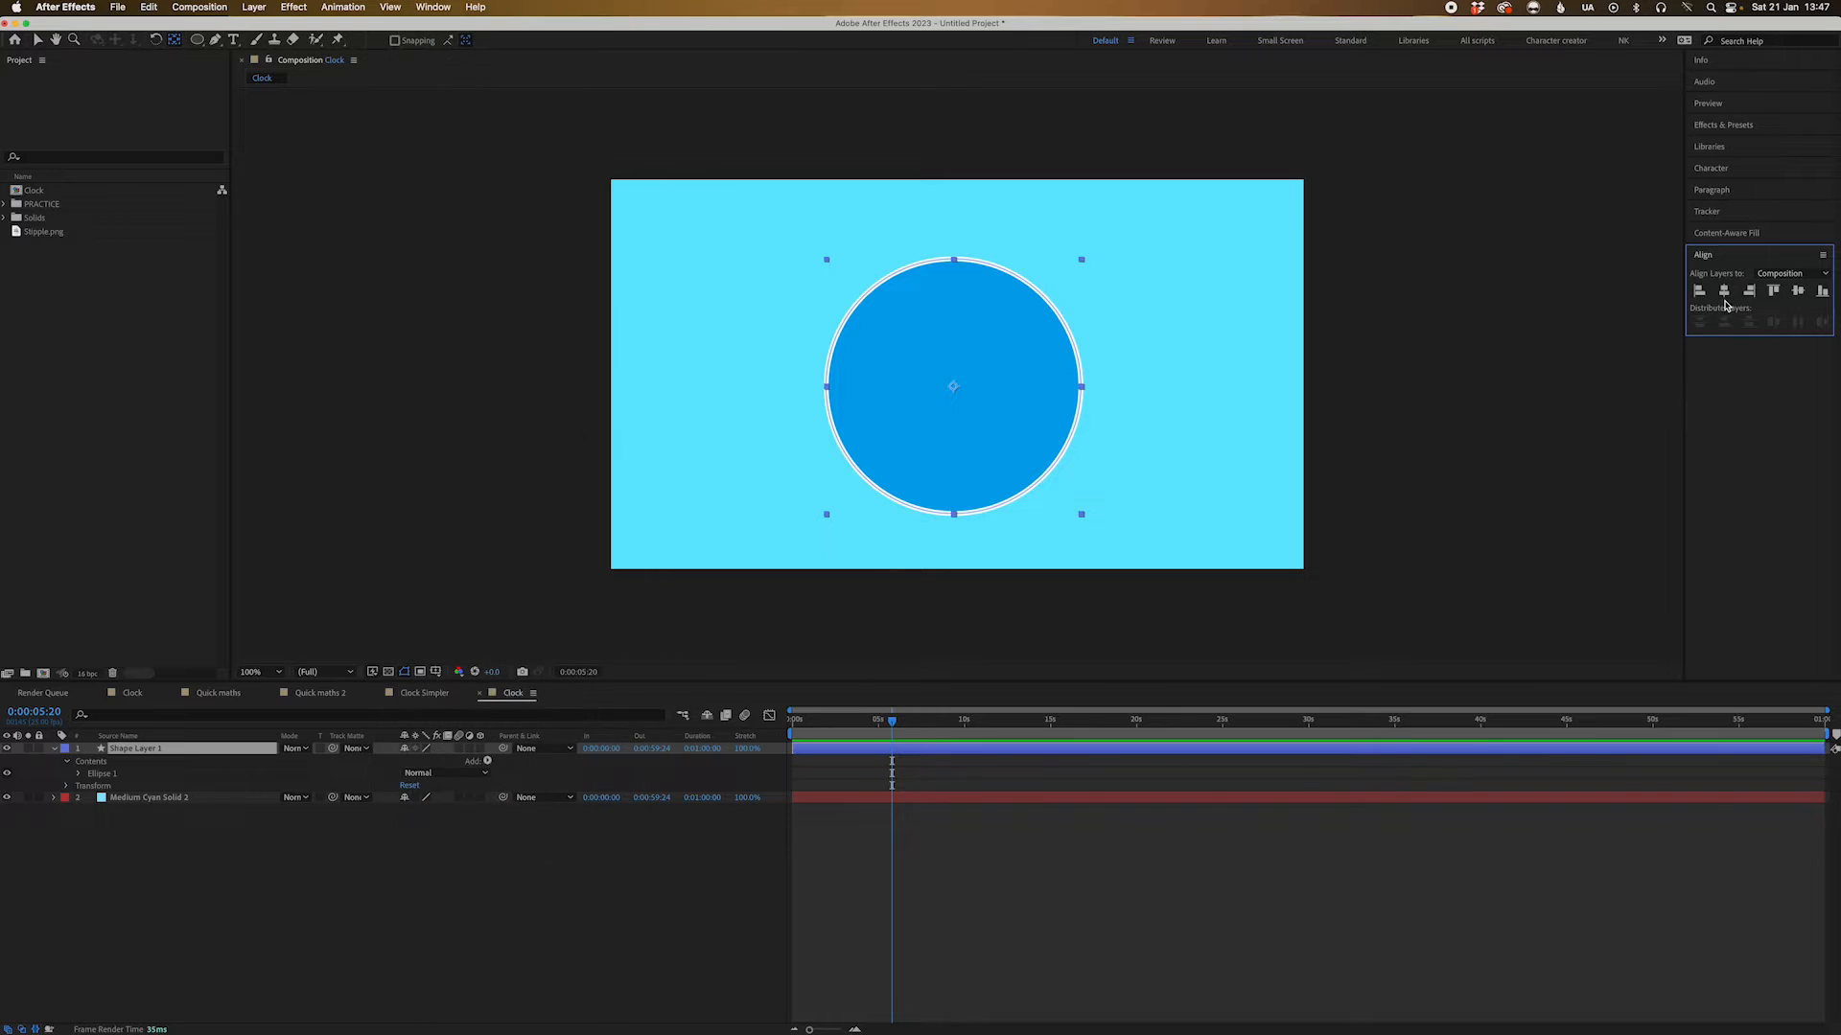
left_click(1796, 290)
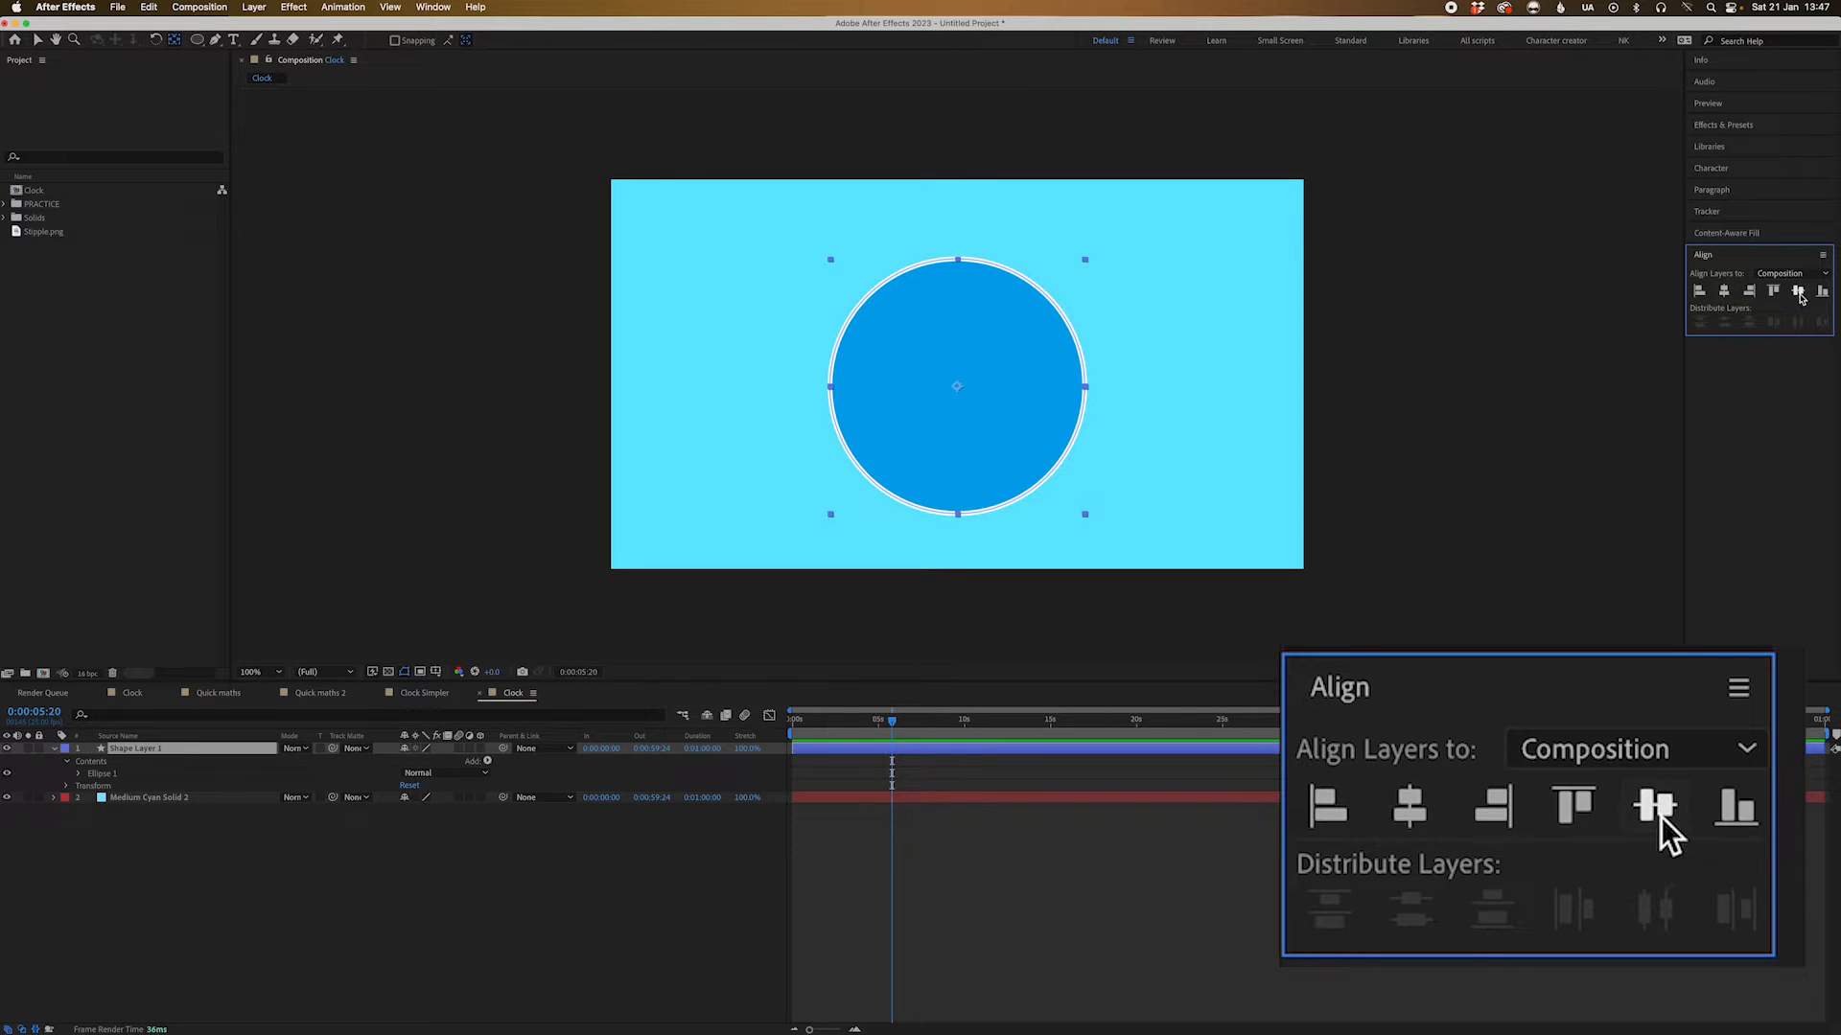
left_click(1656, 807)
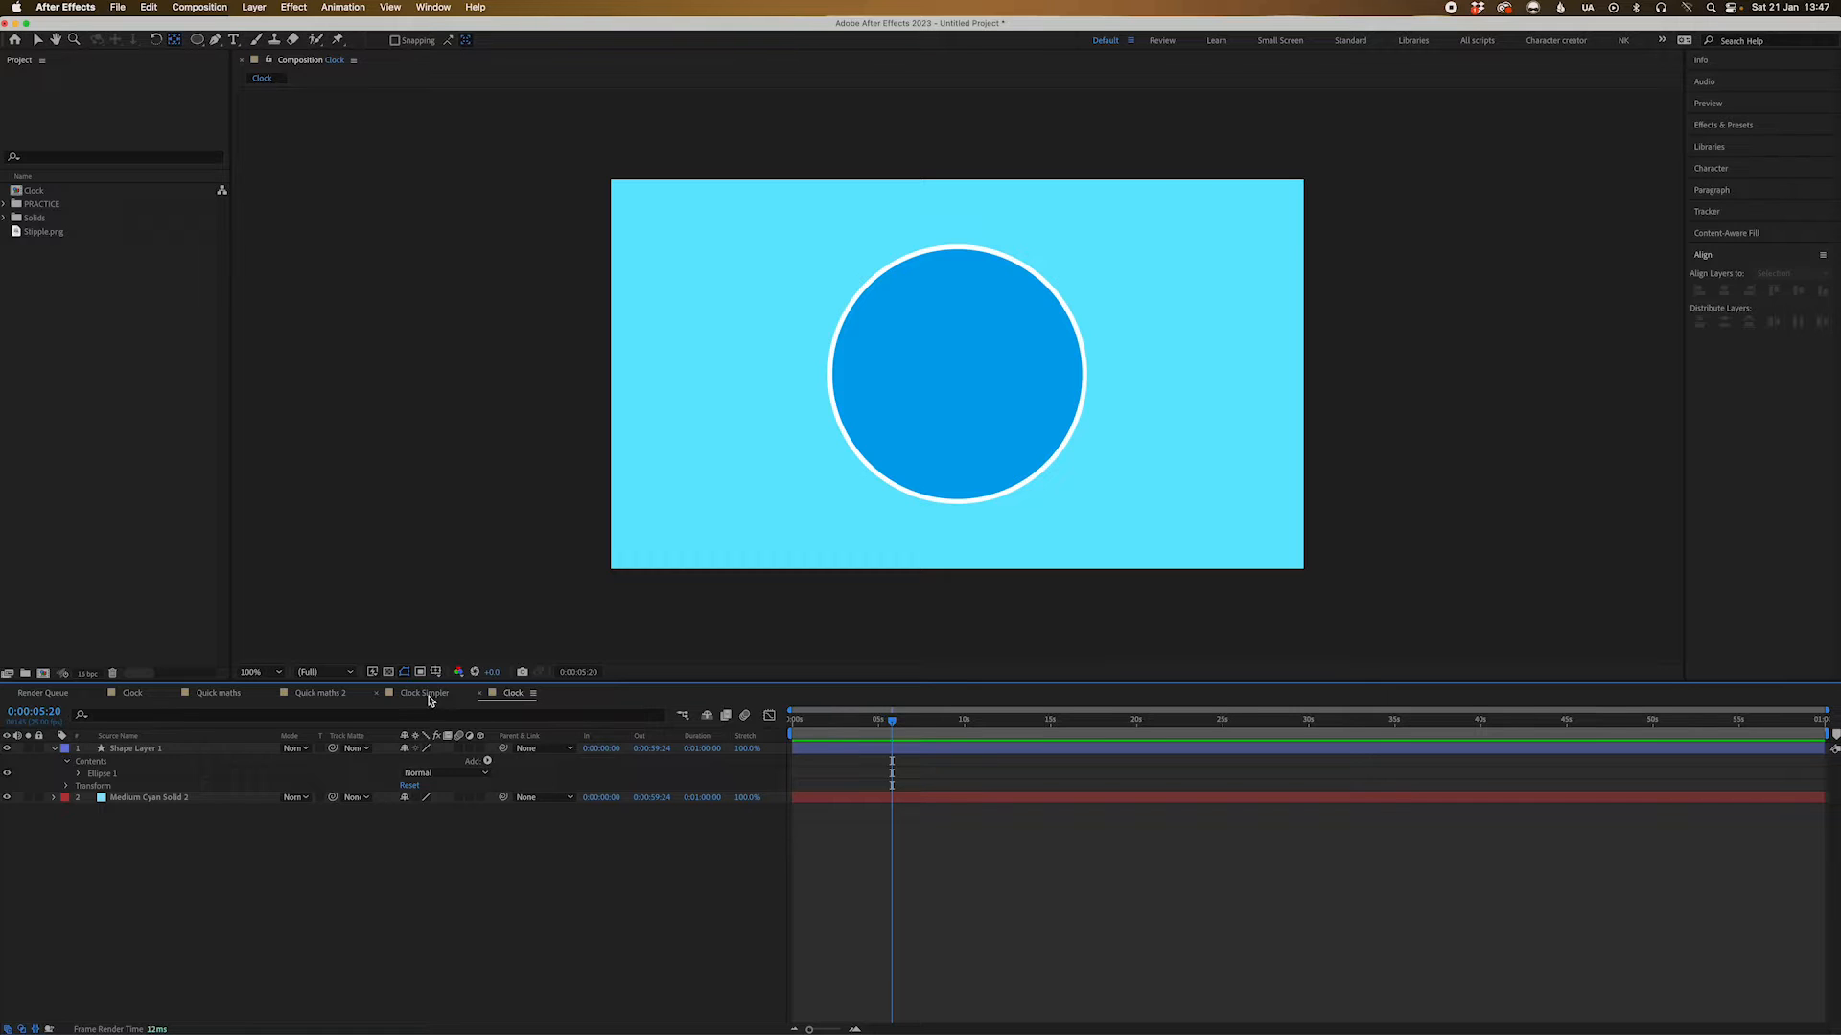
left_click(459, 671)
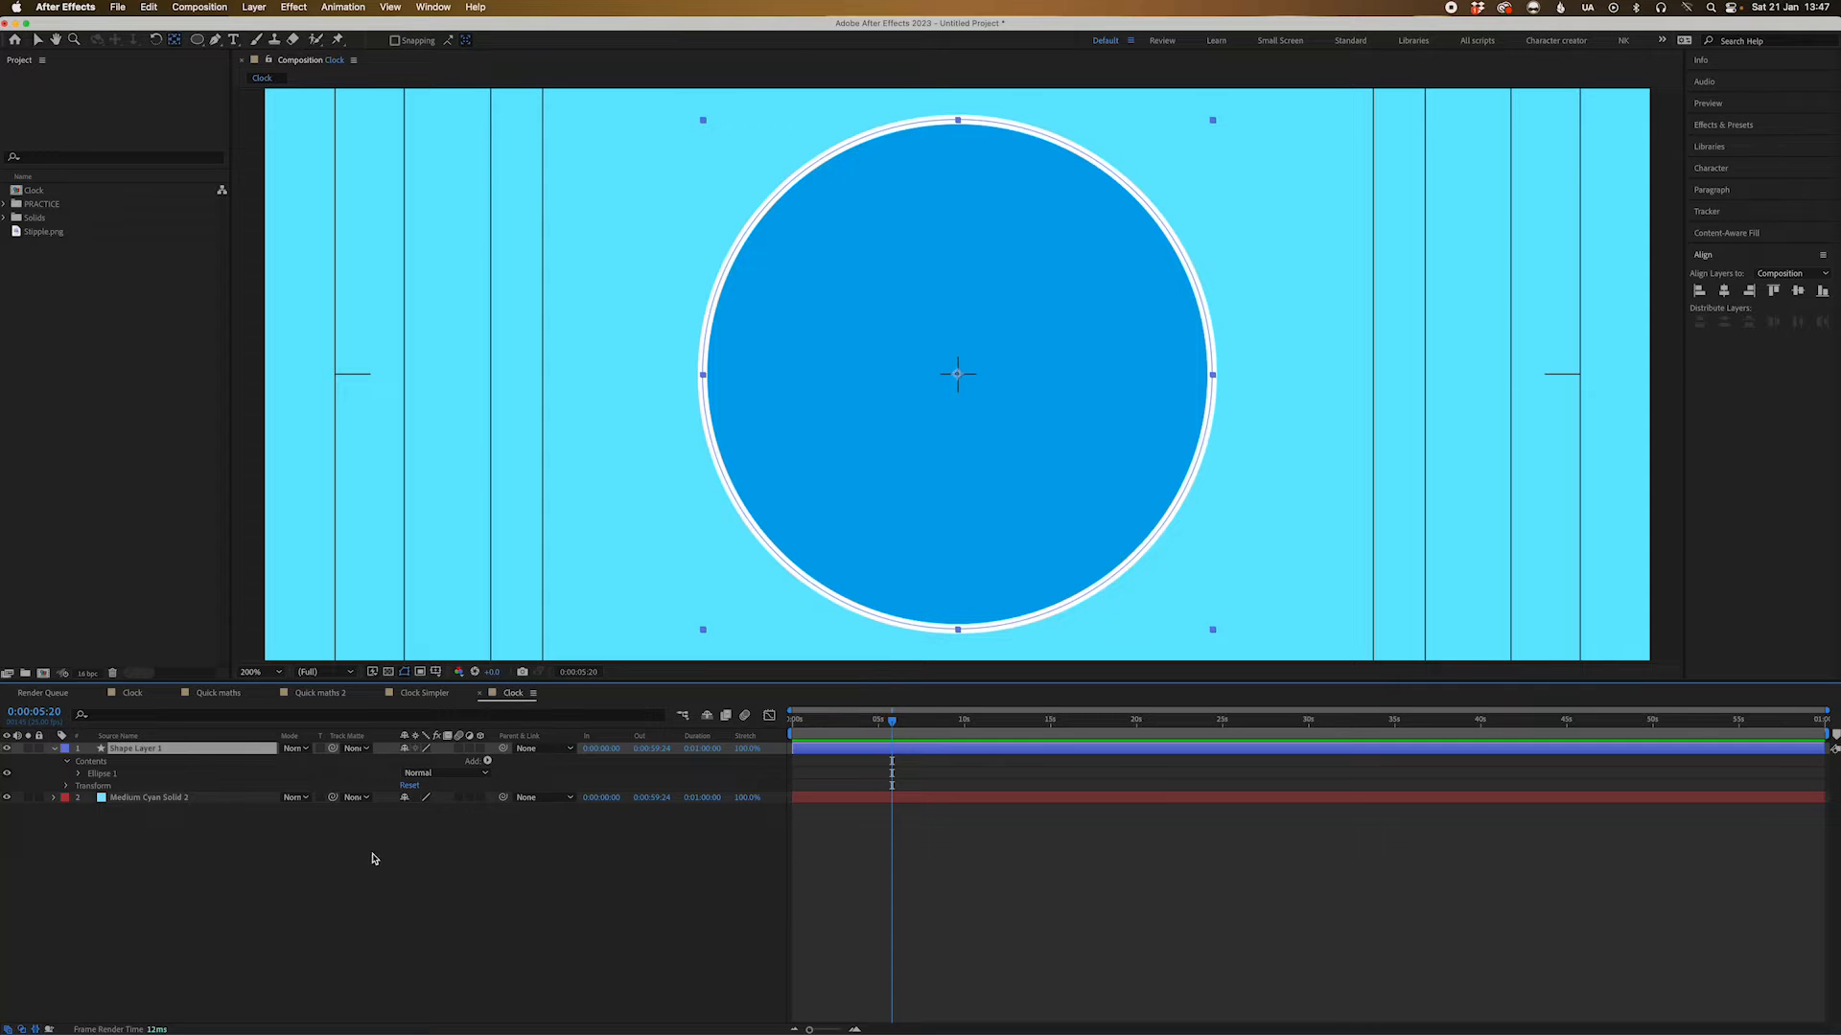
Duplicate the blue circle shape layer
double_click(135, 748)
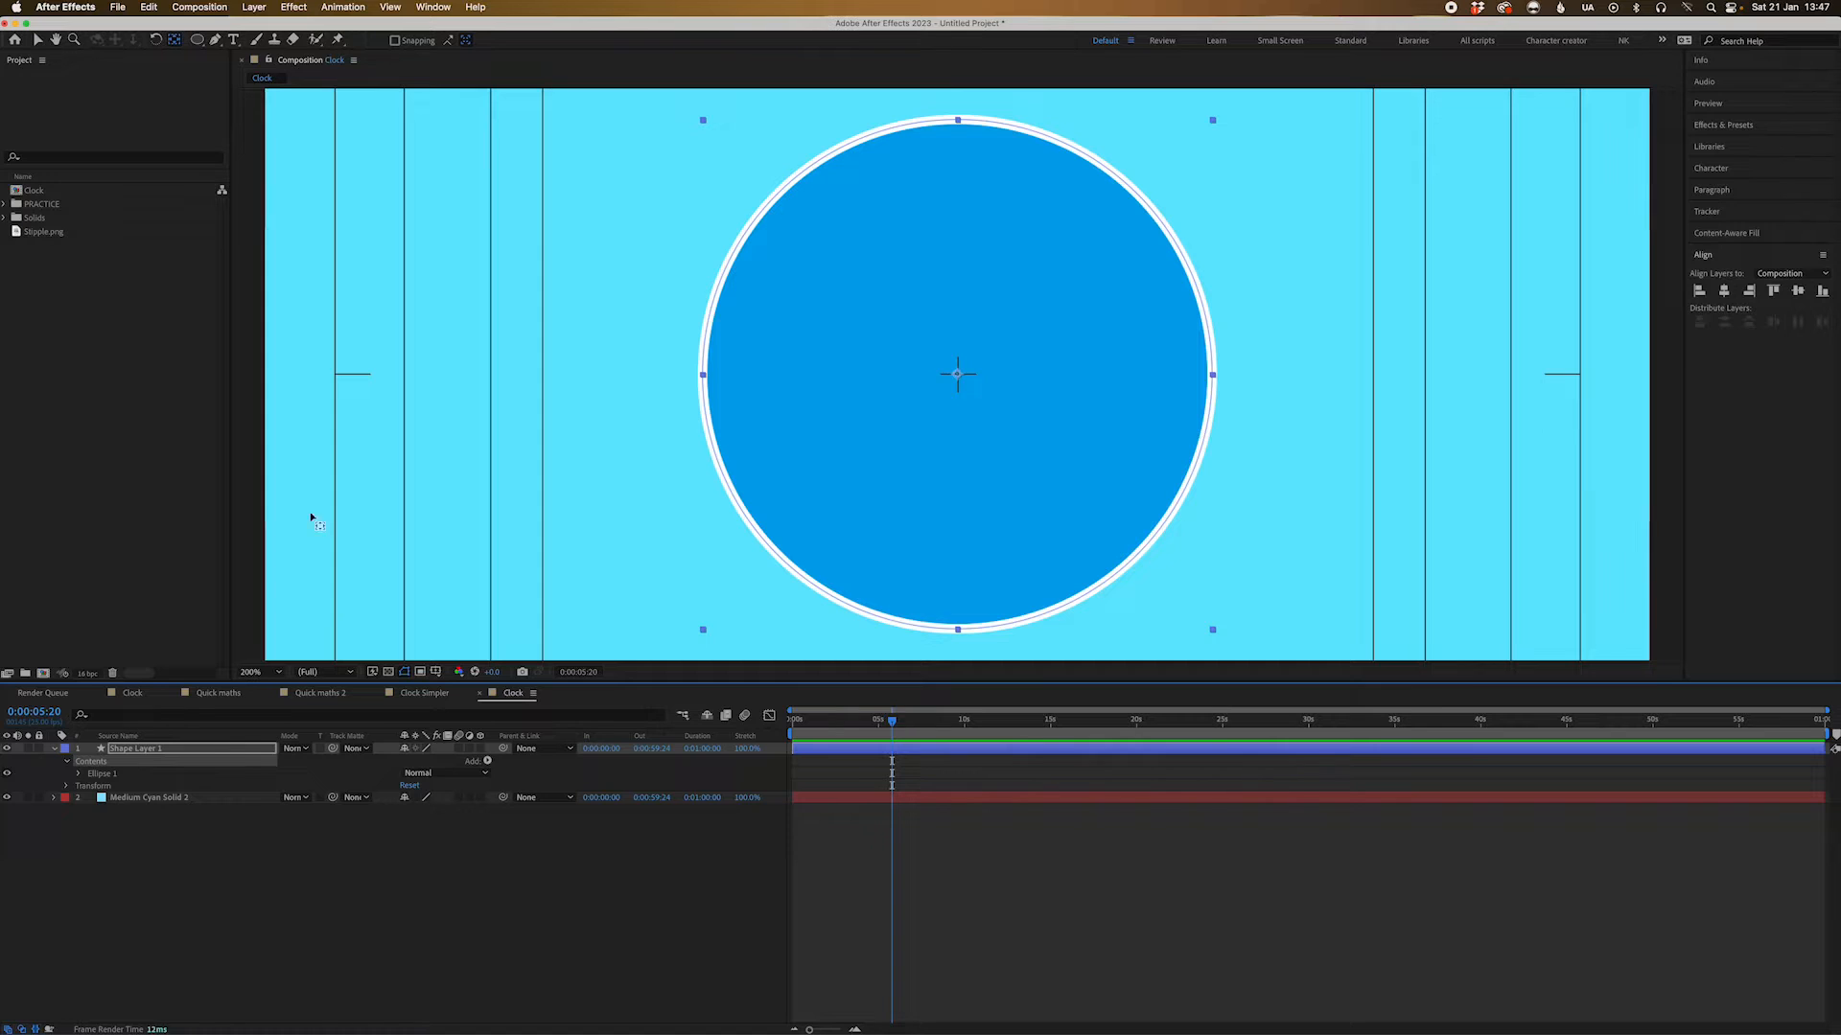
left_click(148, 8)
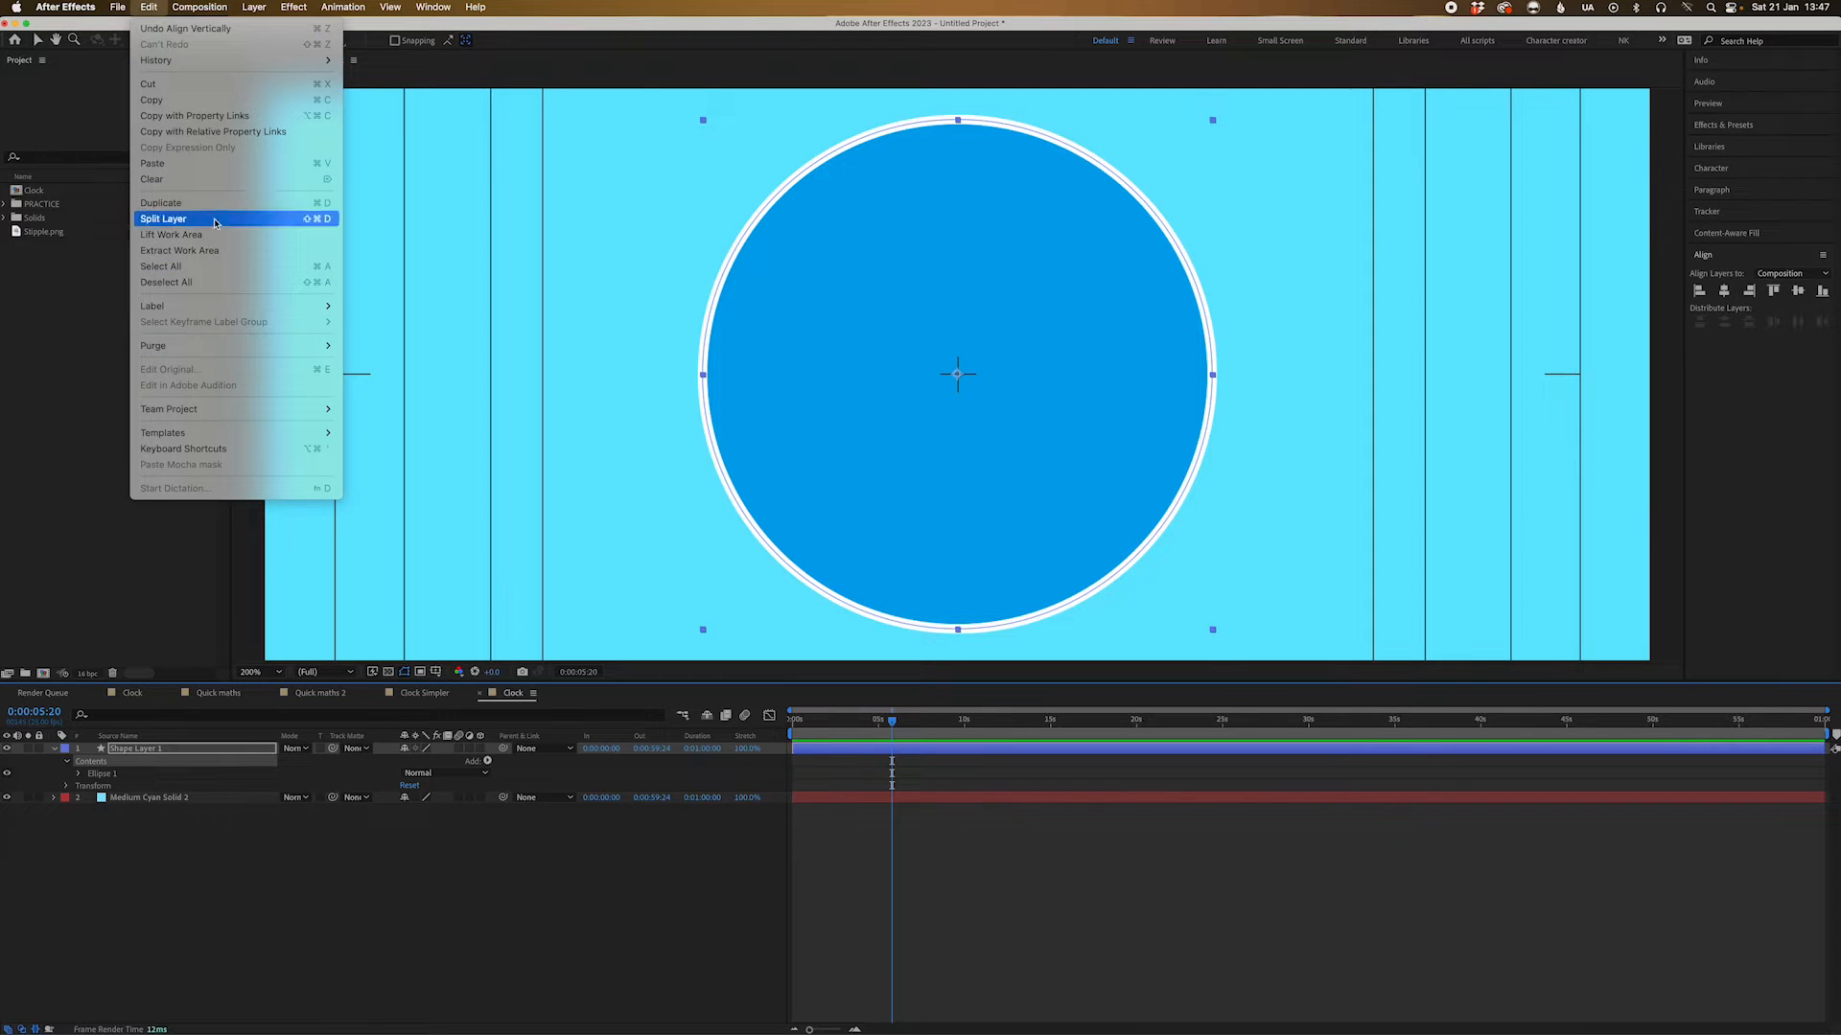
left_click(165, 219)
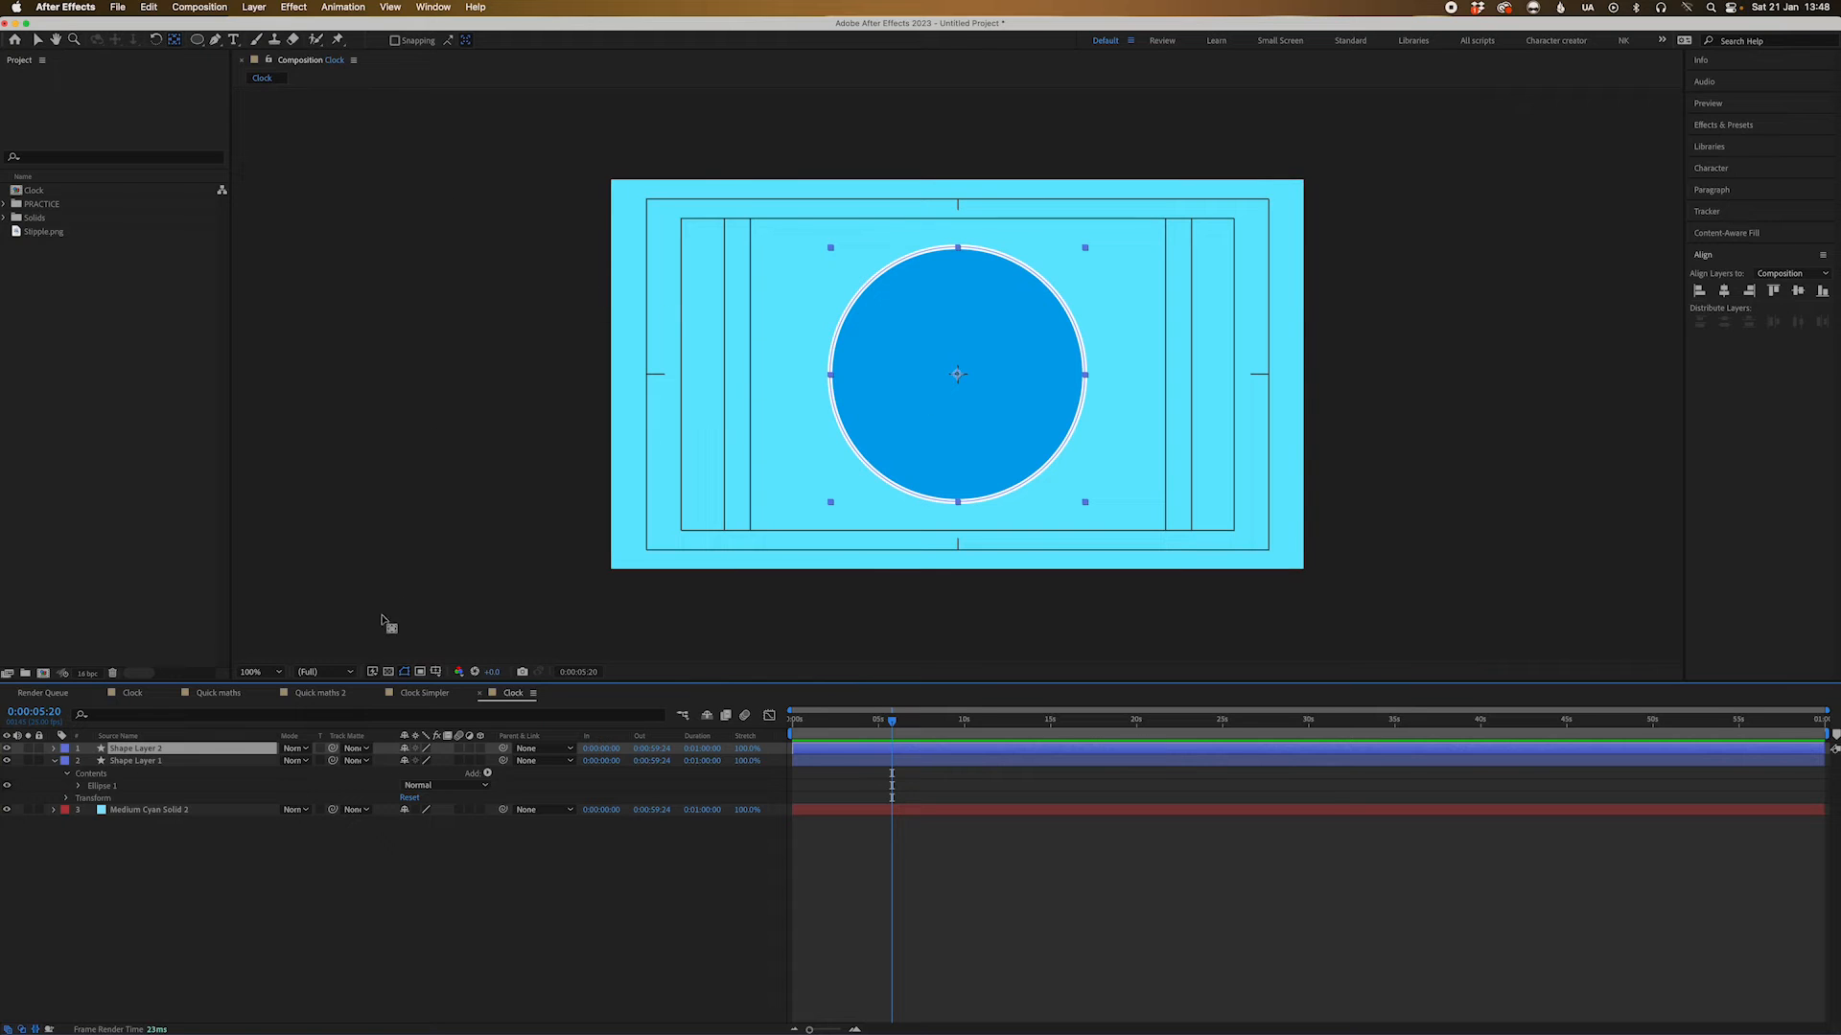
Give the copy no stroke and a darker blue fill, leaving it as the small centre dot
left_click(56, 39)
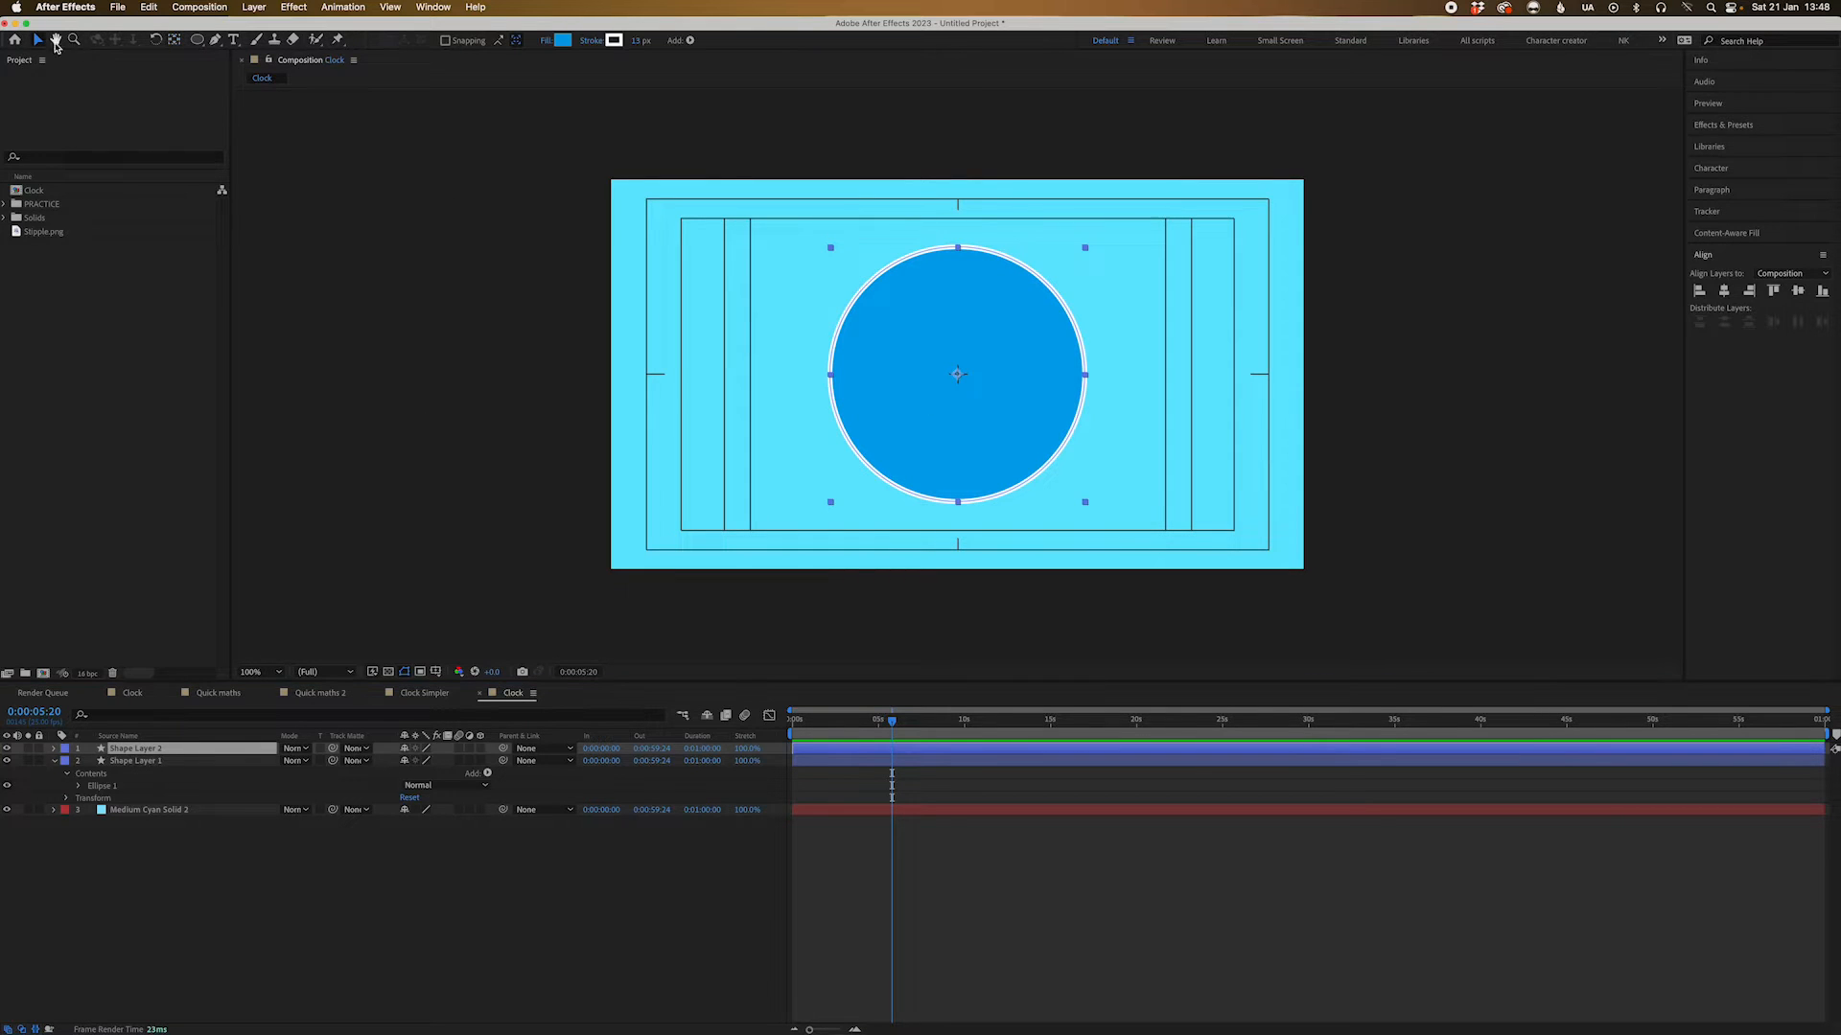
mouse_move(614, 41)
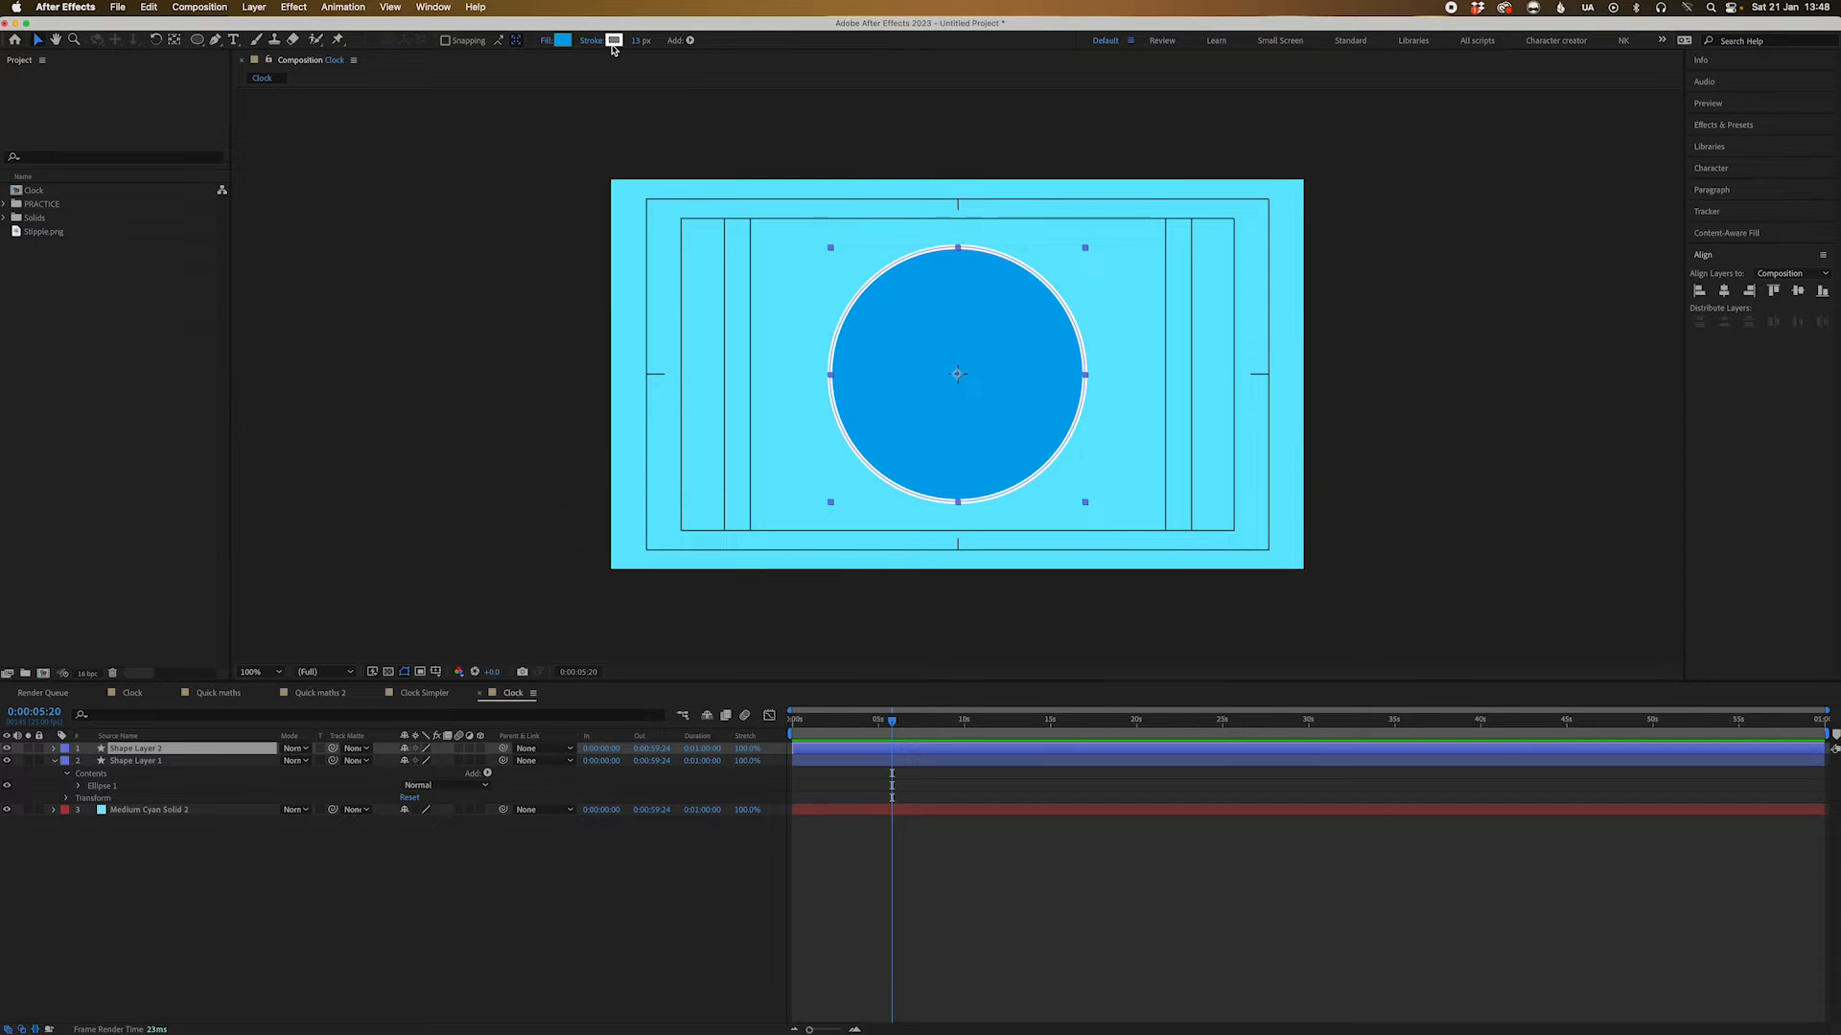
left_click(590, 40)
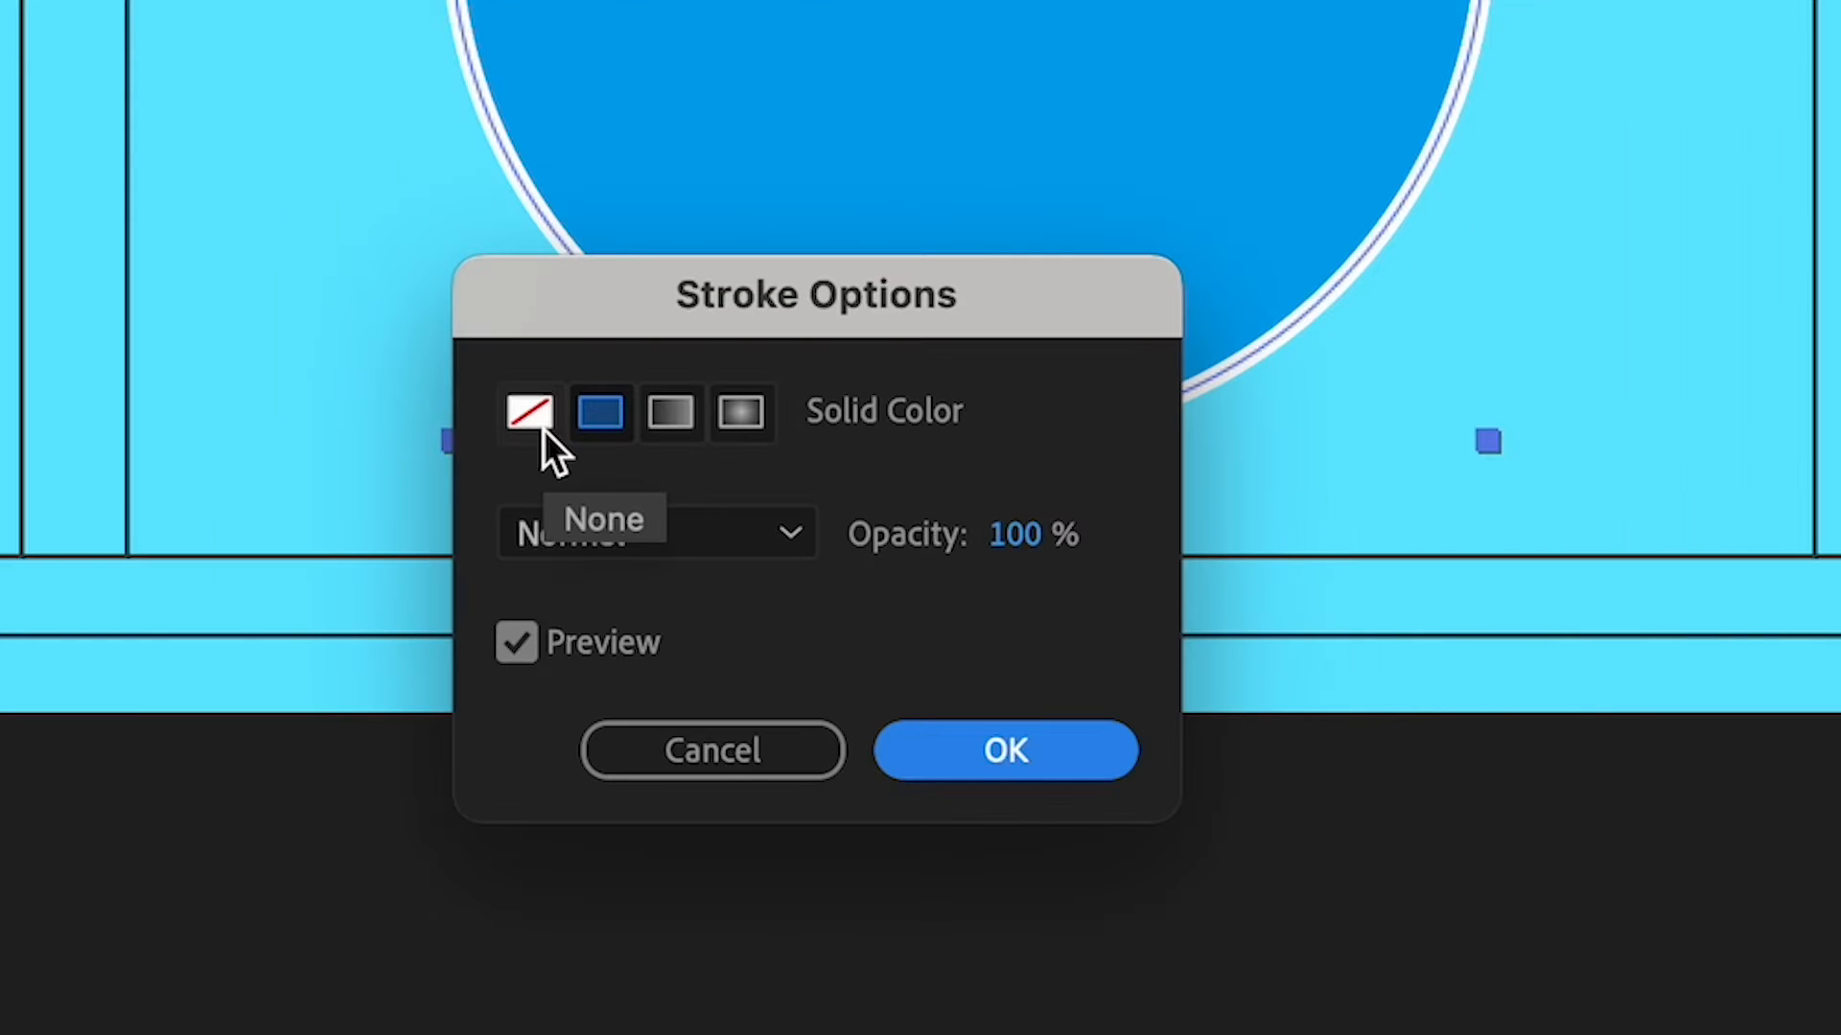
left_click(529, 412)
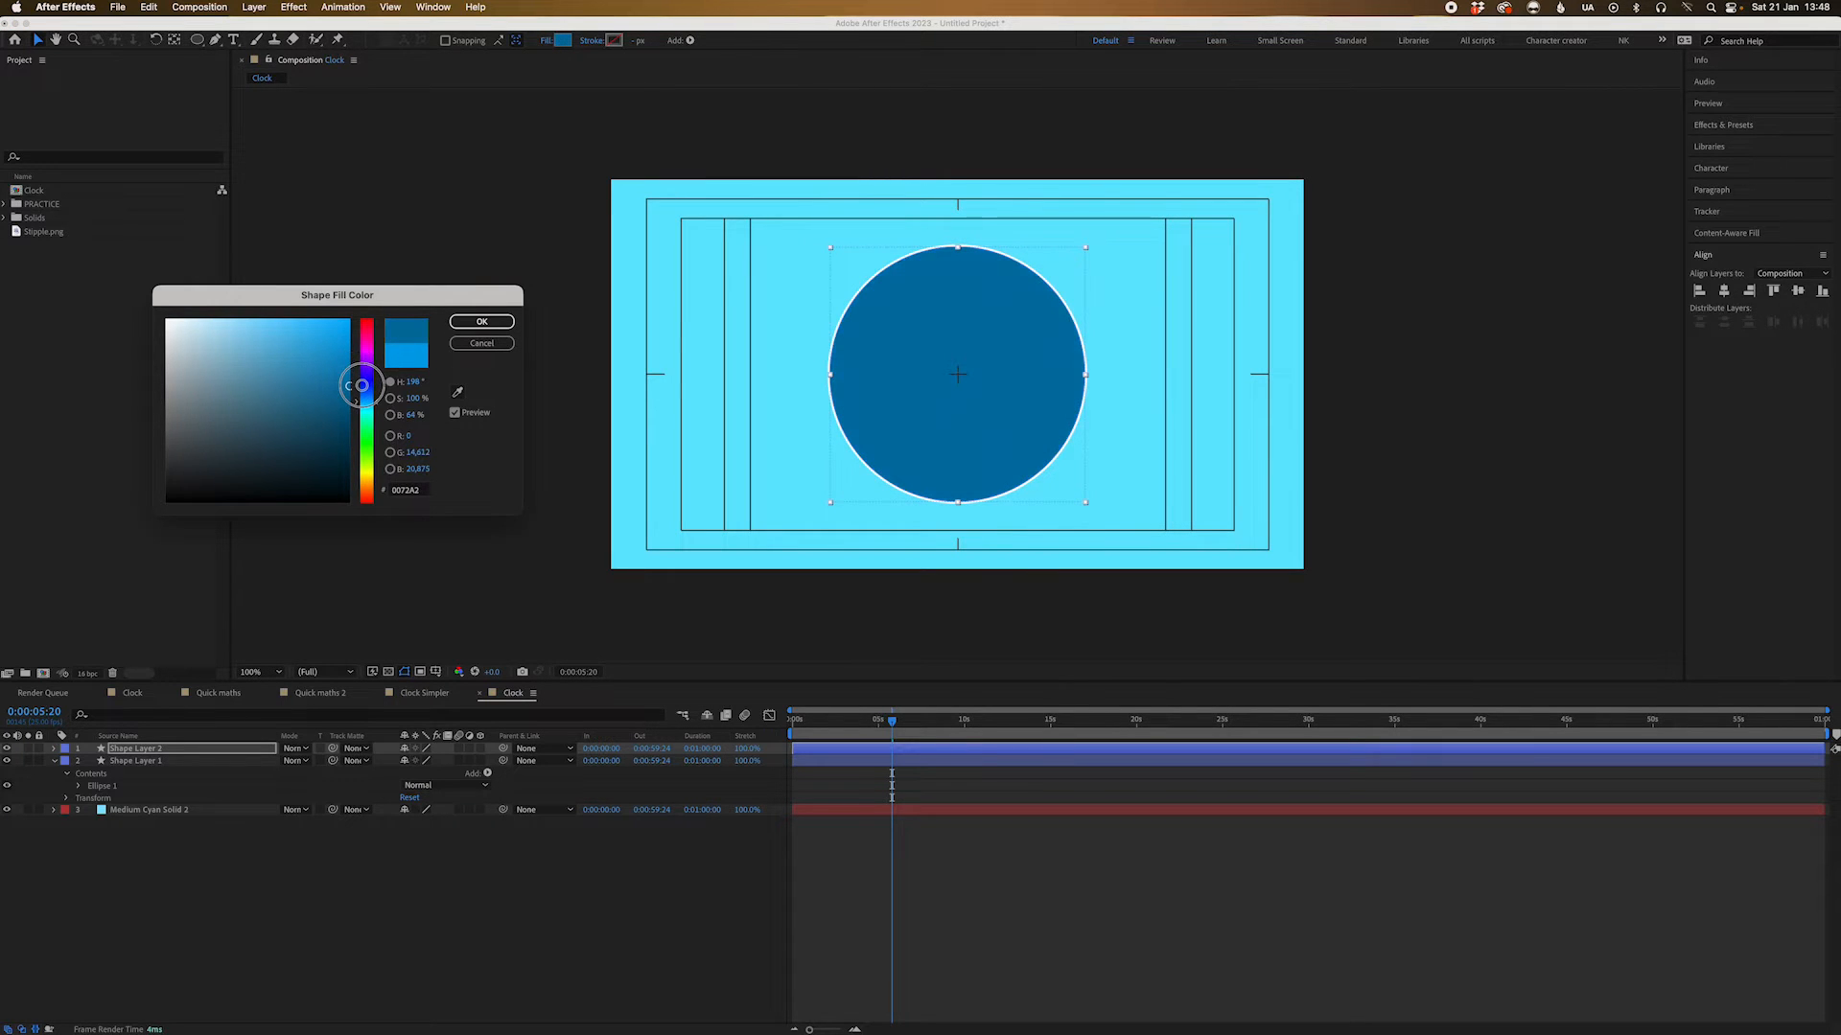
left_click(479, 320)
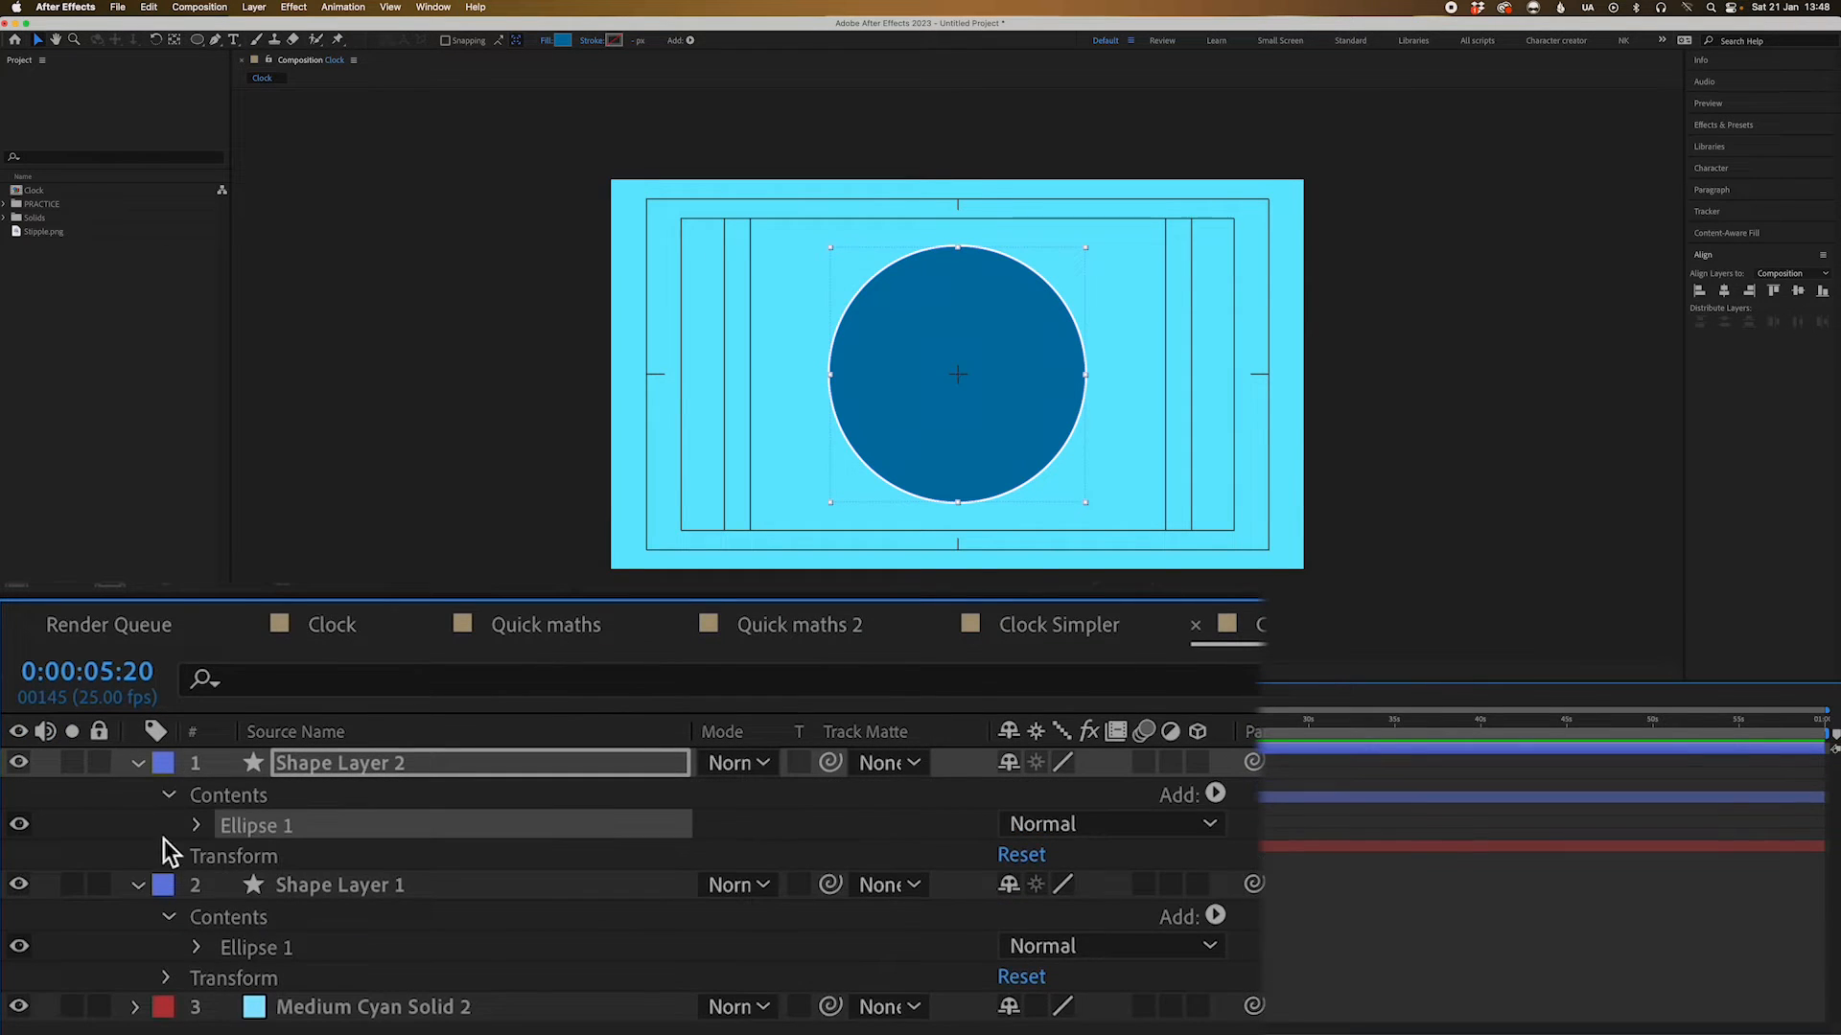
left_click(196, 824)
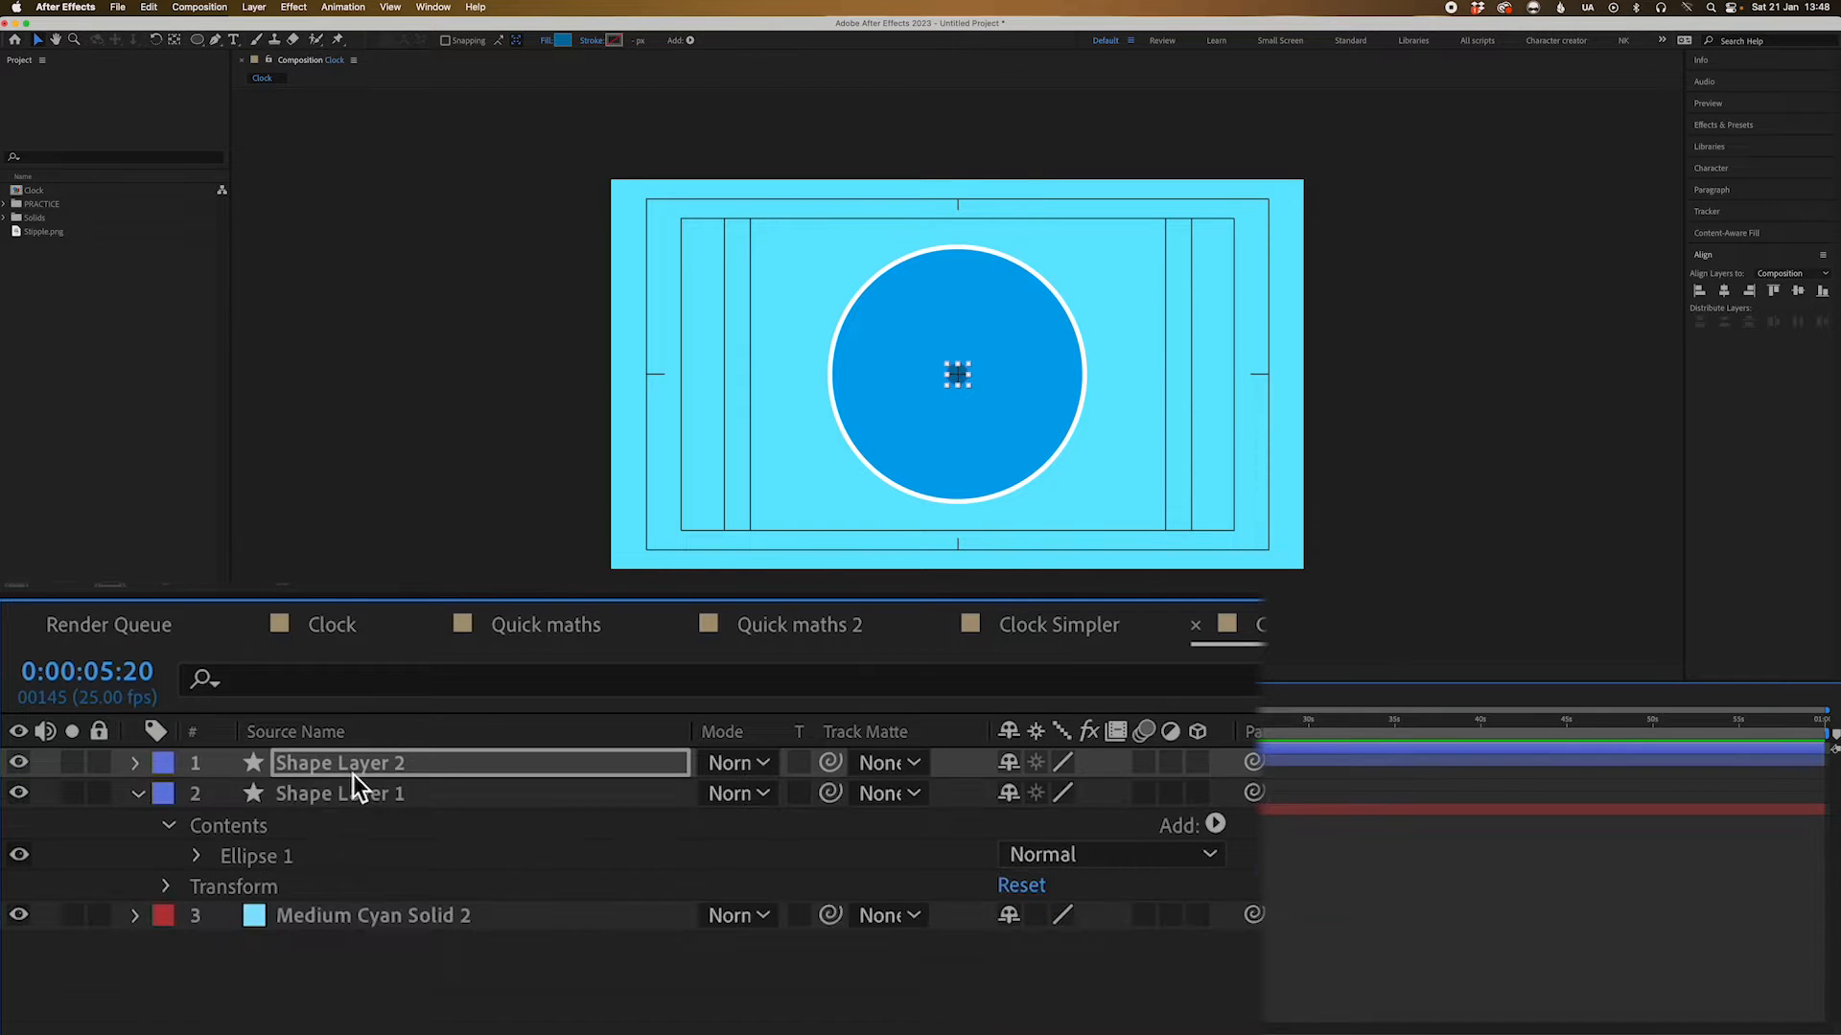
Rename the layers 'dial cap' and 'Clock face' and make the dial cap fill pink
type("dial cap")
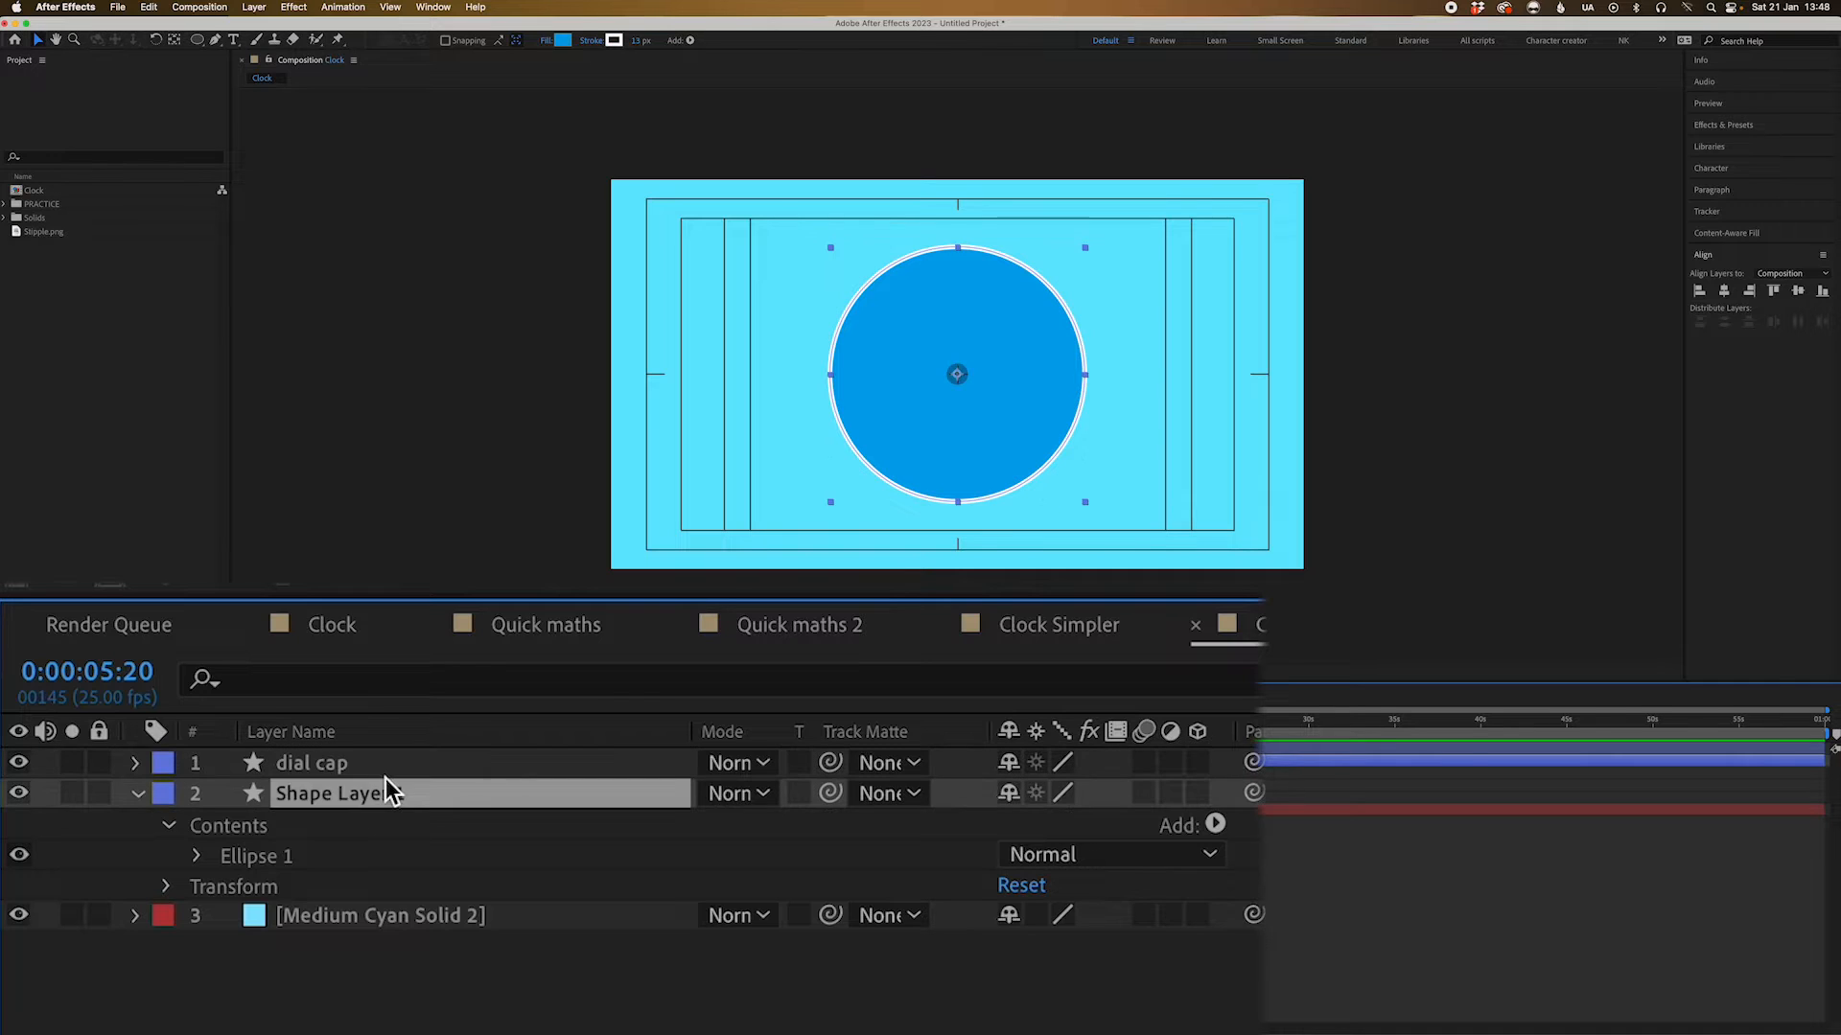
type("Clock face")
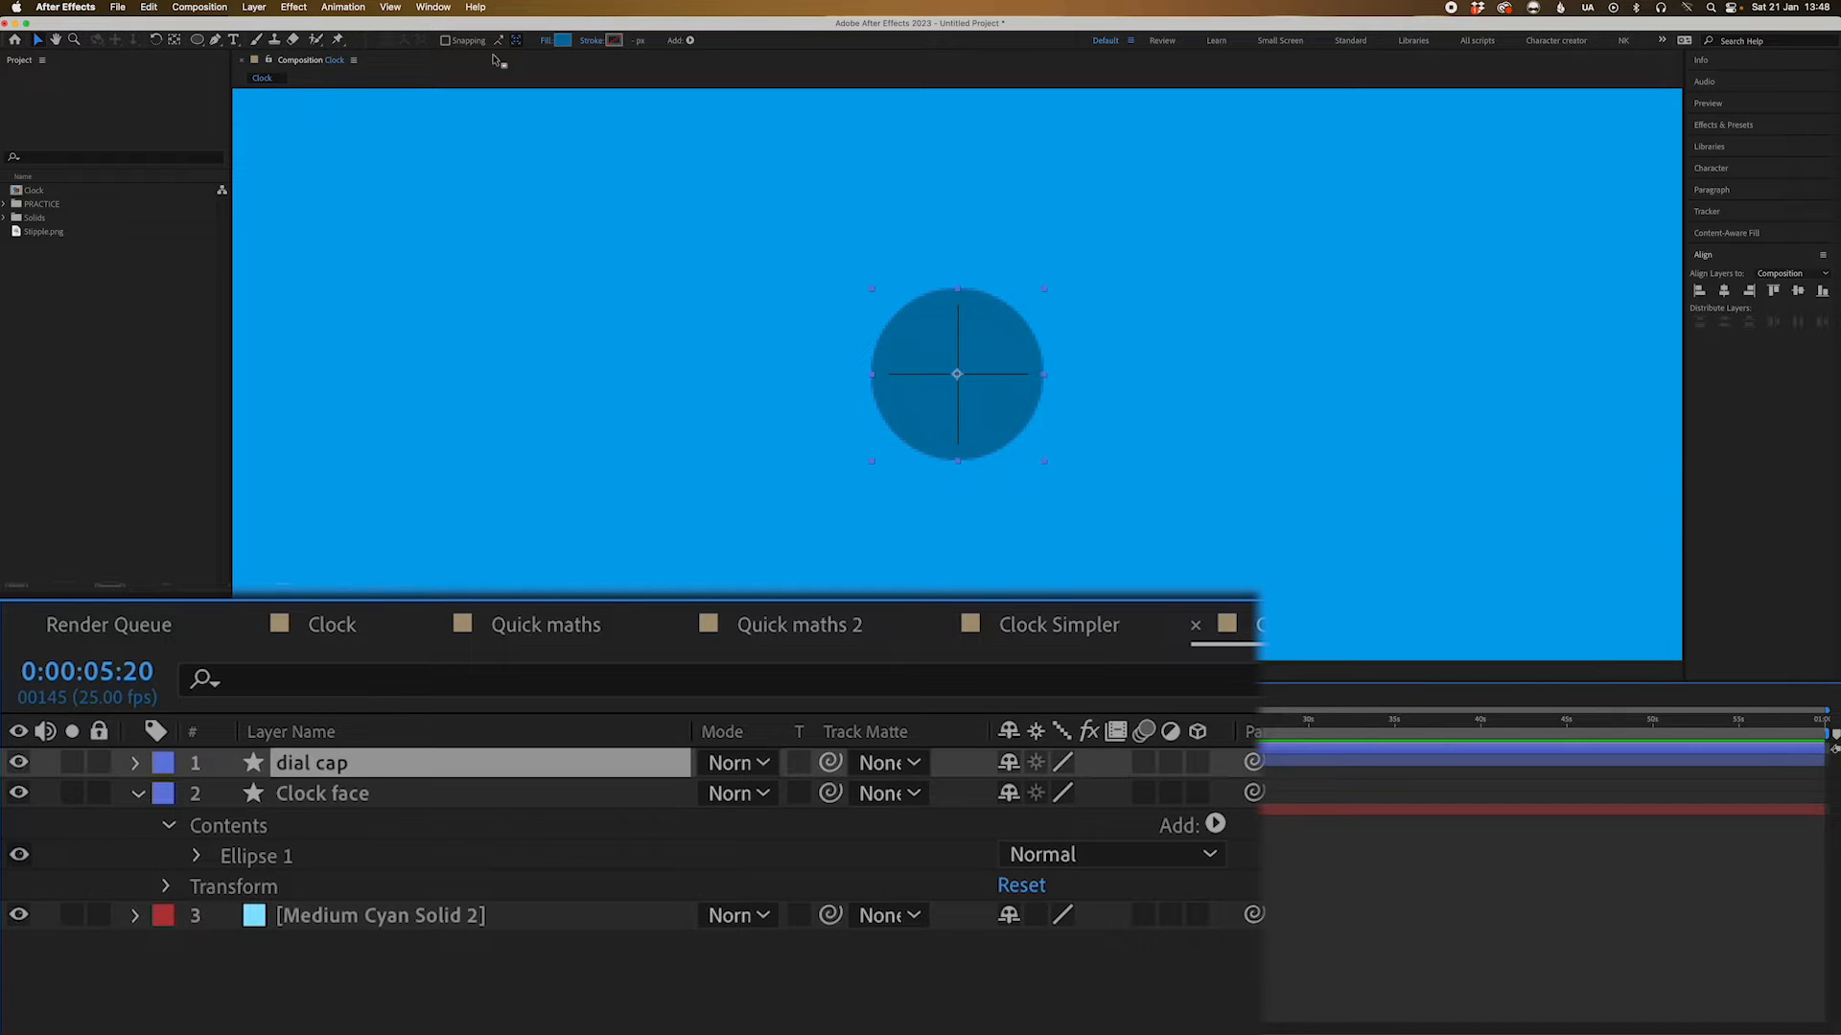
left_click(562, 40)
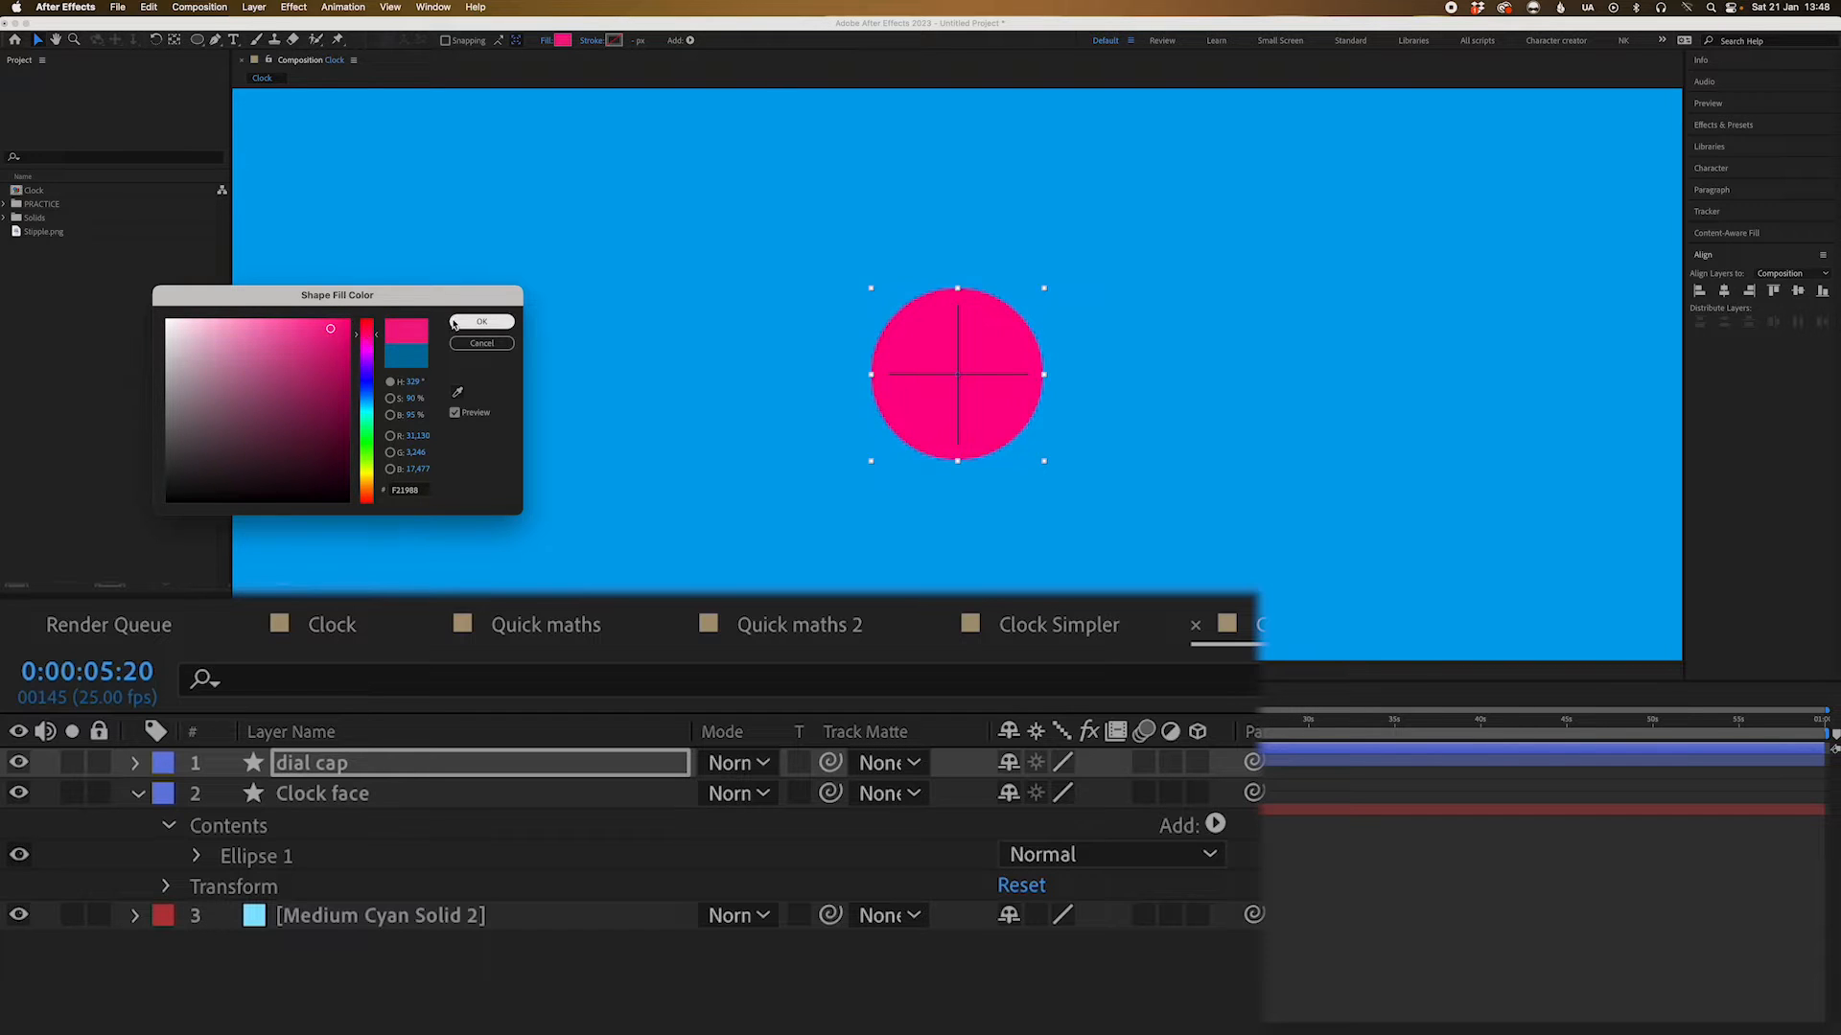
left_click(479, 321)
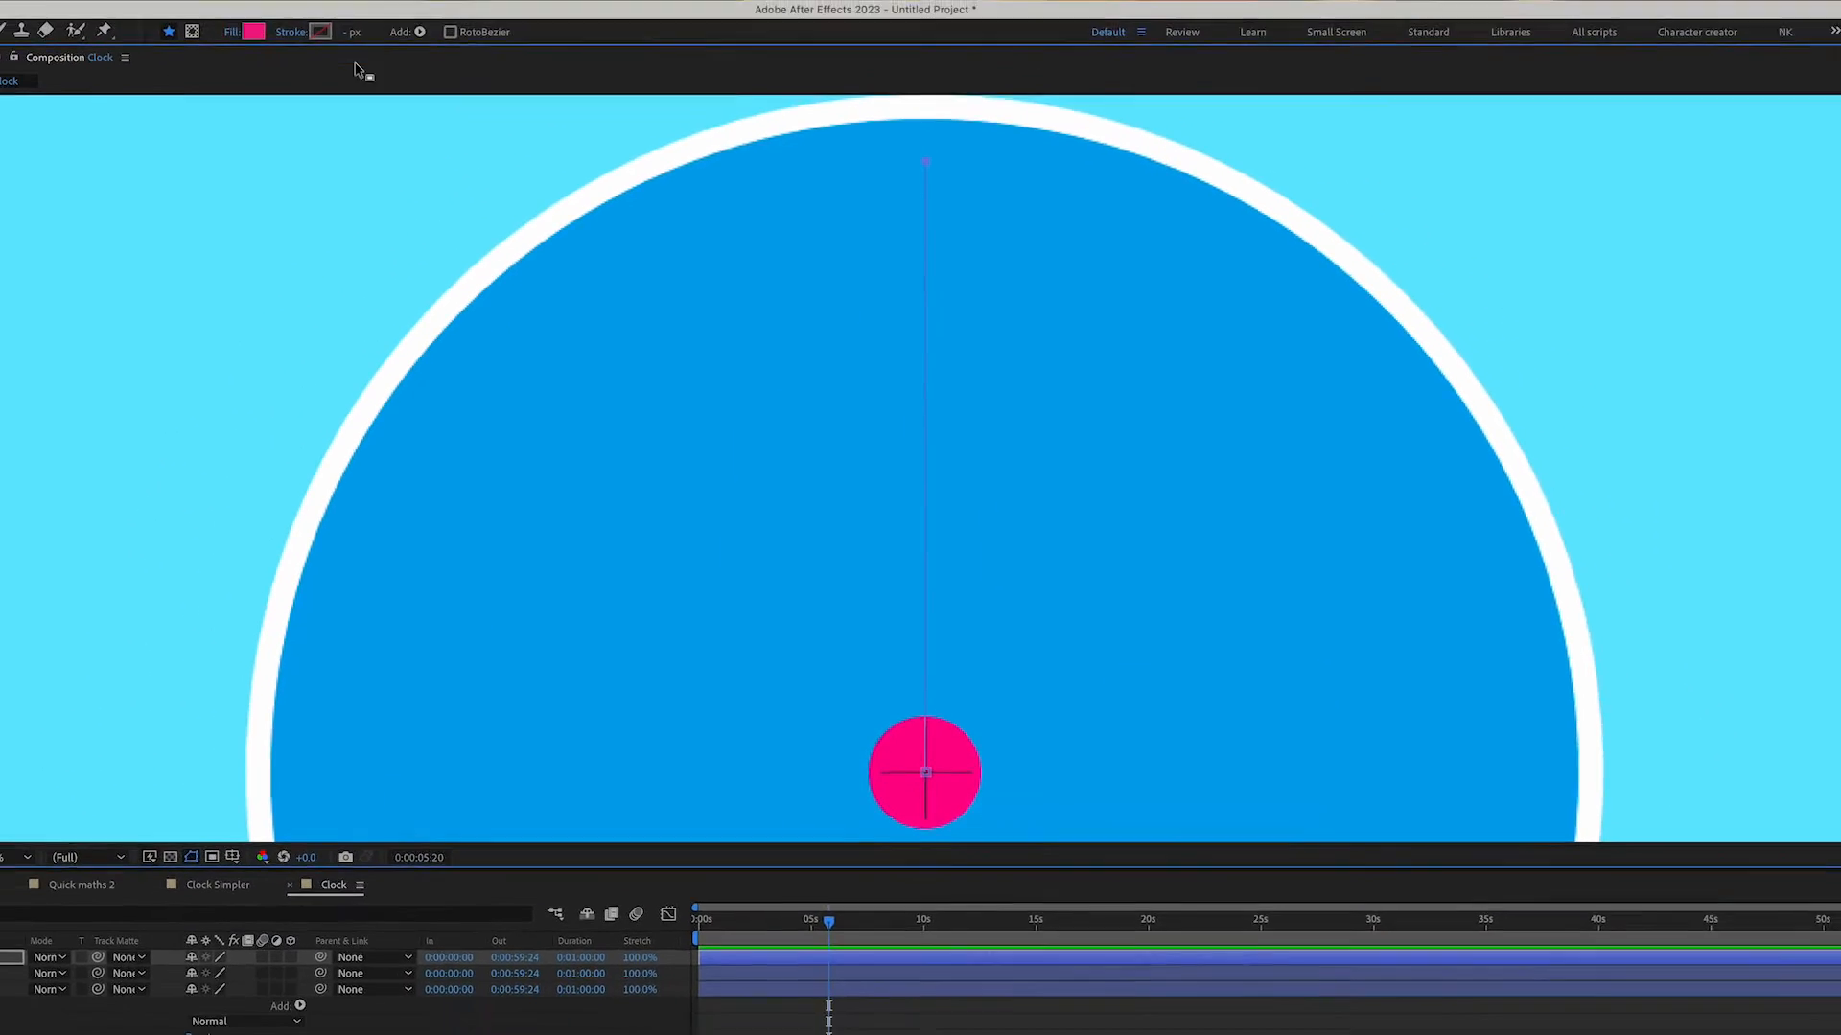
Set the hand path to no fill with a solid pink stroke
left_click(232, 32)
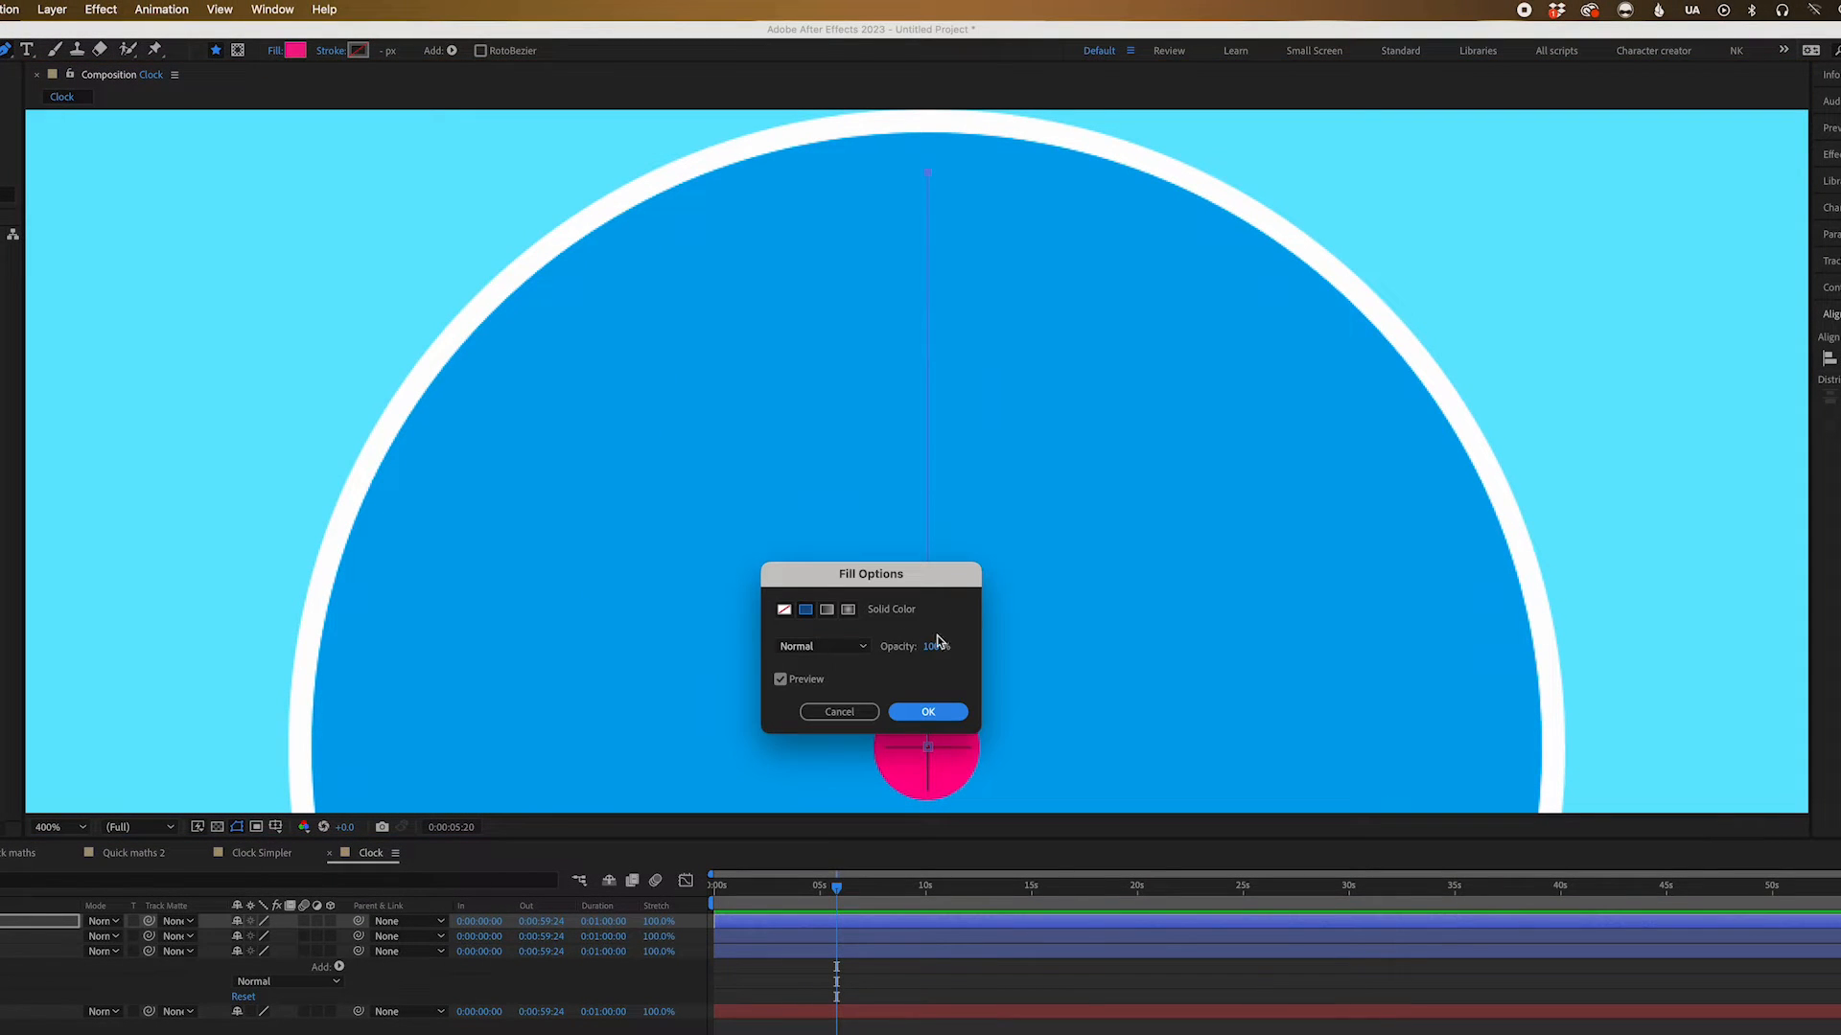
left_click(927, 712)
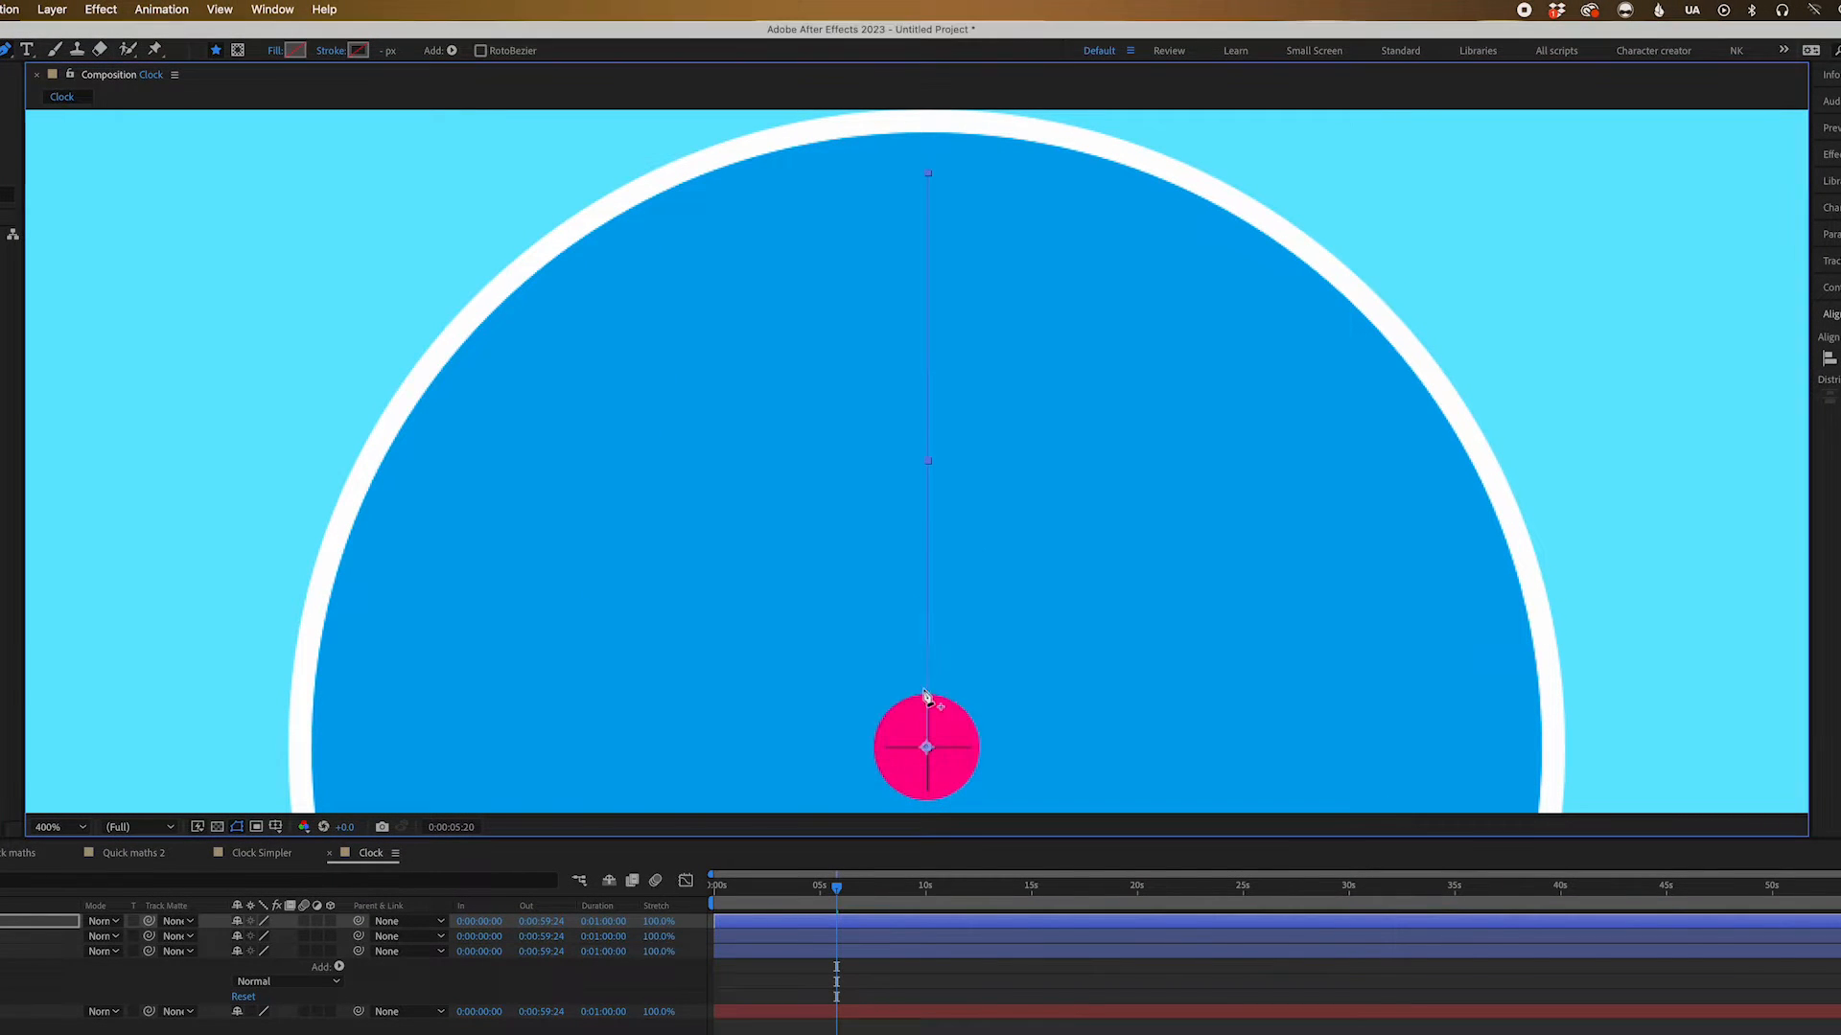
left_click(358, 50)
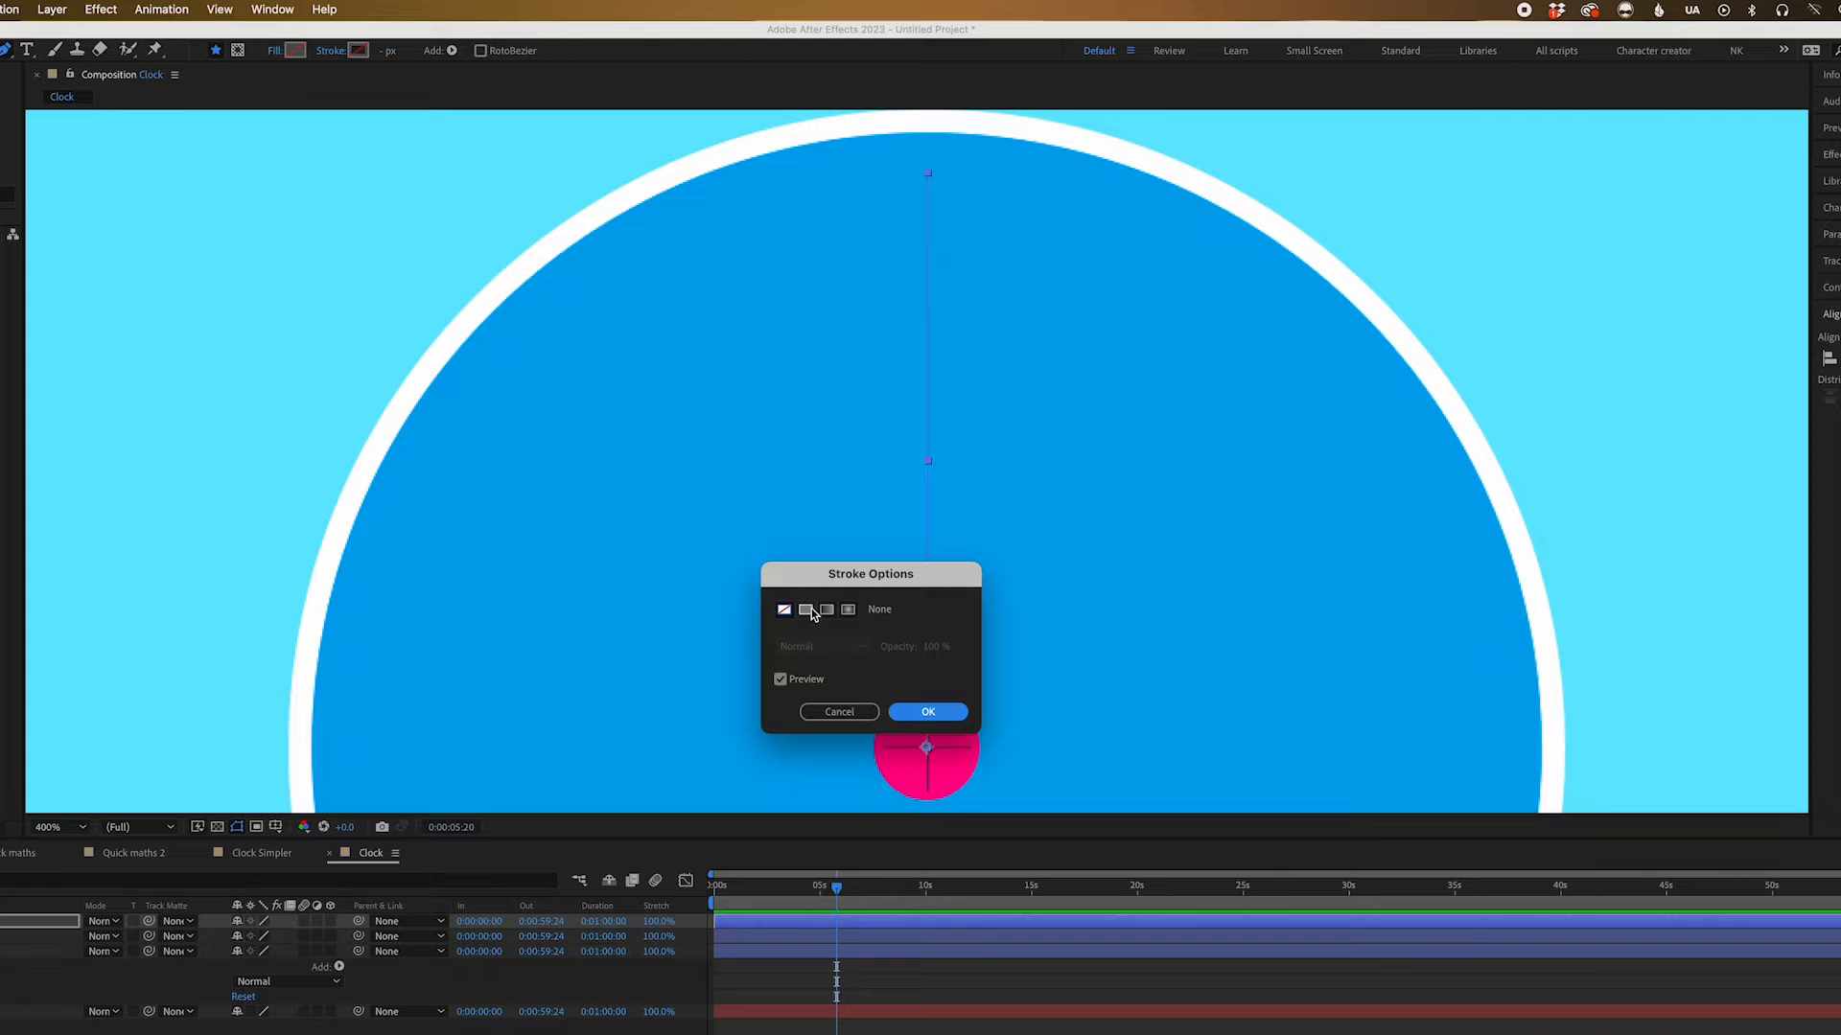
left_click(926, 713)
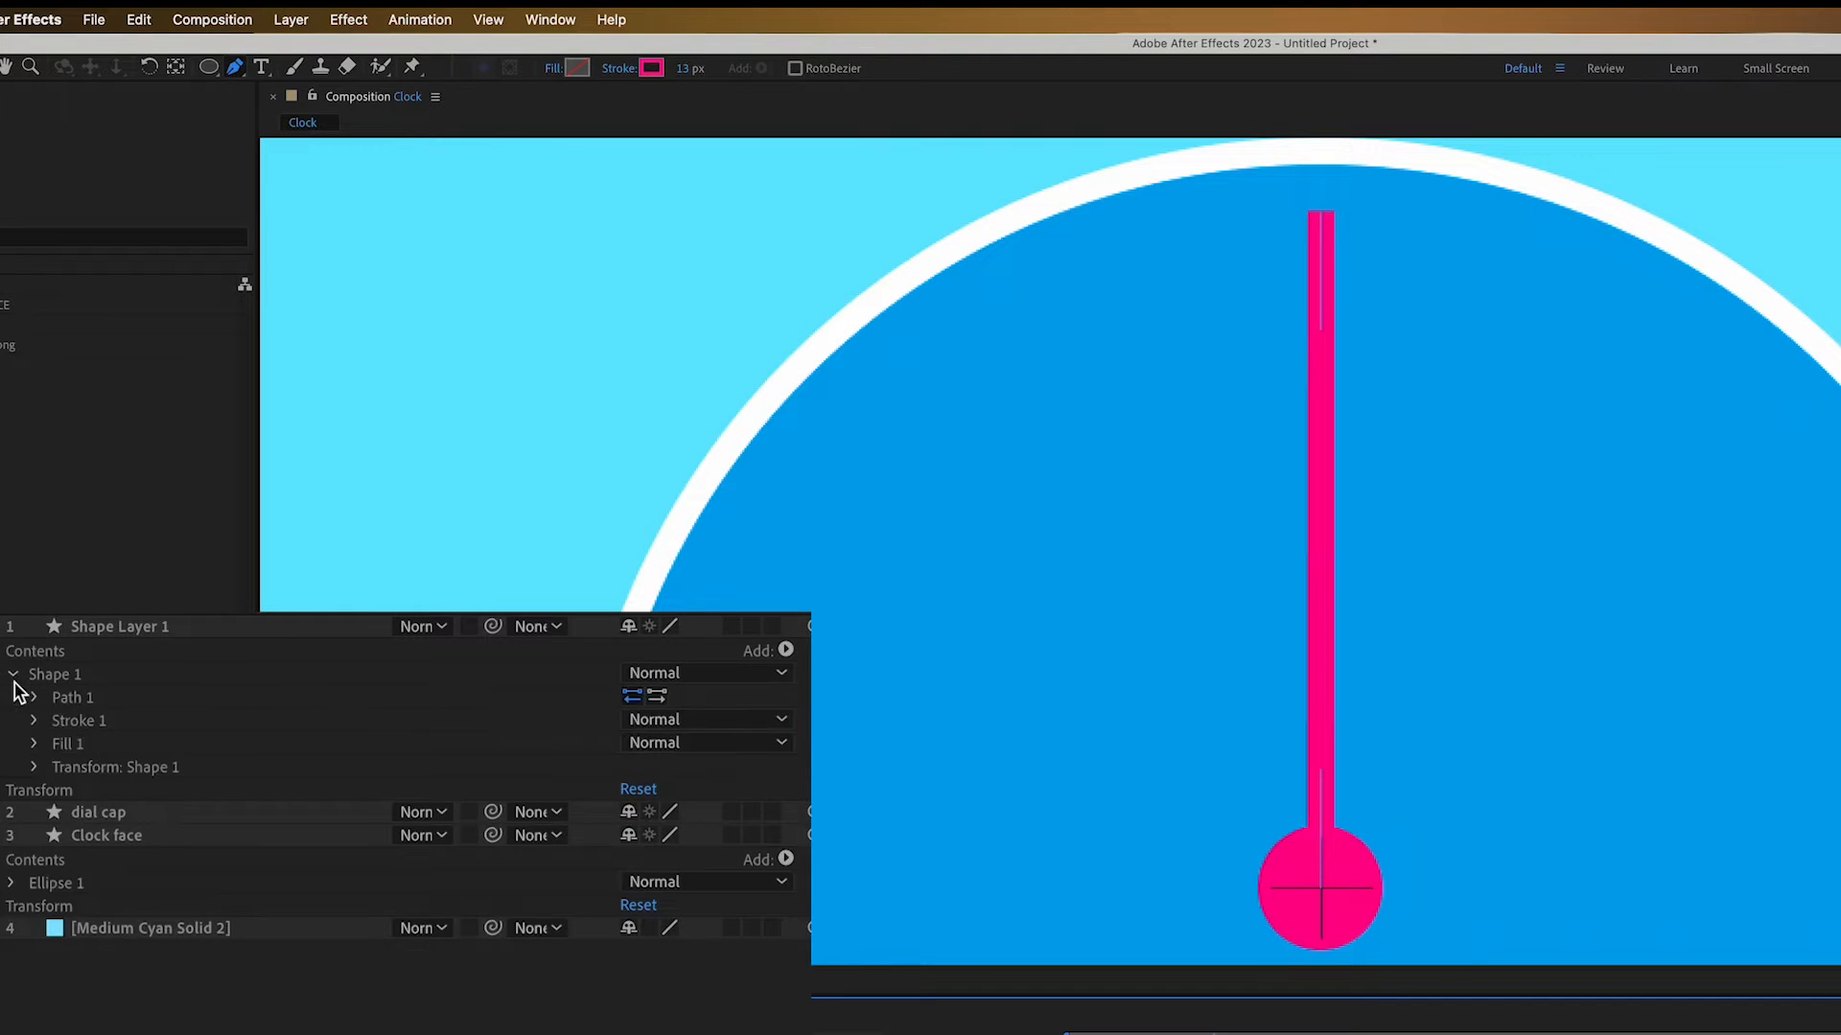
Give the hand's stroke a Round Cap and rename the layer 'minute'
left_click(35, 719)
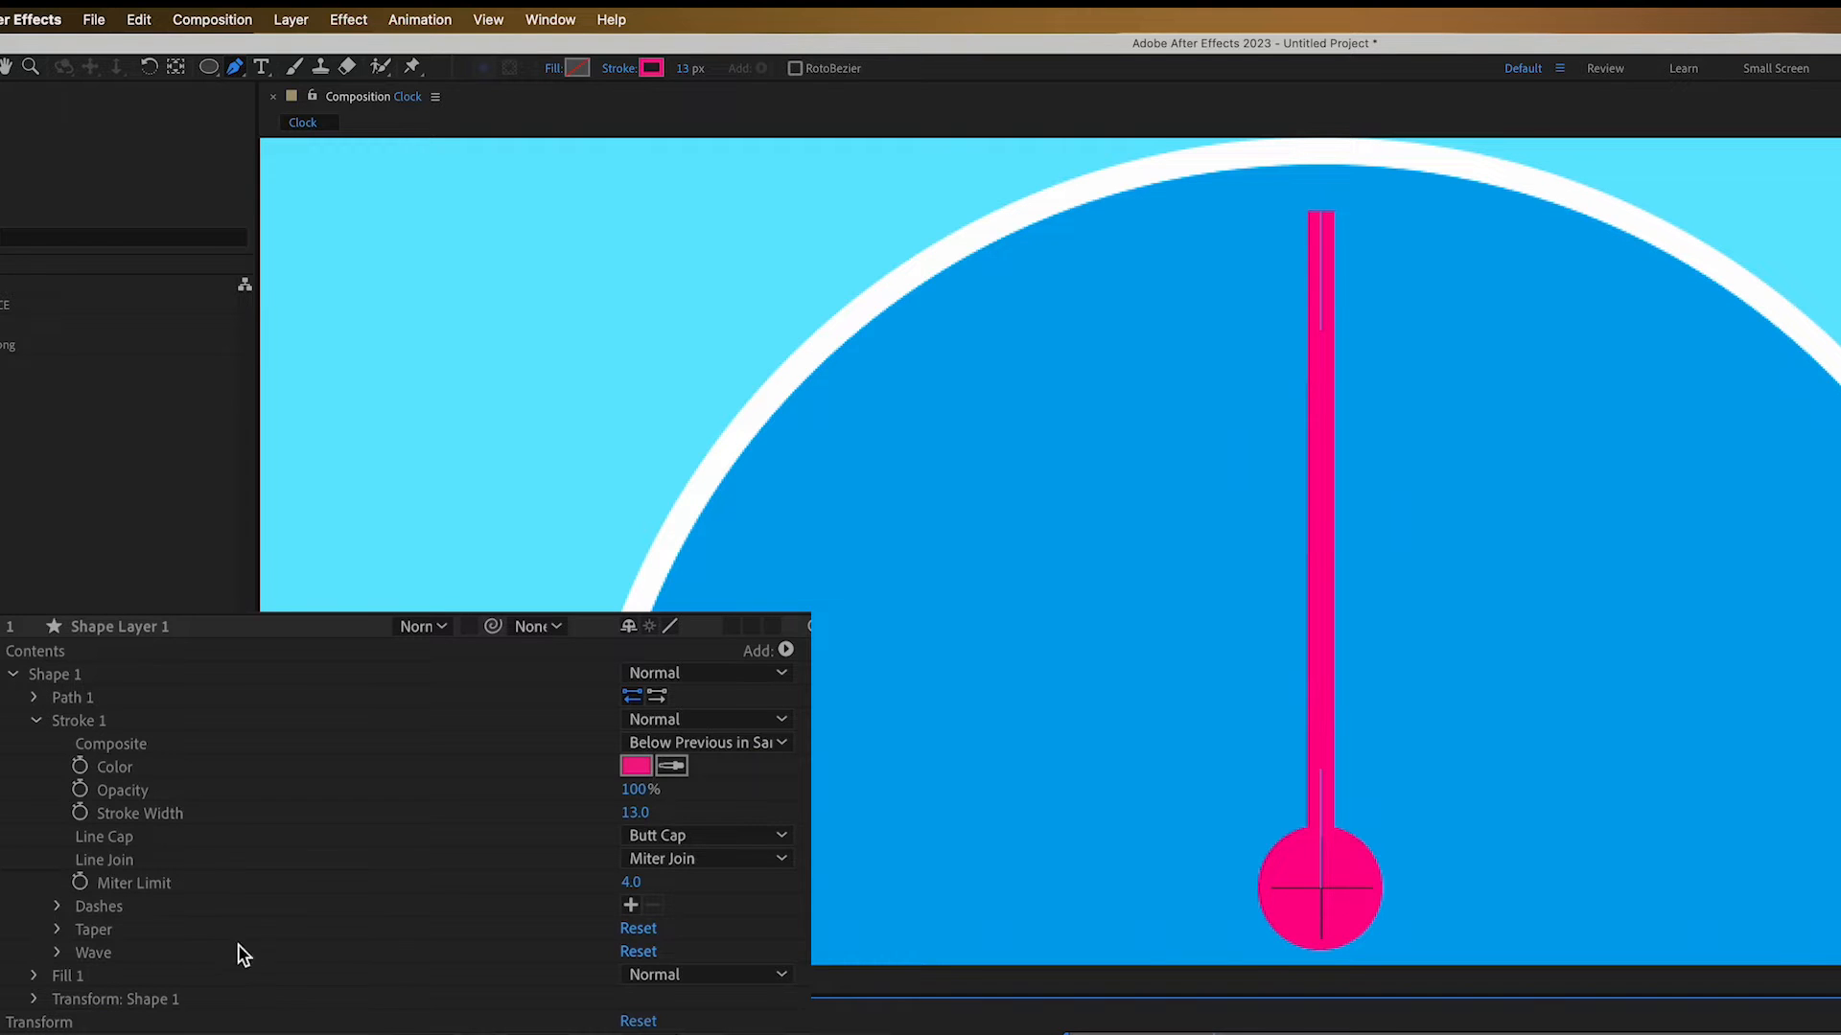
left_click(704, 834)
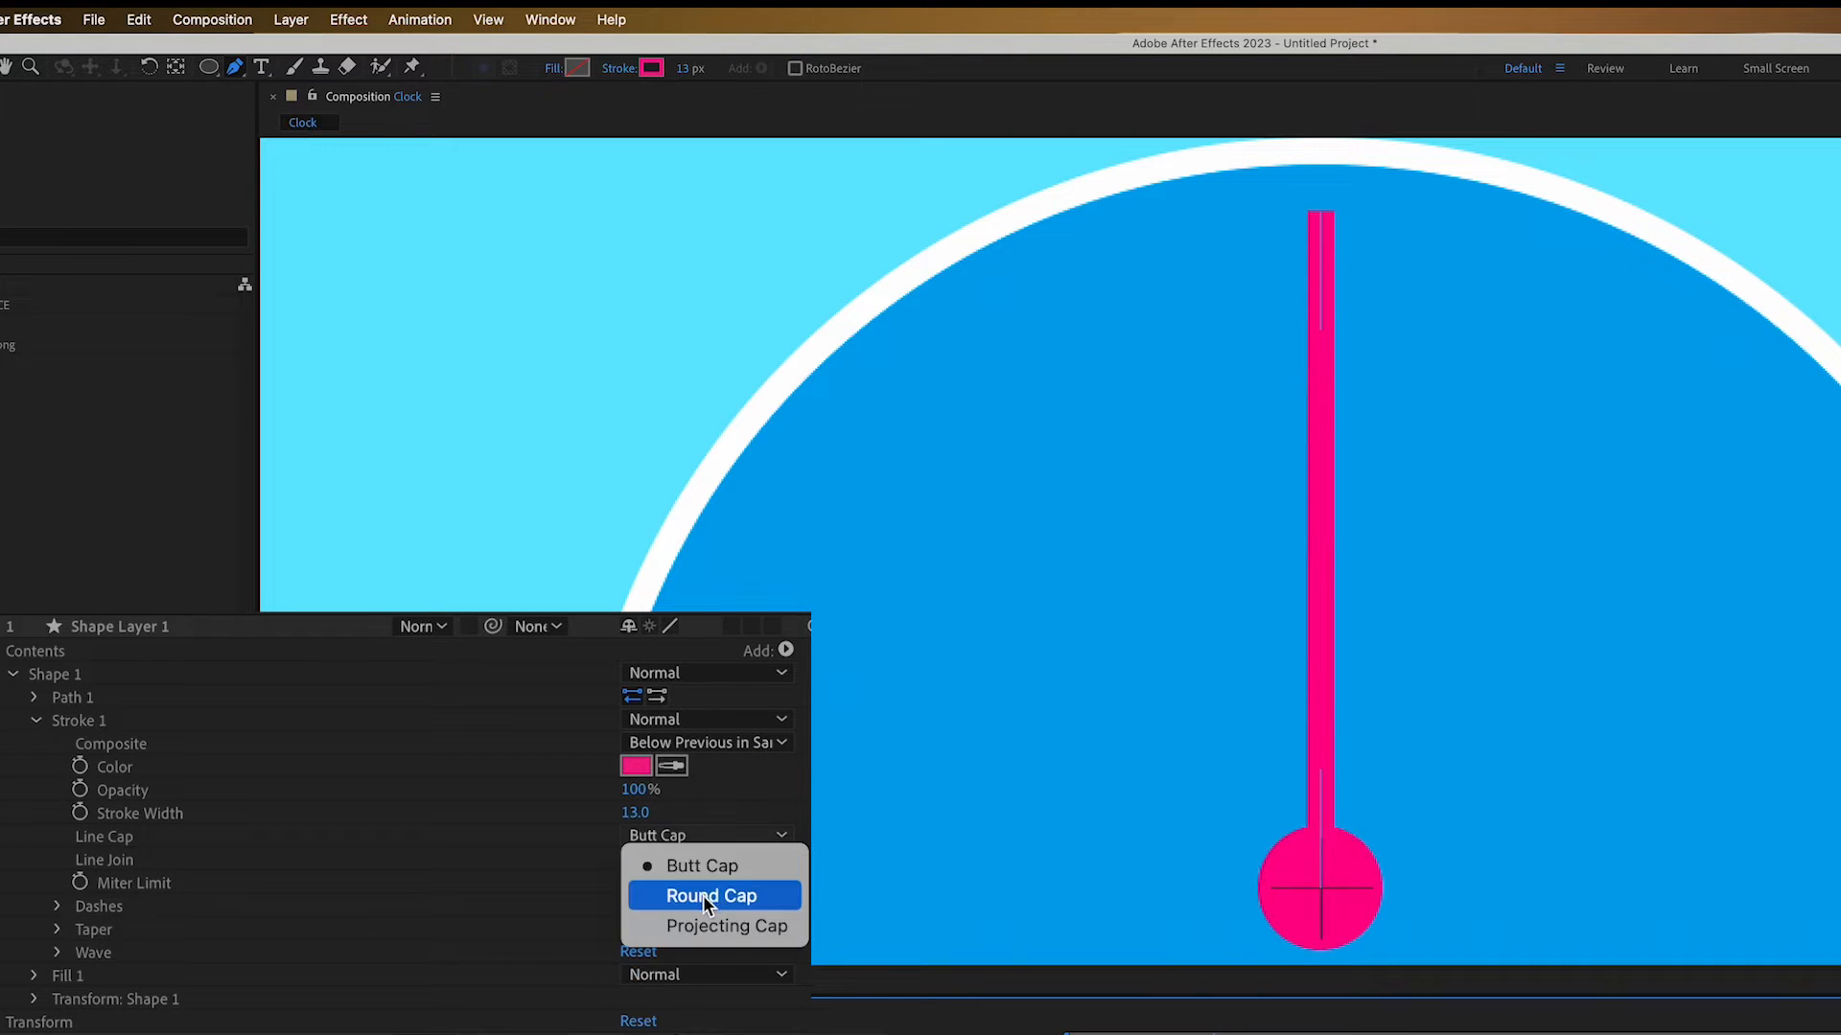
left_click(710, 895)
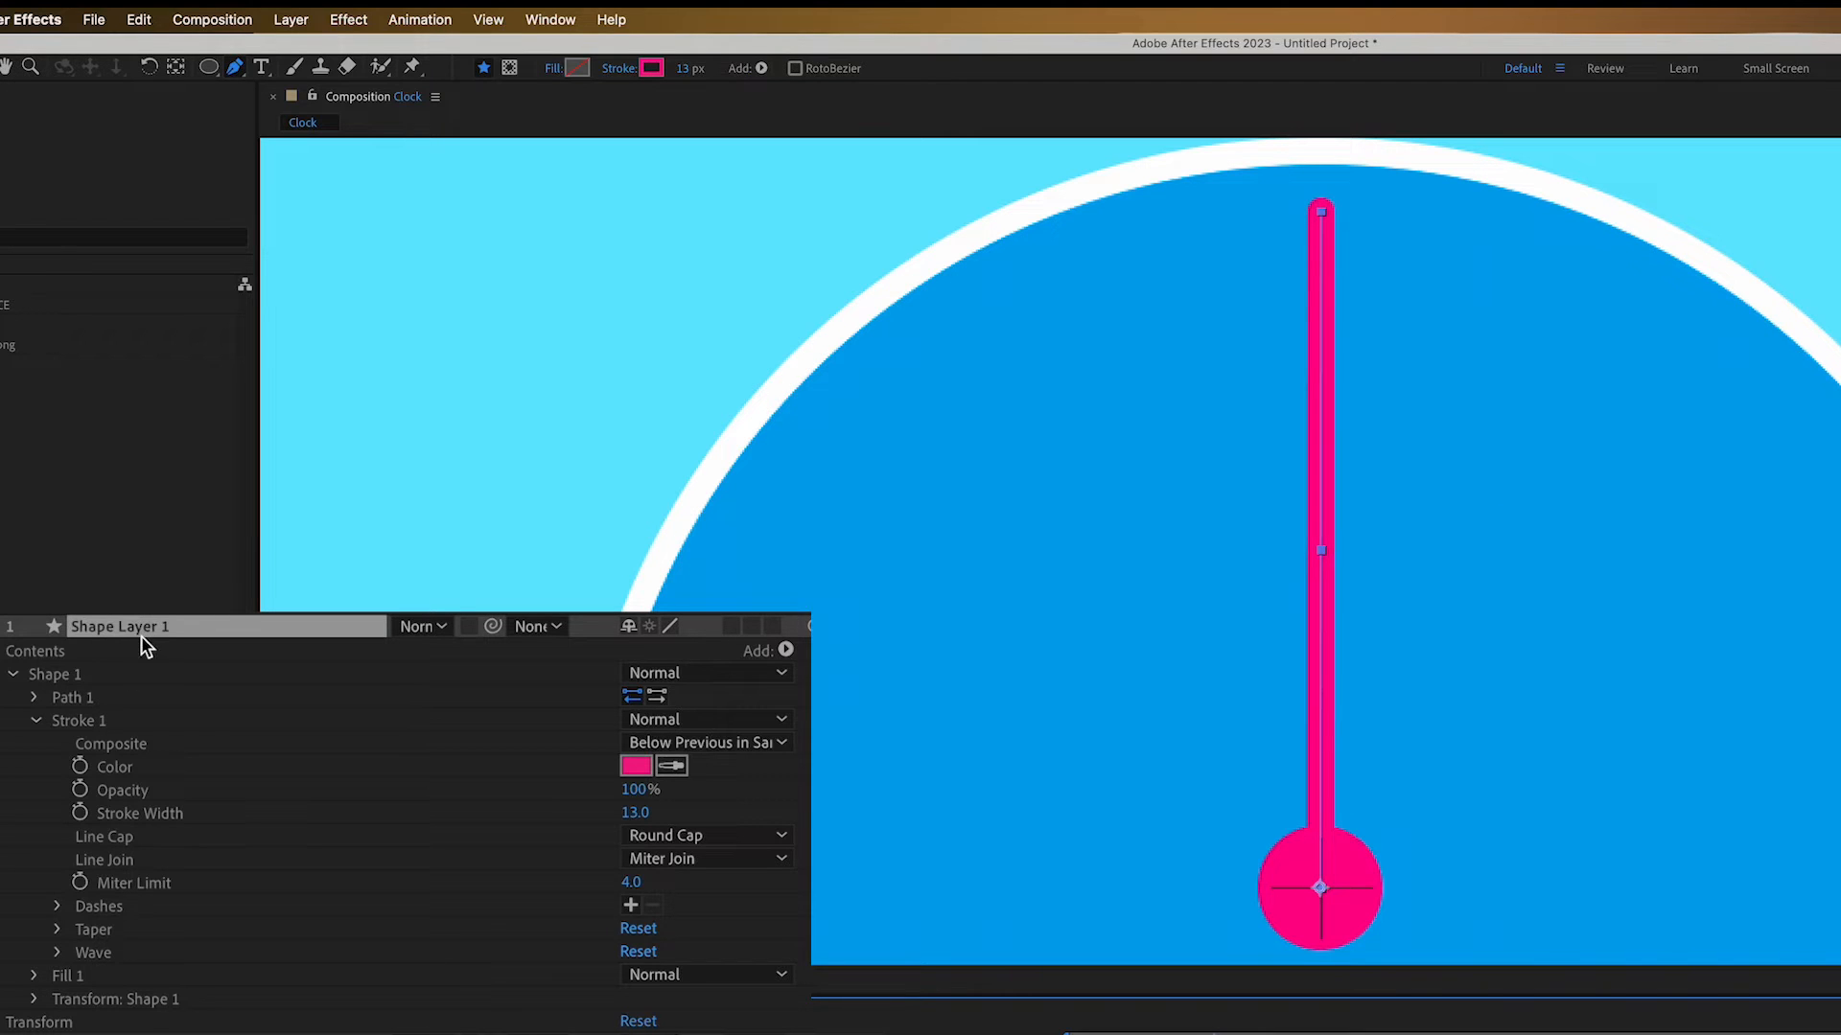
type("minute")
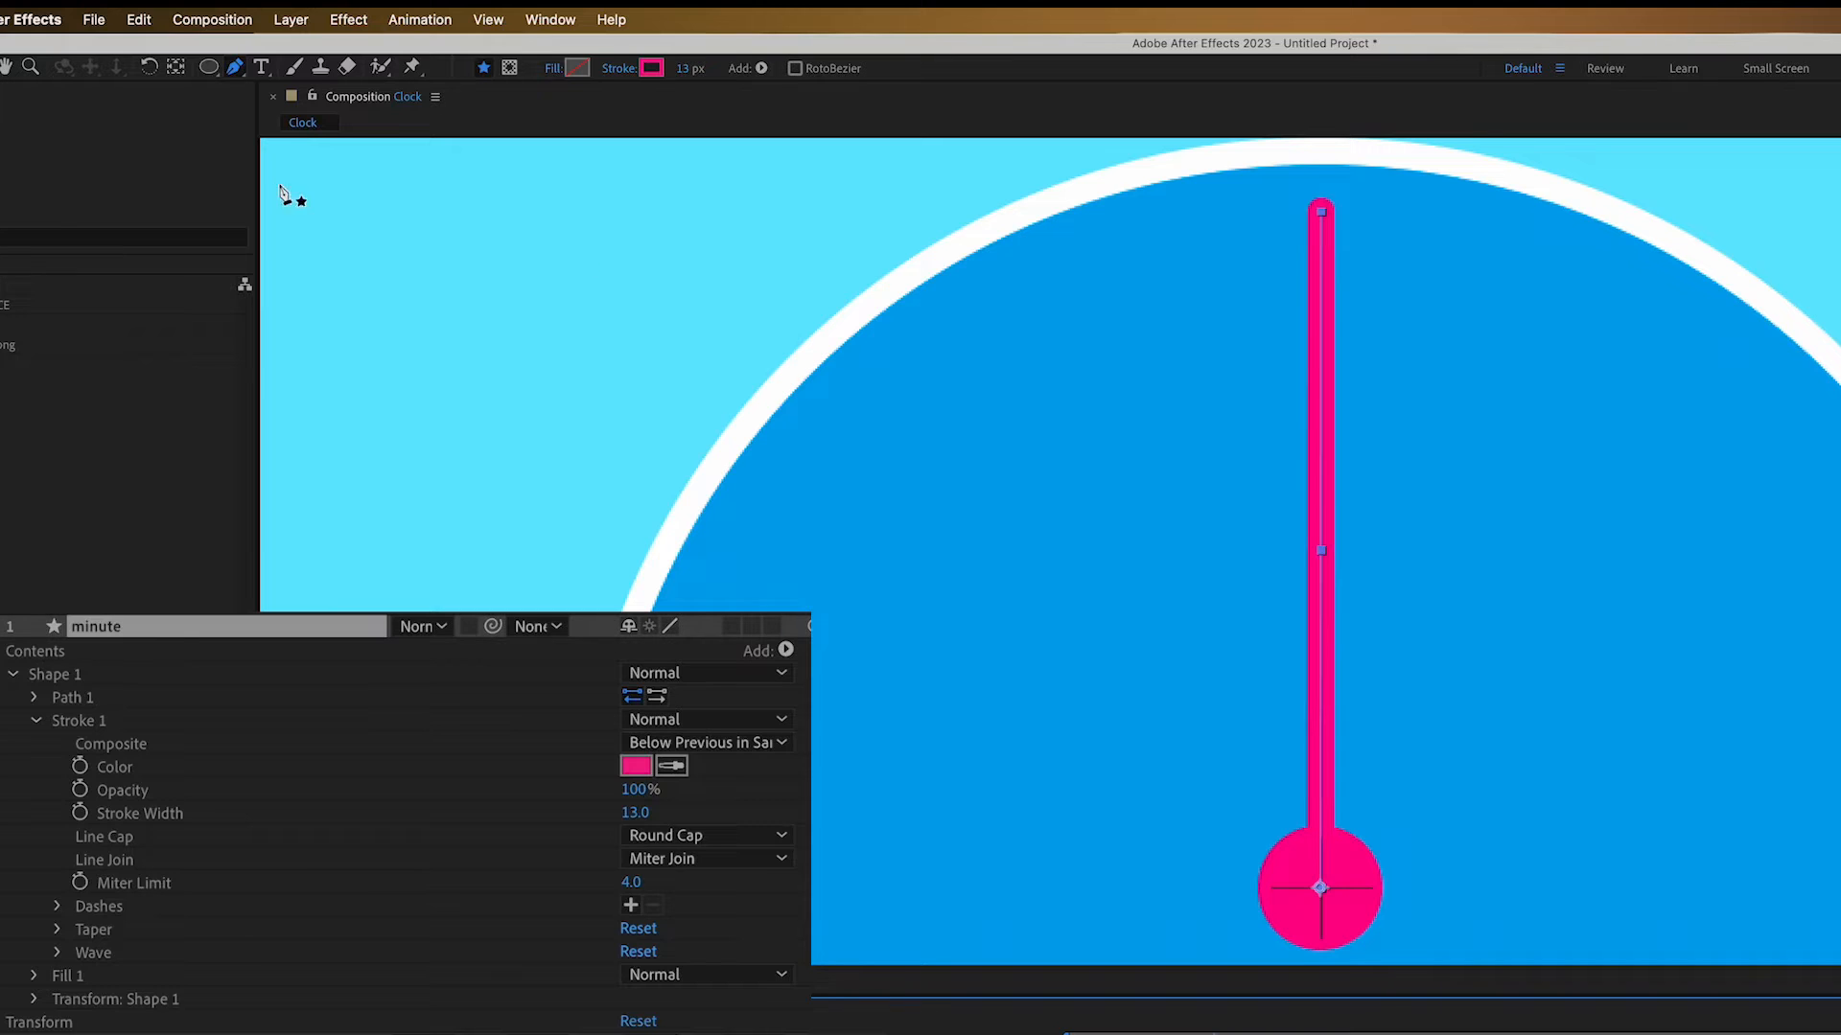
Duplicate the minute hand into an hour hand and shorten its tip
left_click(138, 19)
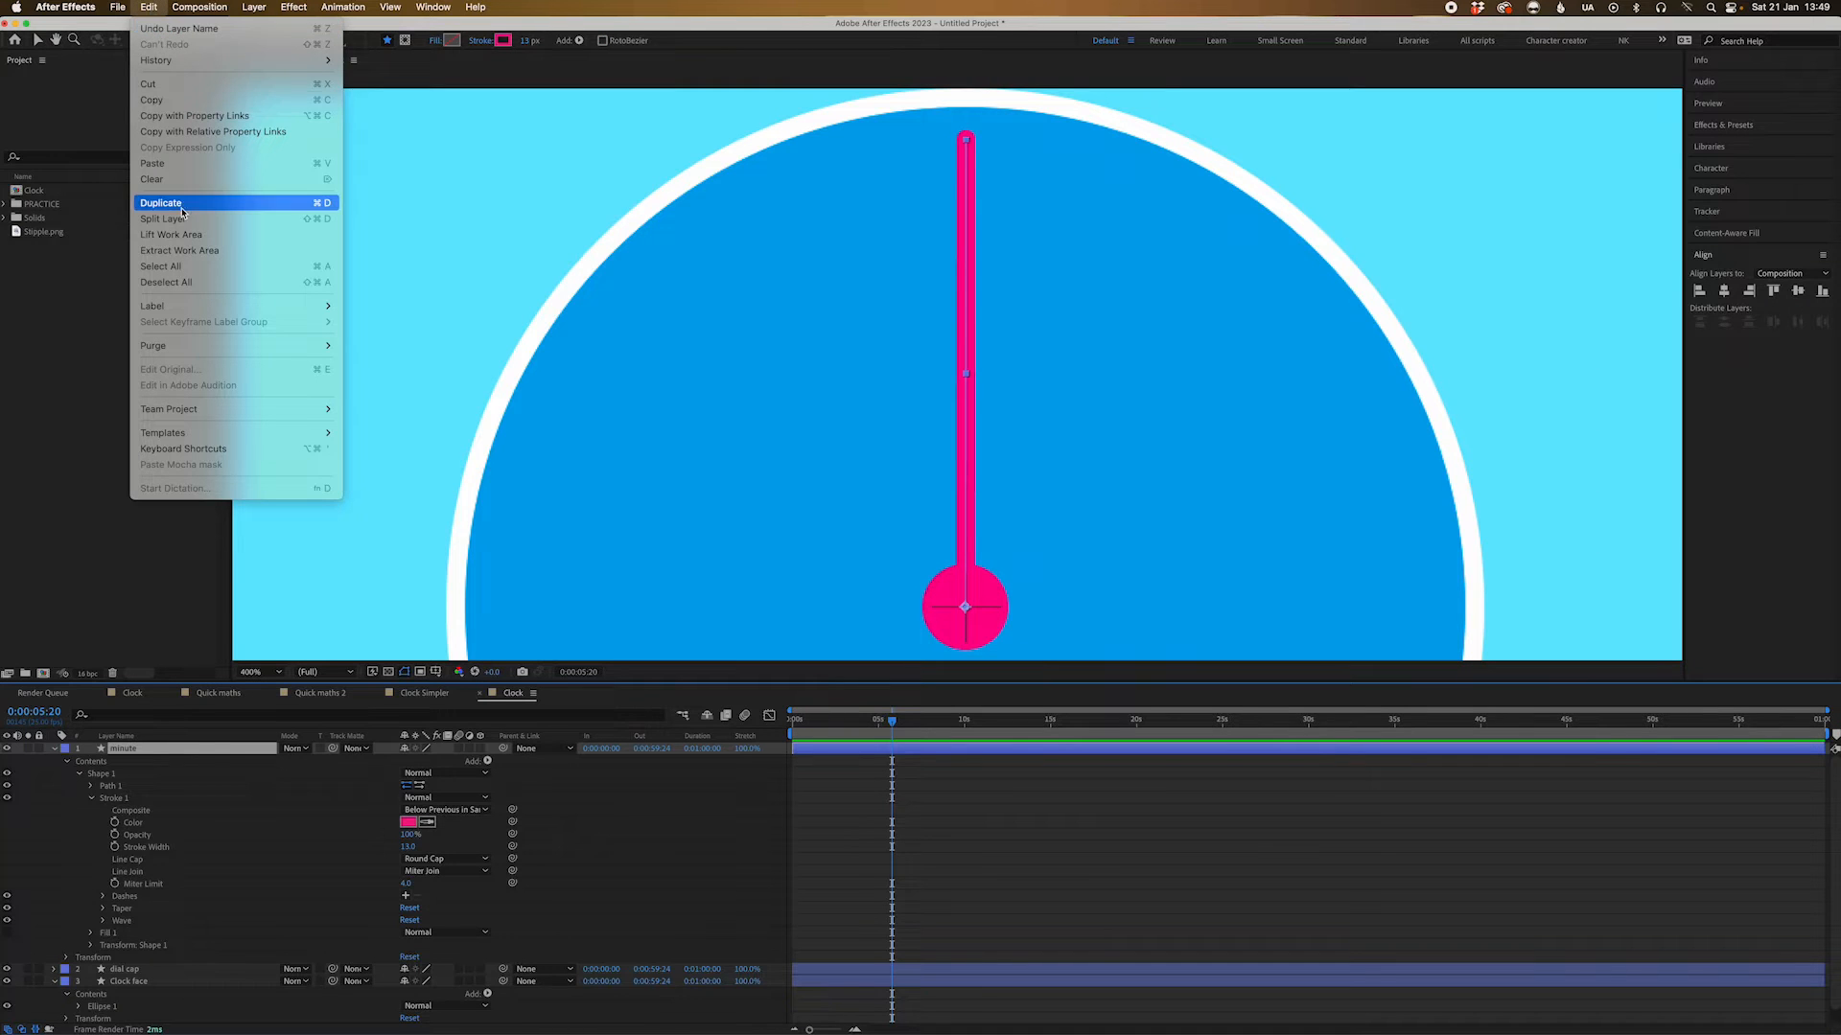
left_click(161, 201)
type("hour")
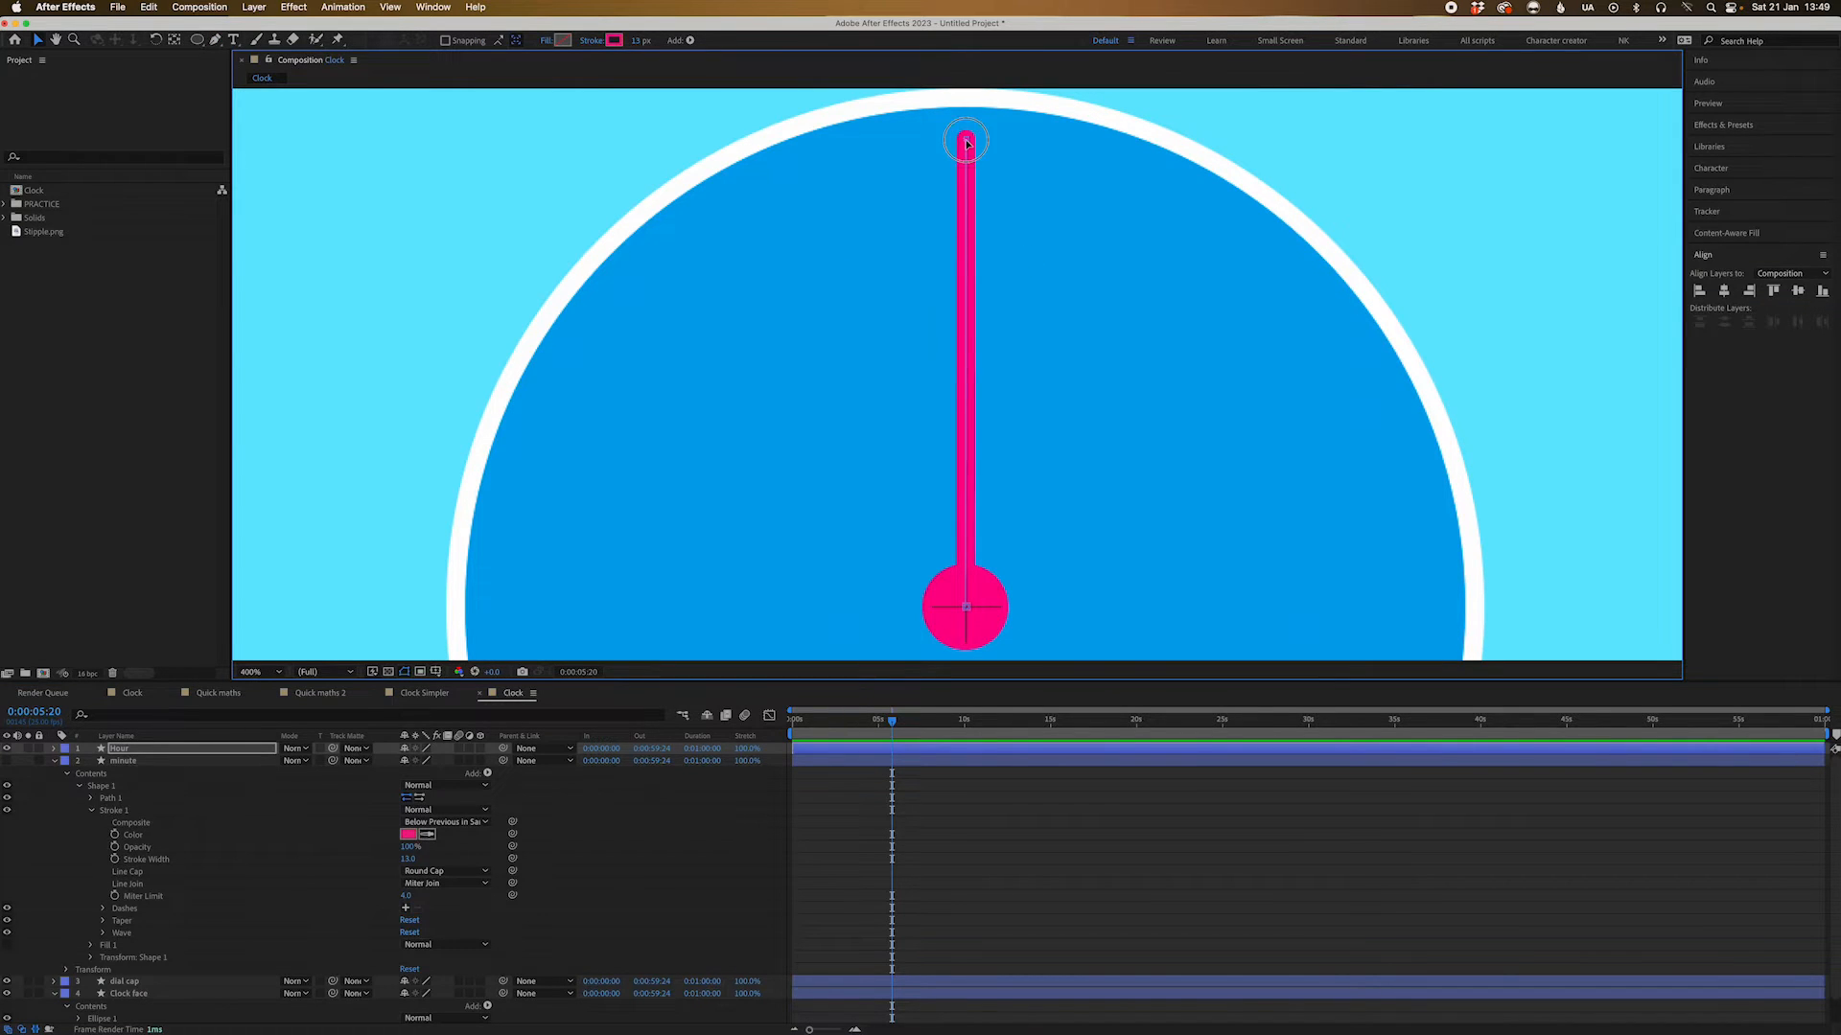
left_click_drag(965, 140, 972, 282)
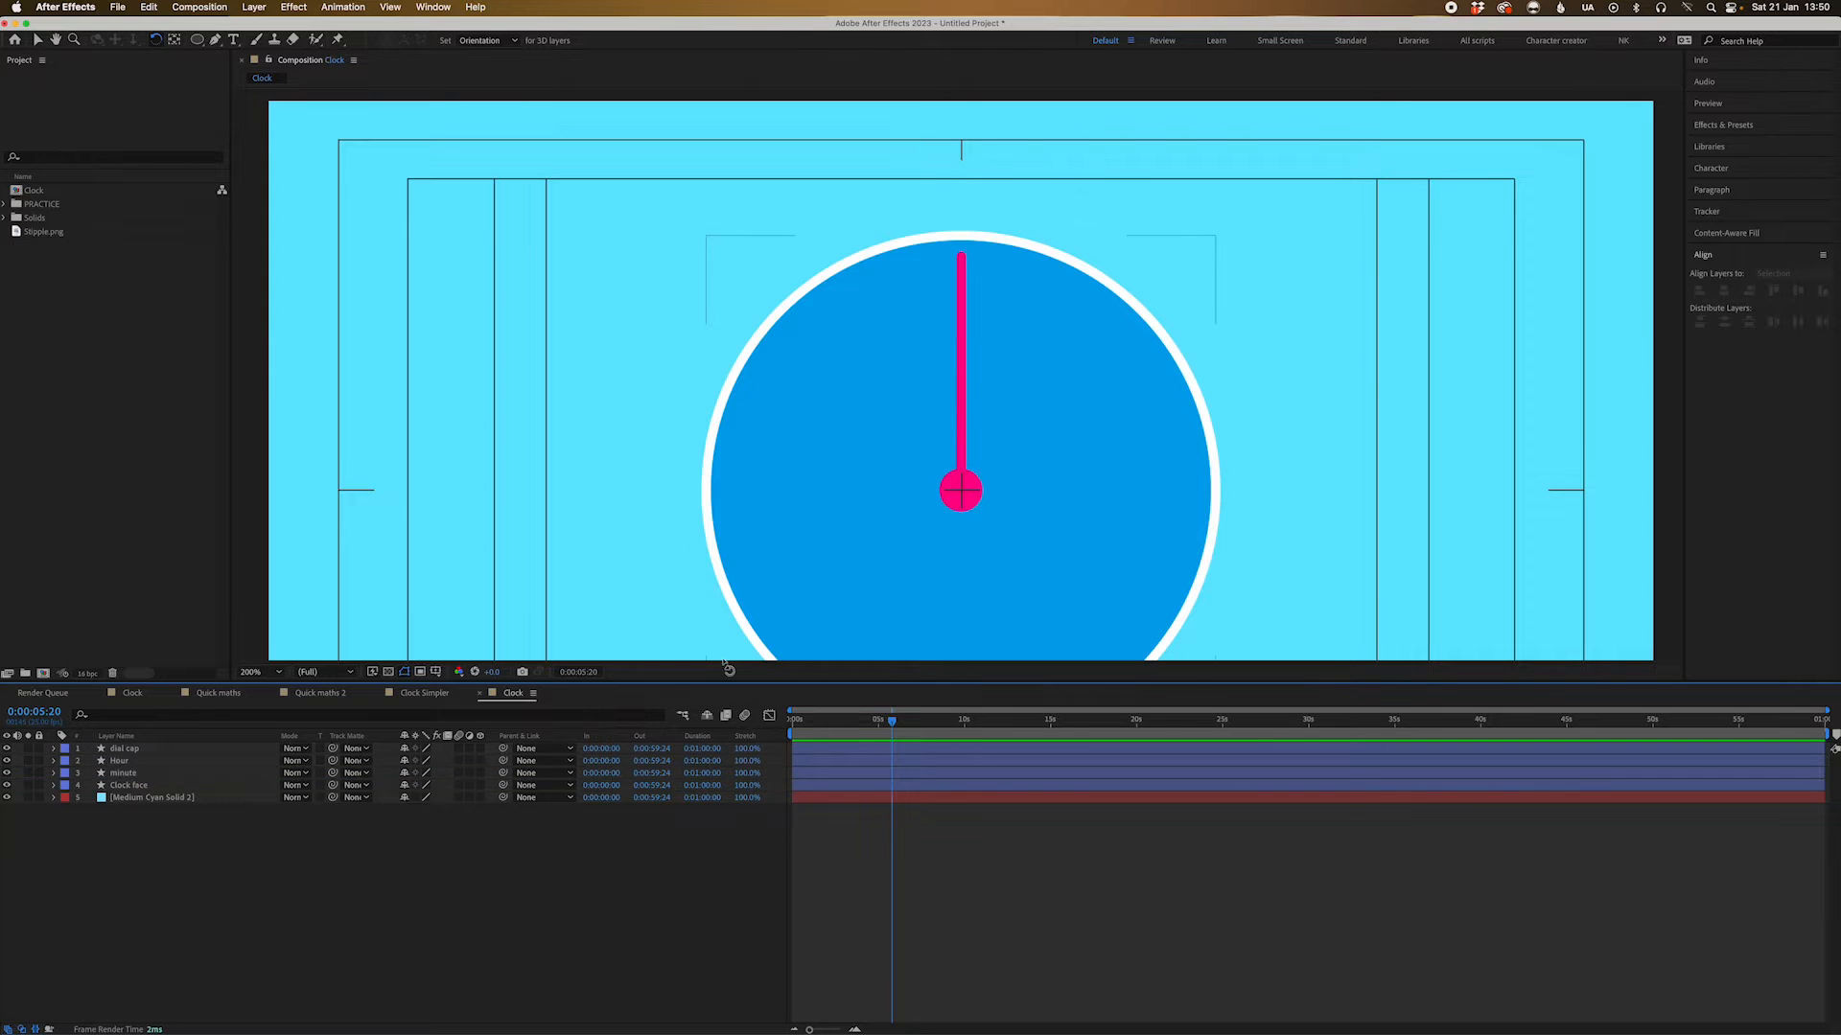
Start a new shape layer for a short white tick mark on the clock face
double_click(123, 773)
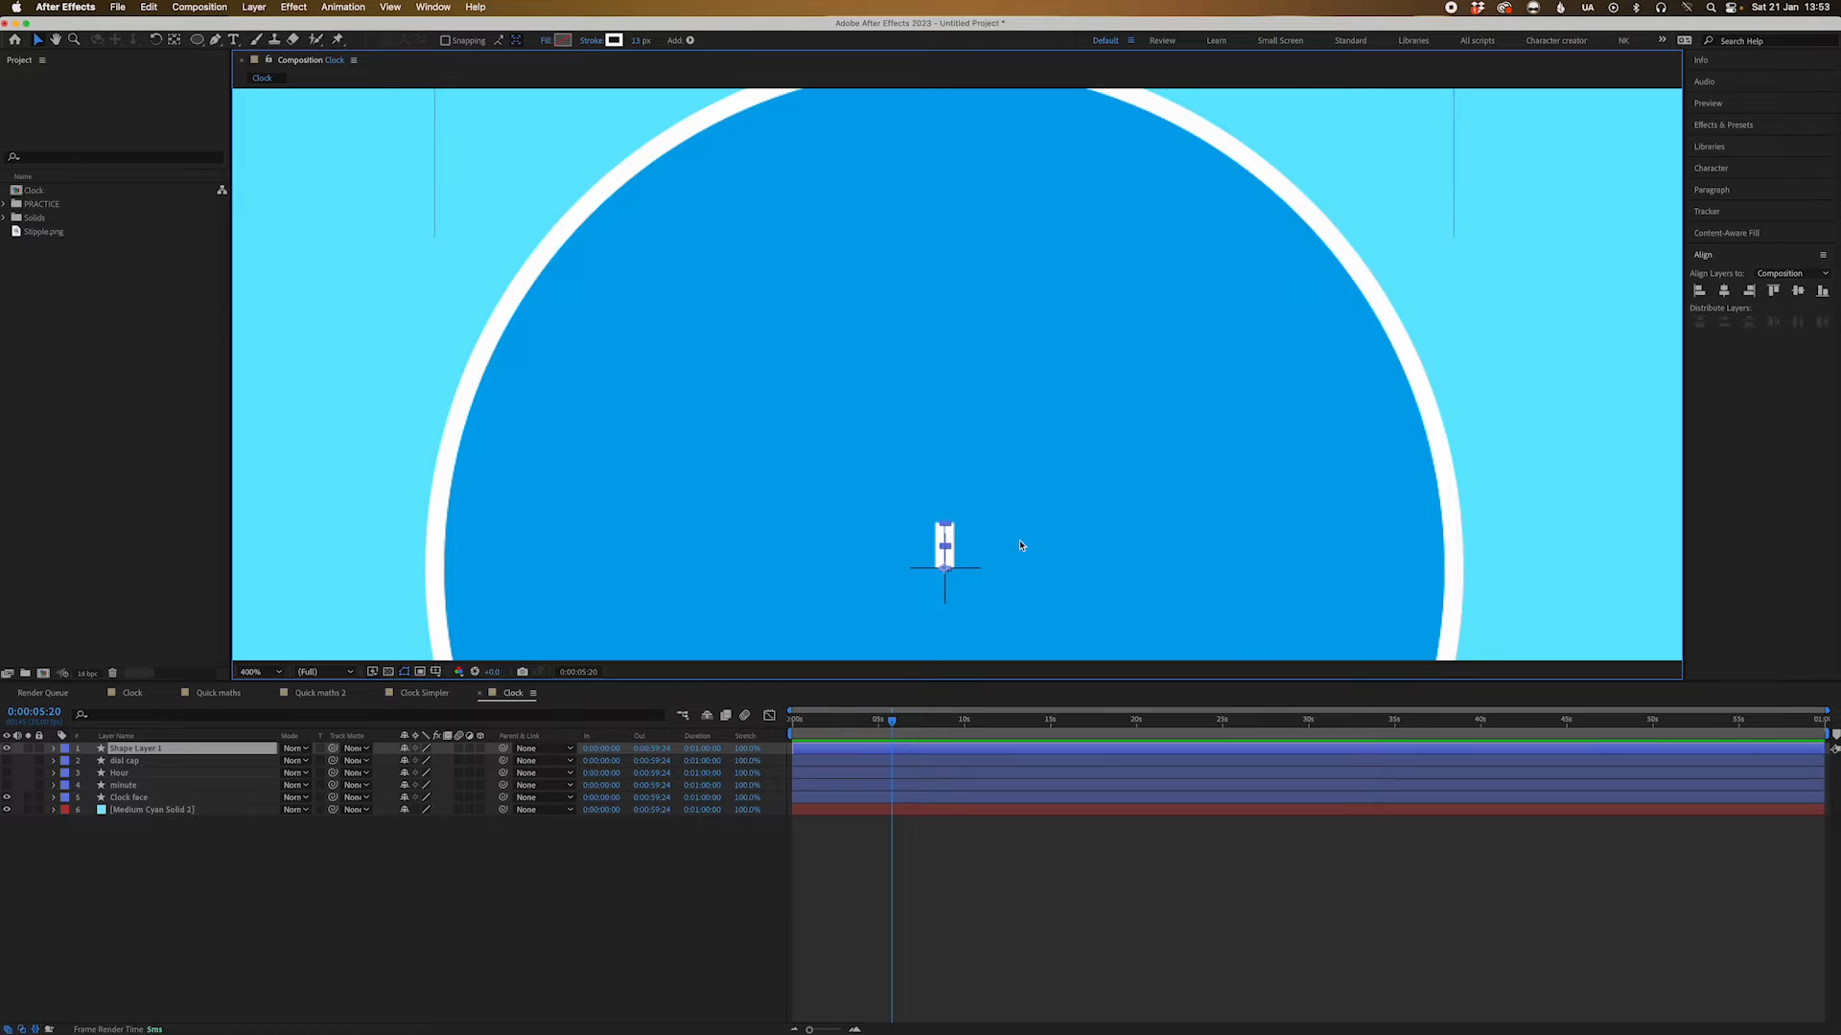
Twirl into the tick shape's Stroke 1 and give the tick mark a Round Cap
left_click(54, 750)
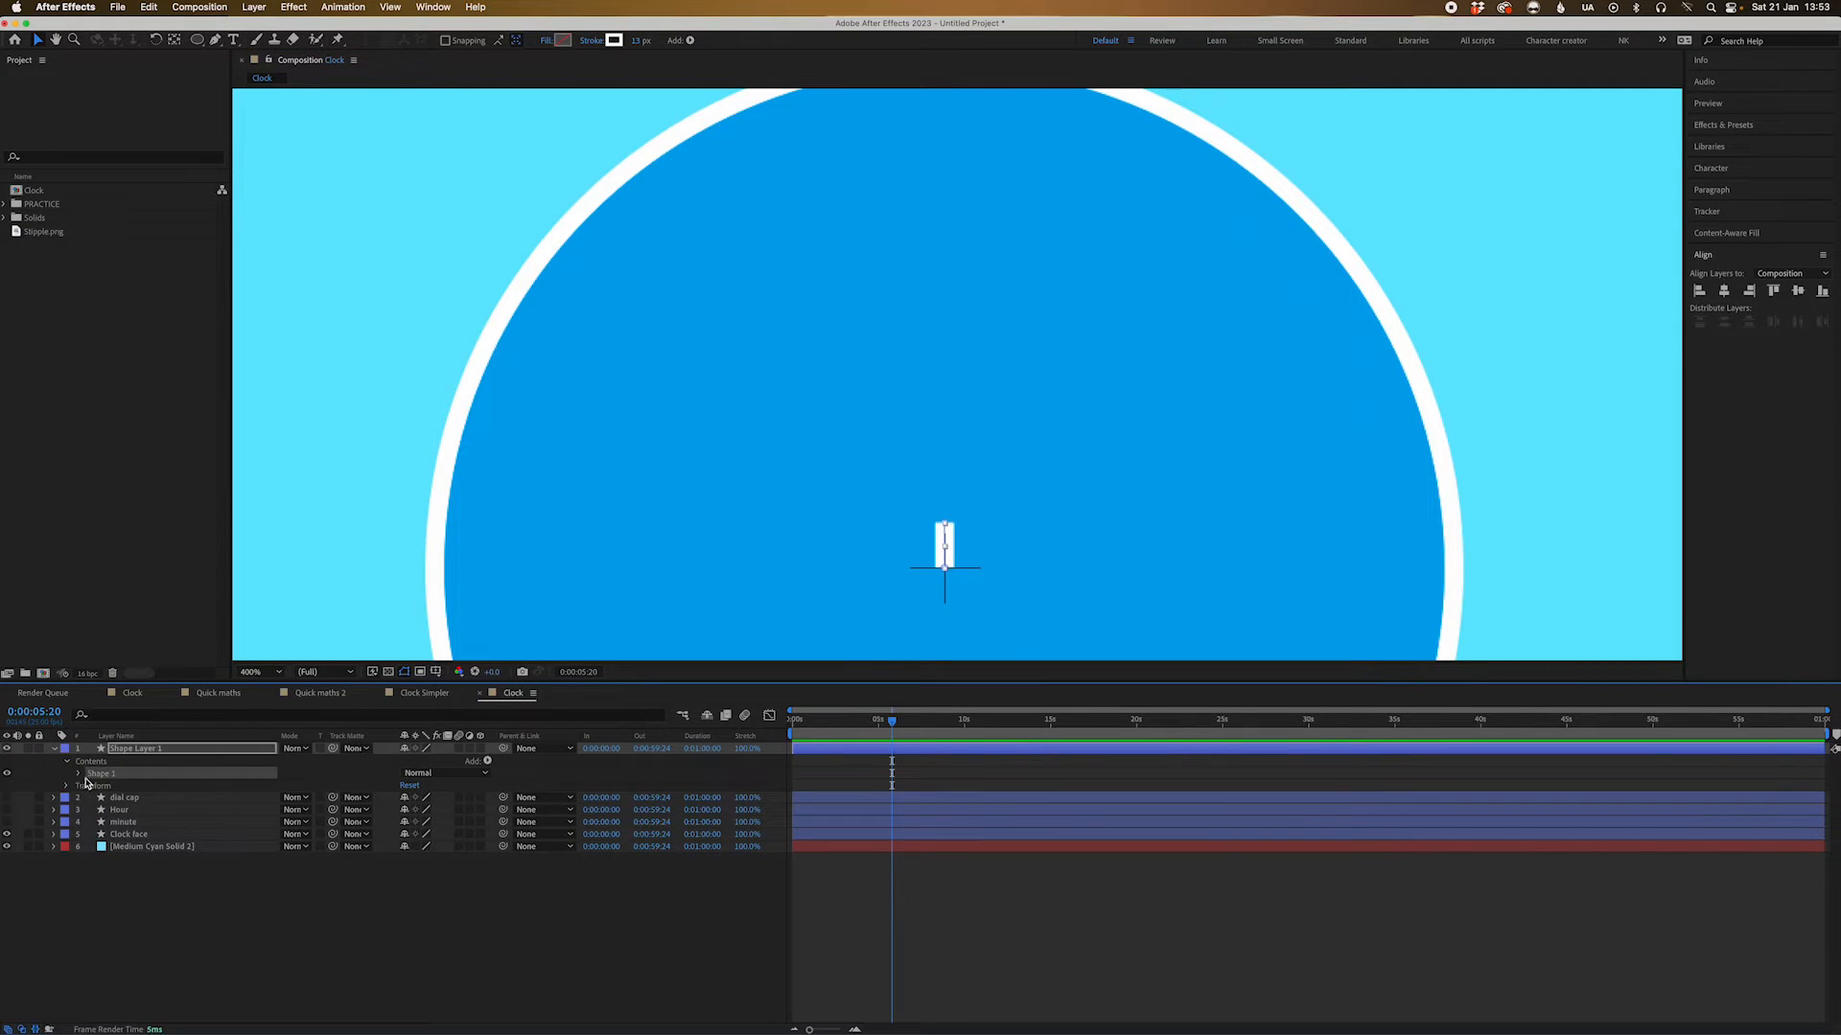
left_click(77, 772)
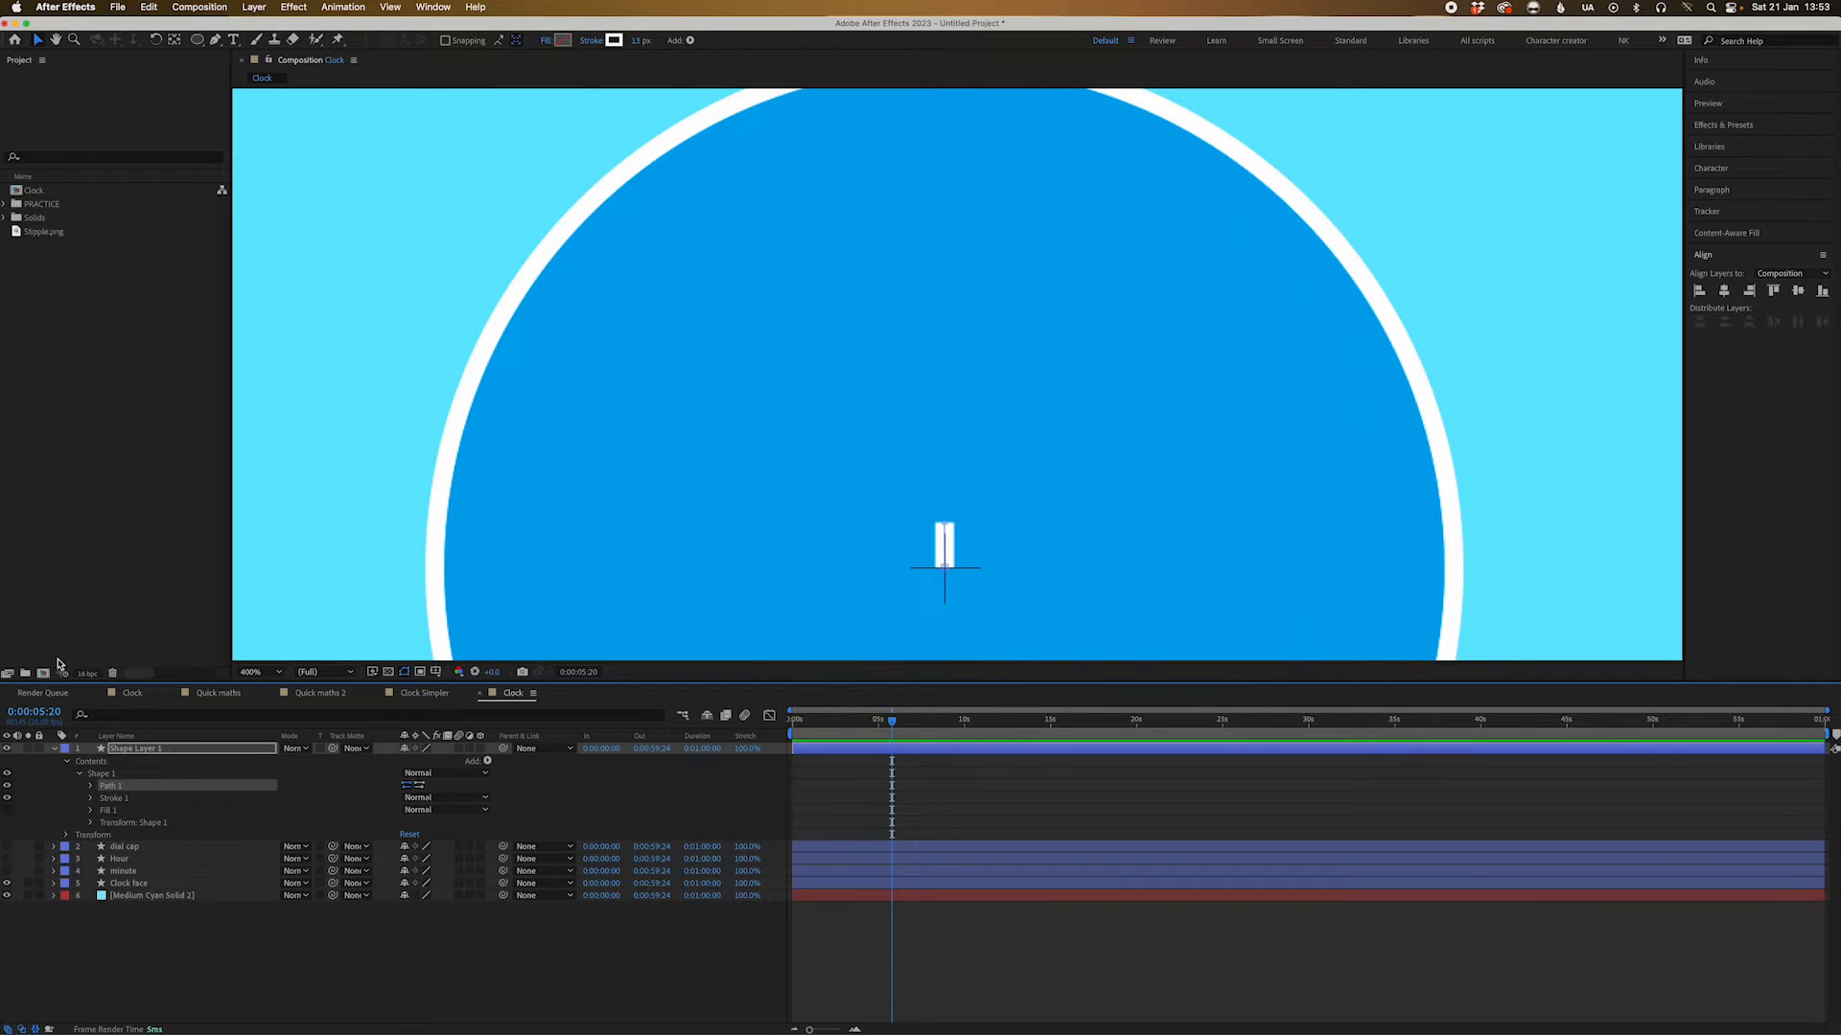
left_click(65, 748)
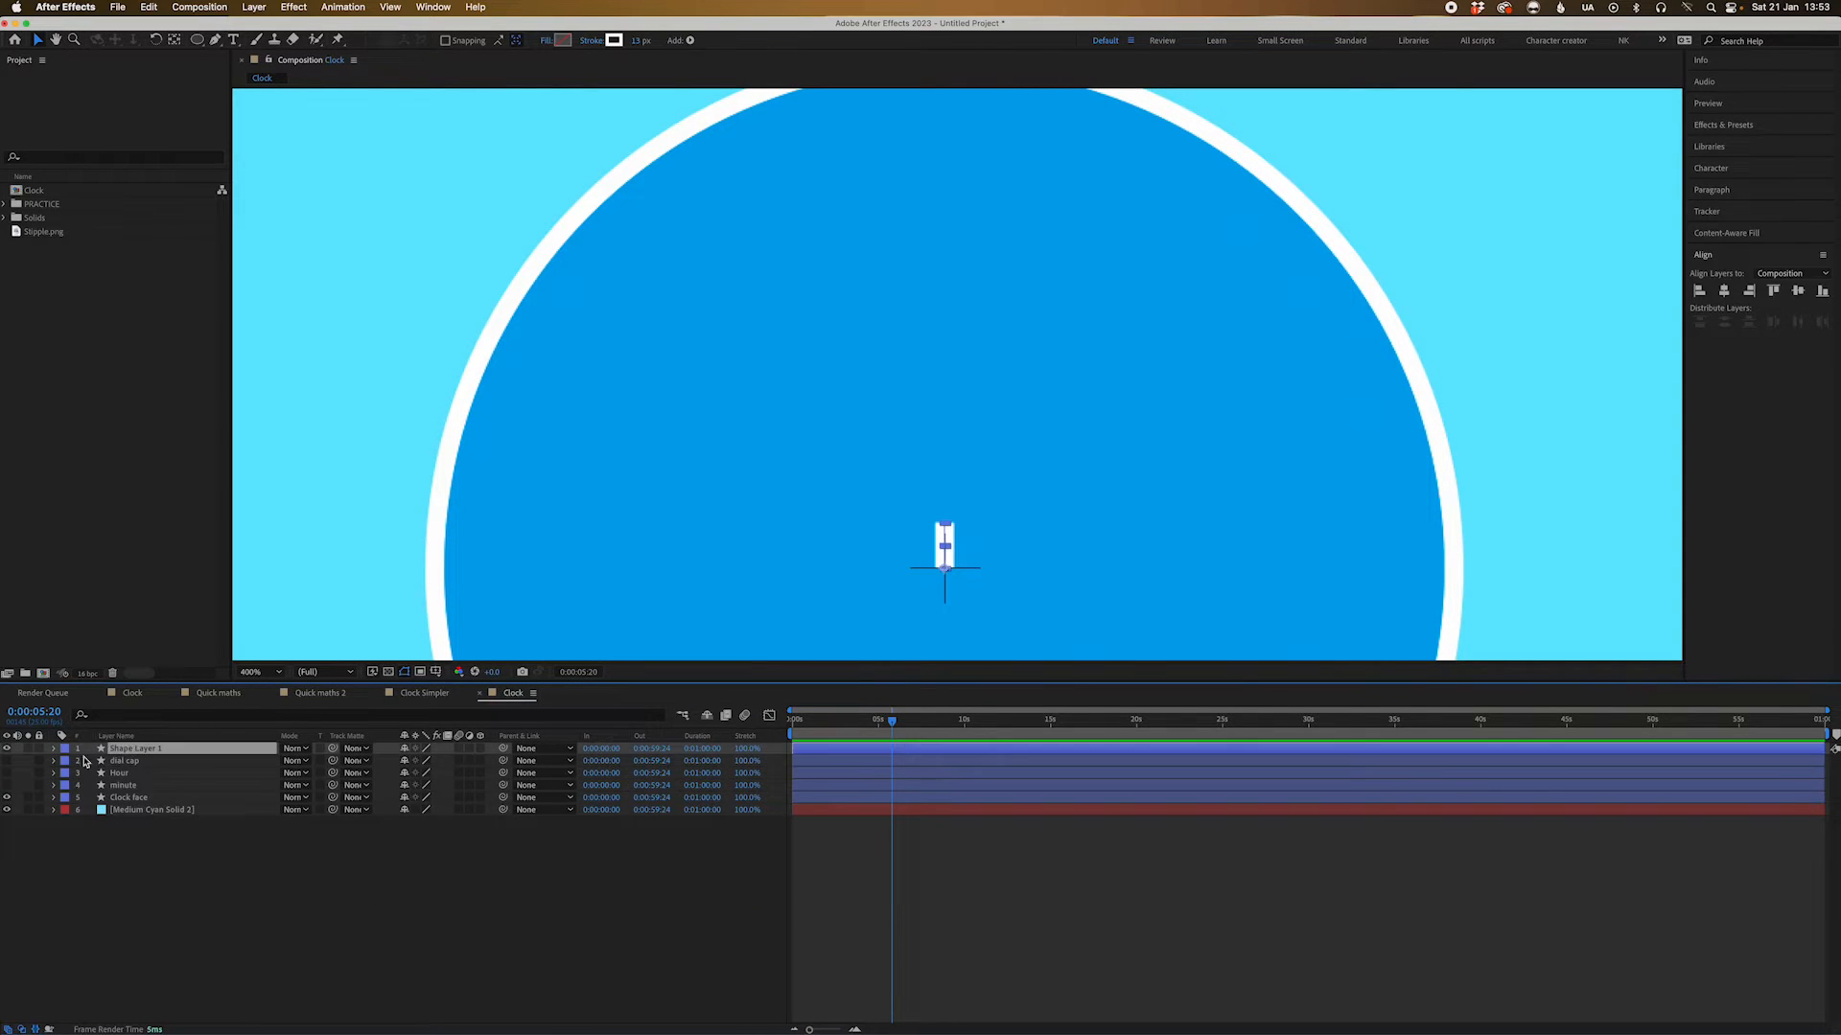
left_click(92, 748)
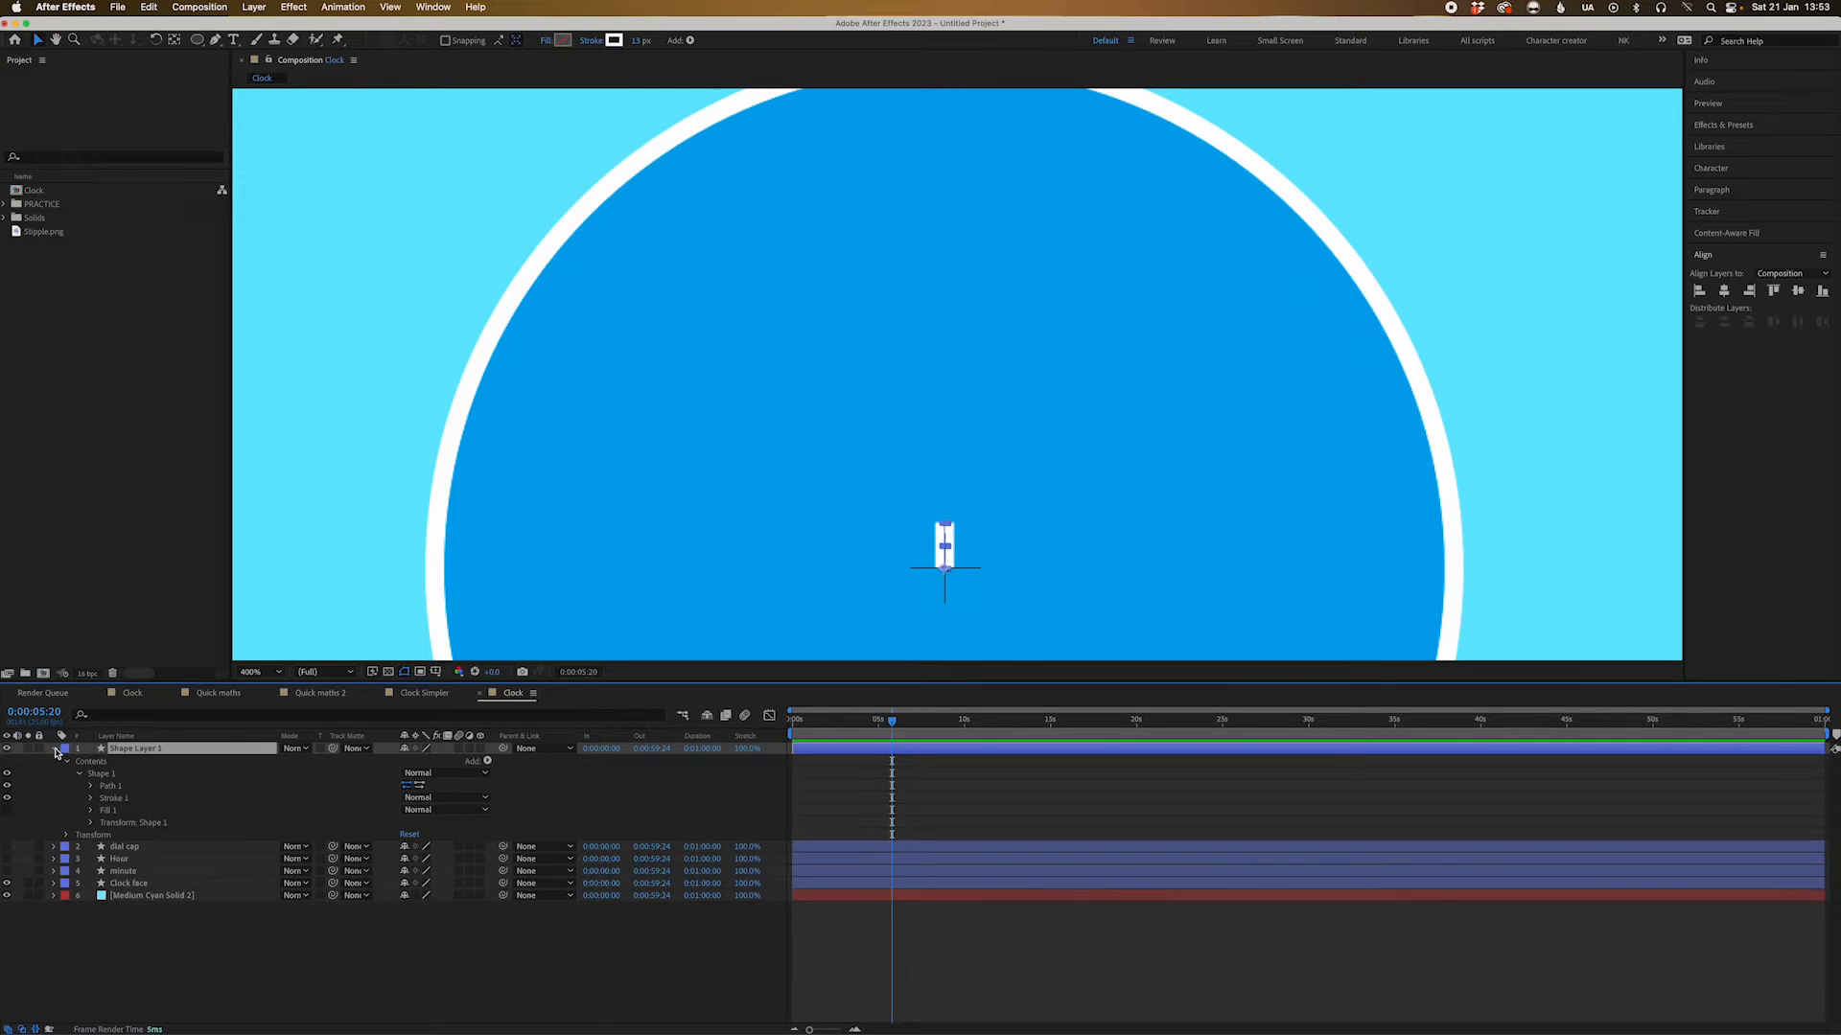
left_click(65, 750)
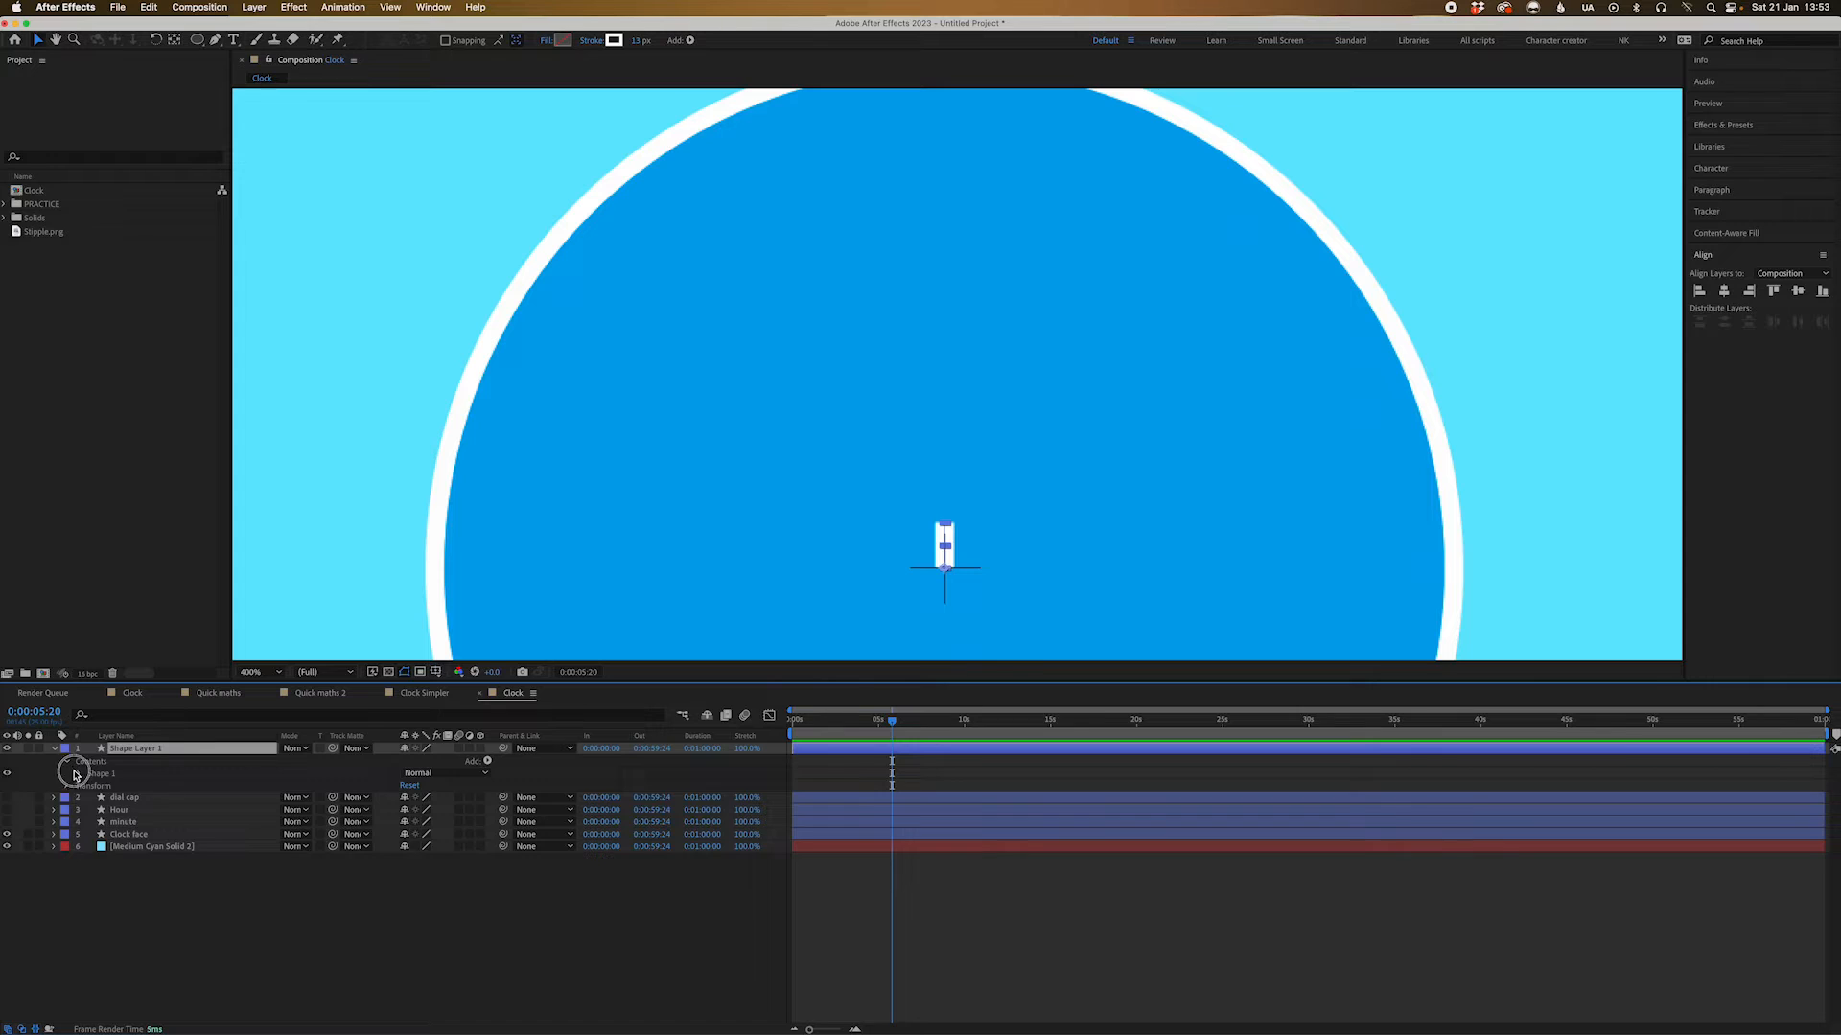
left_click(90, 786)
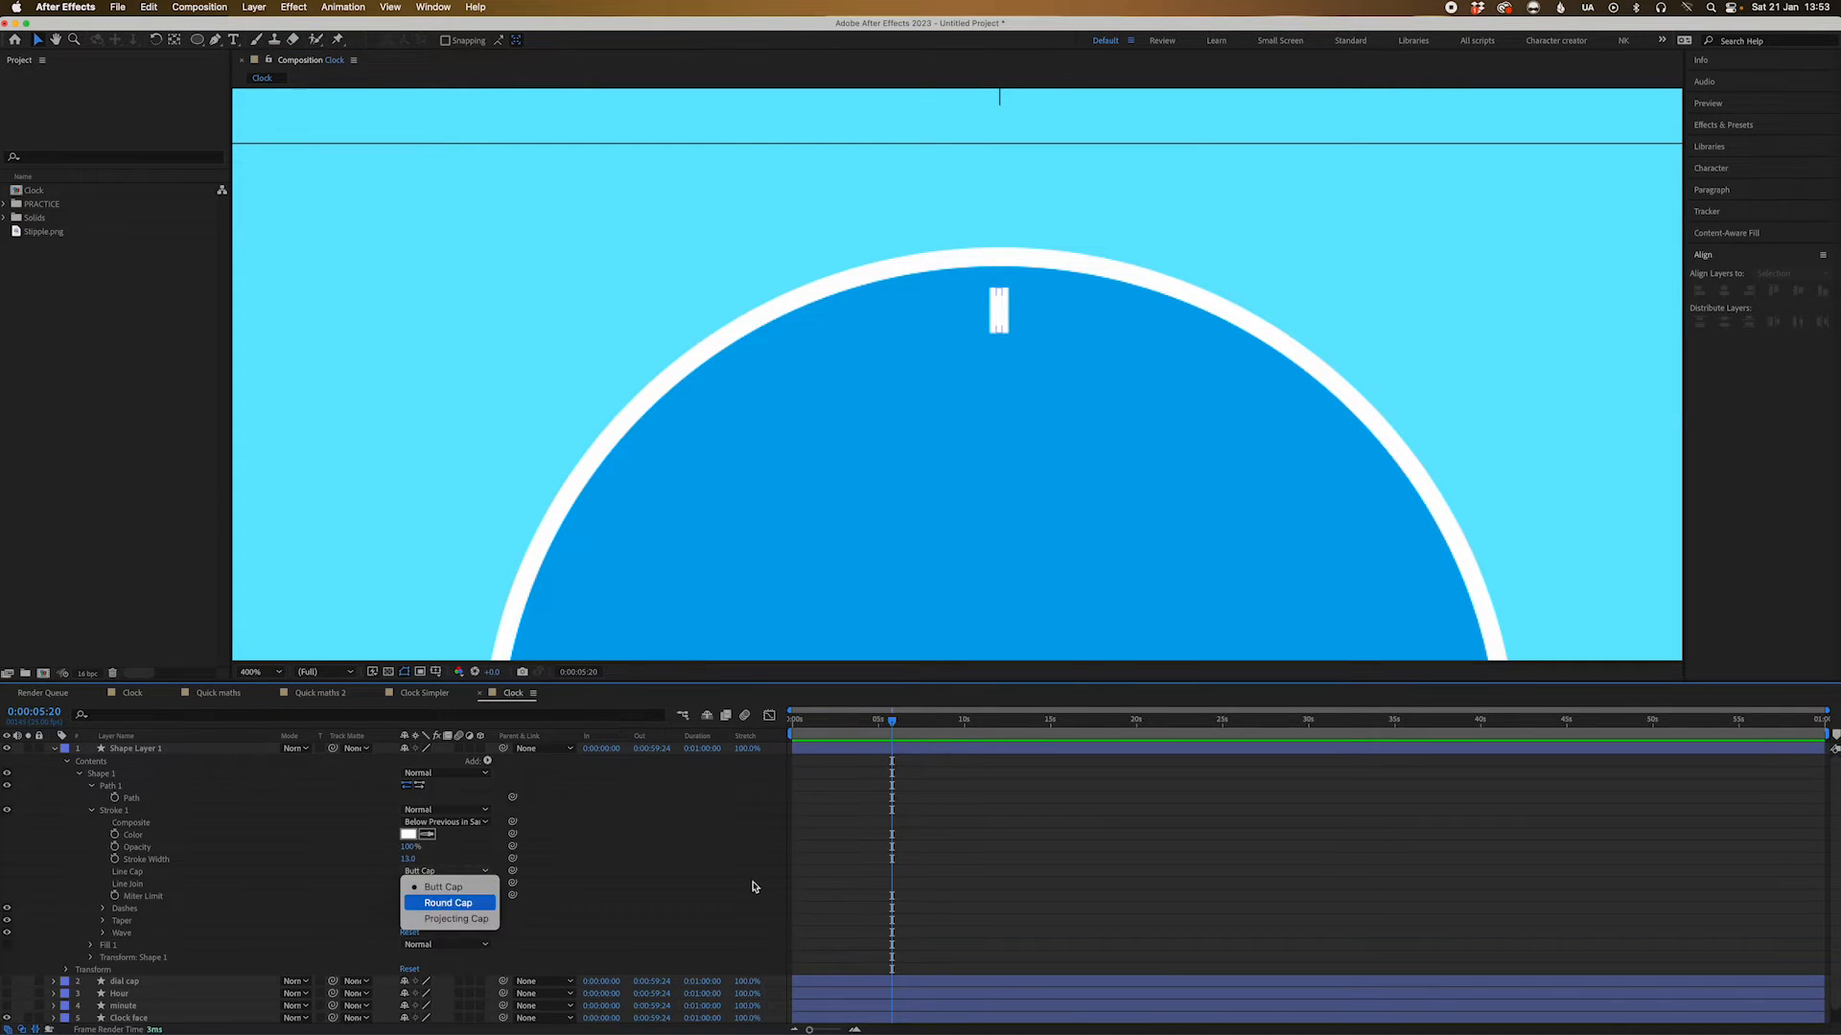
left_click(446, 904)
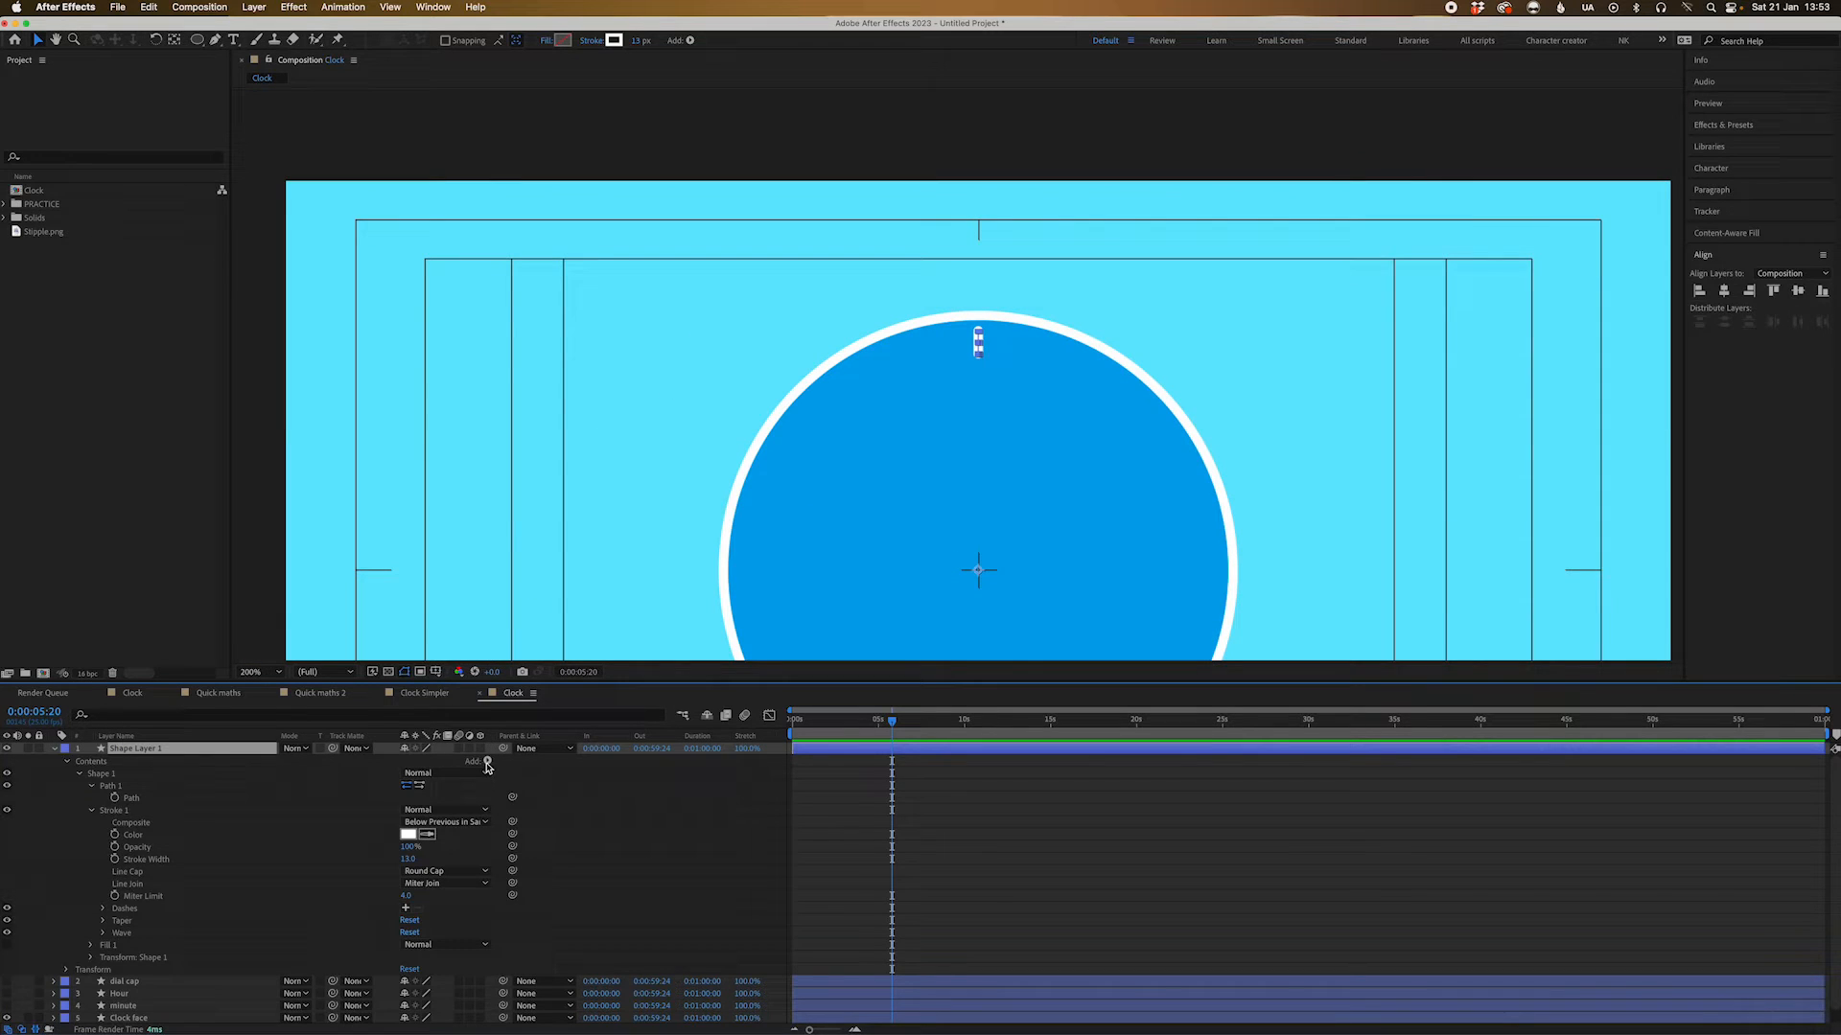
Add a Repeater to the tick with 30° rotation to form twelve hour markers, then fit the view
left_click(485, 765)
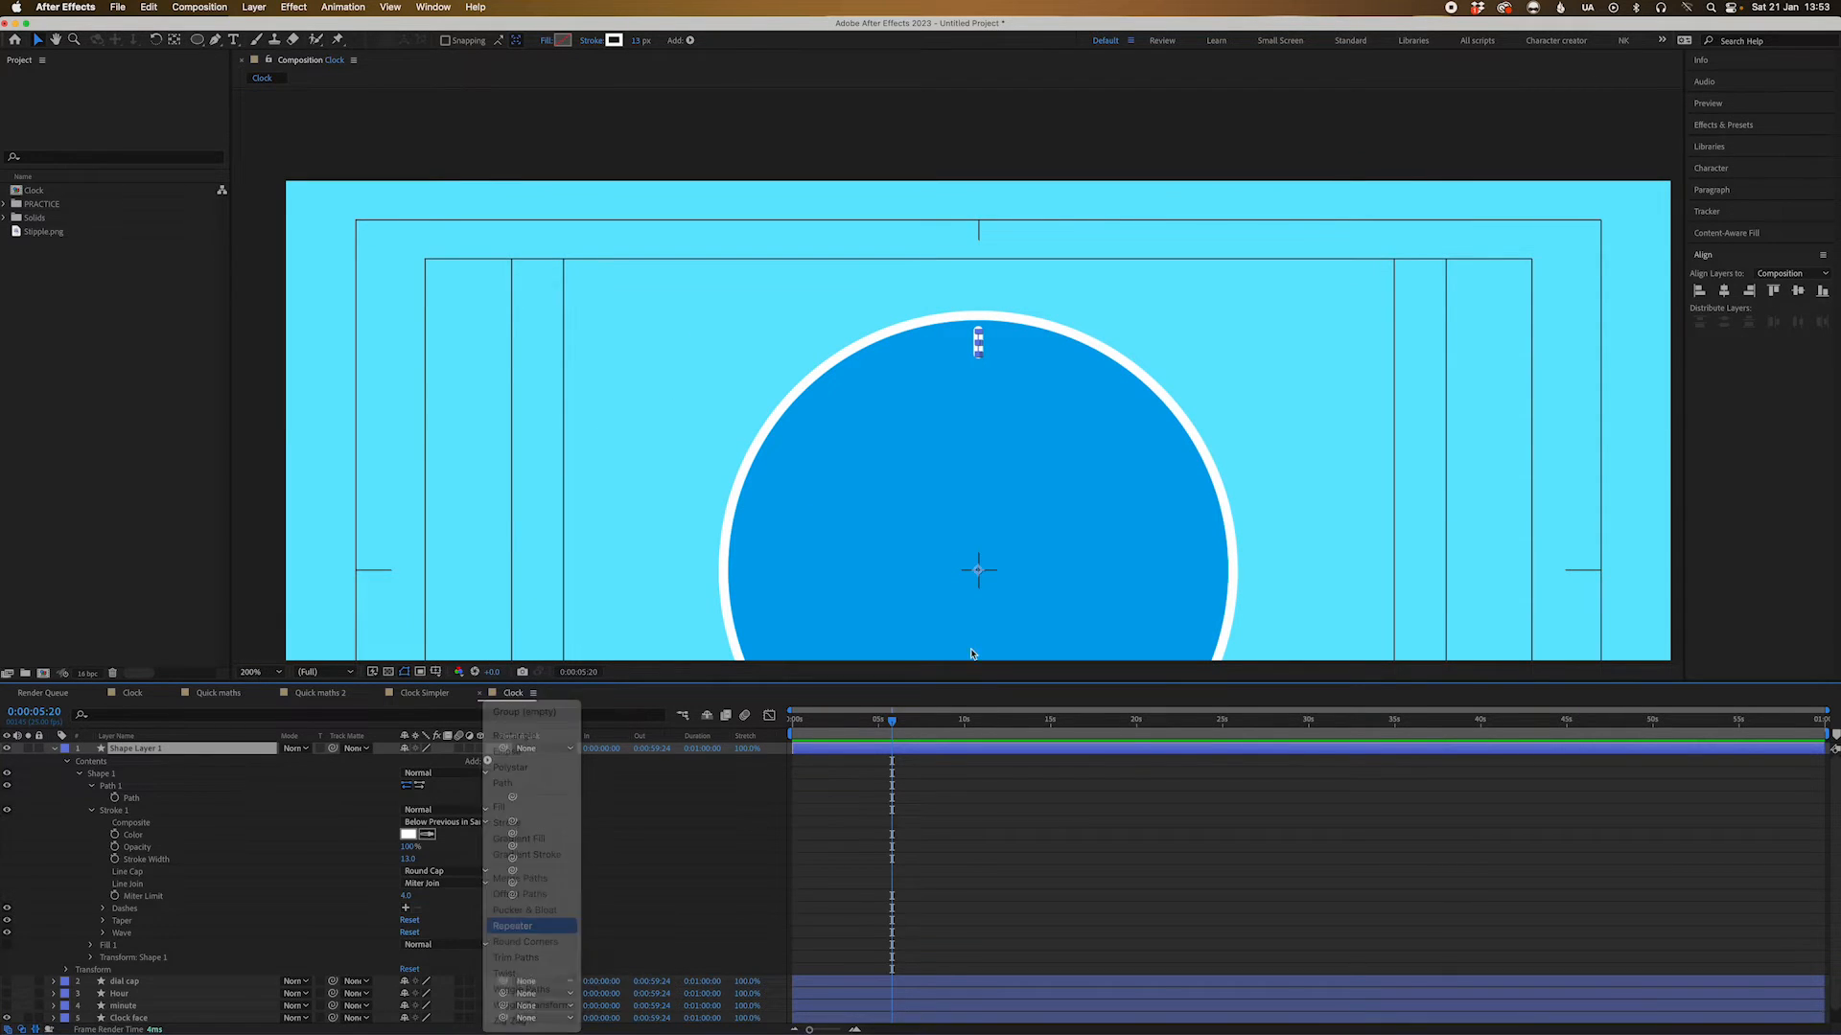
left_click(514, 926)
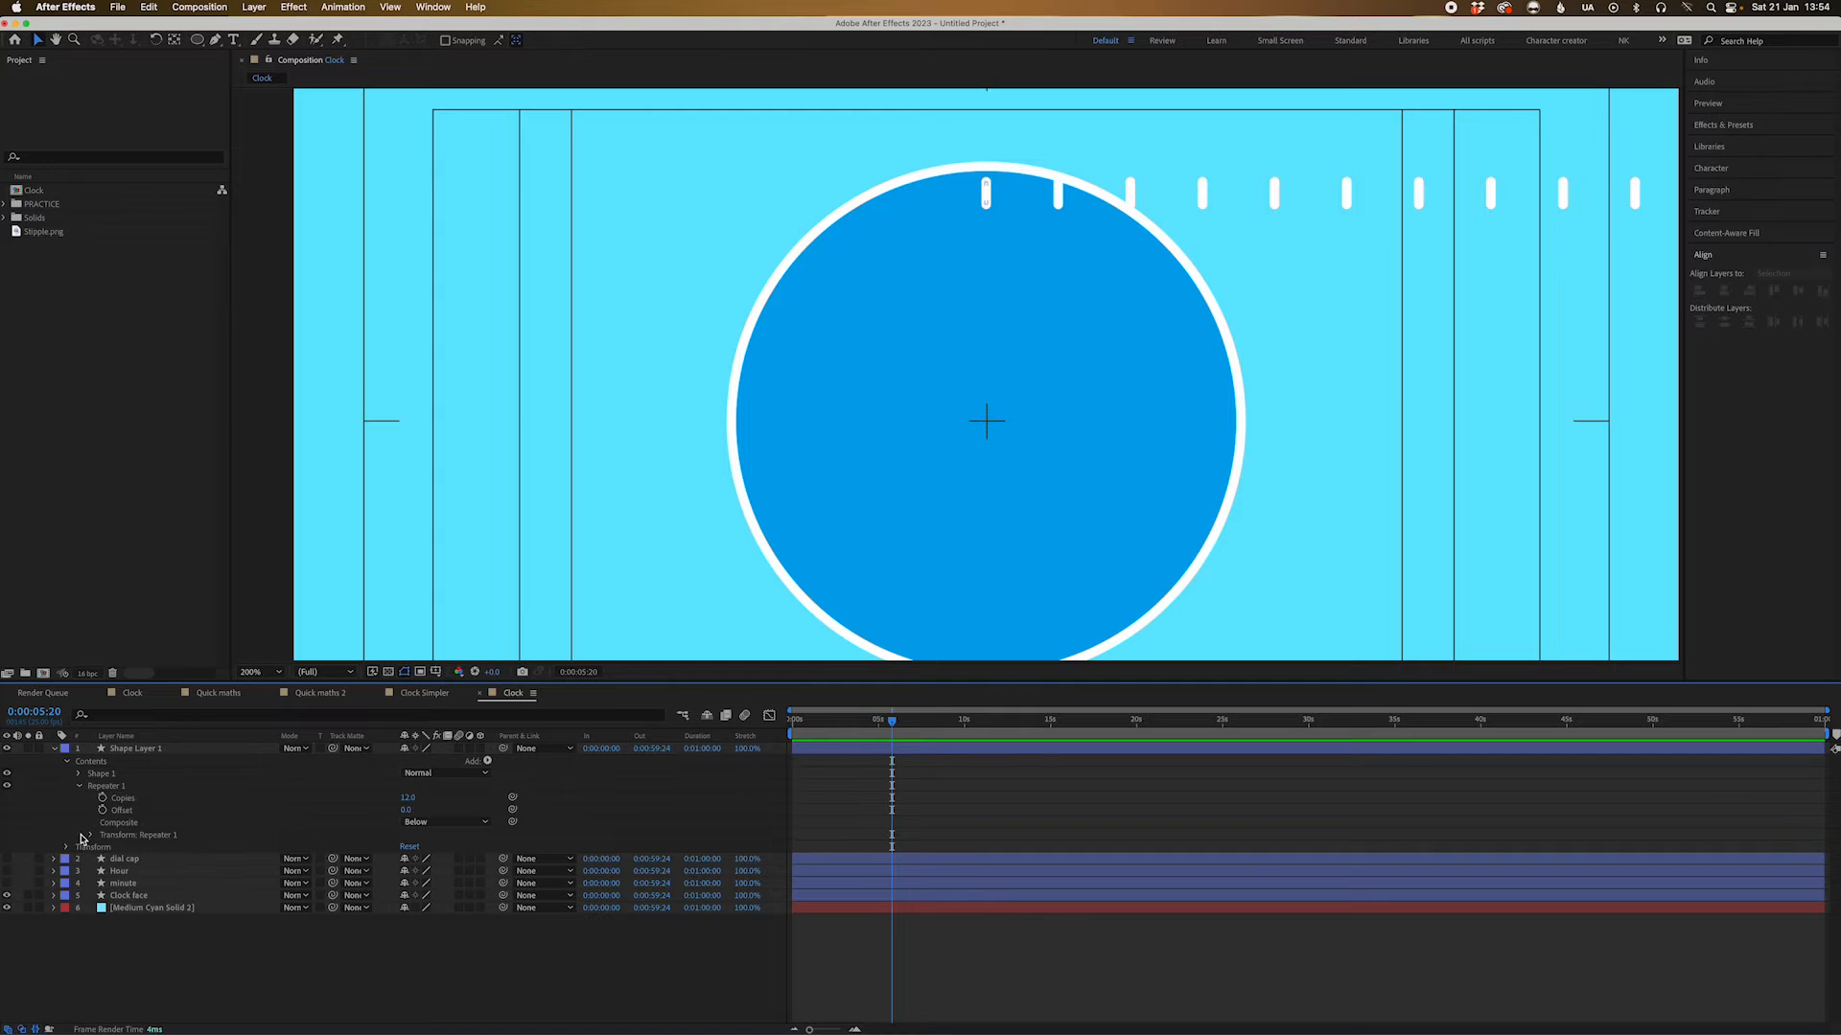
left_click(82, 834)
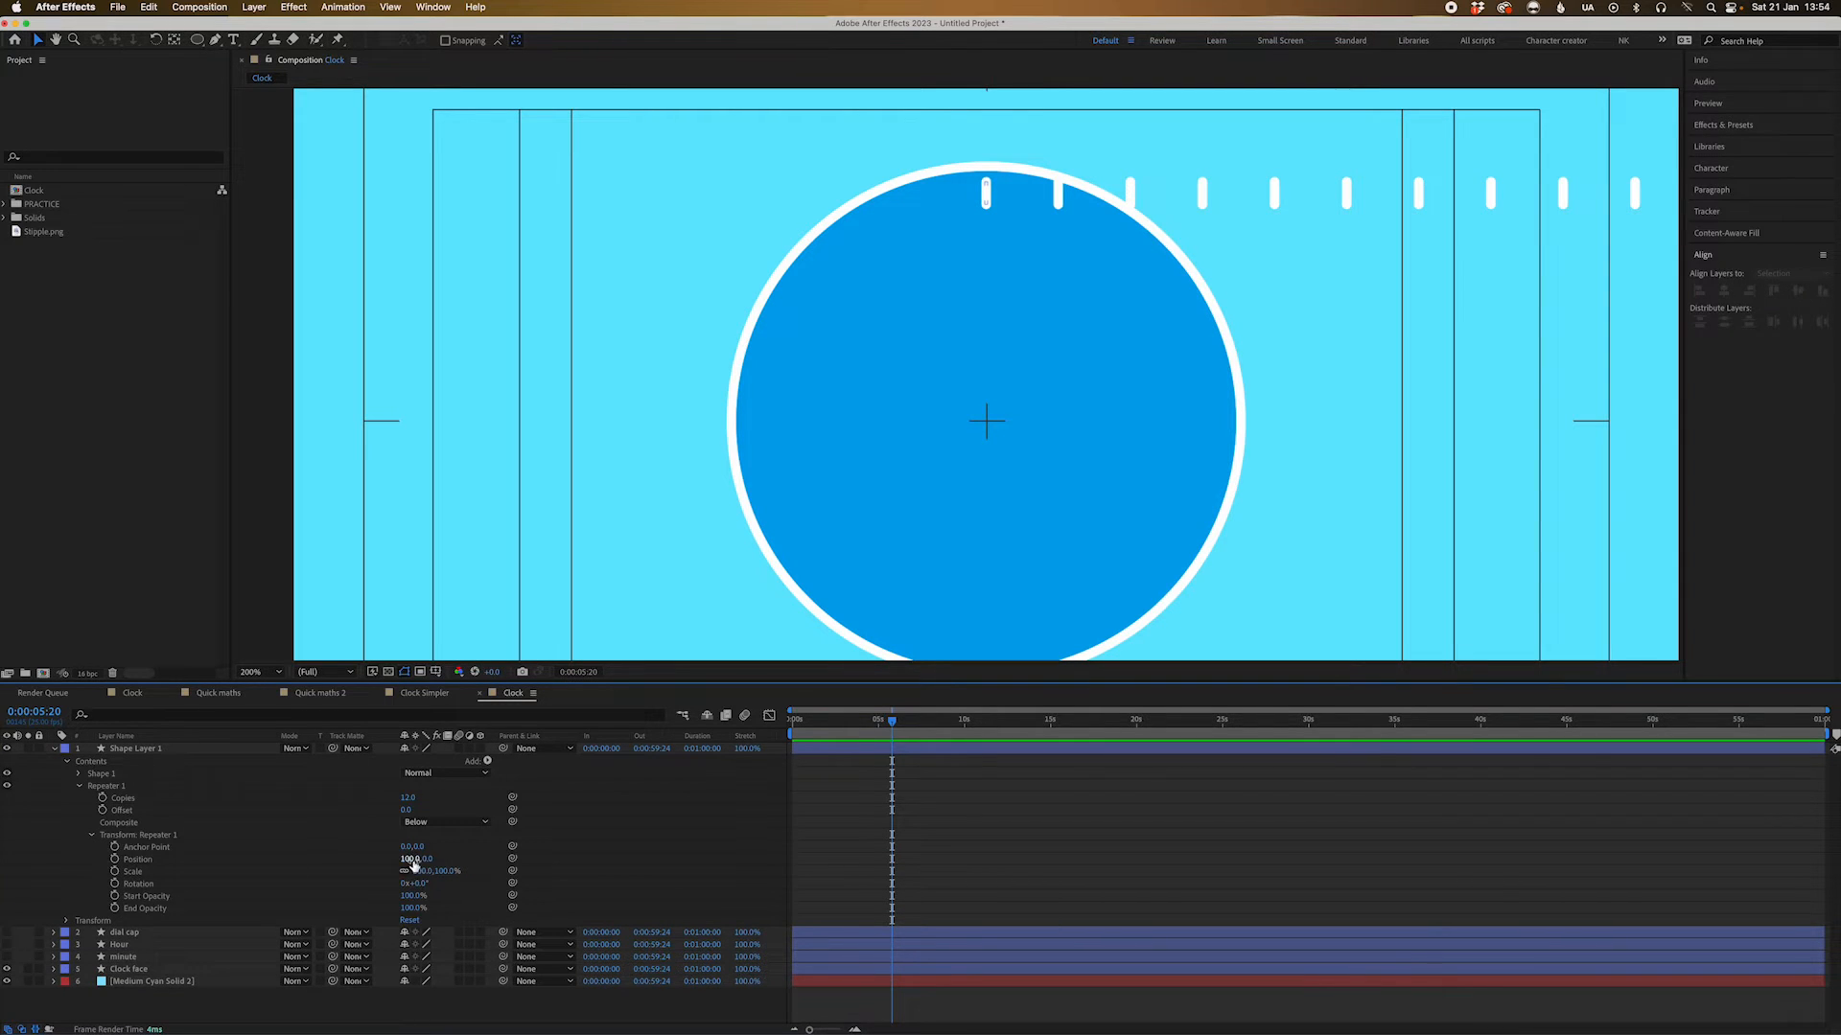
left_click(135, 750)
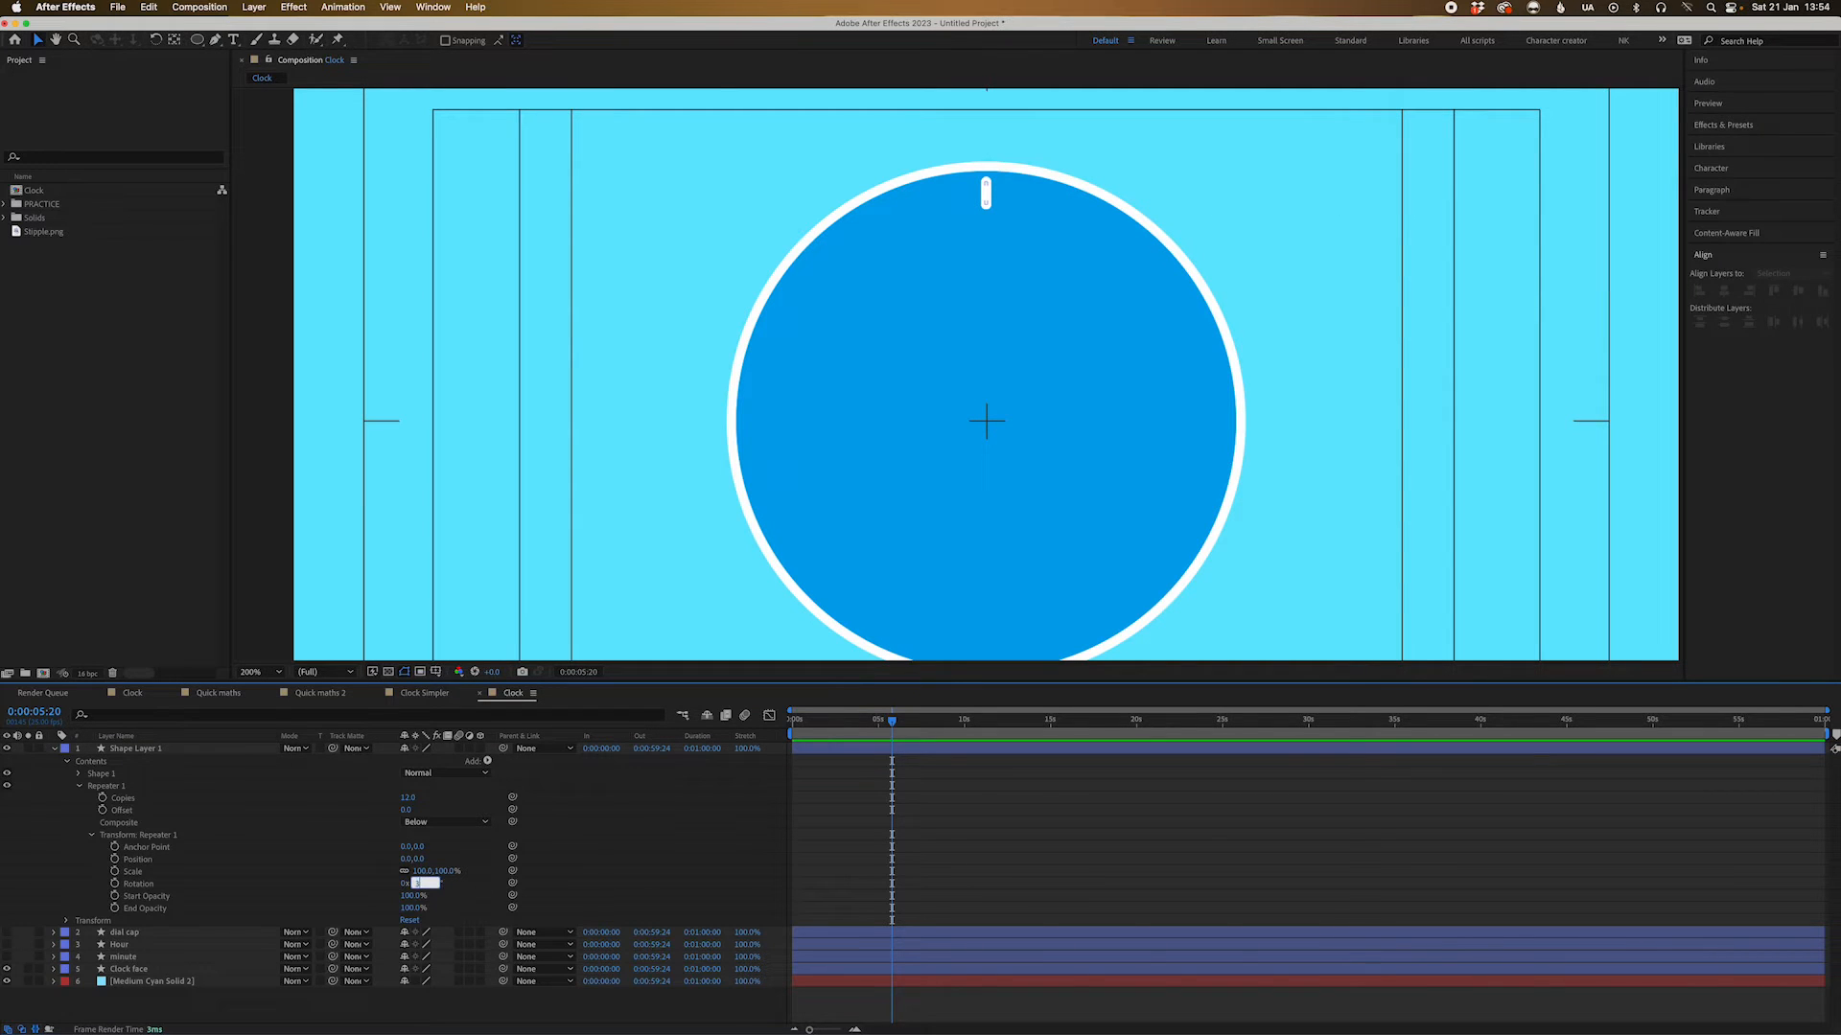
type("30")
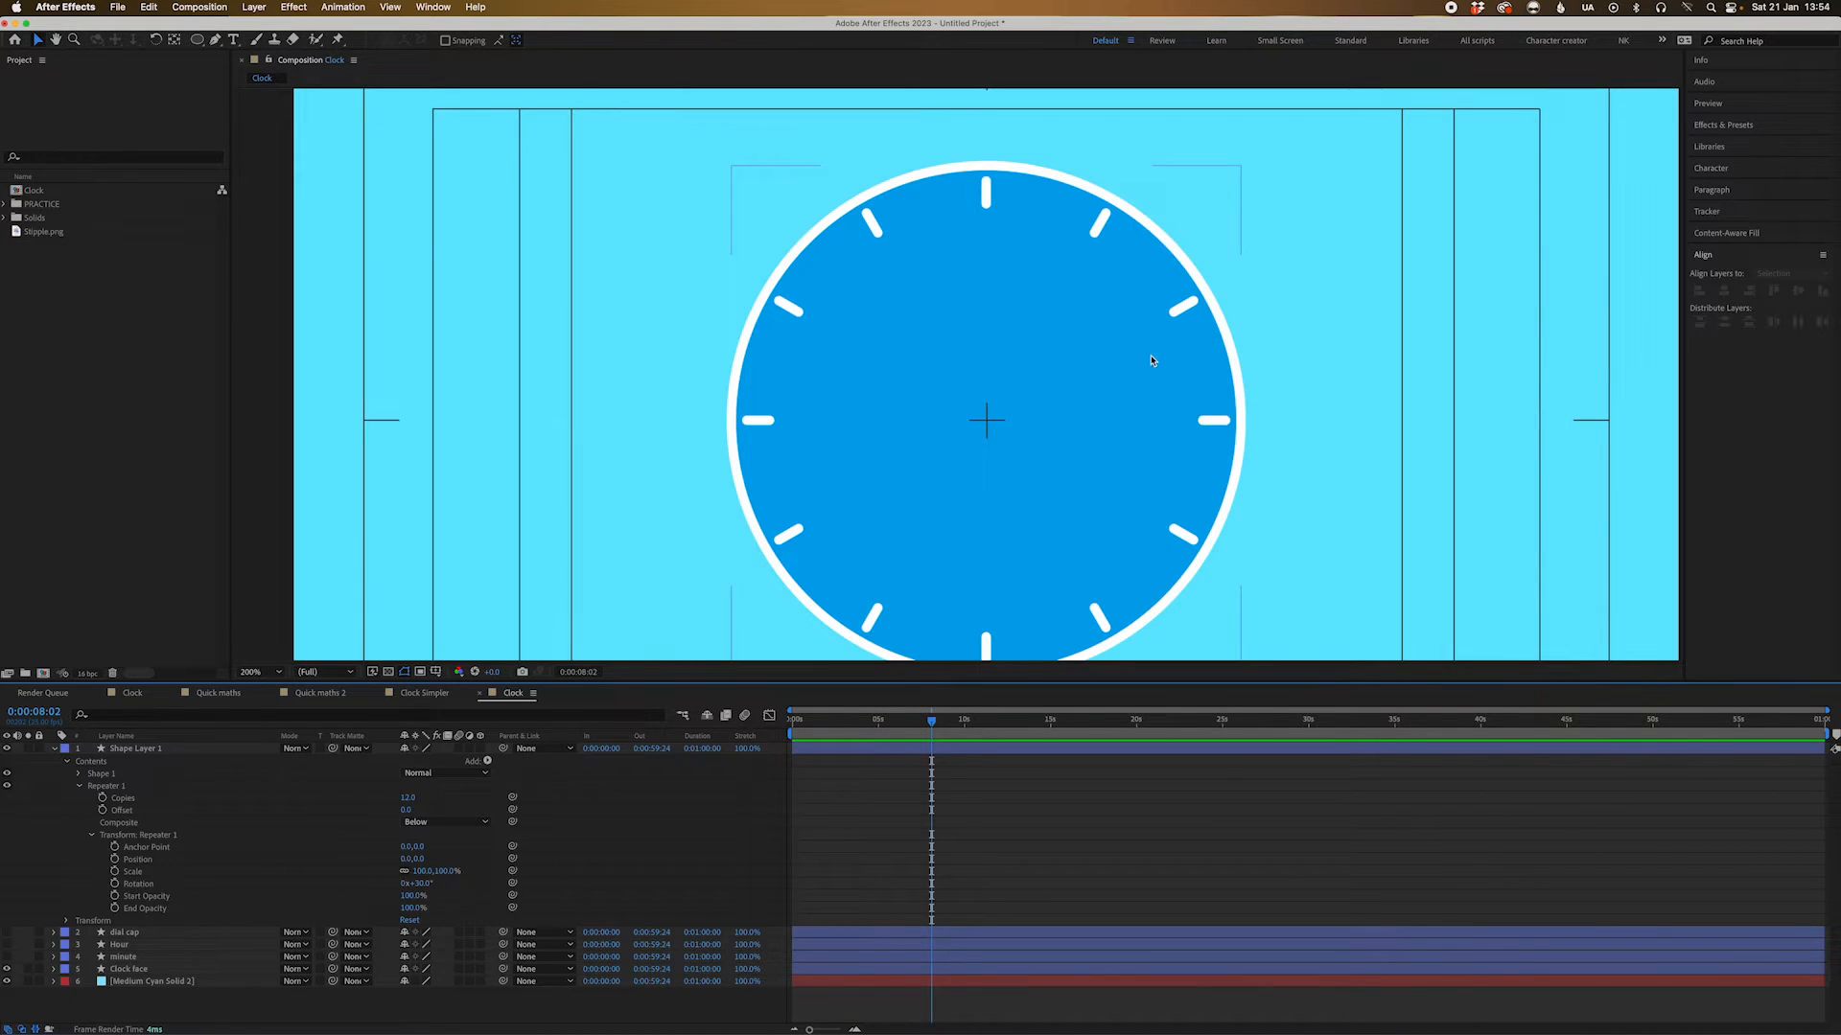
left_click(257, 671)
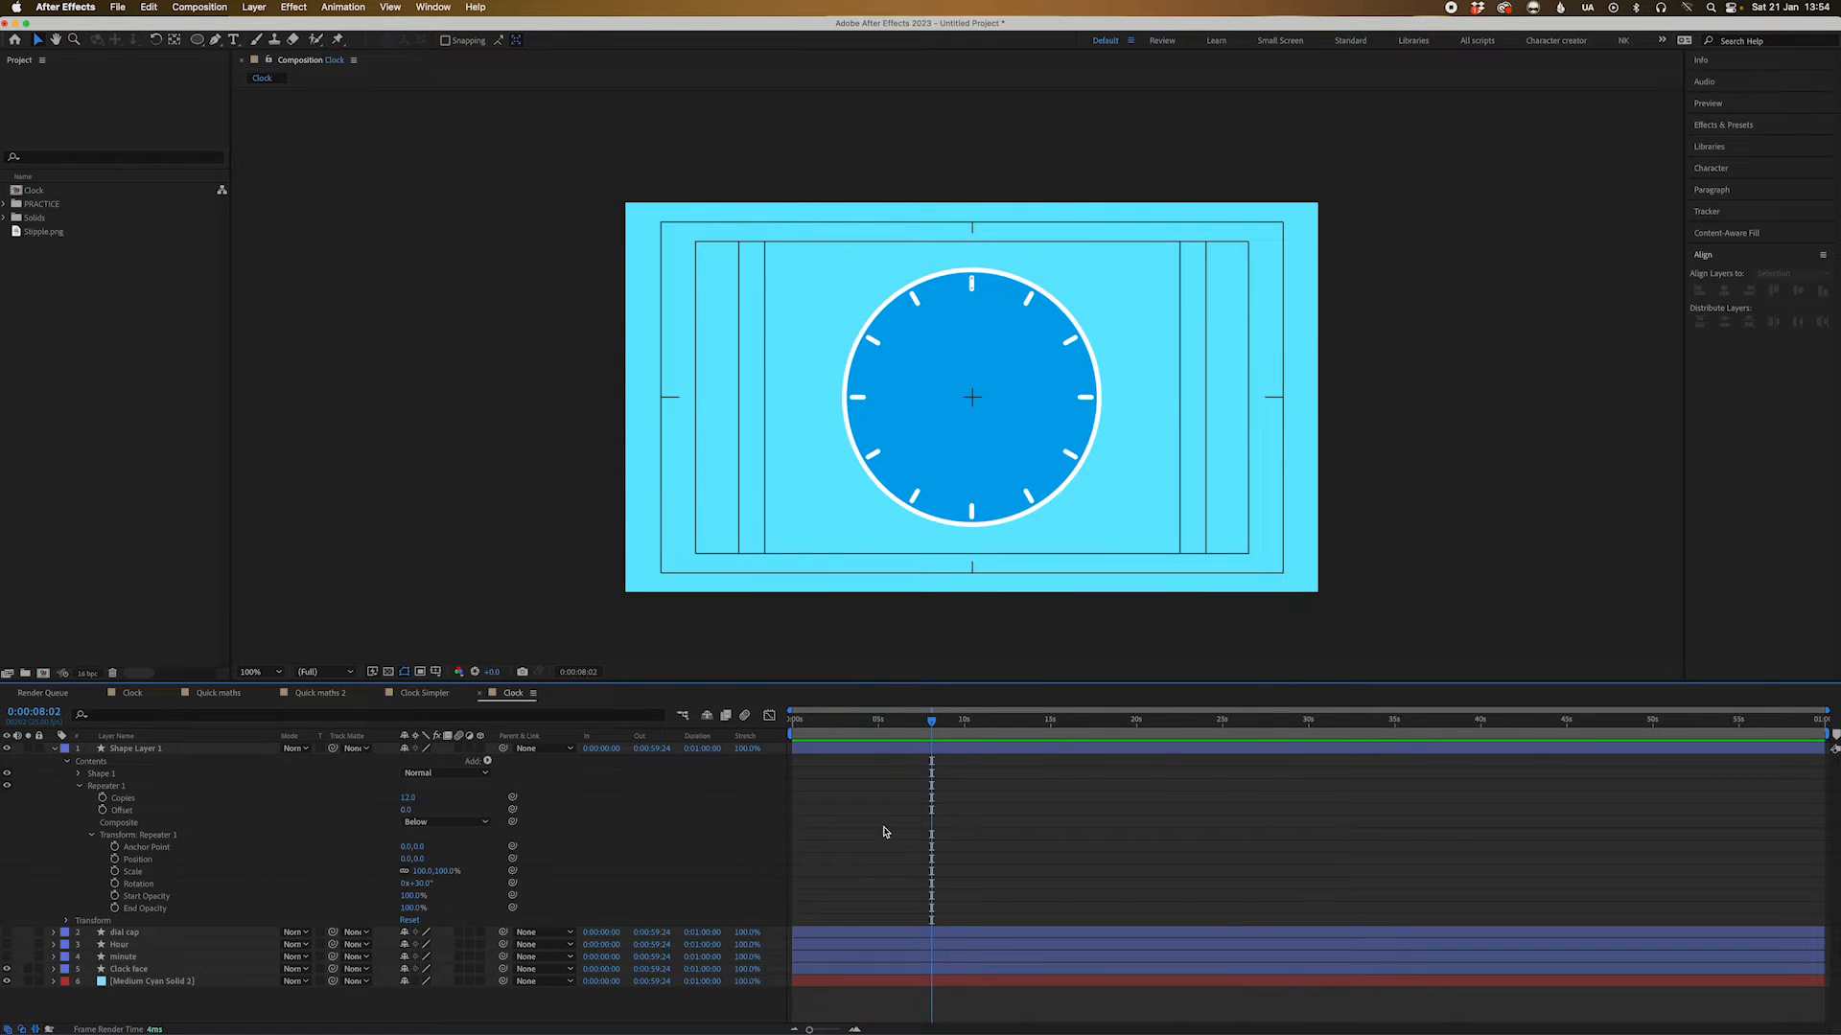
mouse_move(389, 852)
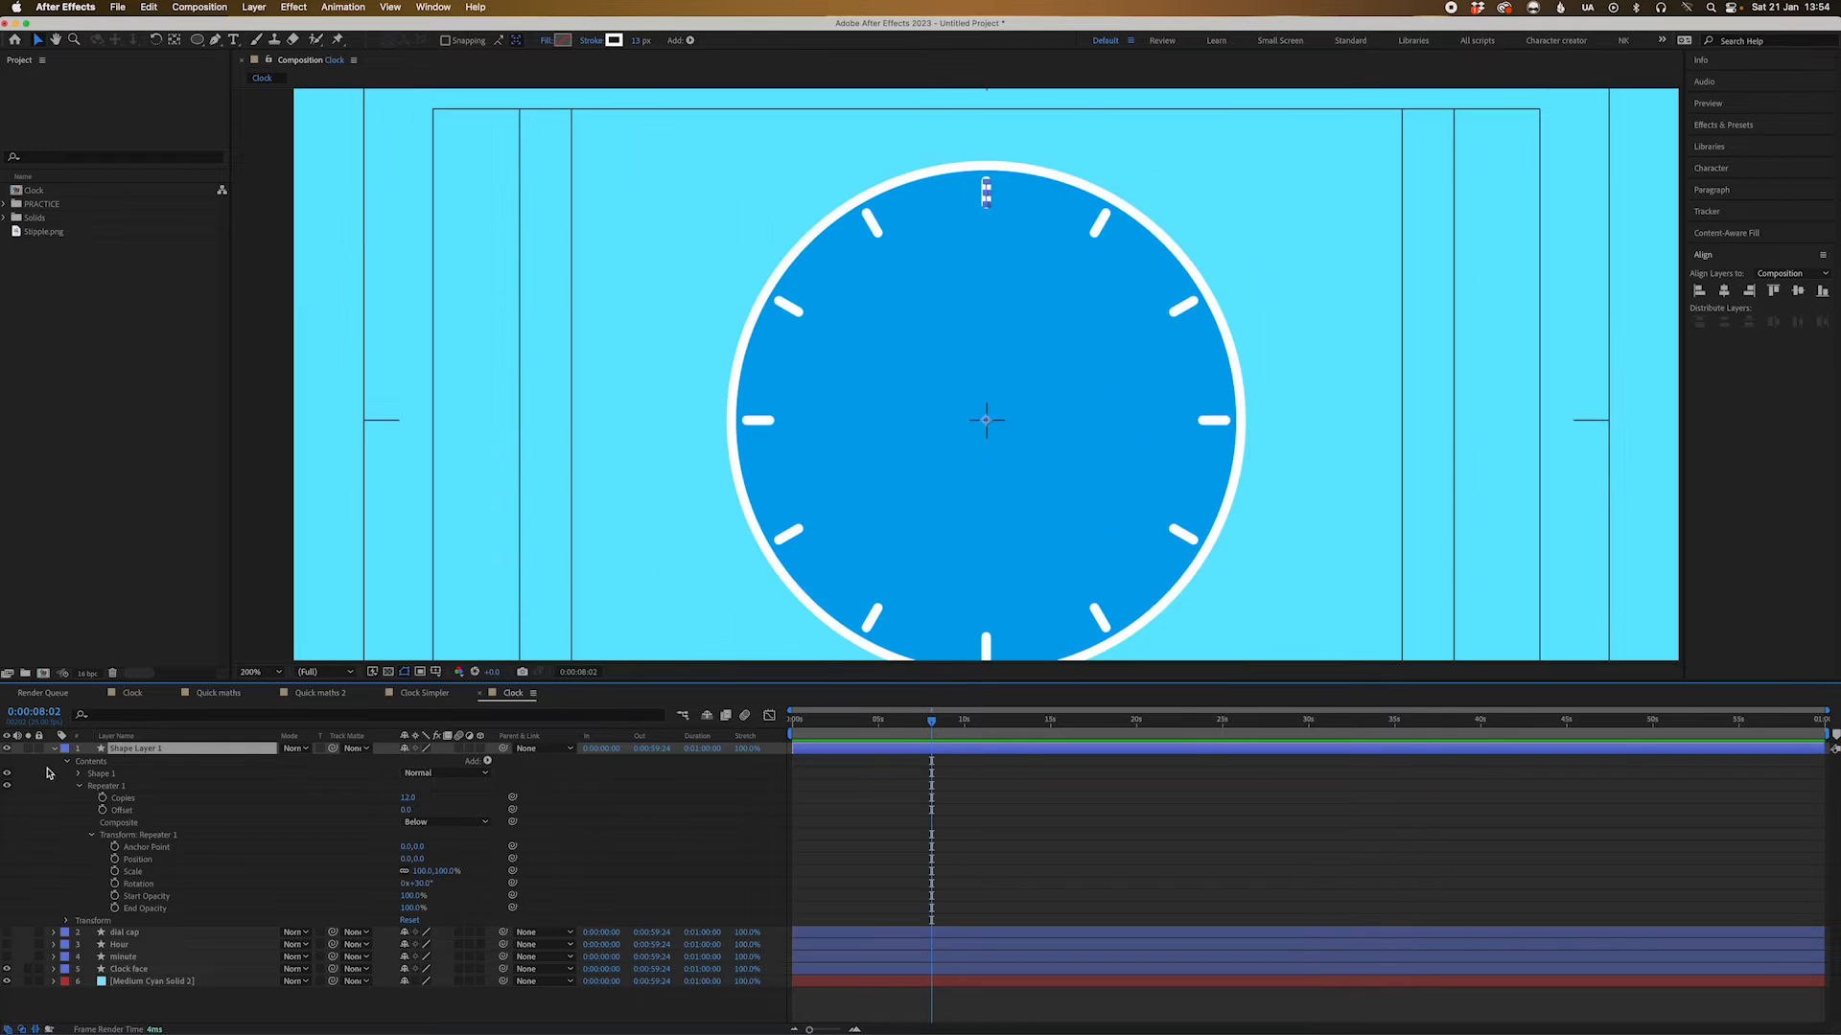
Rename the hand shape layers to Hour and minute in the timeline
double_click(134, 750)
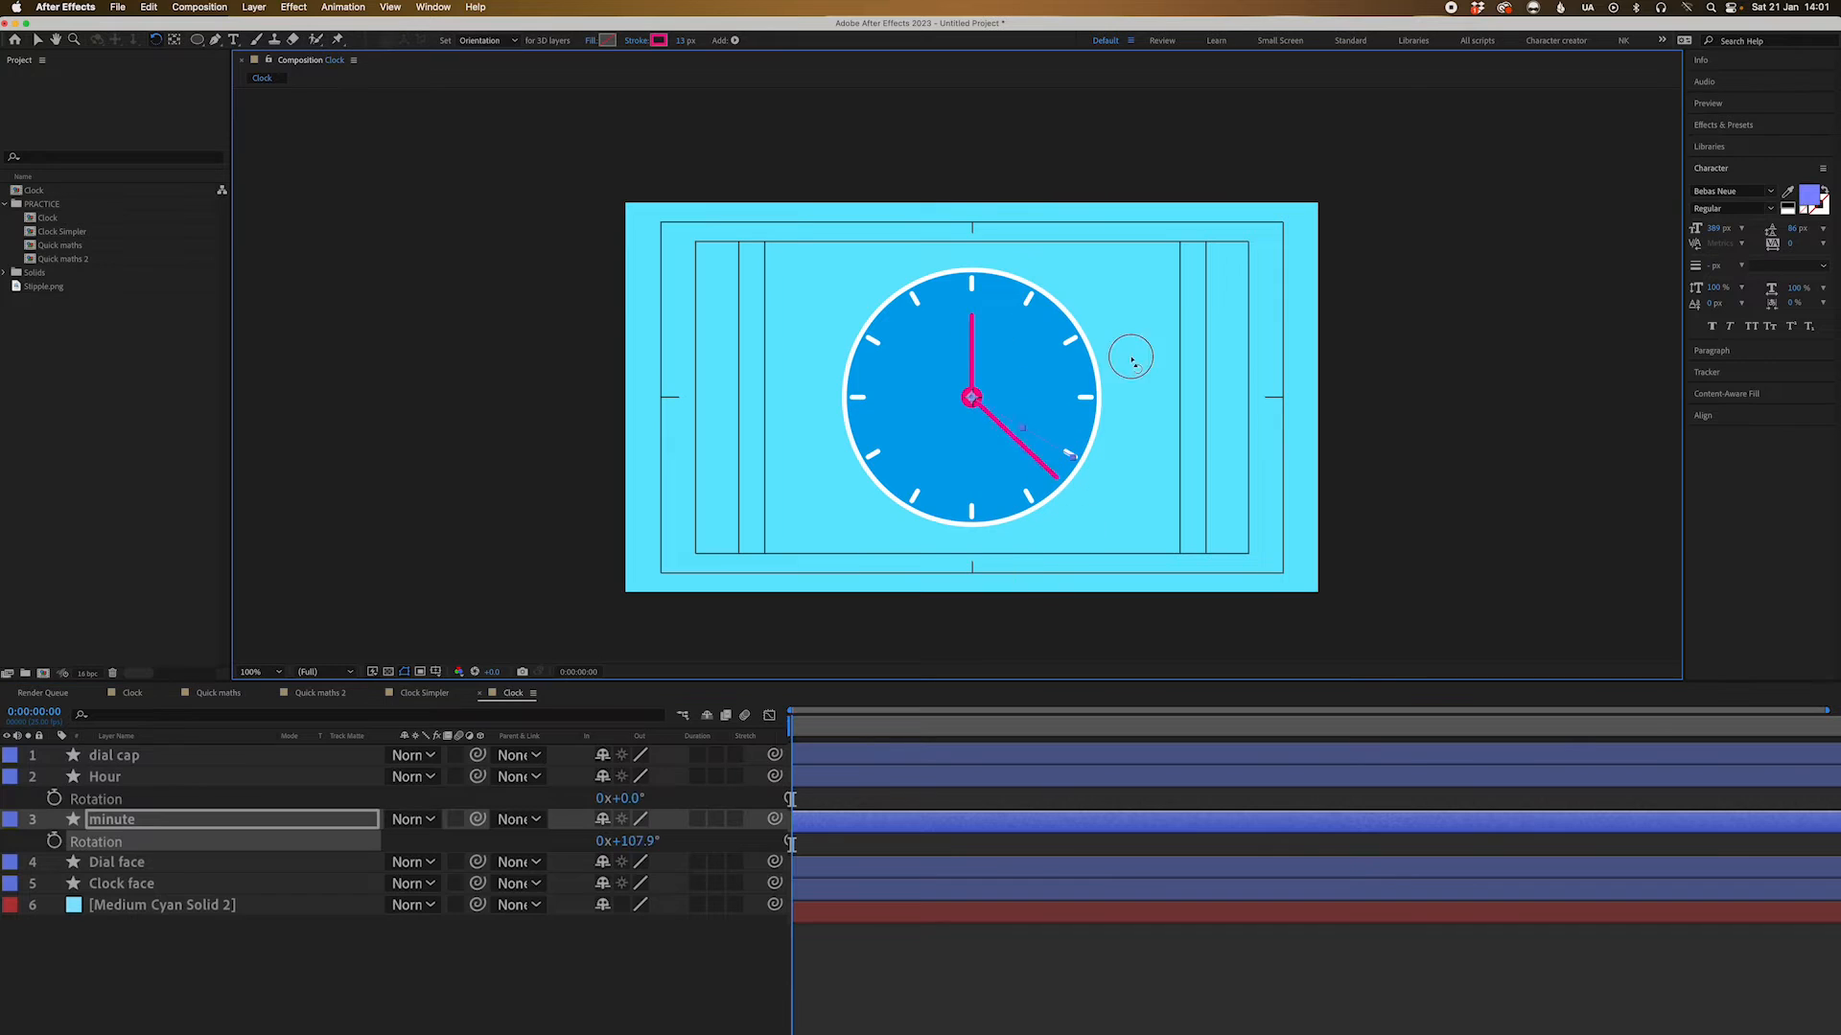
left_click(53, 841)
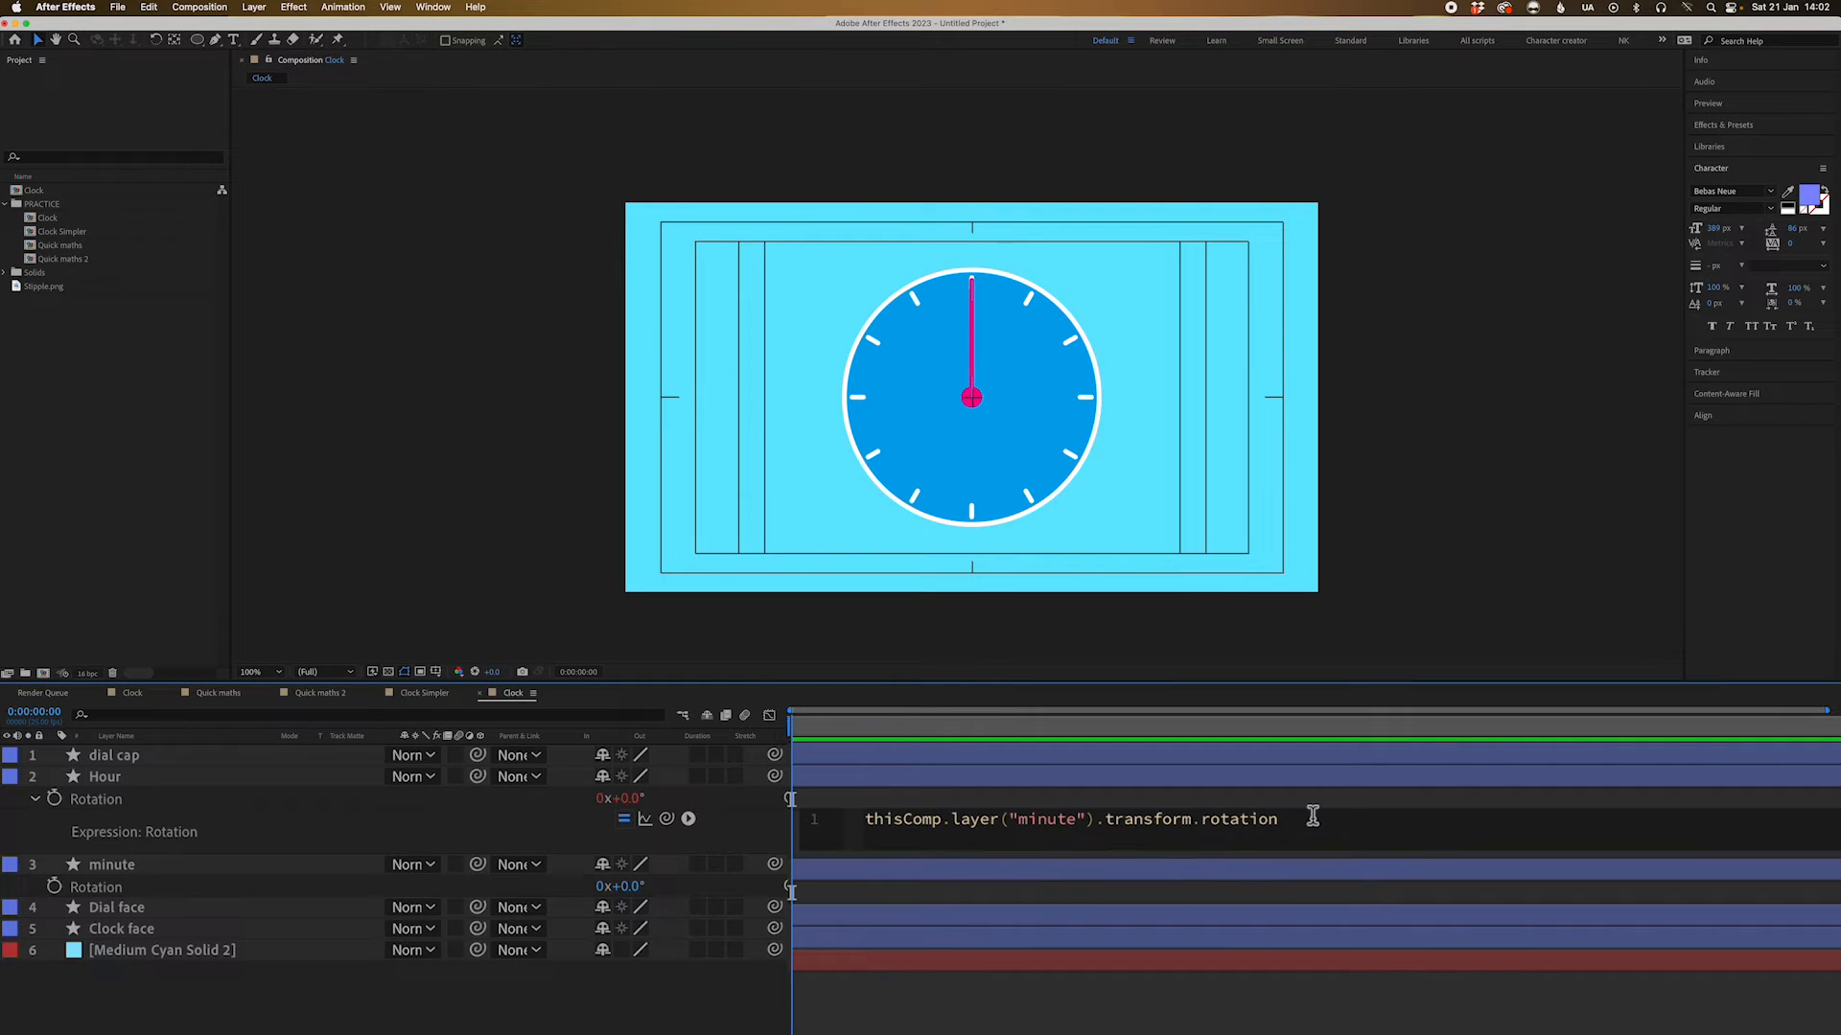
mouse_move(1315, 825)
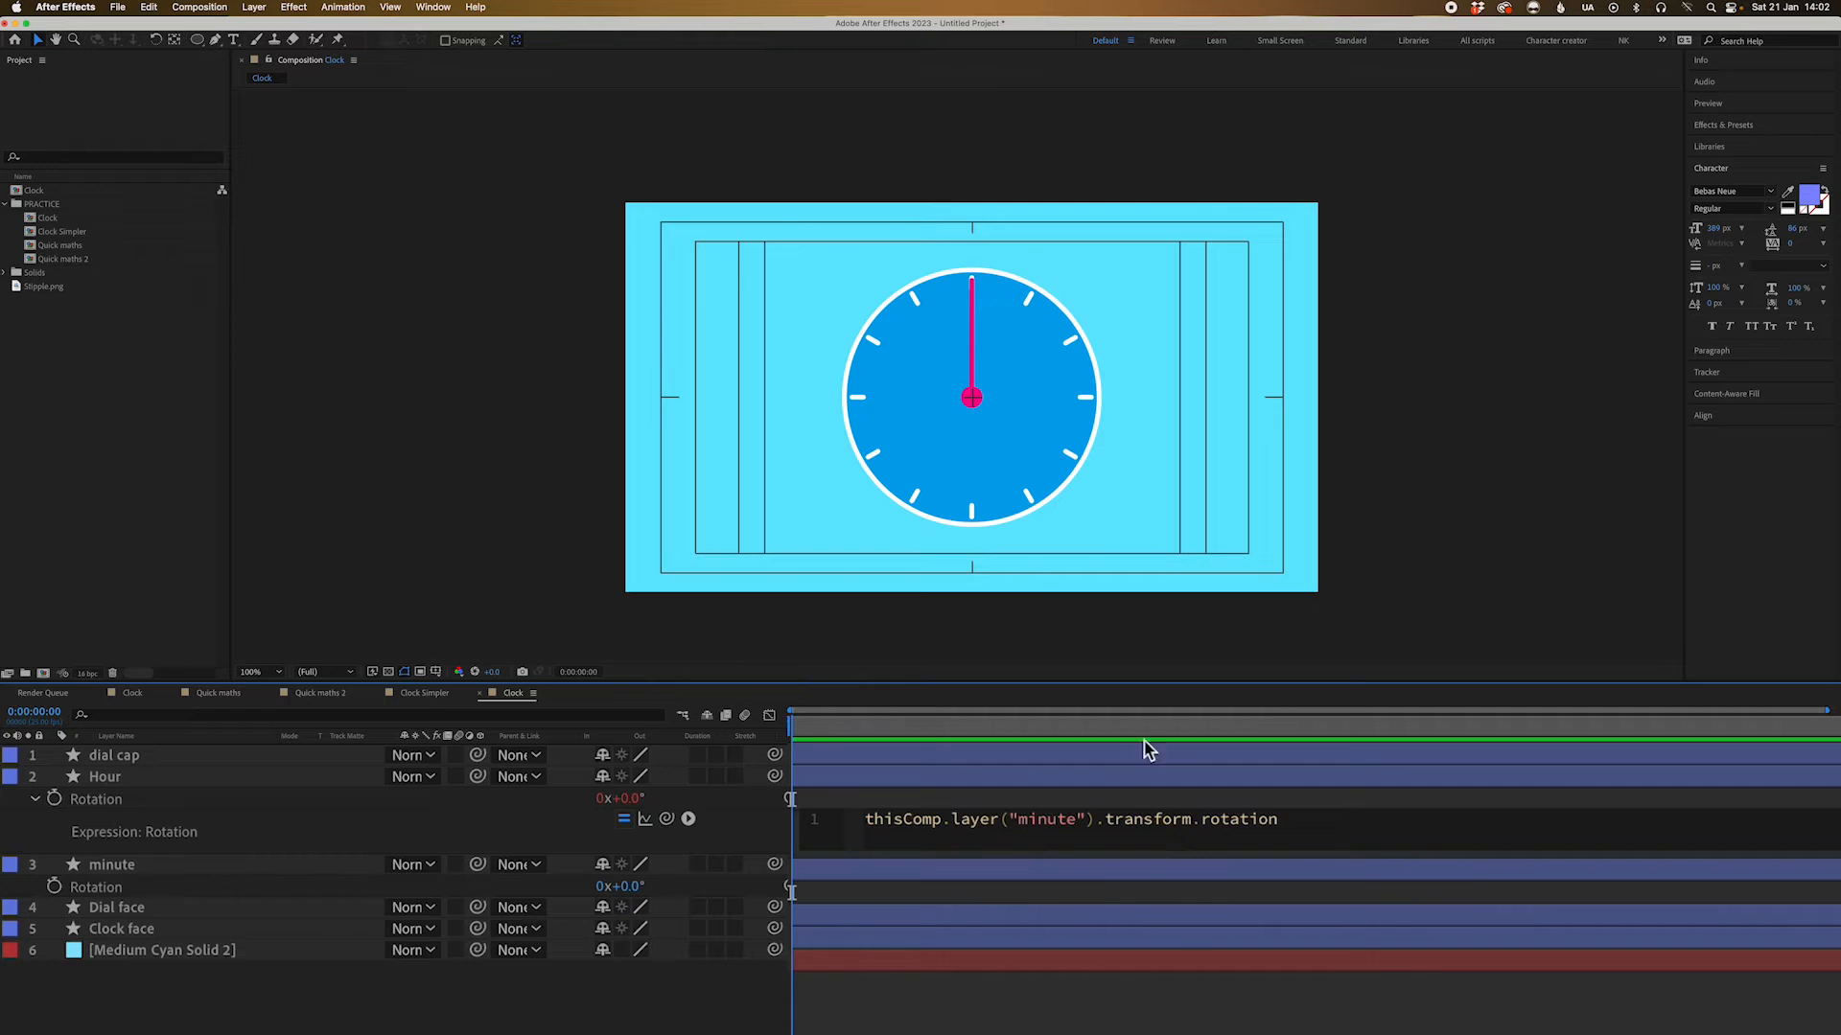
Divide the Hour hand's rotation expression by 12 so it follows the minute hand at one-twelfth speed
type("/1")
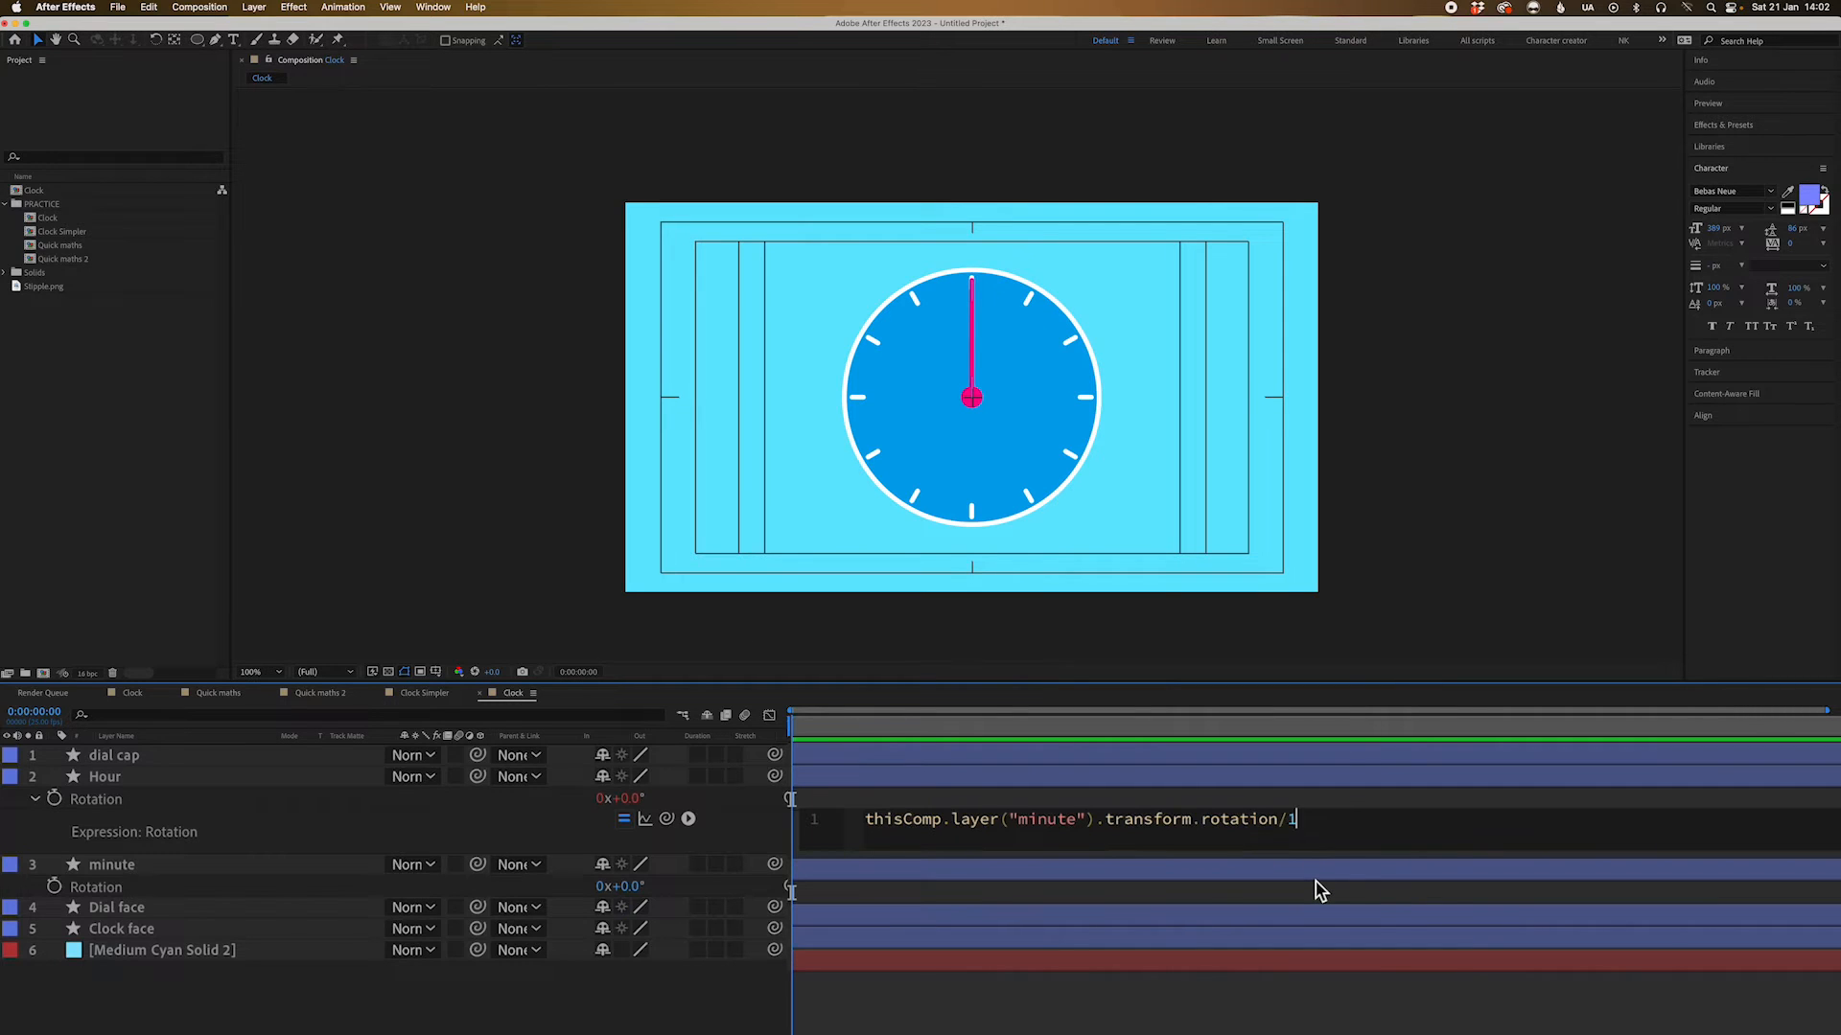
type("2")
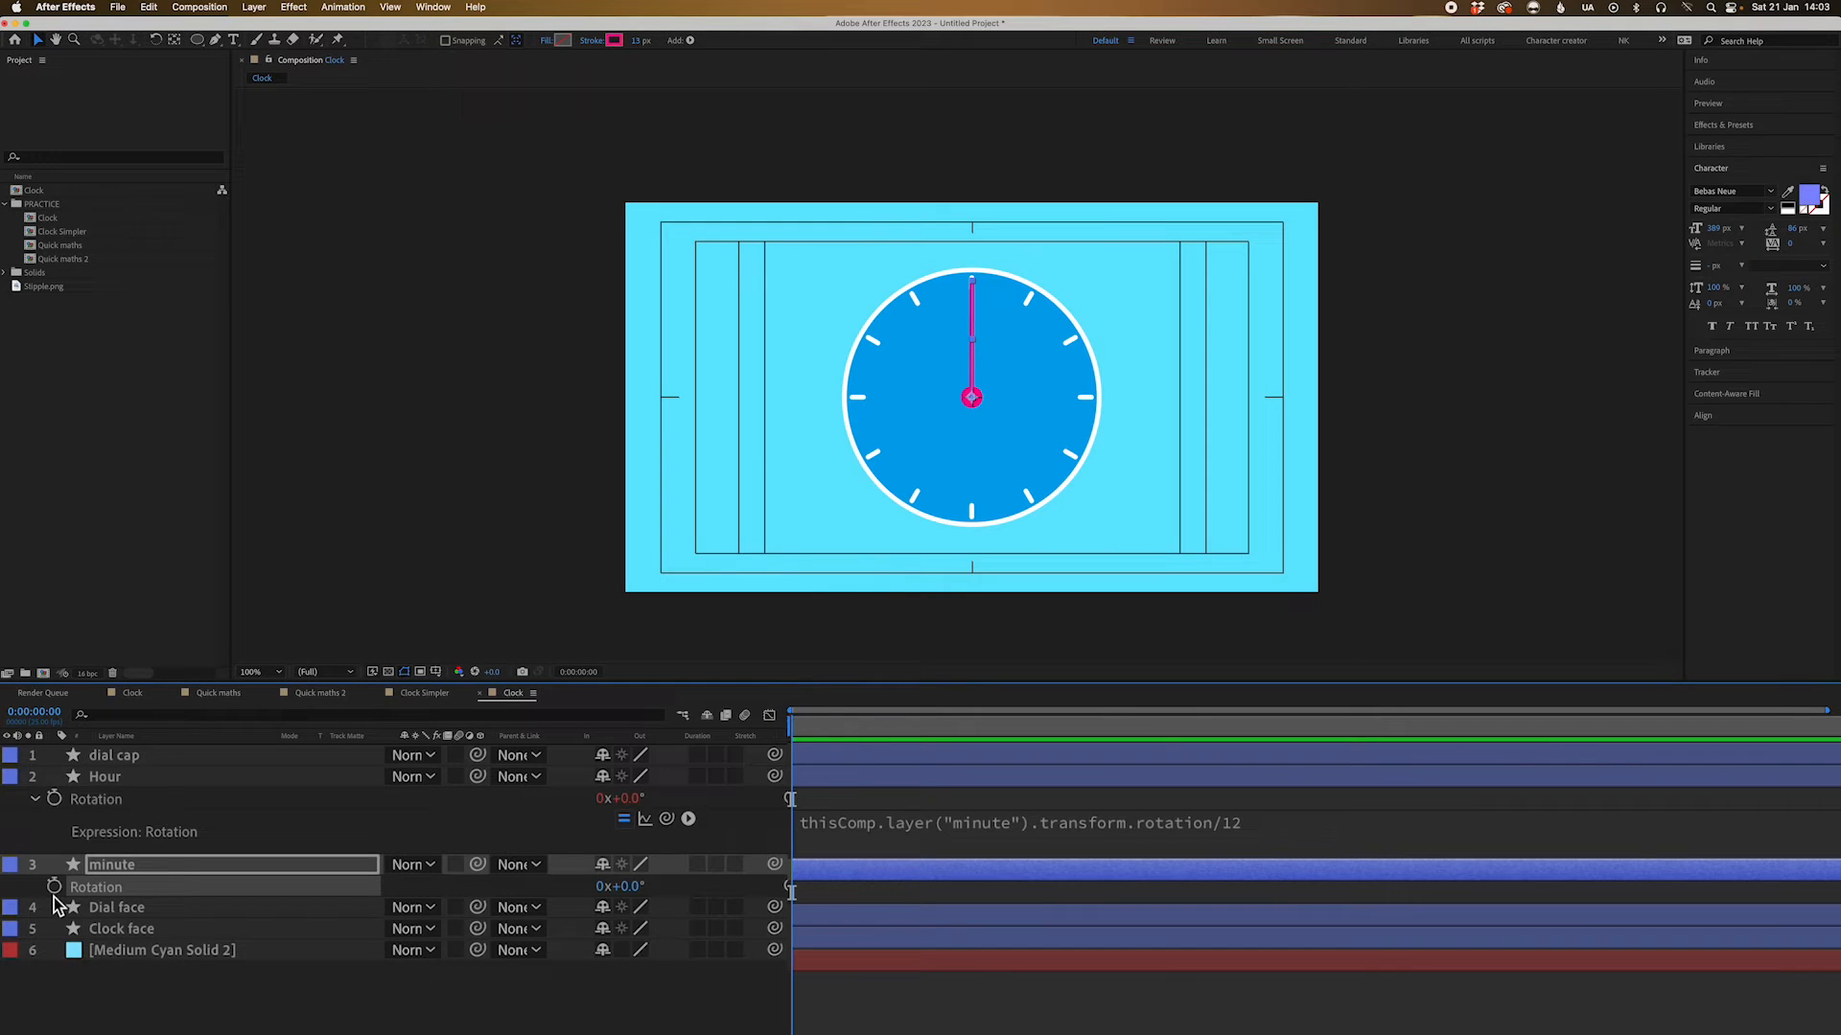
mouse_move(54, 886)
type("time")
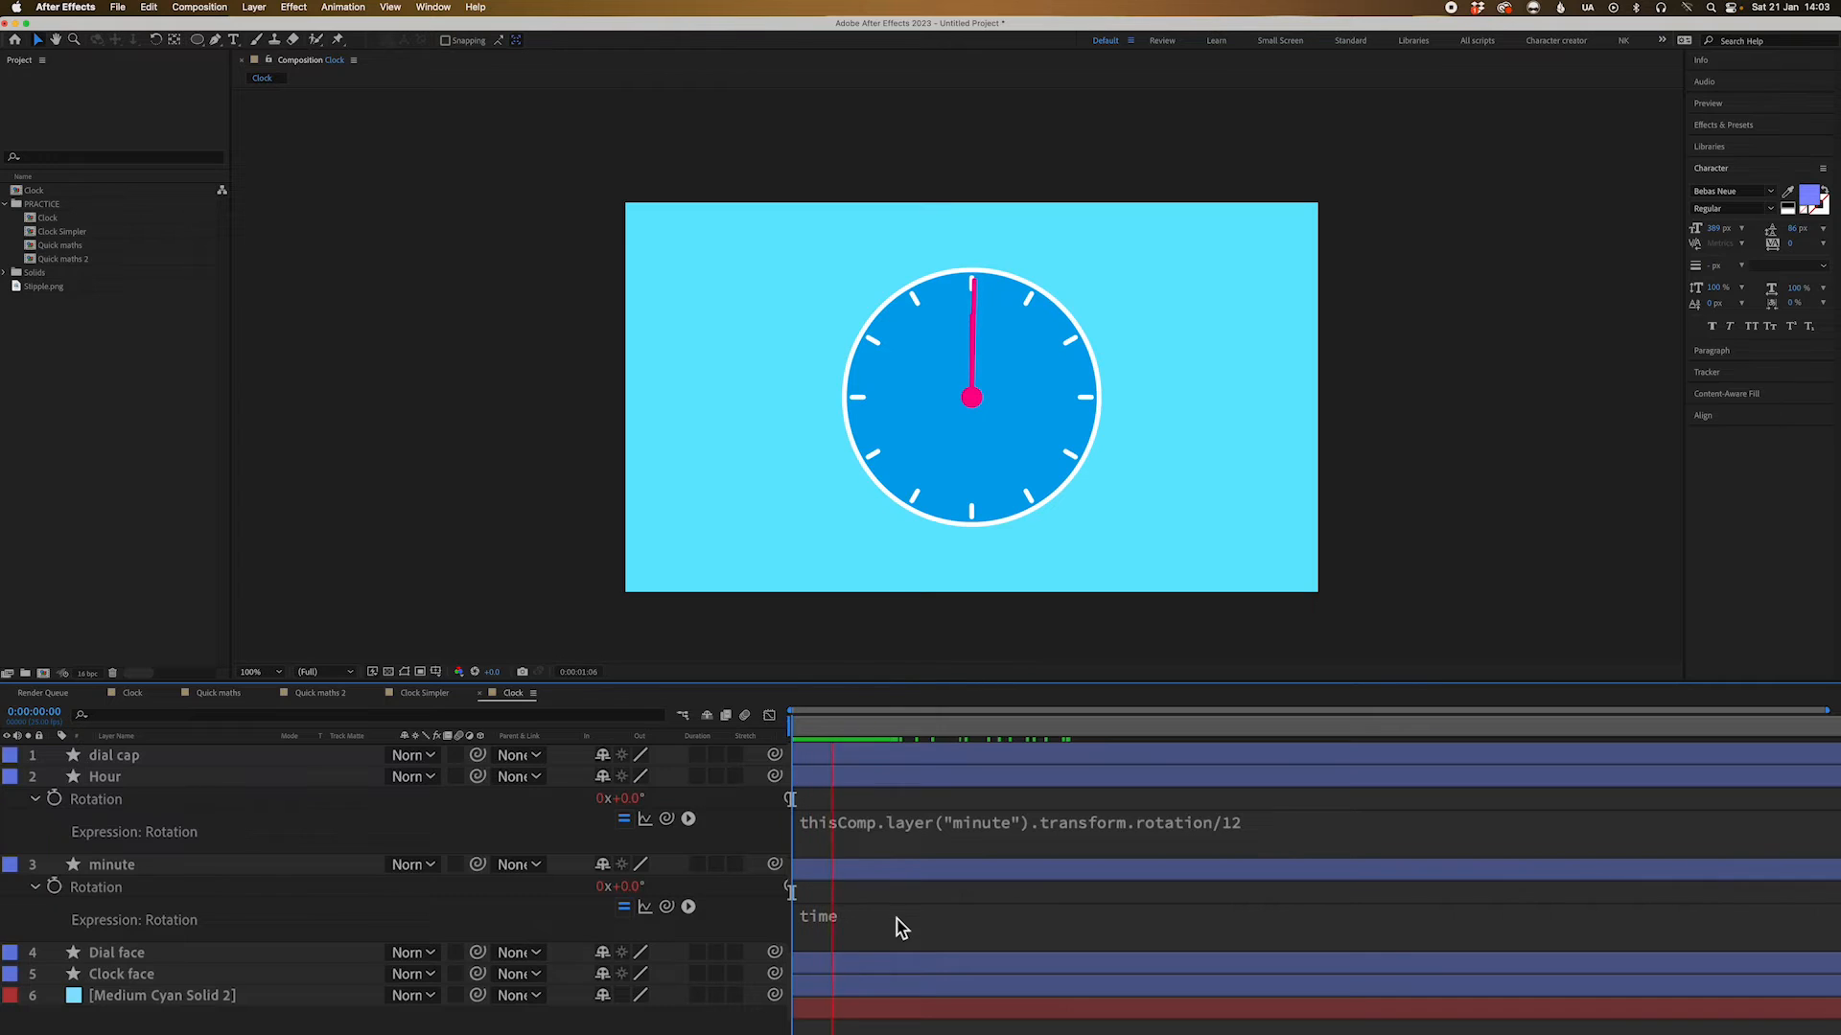
Replace the minute hand's rotation with a time-based expression (time*1000)
left_click(885, 725)
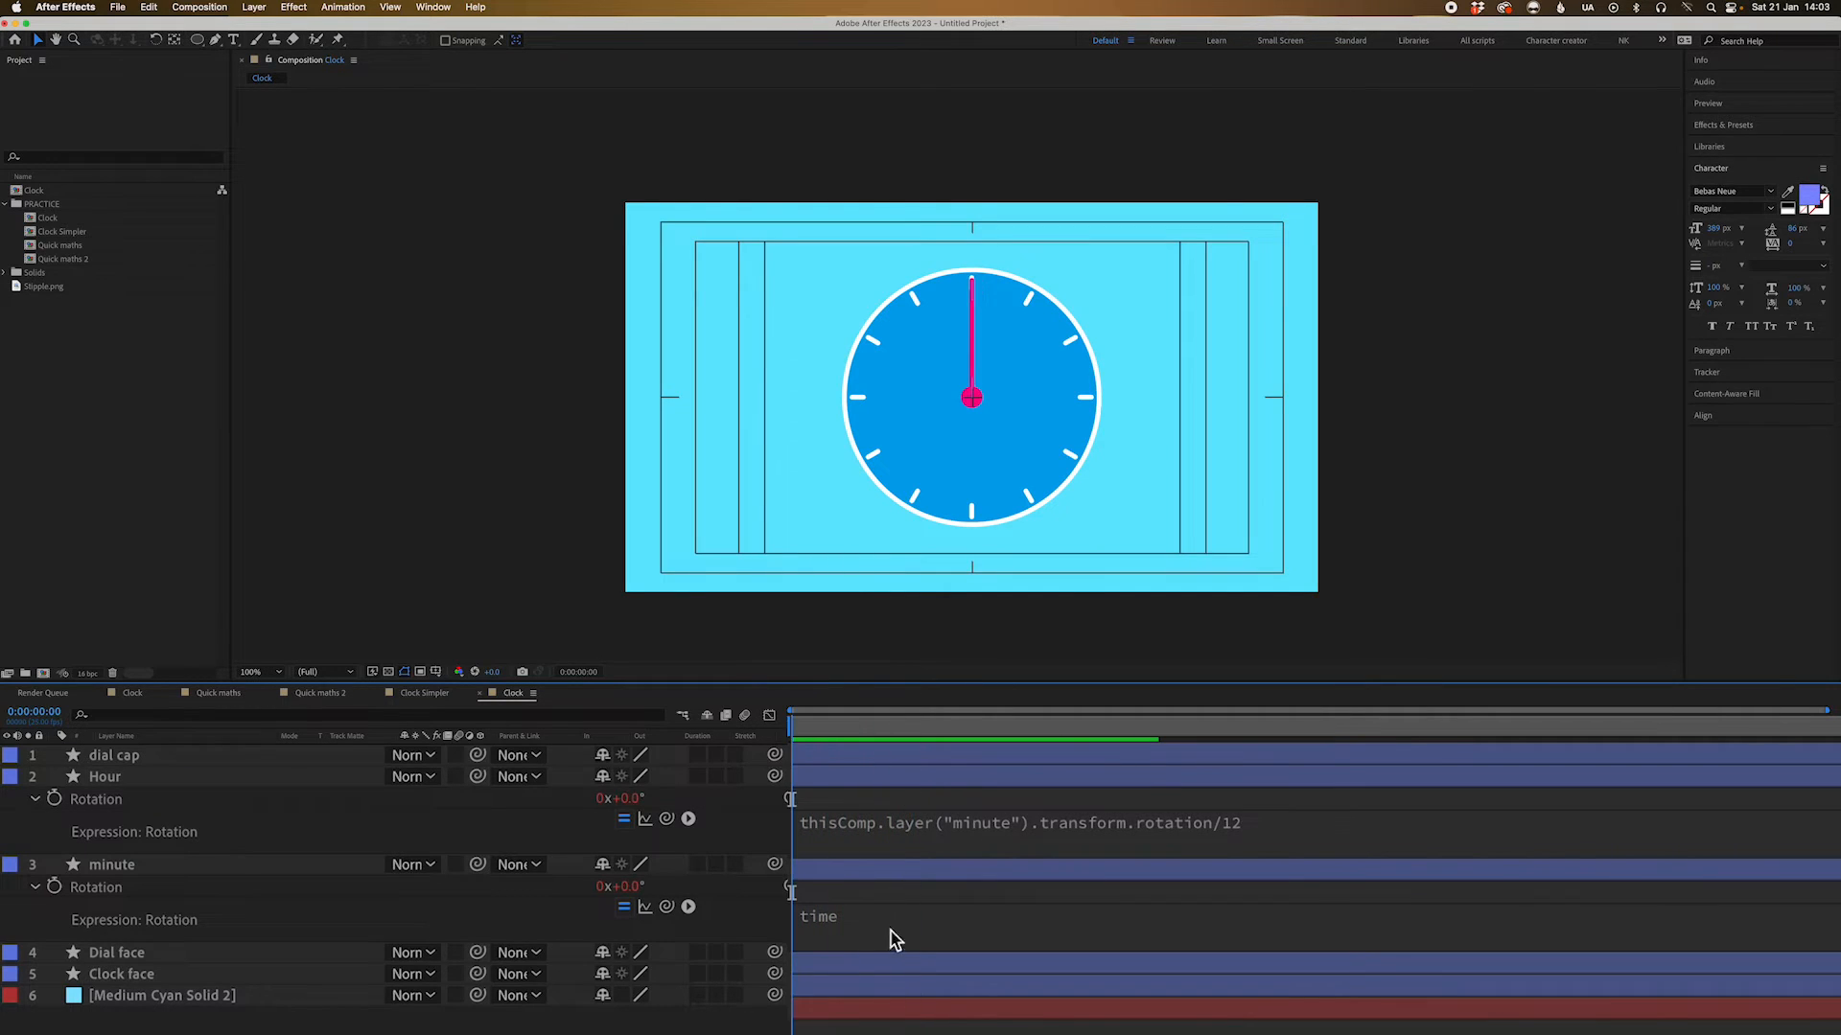
type("time*10-0")
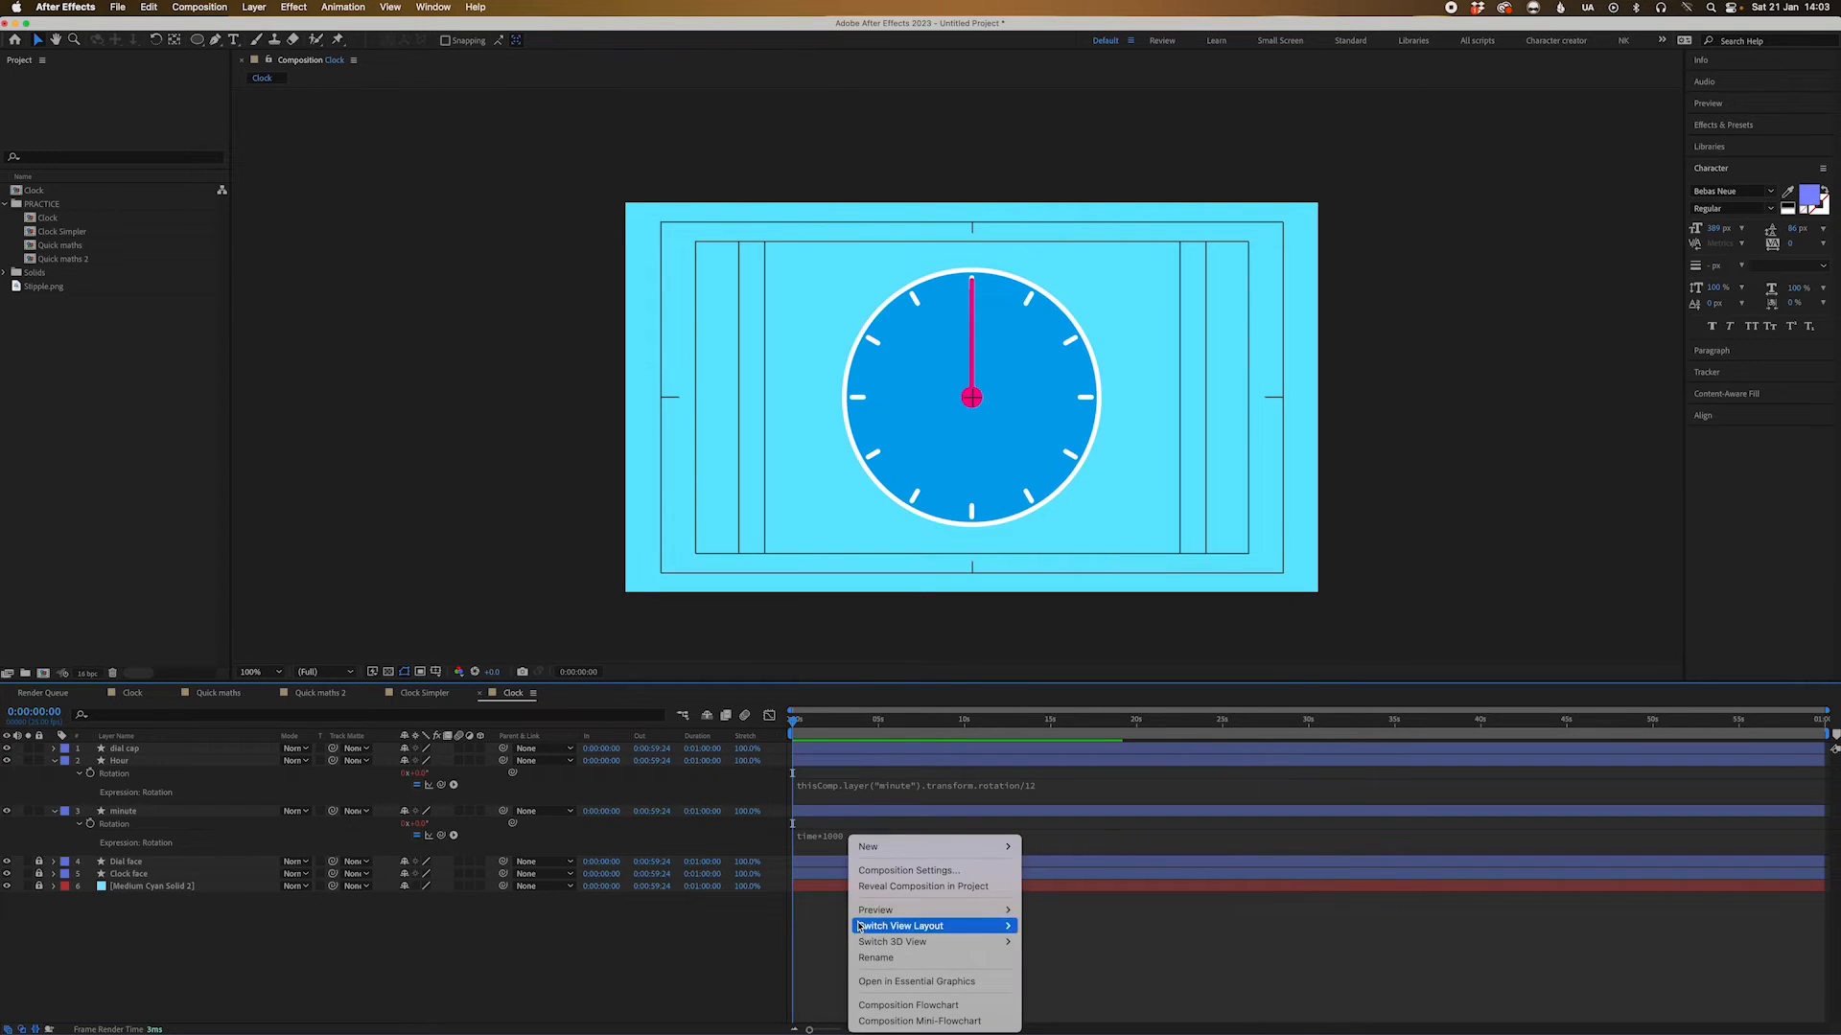
mouse_move(869, 846)
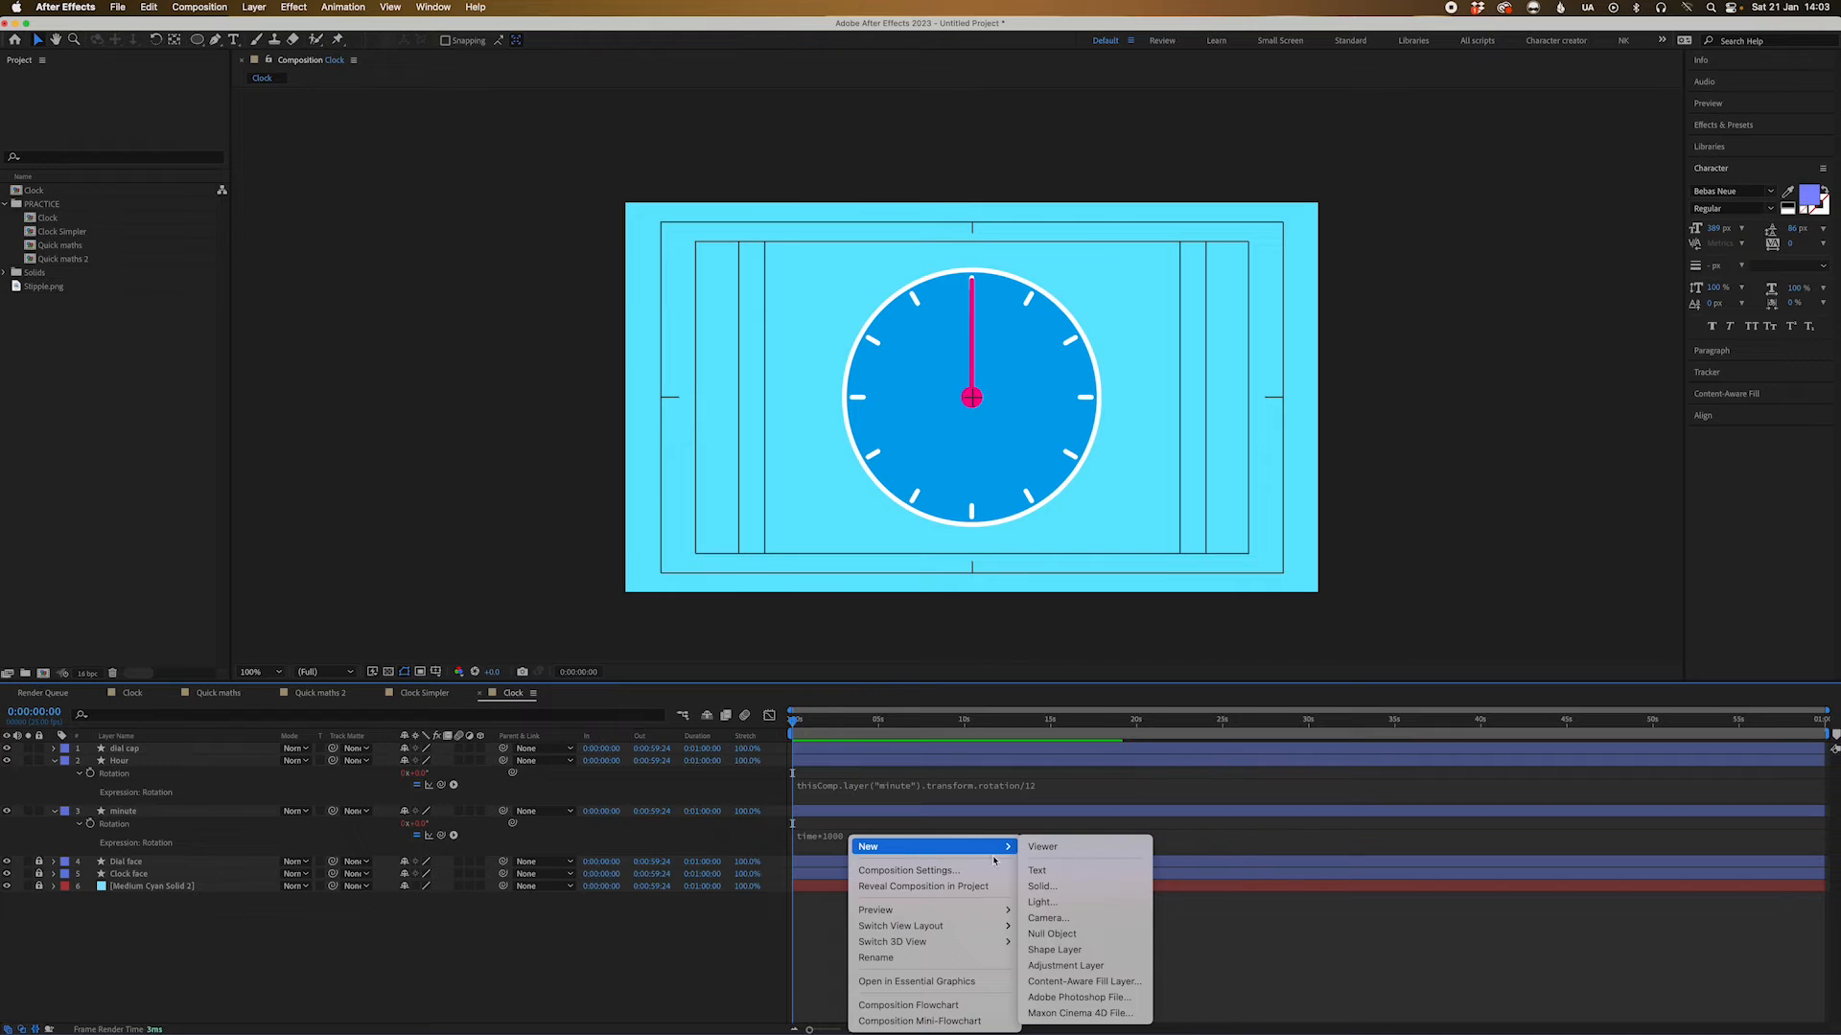
mouse_move(1055, 949)
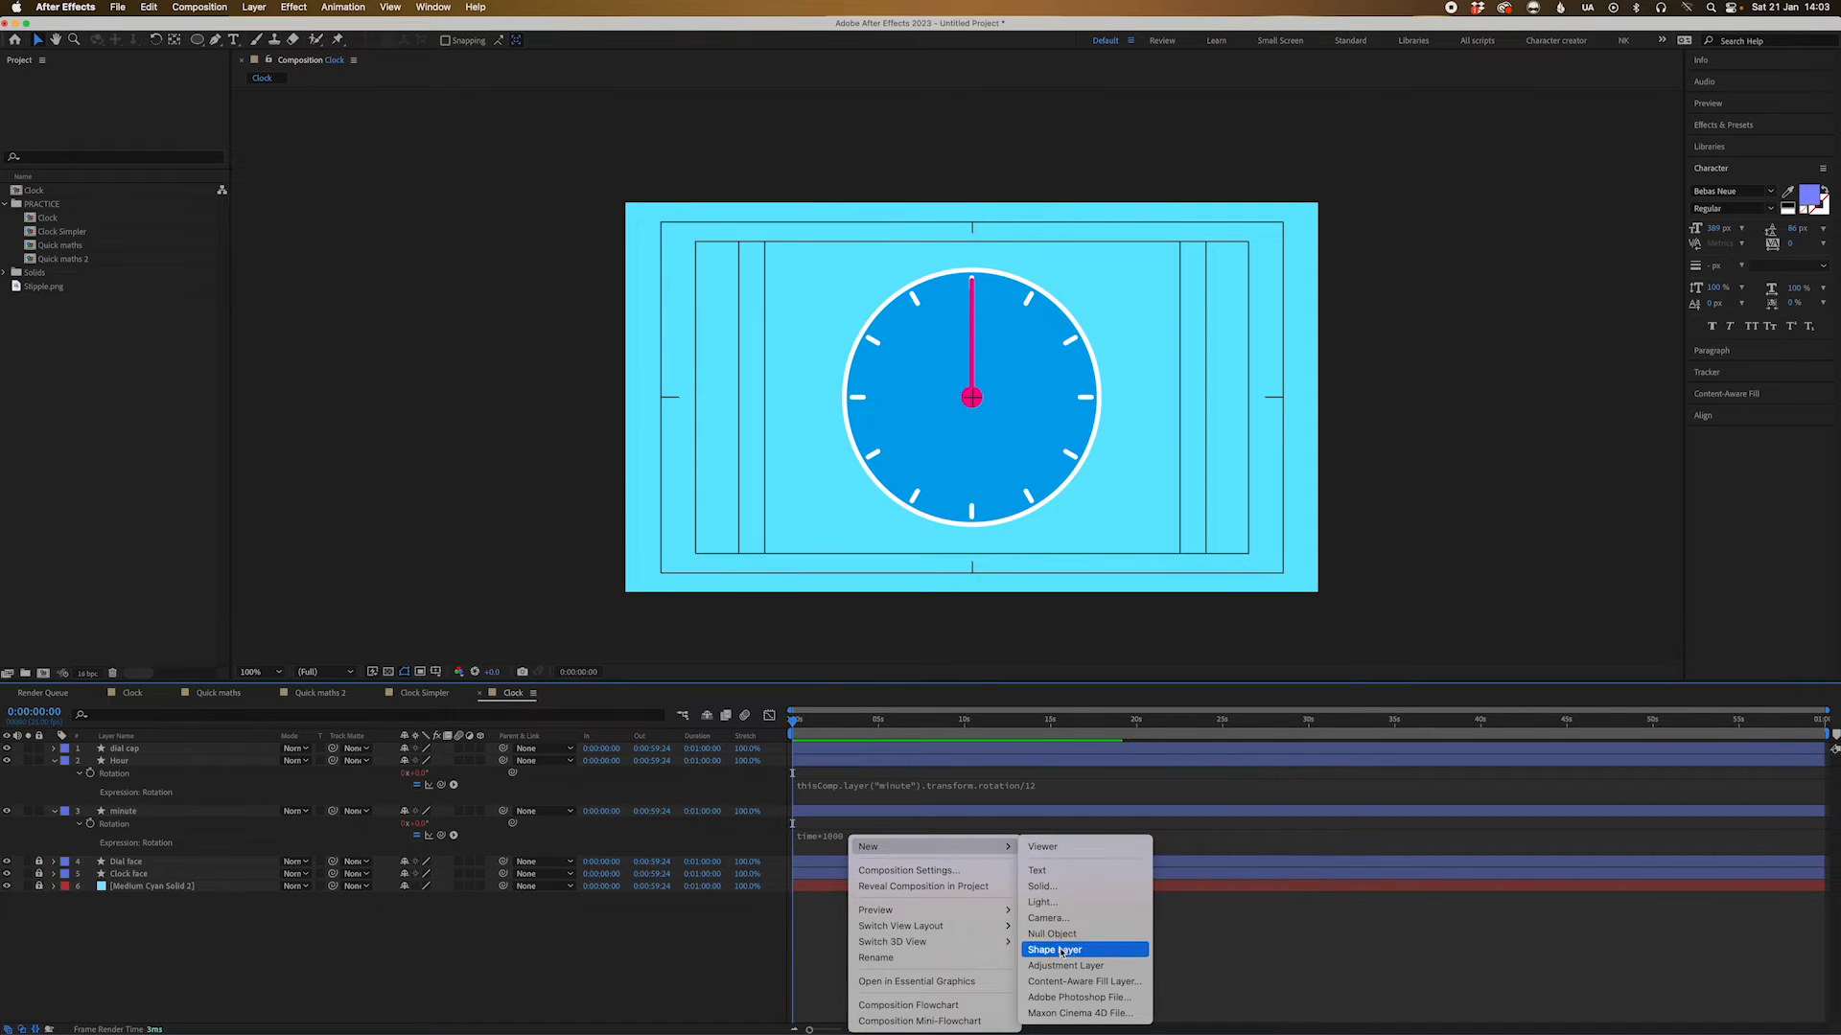
mouse_move(1053, 934)
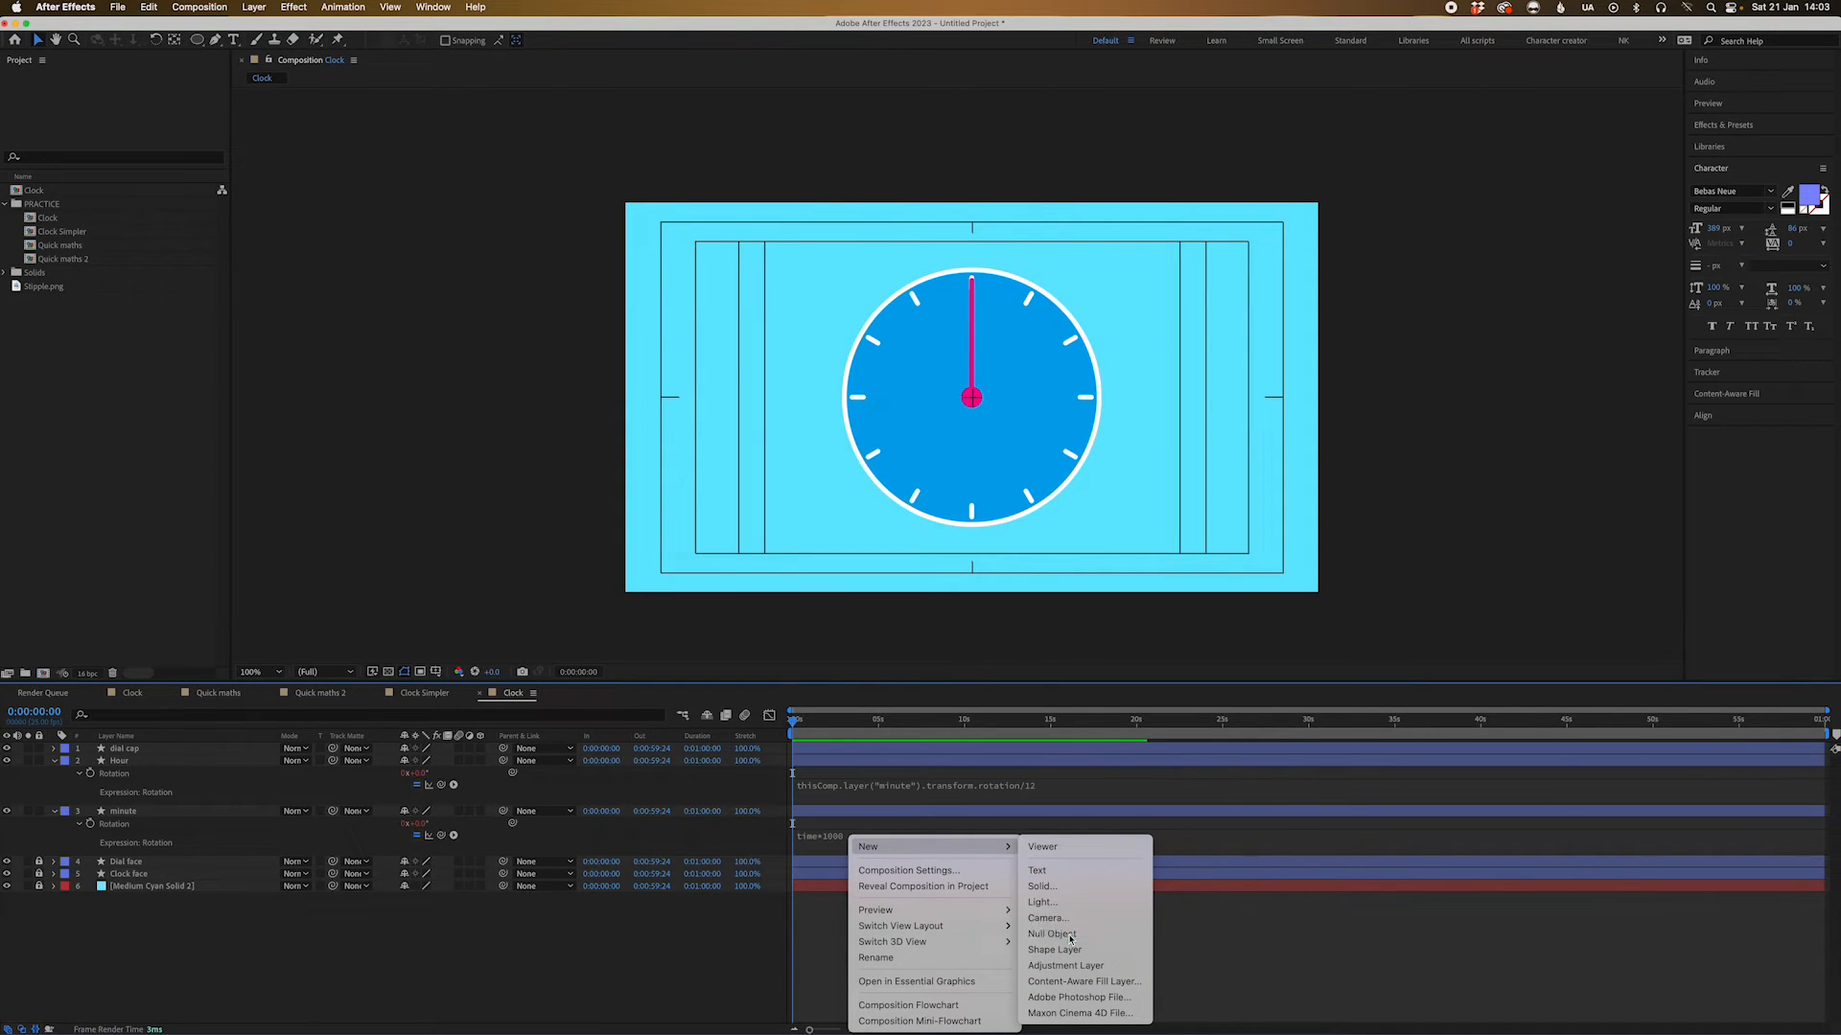
Create a null object with Slider Controls renamed Hour, Minute and Factor
left_click(1052, 933)
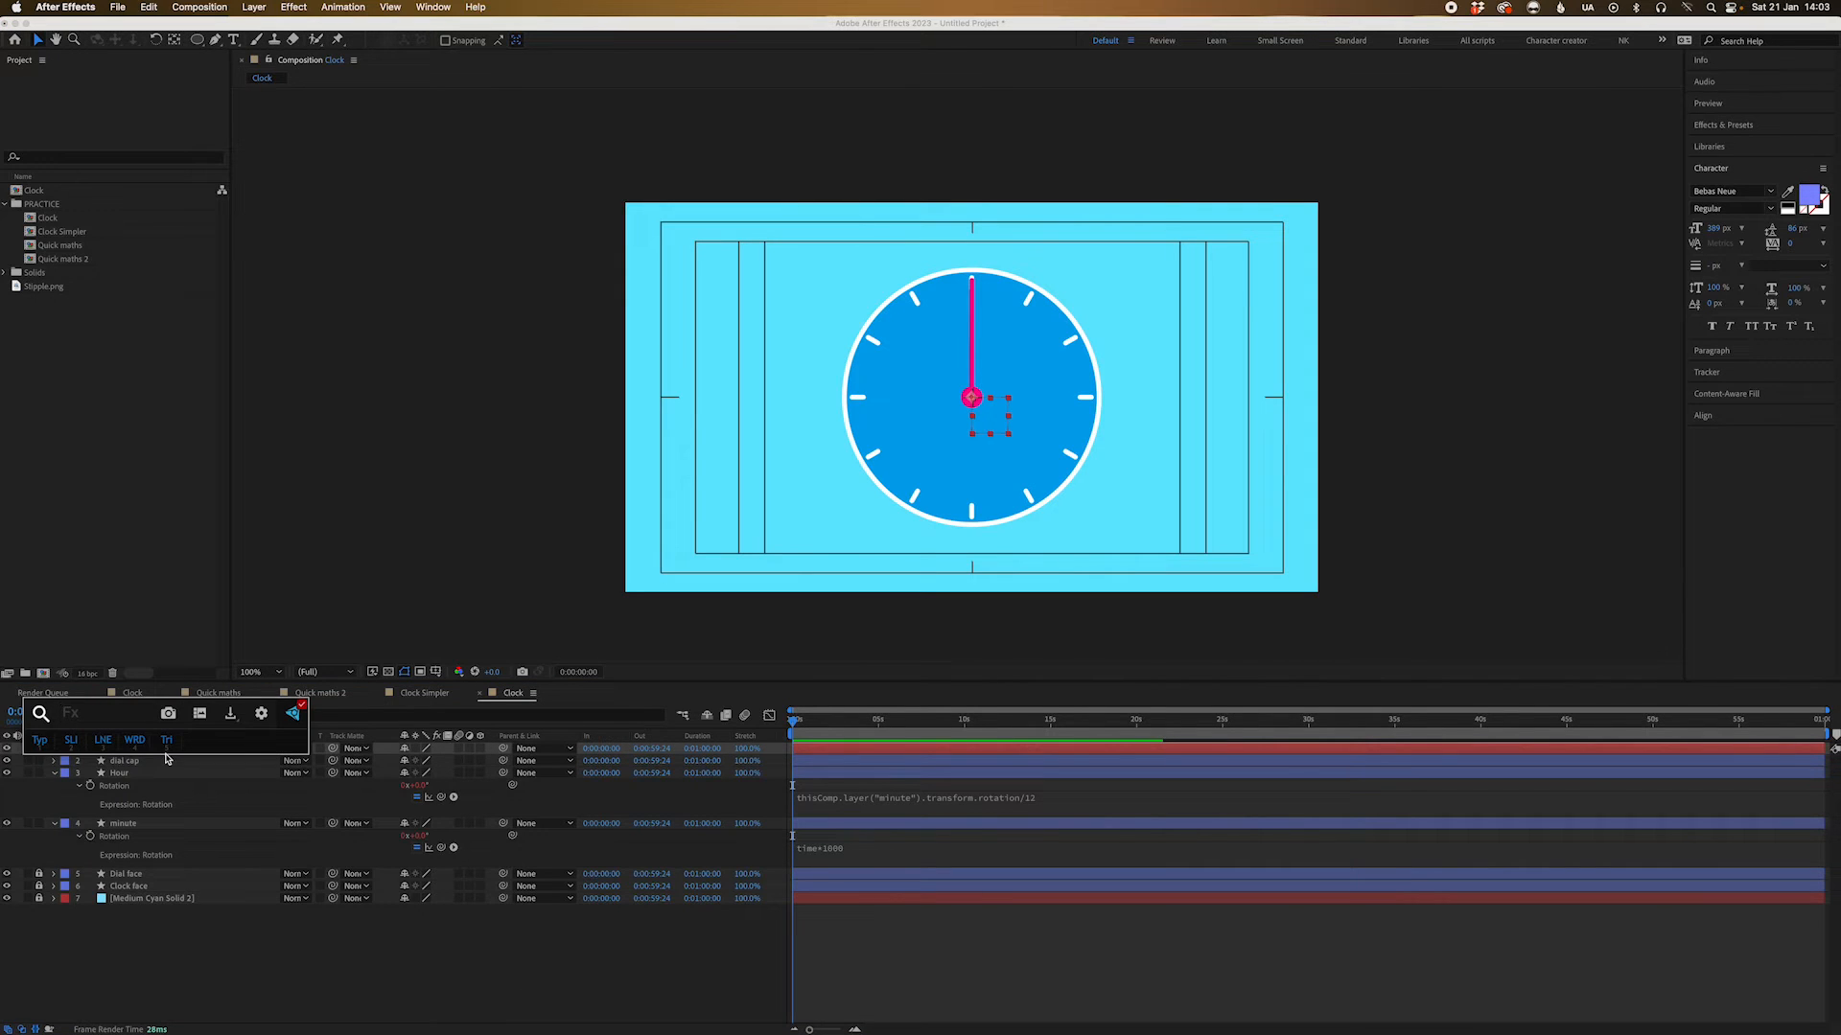
mouse_move(1333, 245)
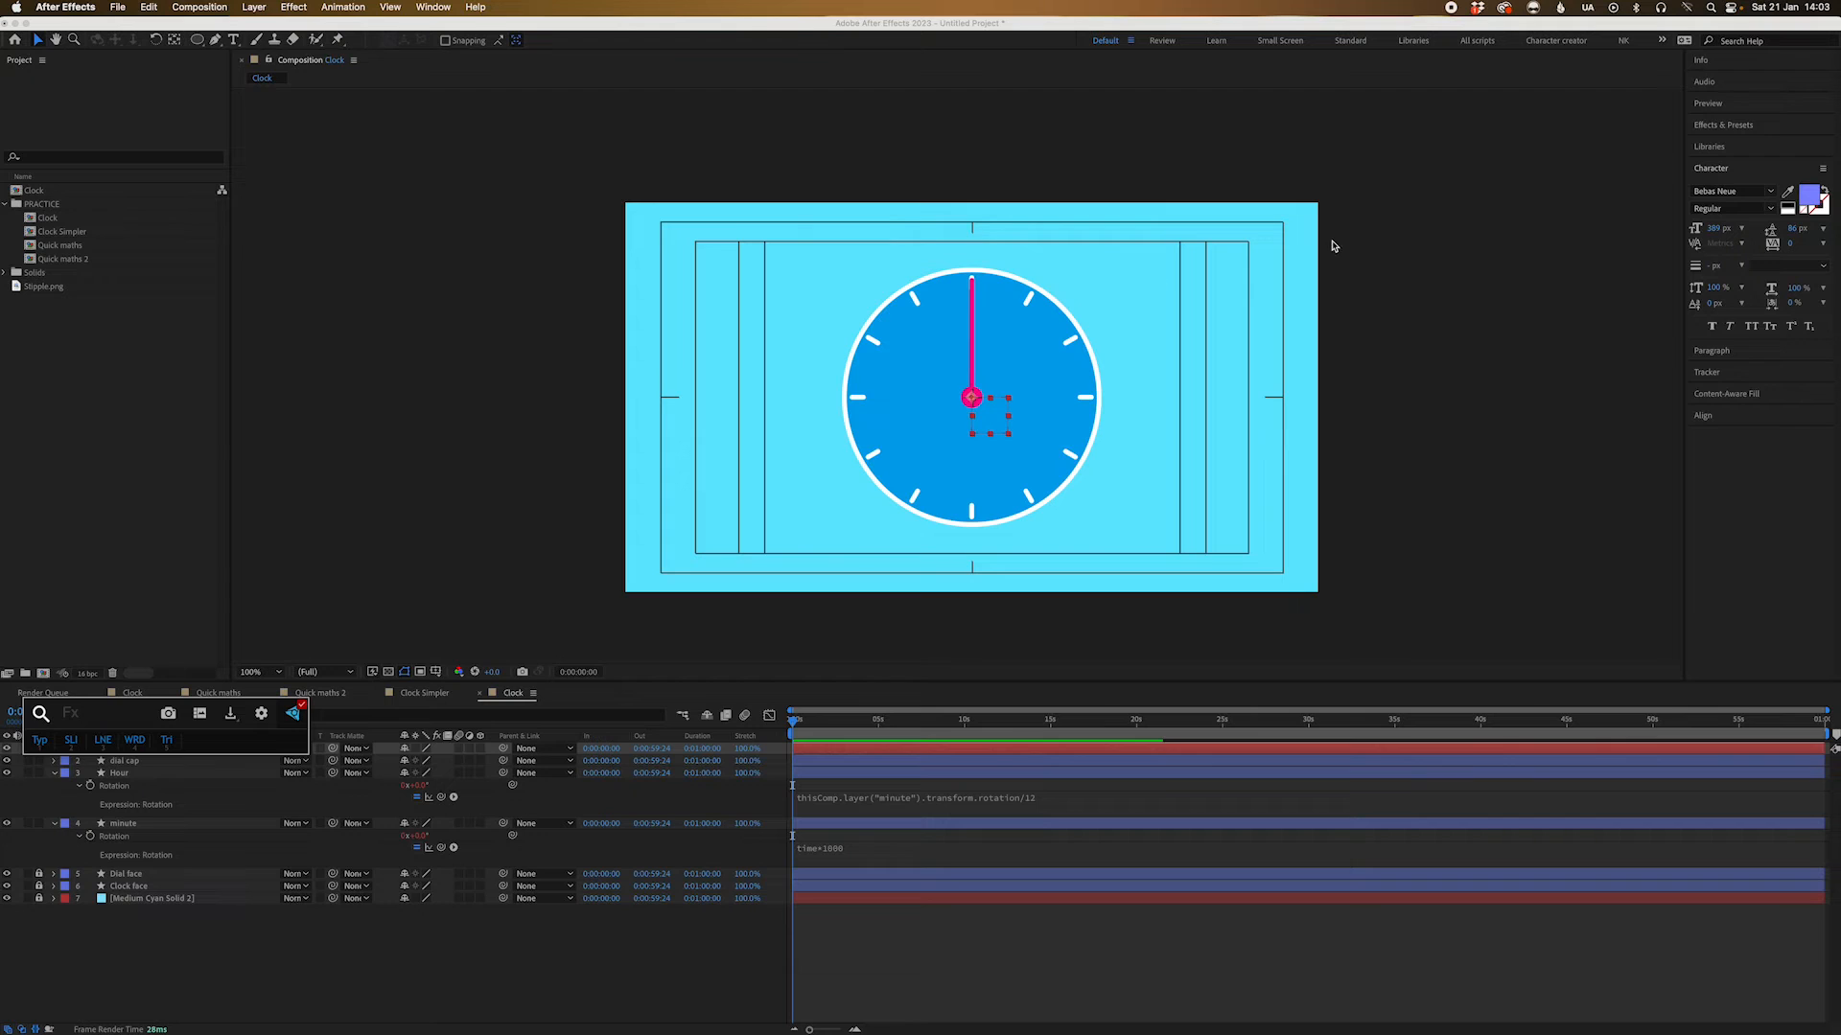
type("slide")
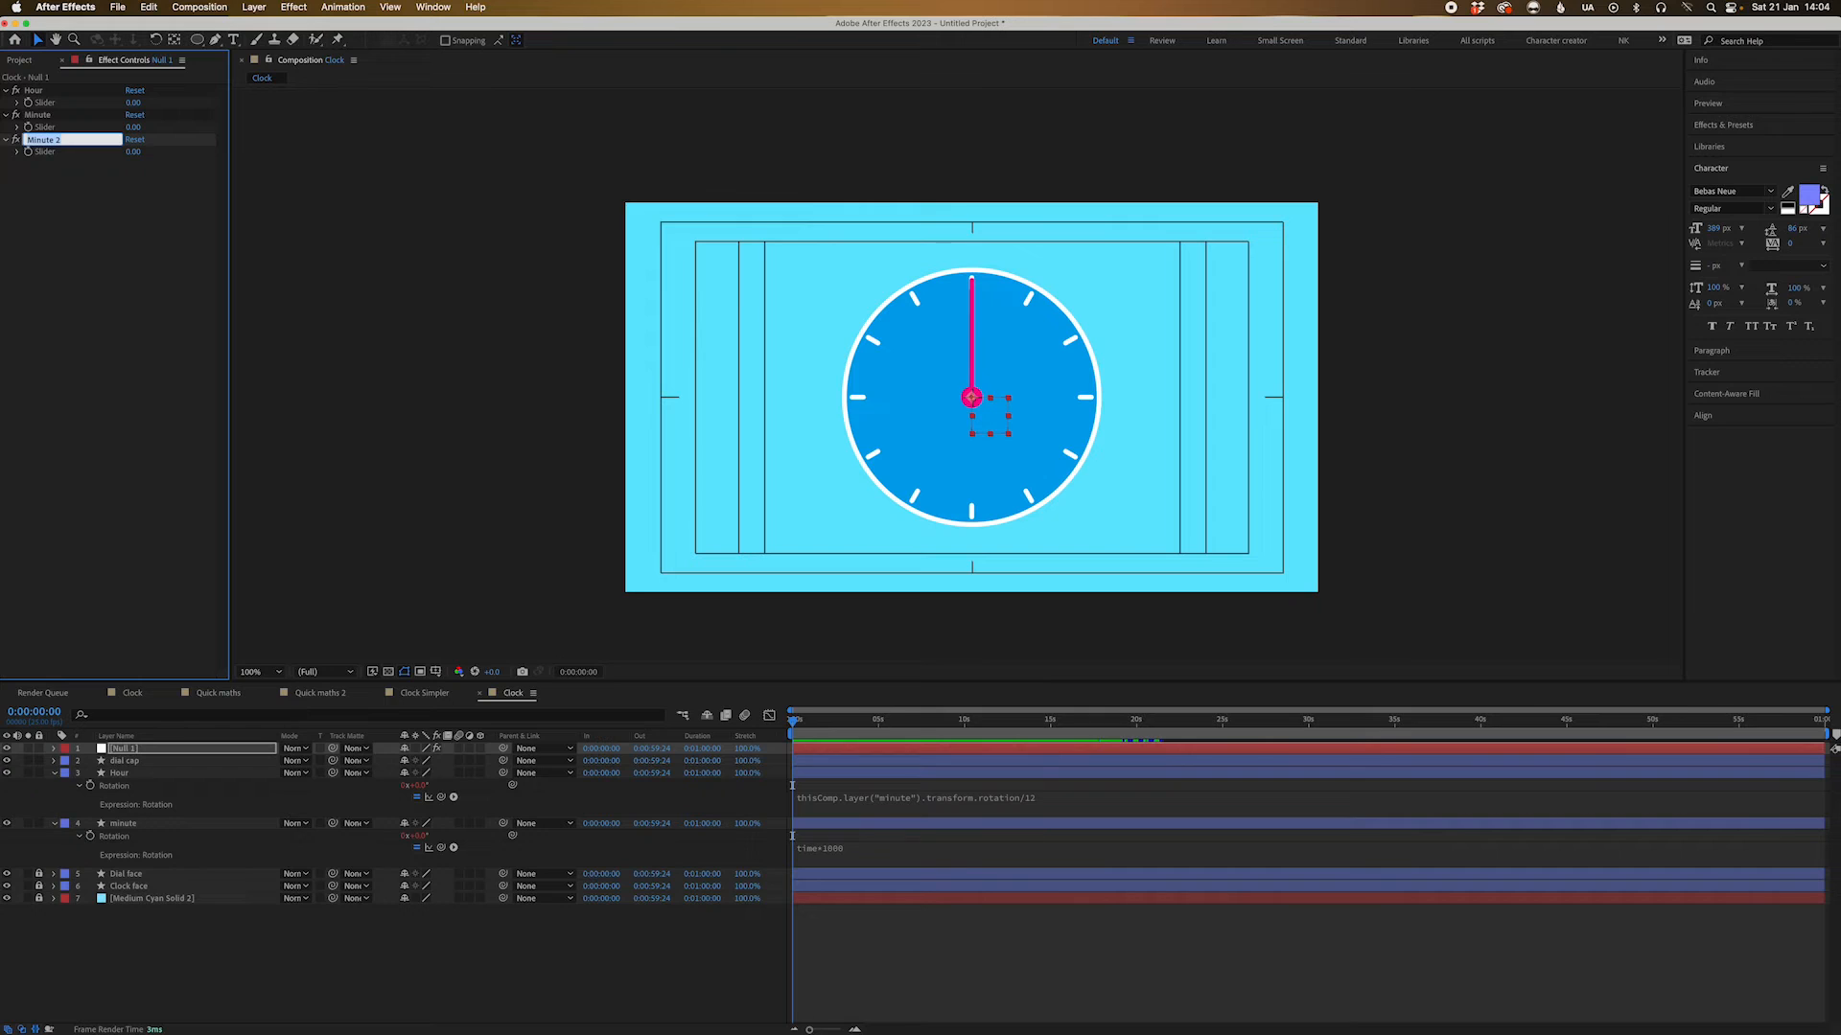
type("Factor")
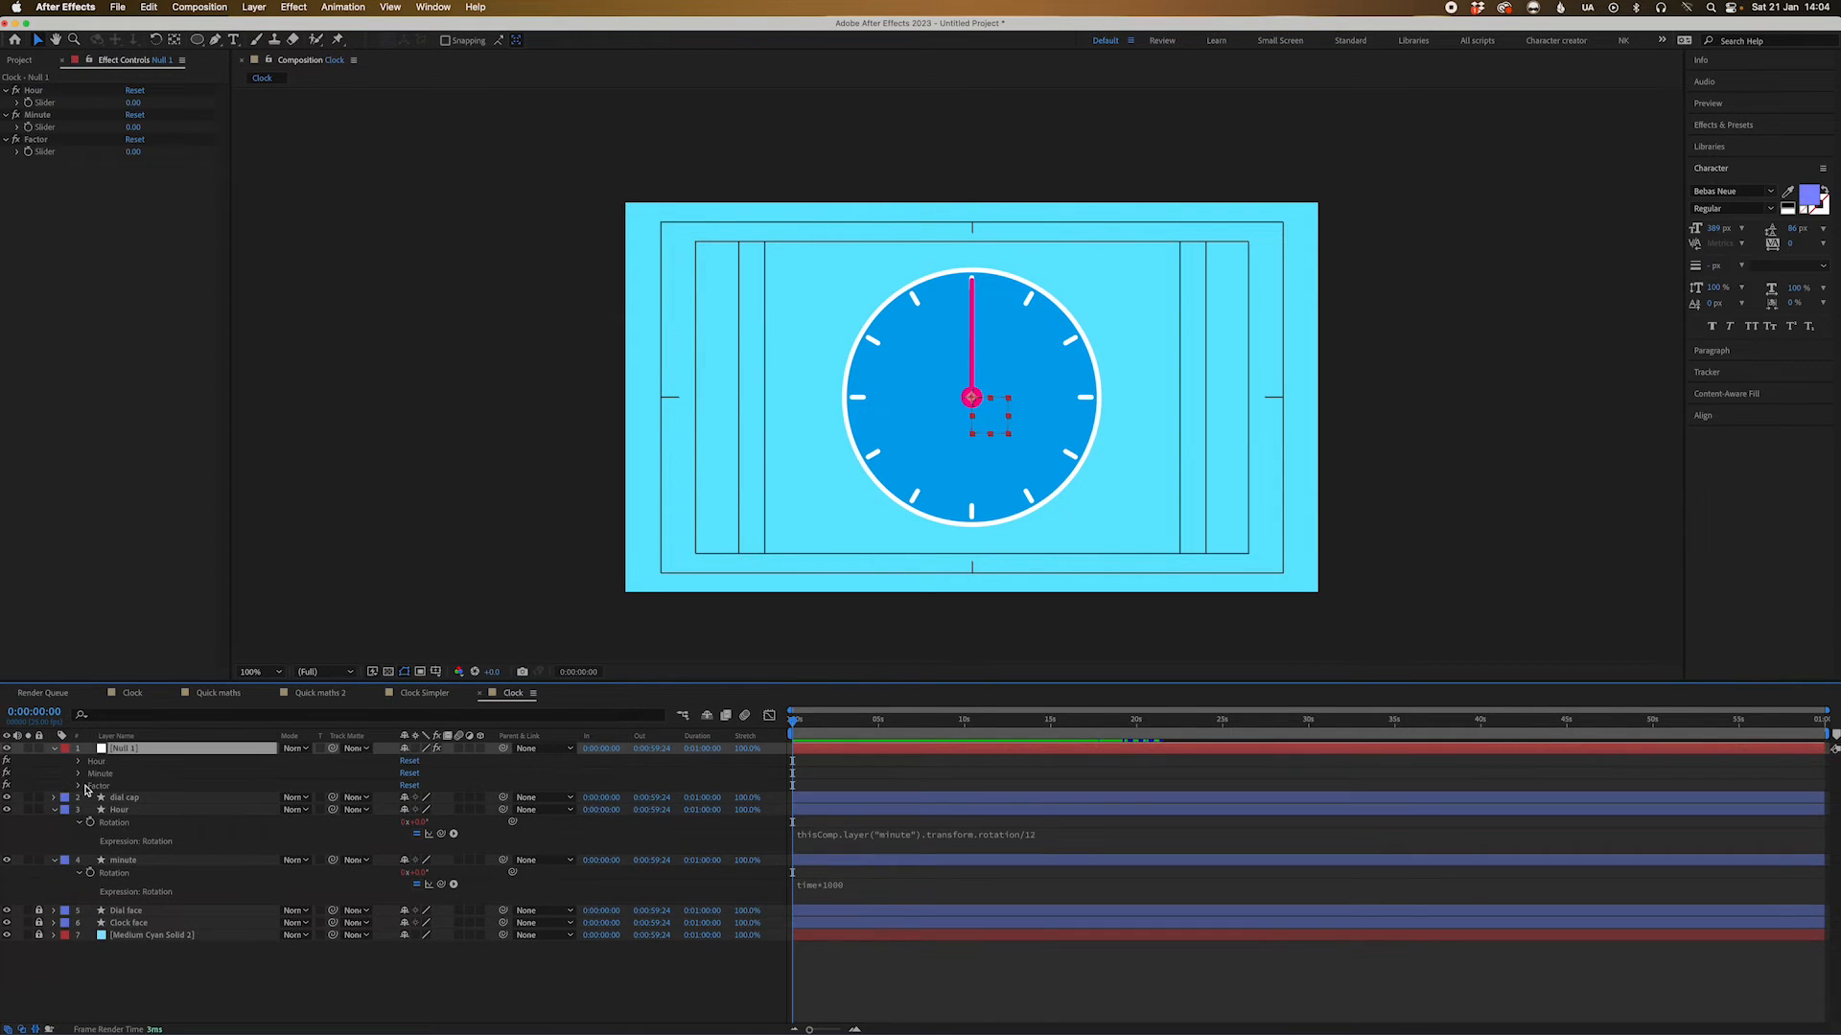
left_click(79, 761)
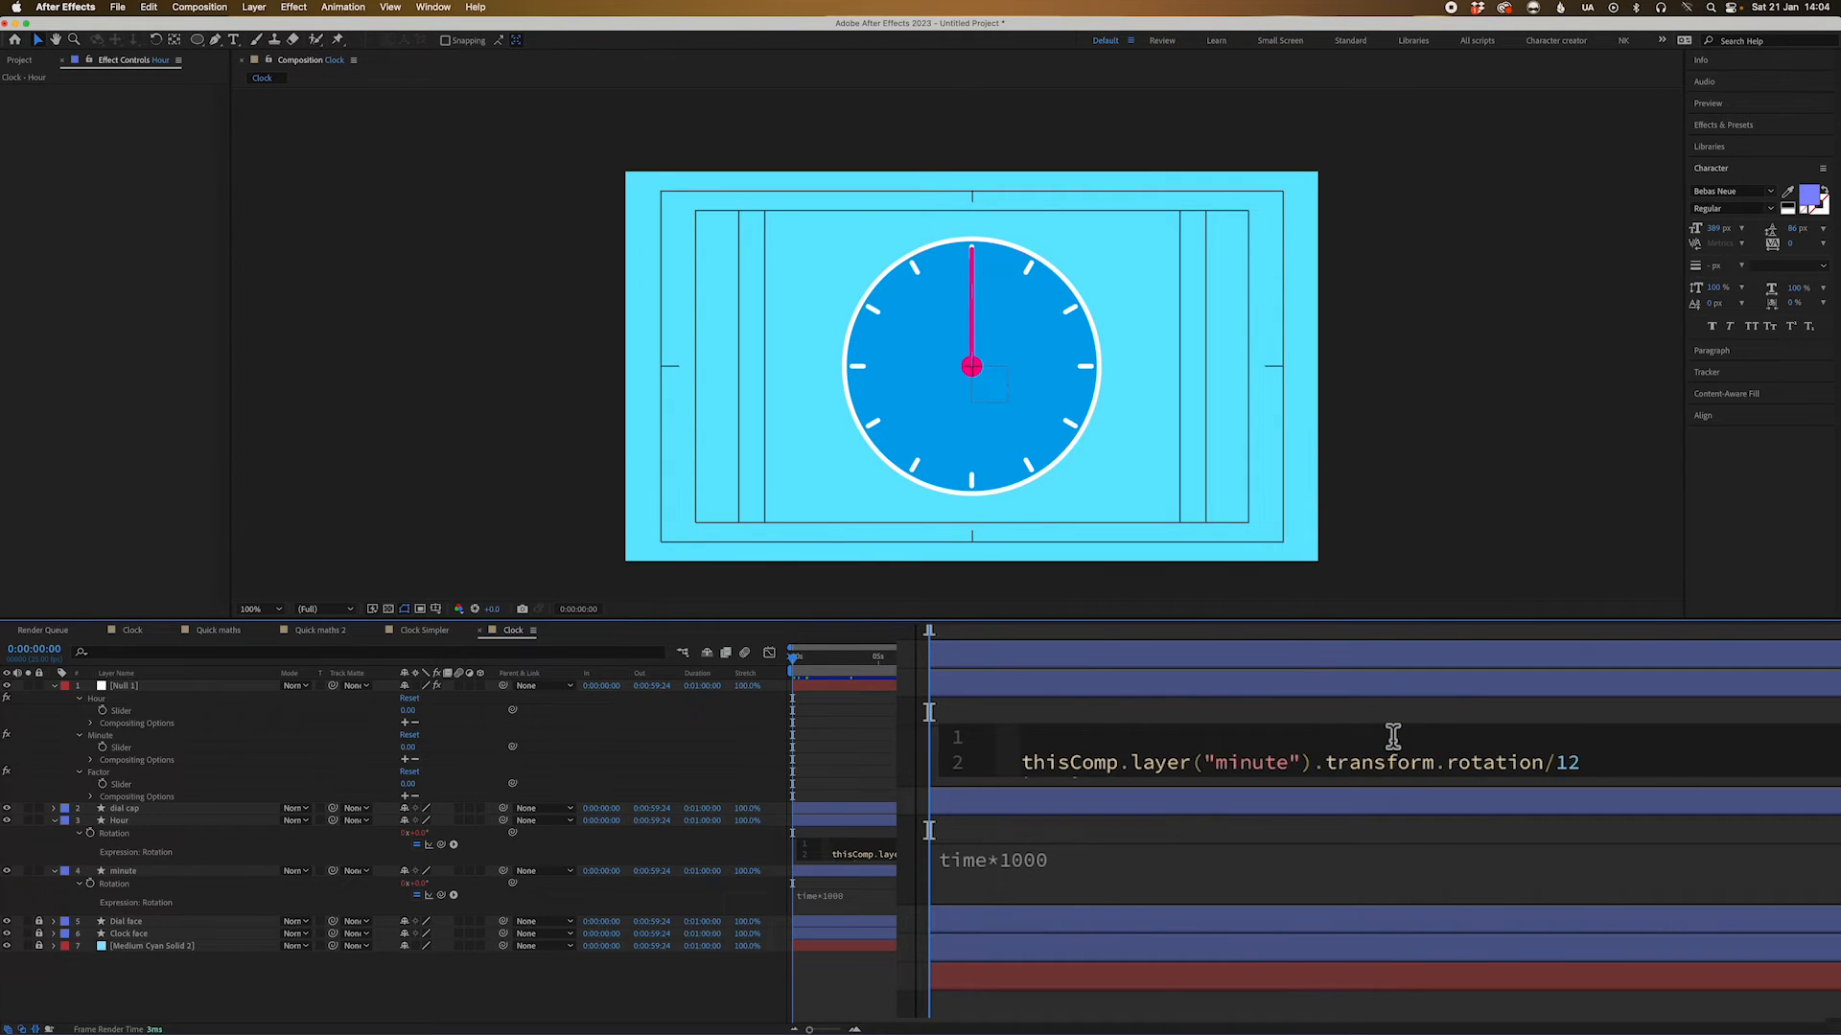
Add hr = Null 1's Hour slider *30 to the Hour rotation expression and append + hr
type("hr")
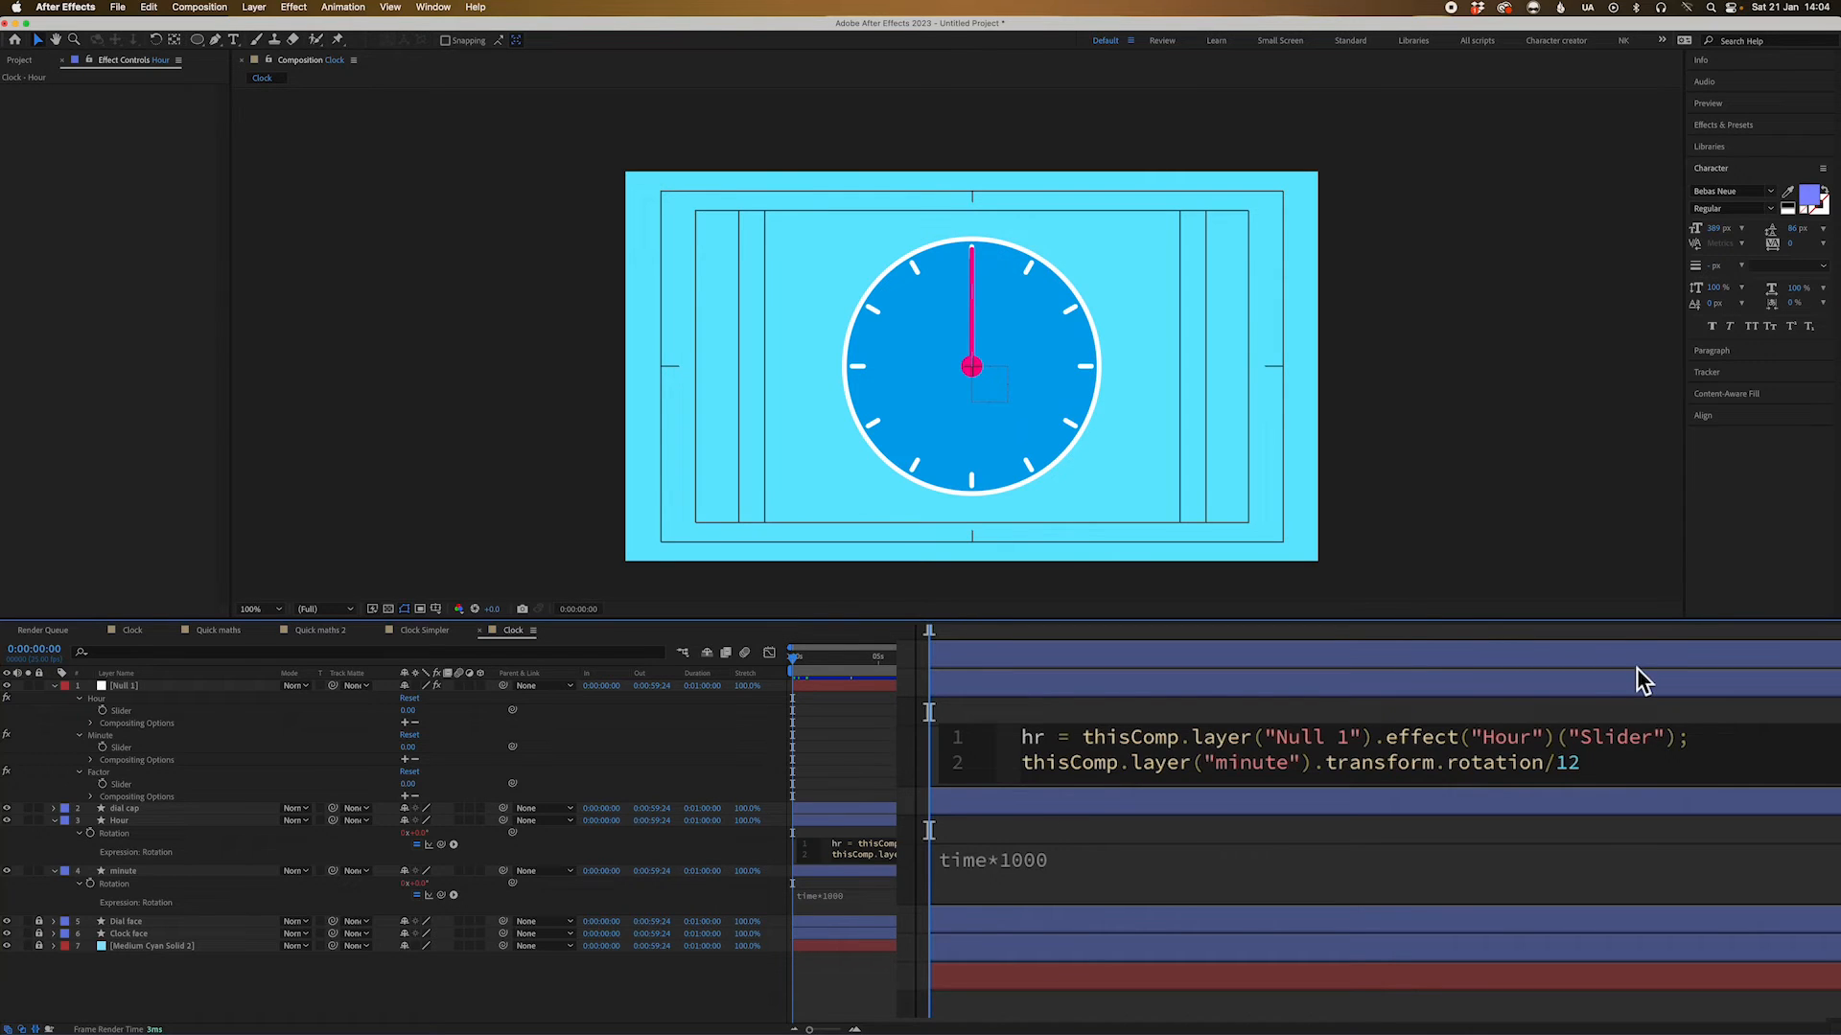
type("+")
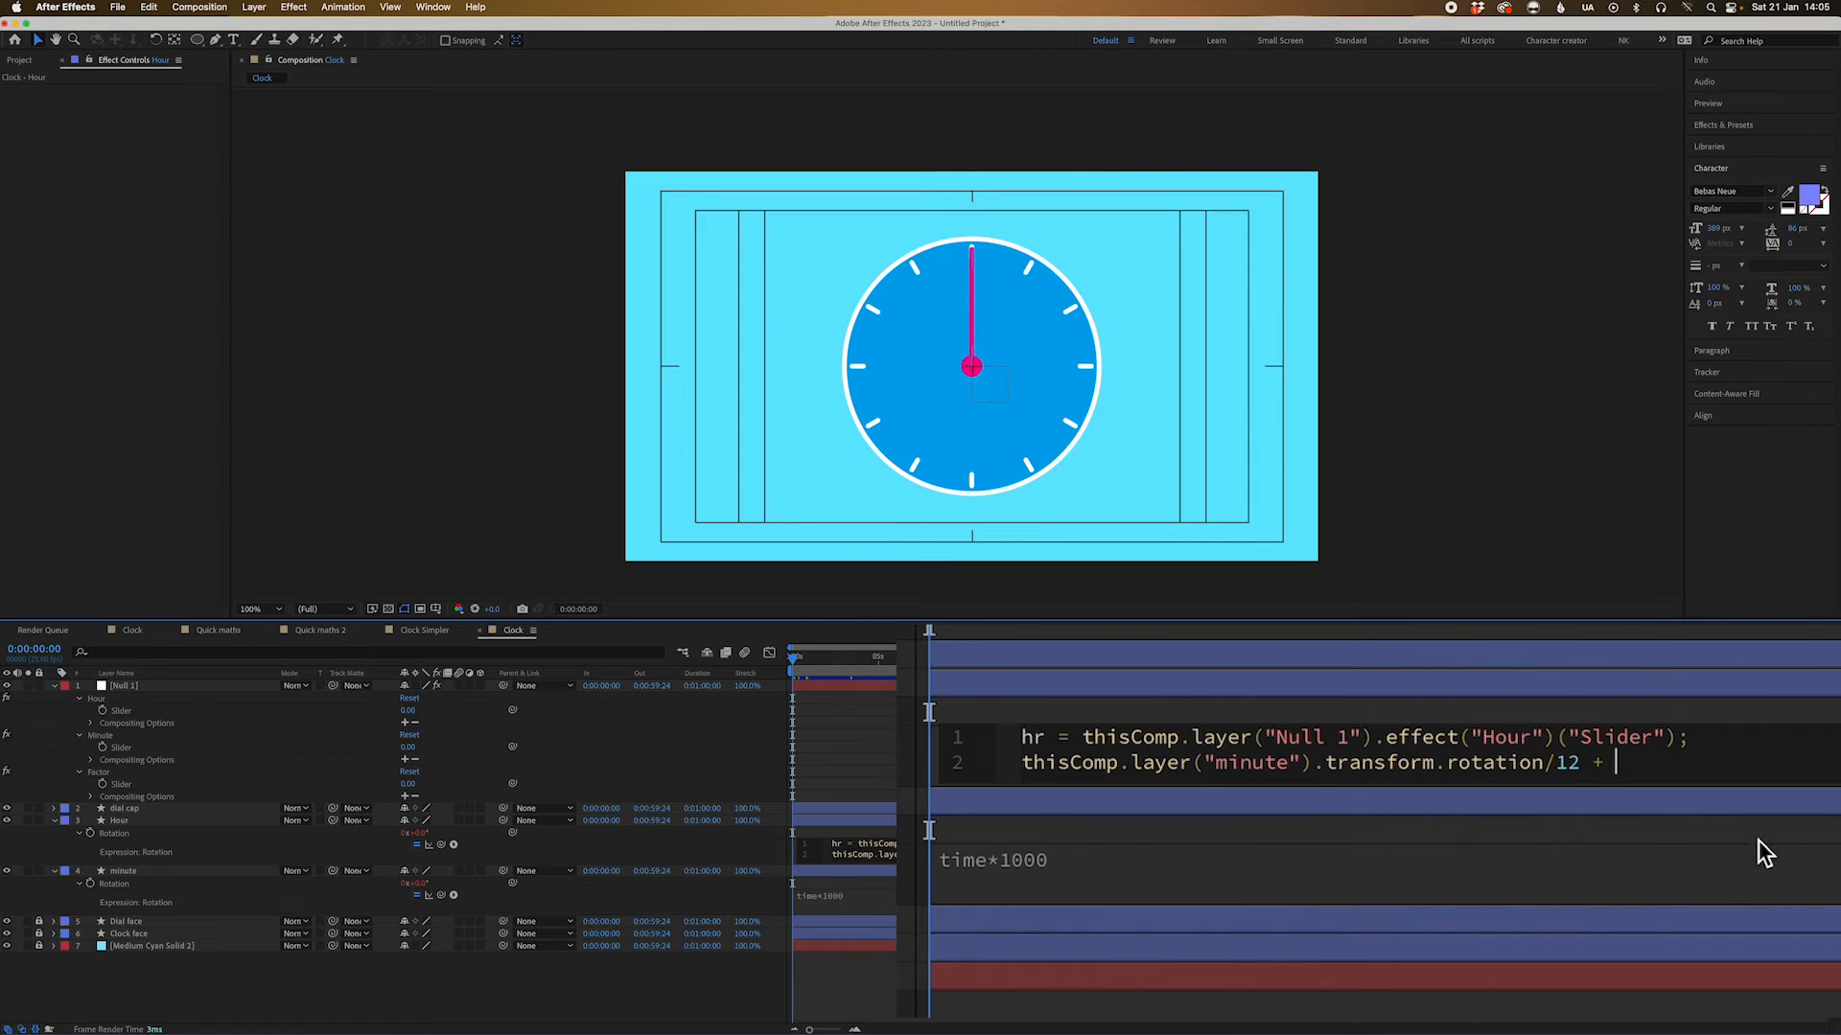
type("hr;")
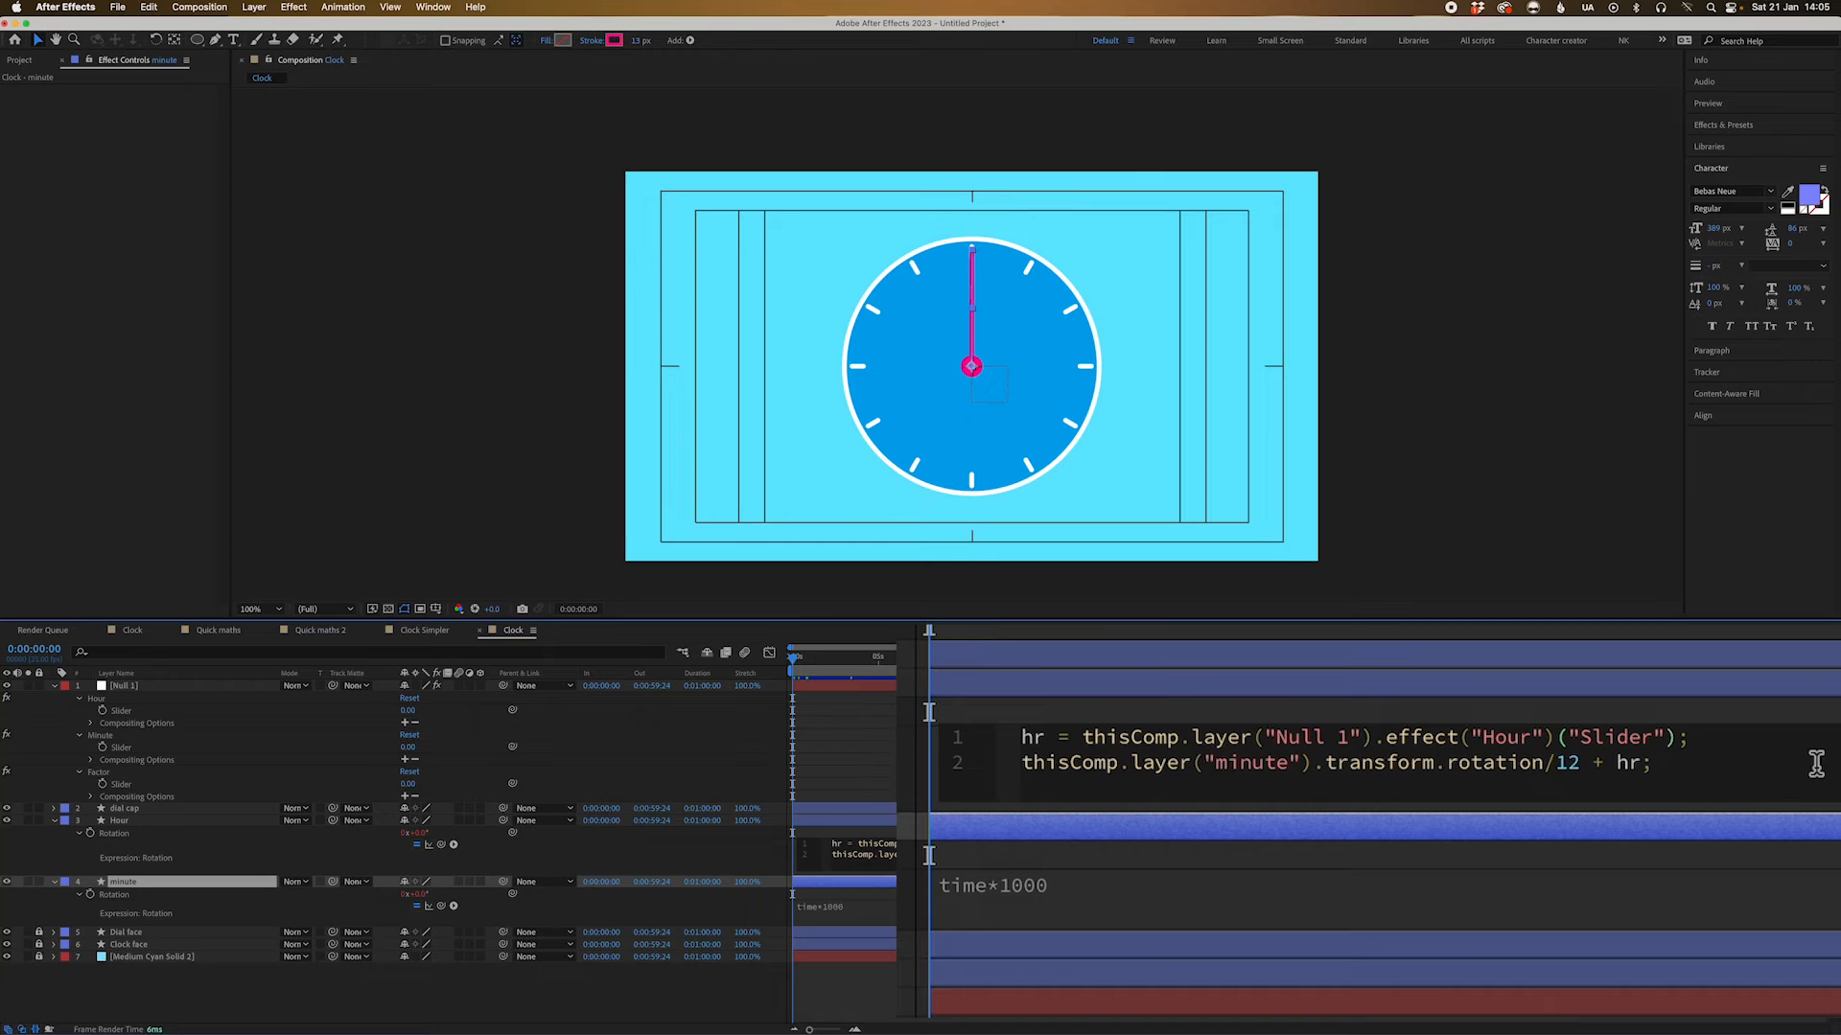
type("*30")
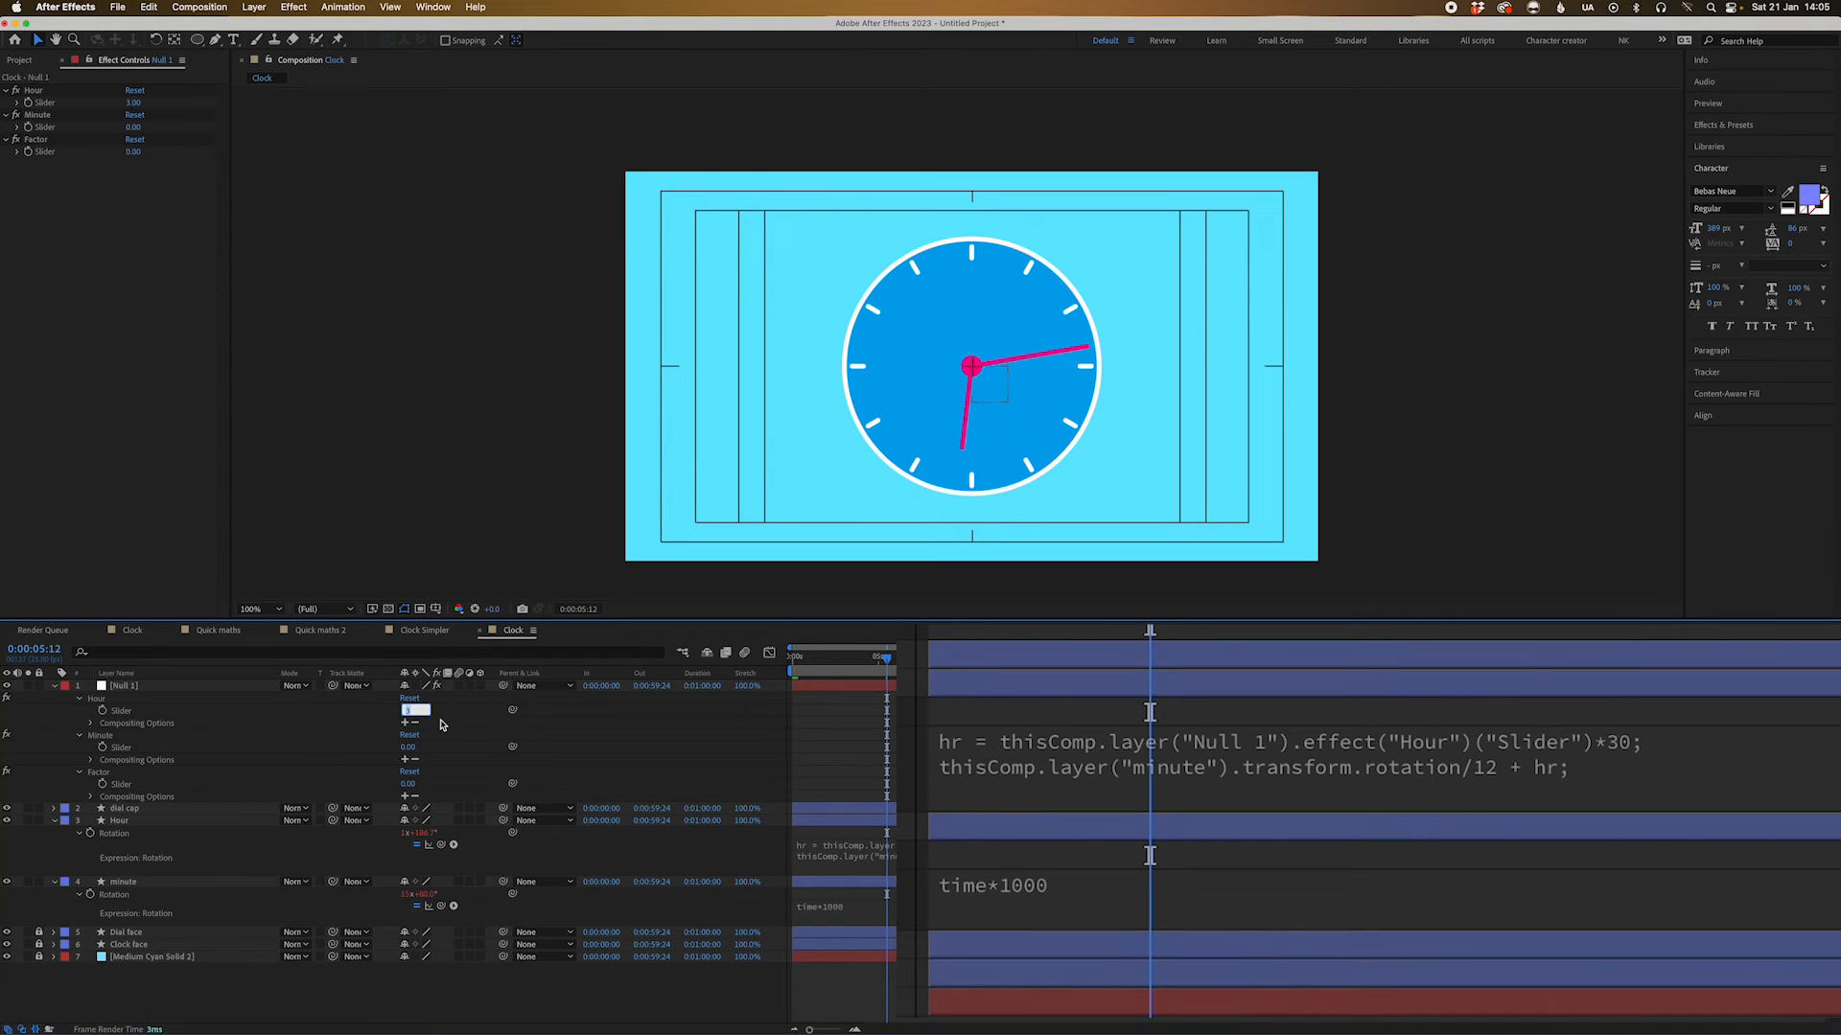
mouse_move(529, 731)
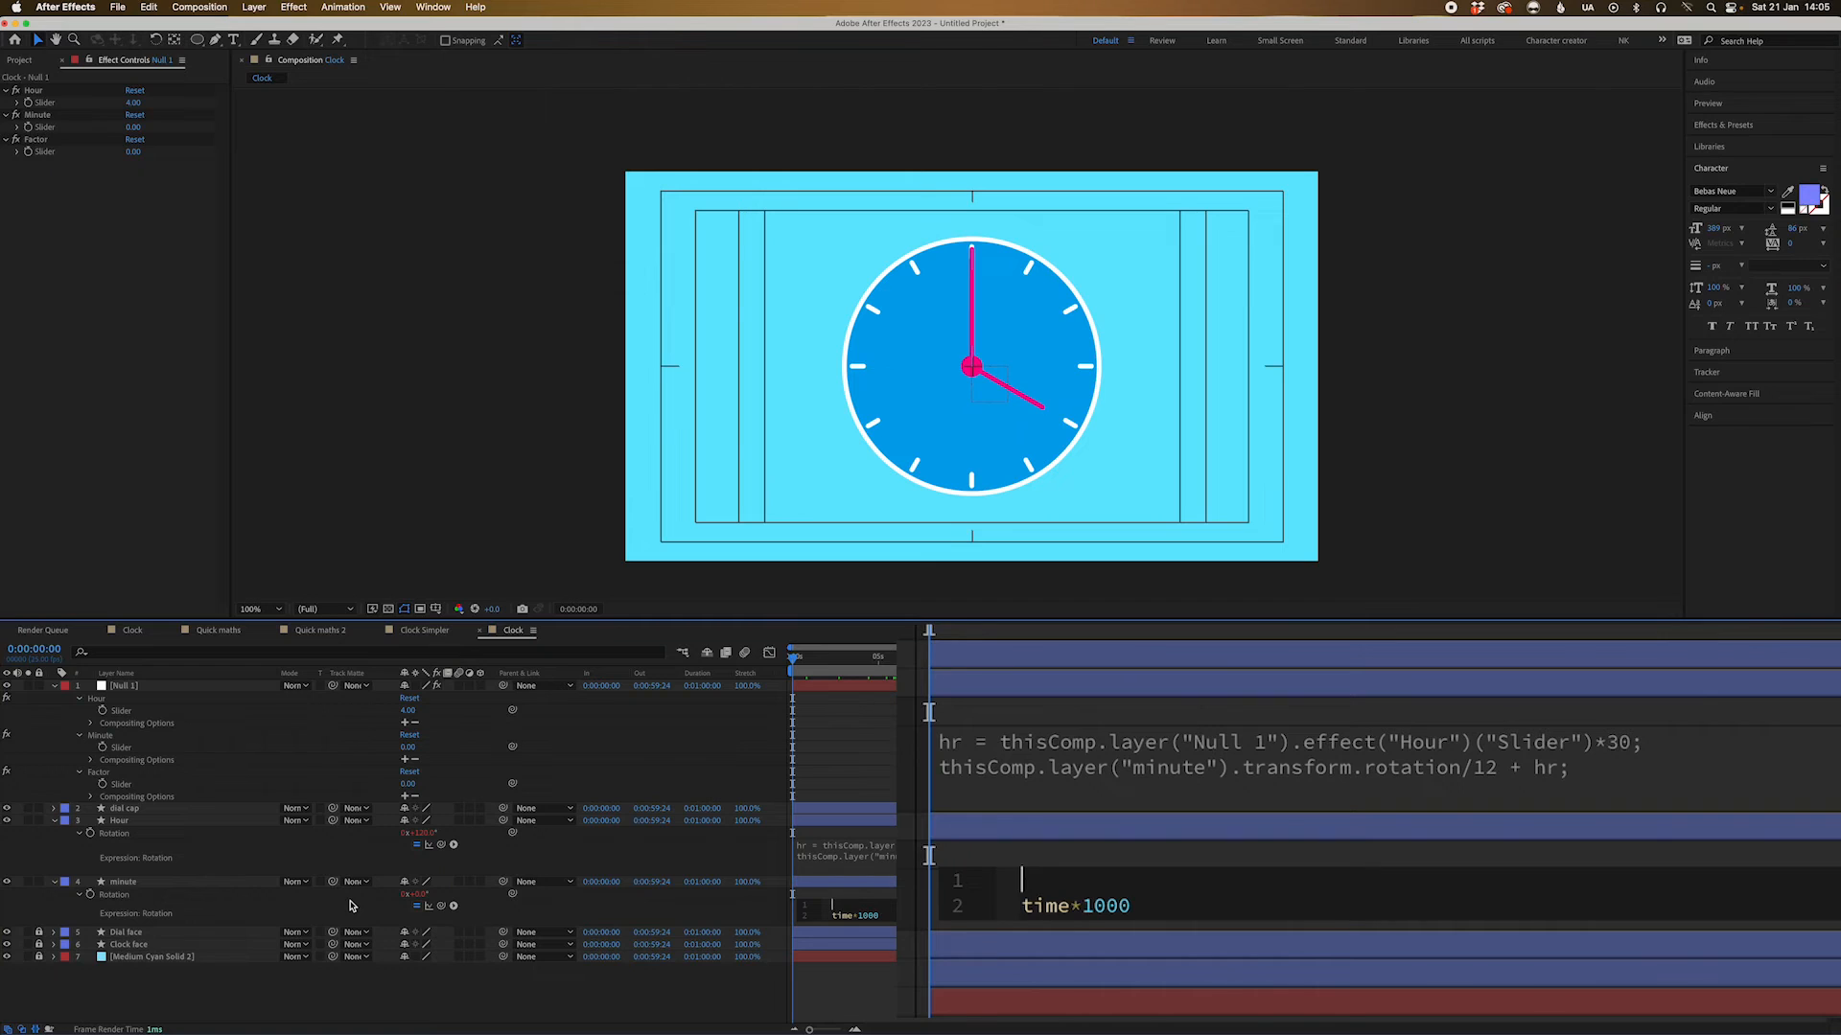
Define min from the Minute slider and factor = thisComp.layer("Null 1").effect("Factor")("Slider") in the minute expression
type("min = thisComp.layer(\"Null 1\").effect(\"Minute\")(\"Slider")
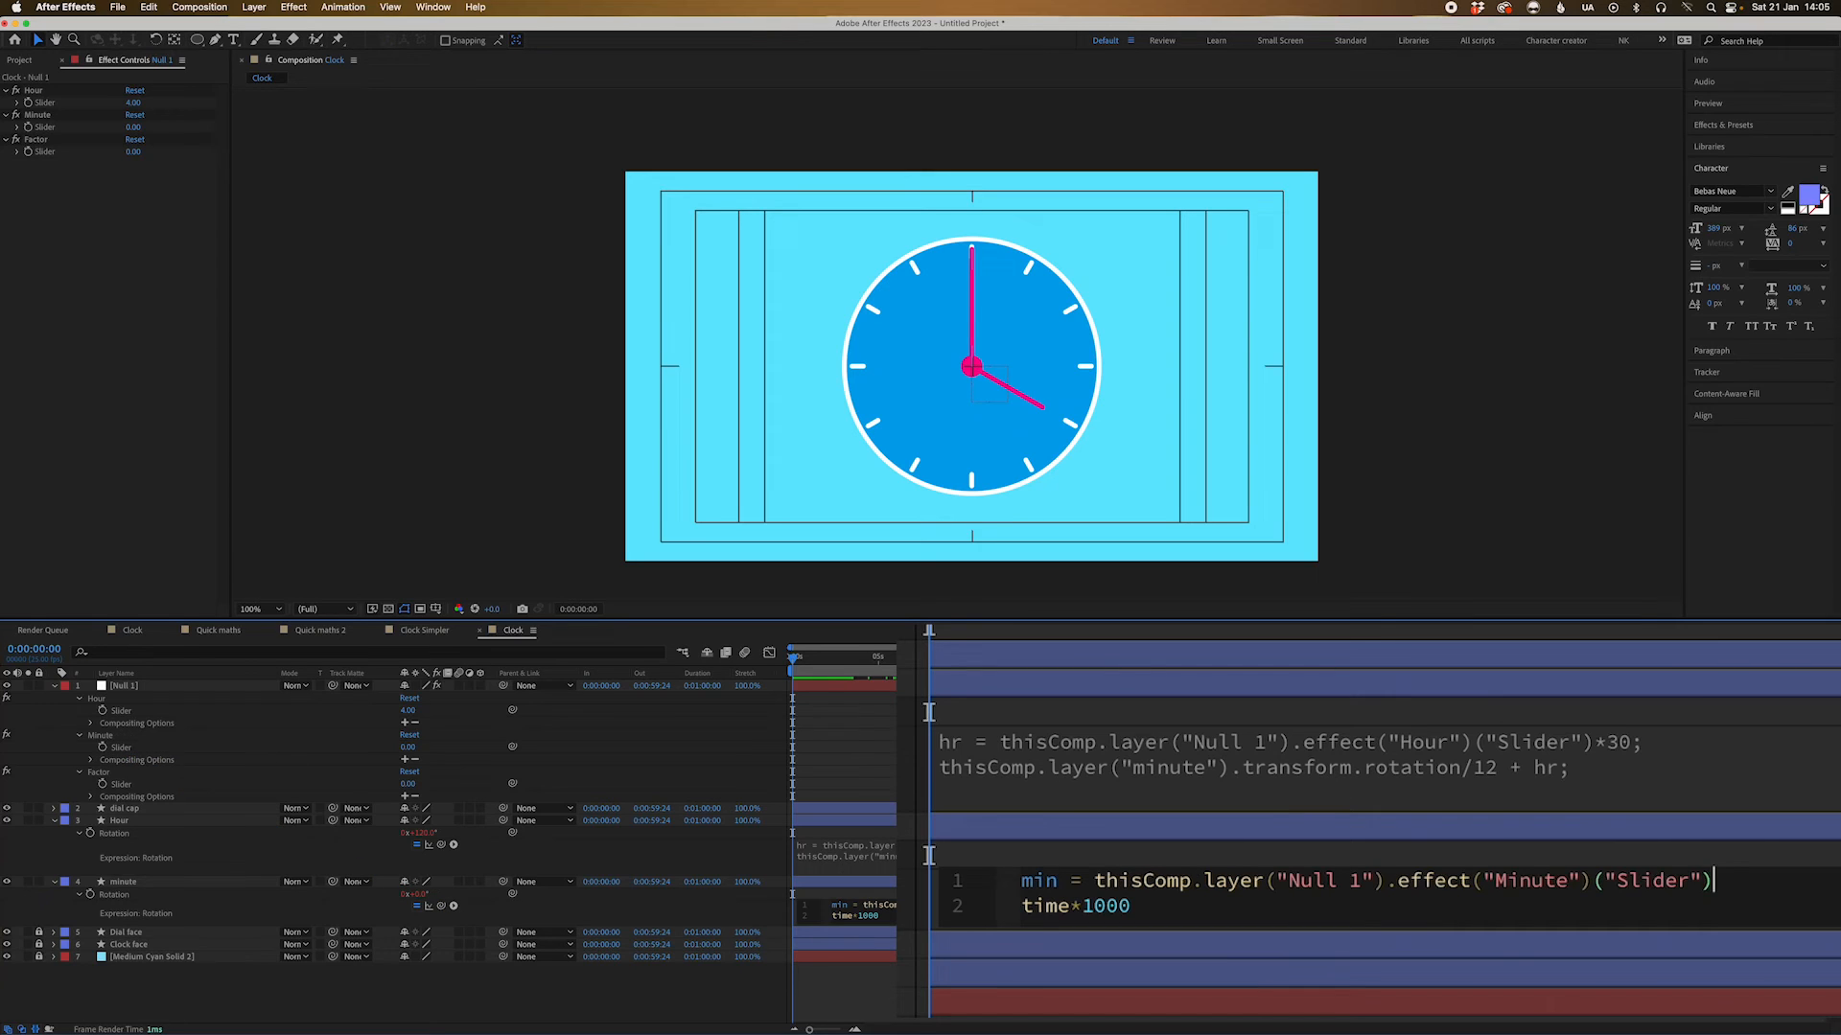
type(";")
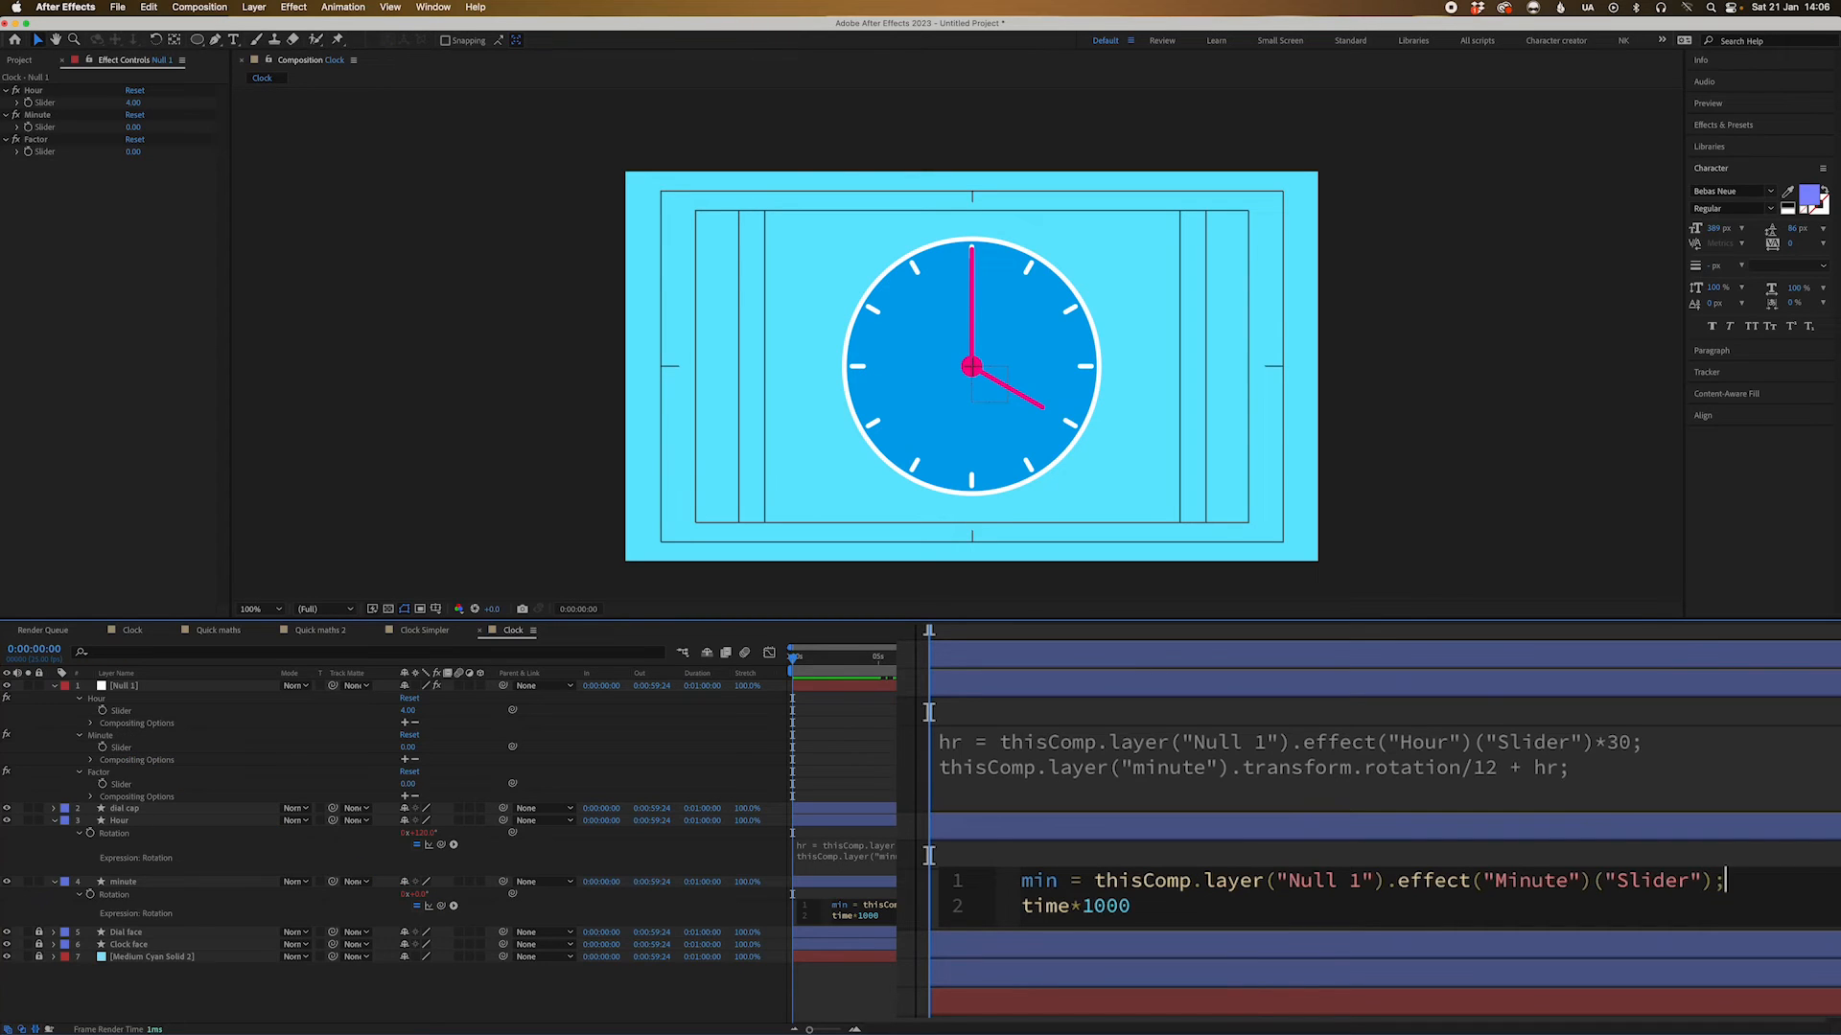
key("Backspace")
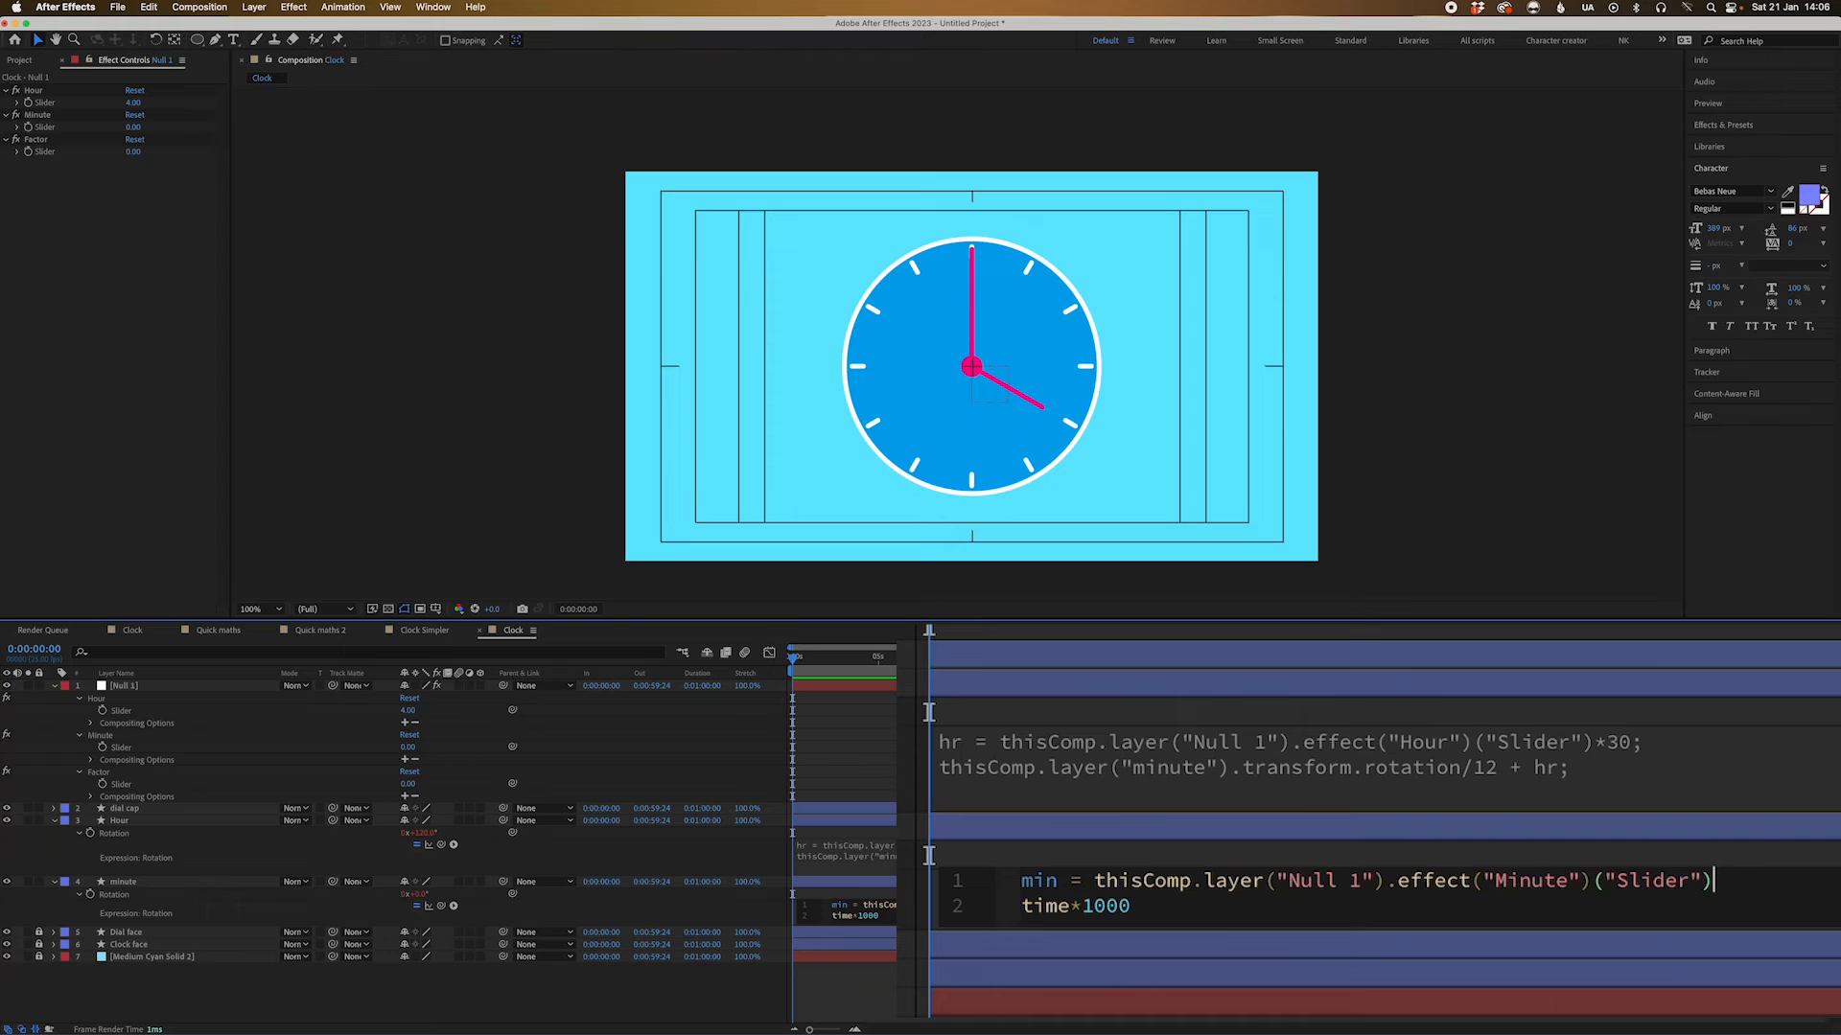
type(";")
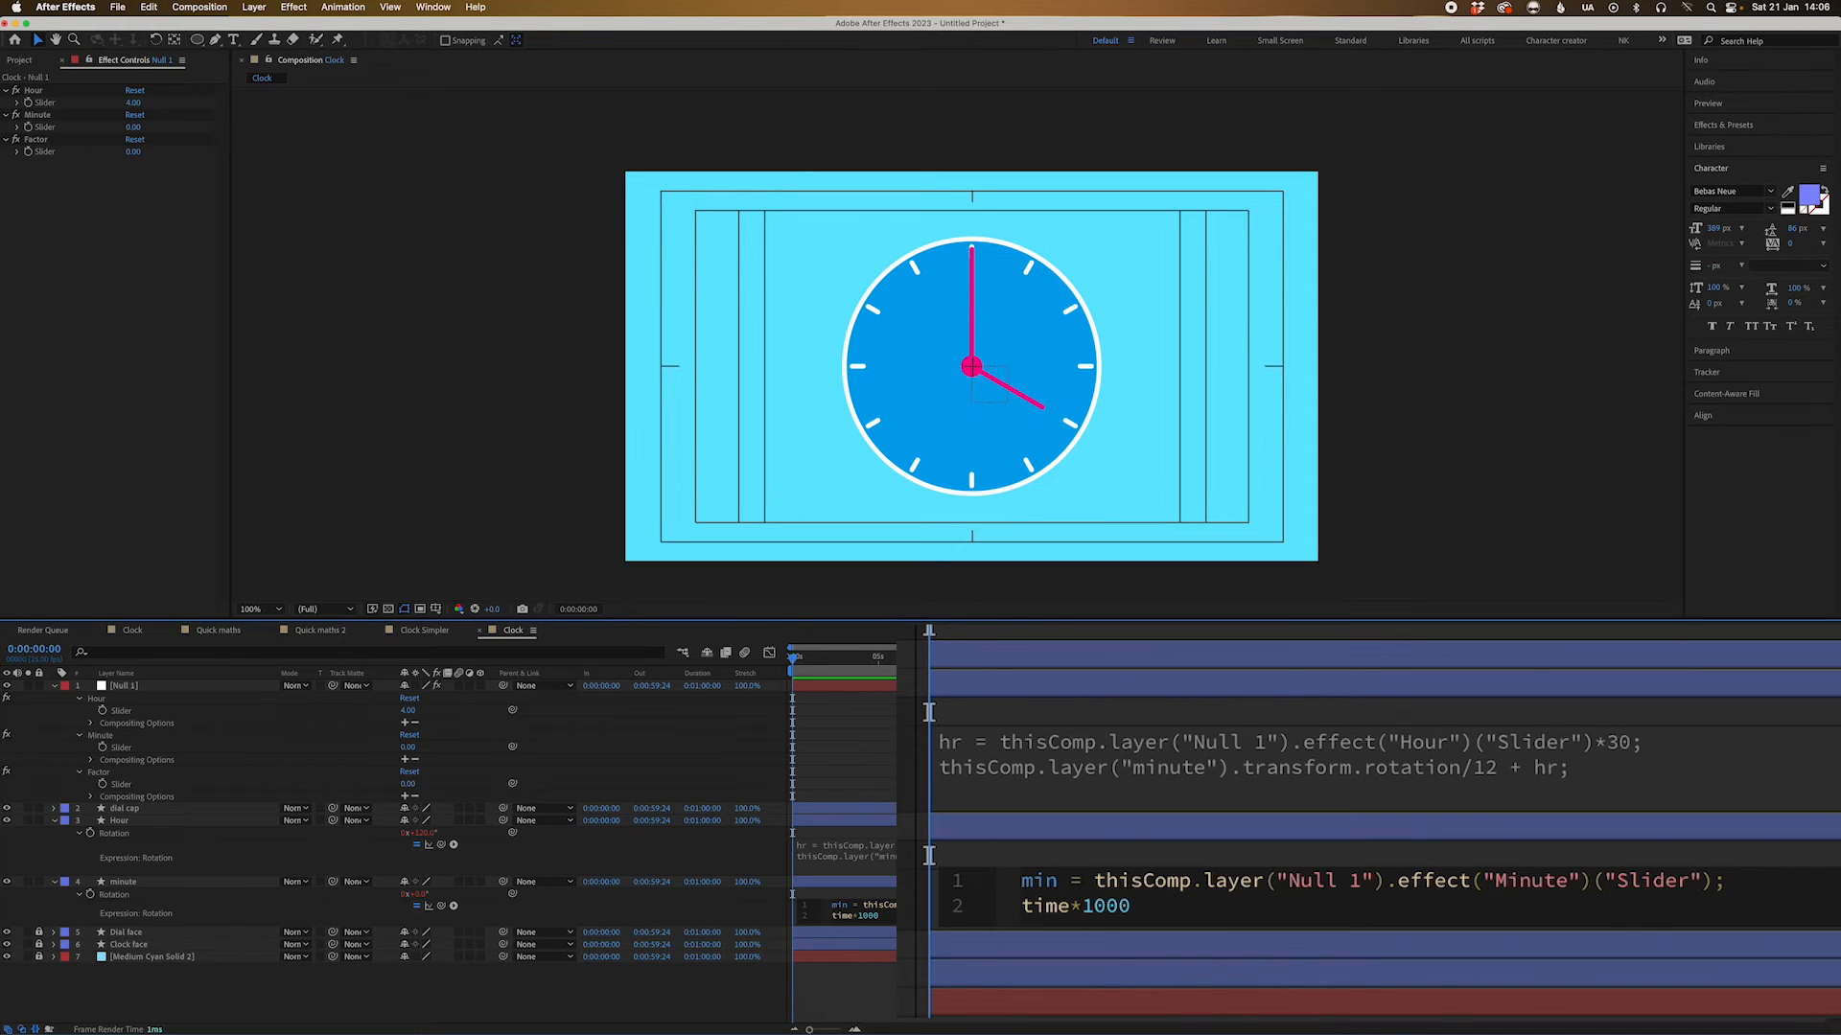
double_click(1073, 905)
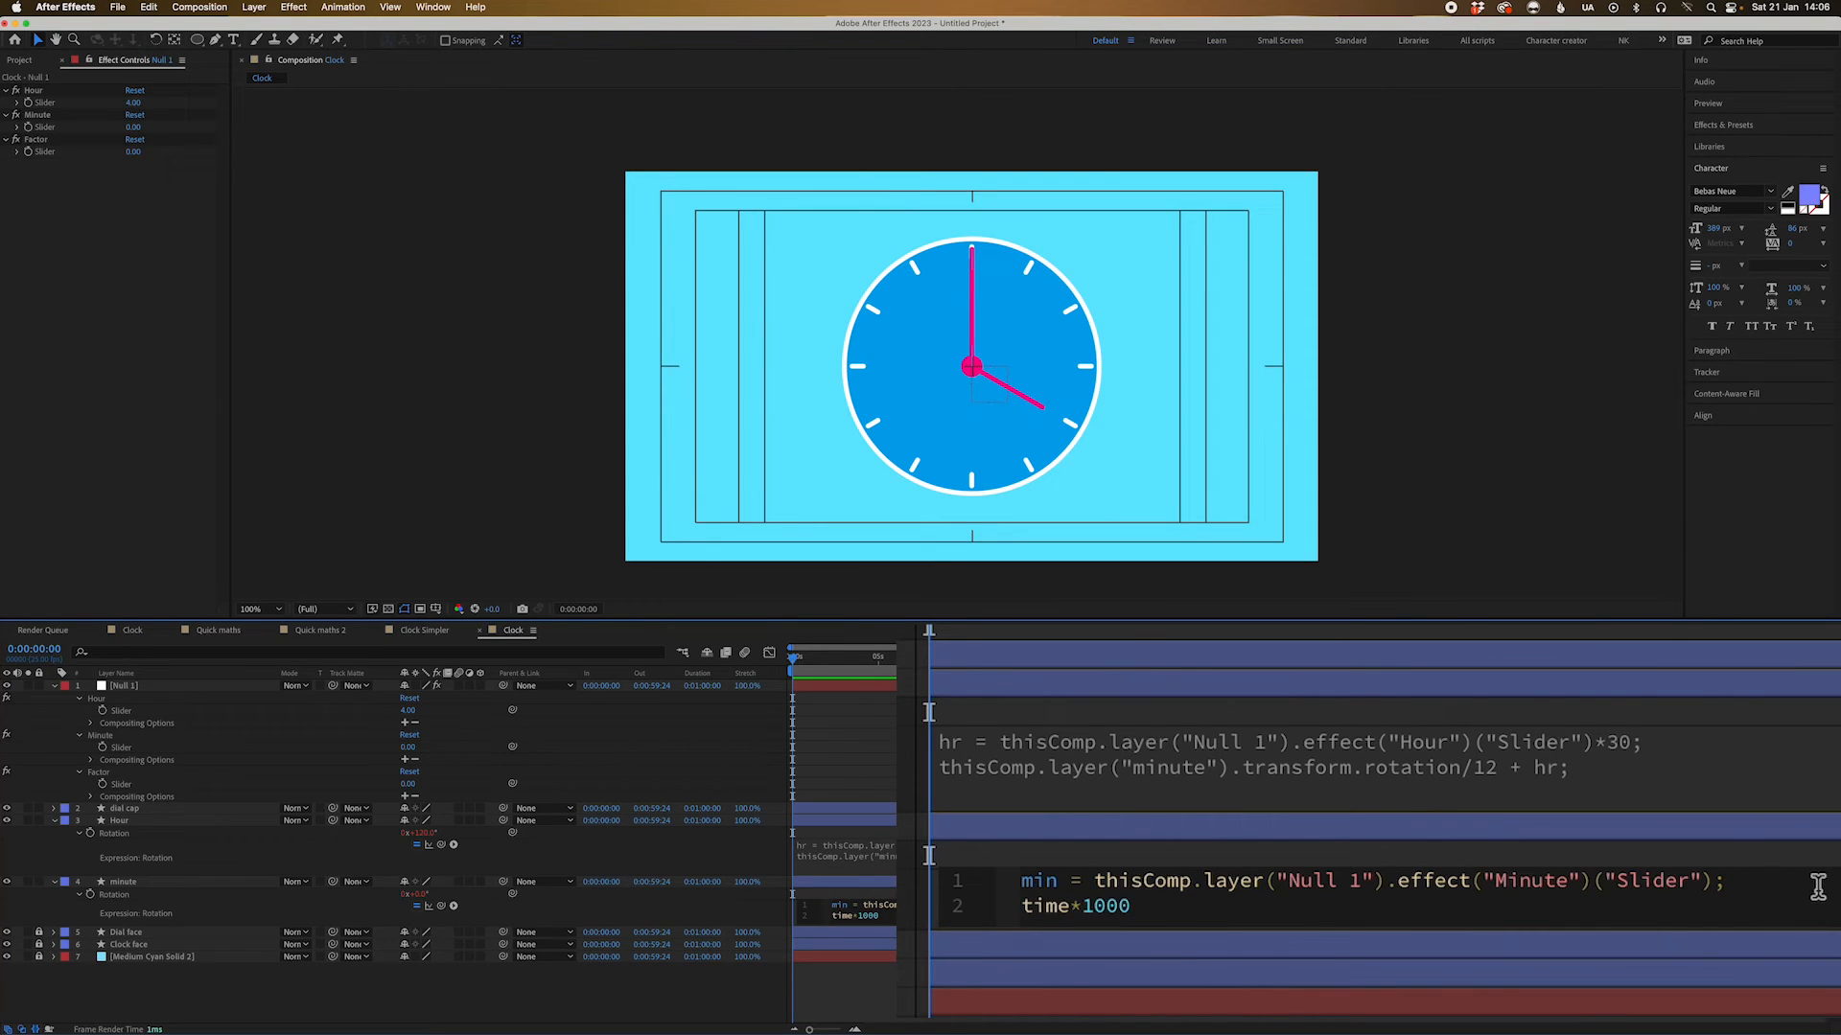
type("factor =")
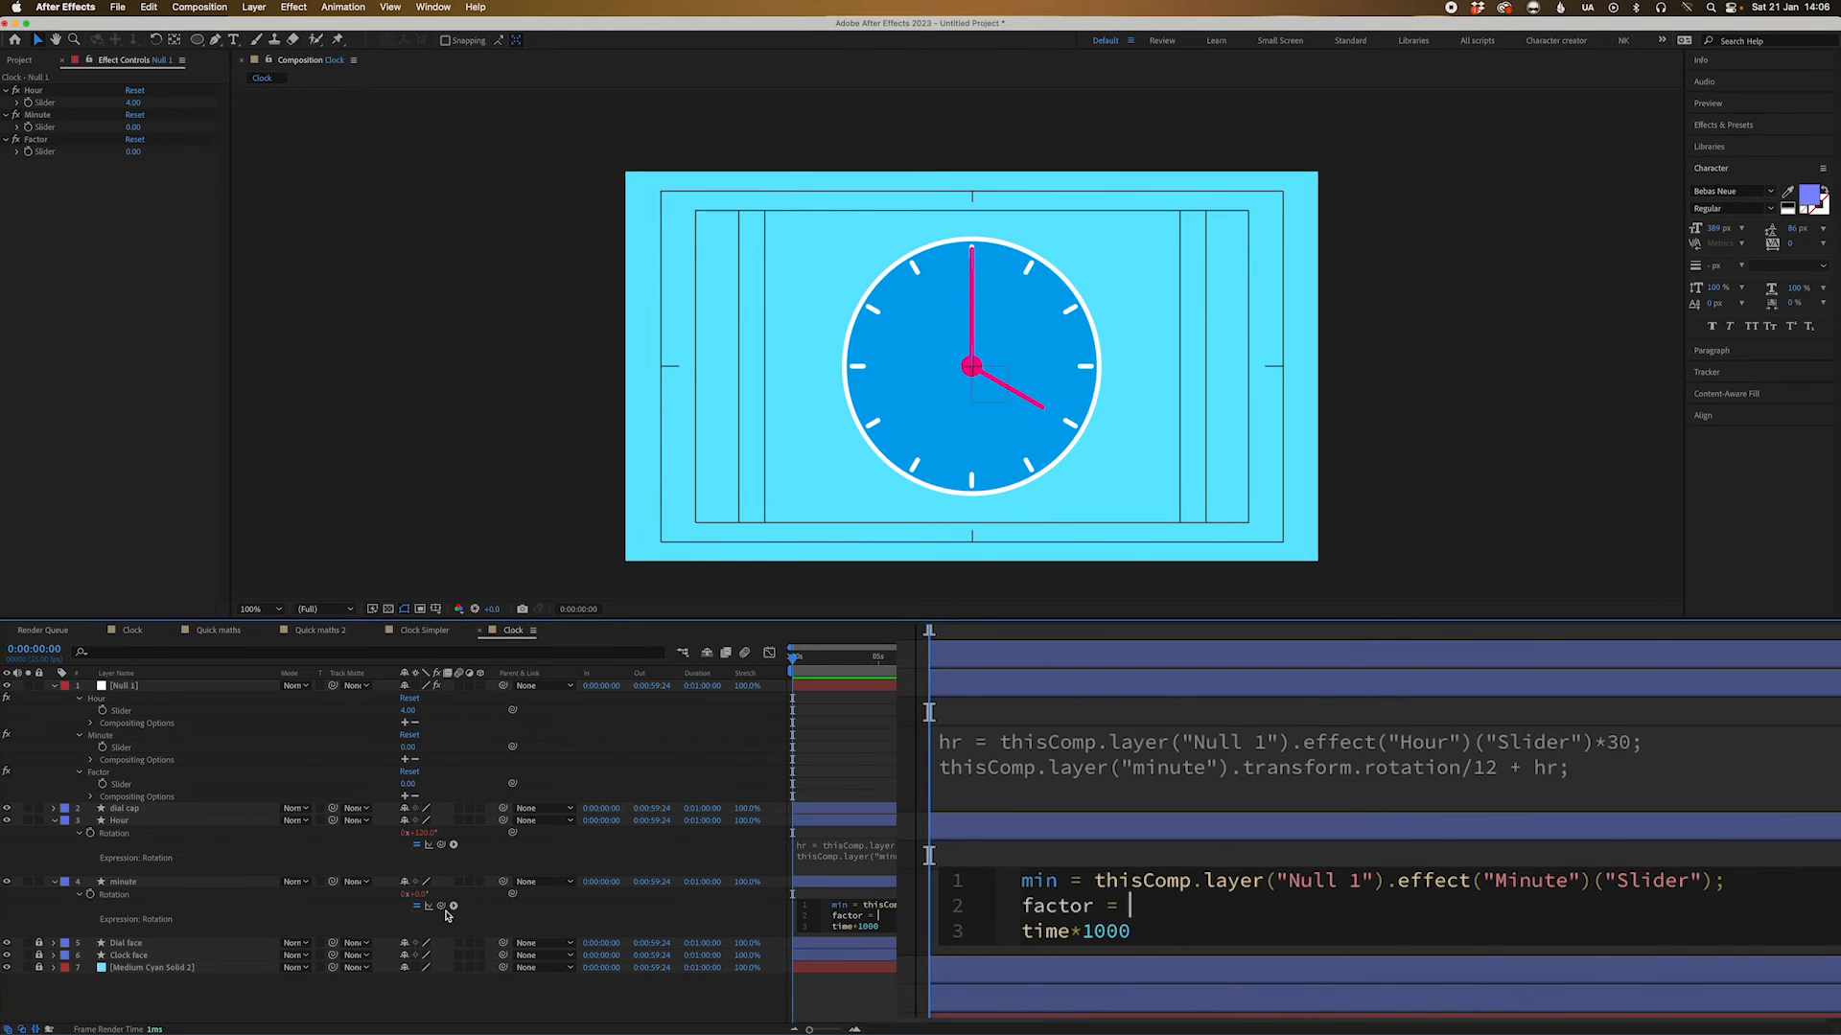
type("thisComp.layer(\"Null 1\").effect(\"Factor\")(\"Slider\")")
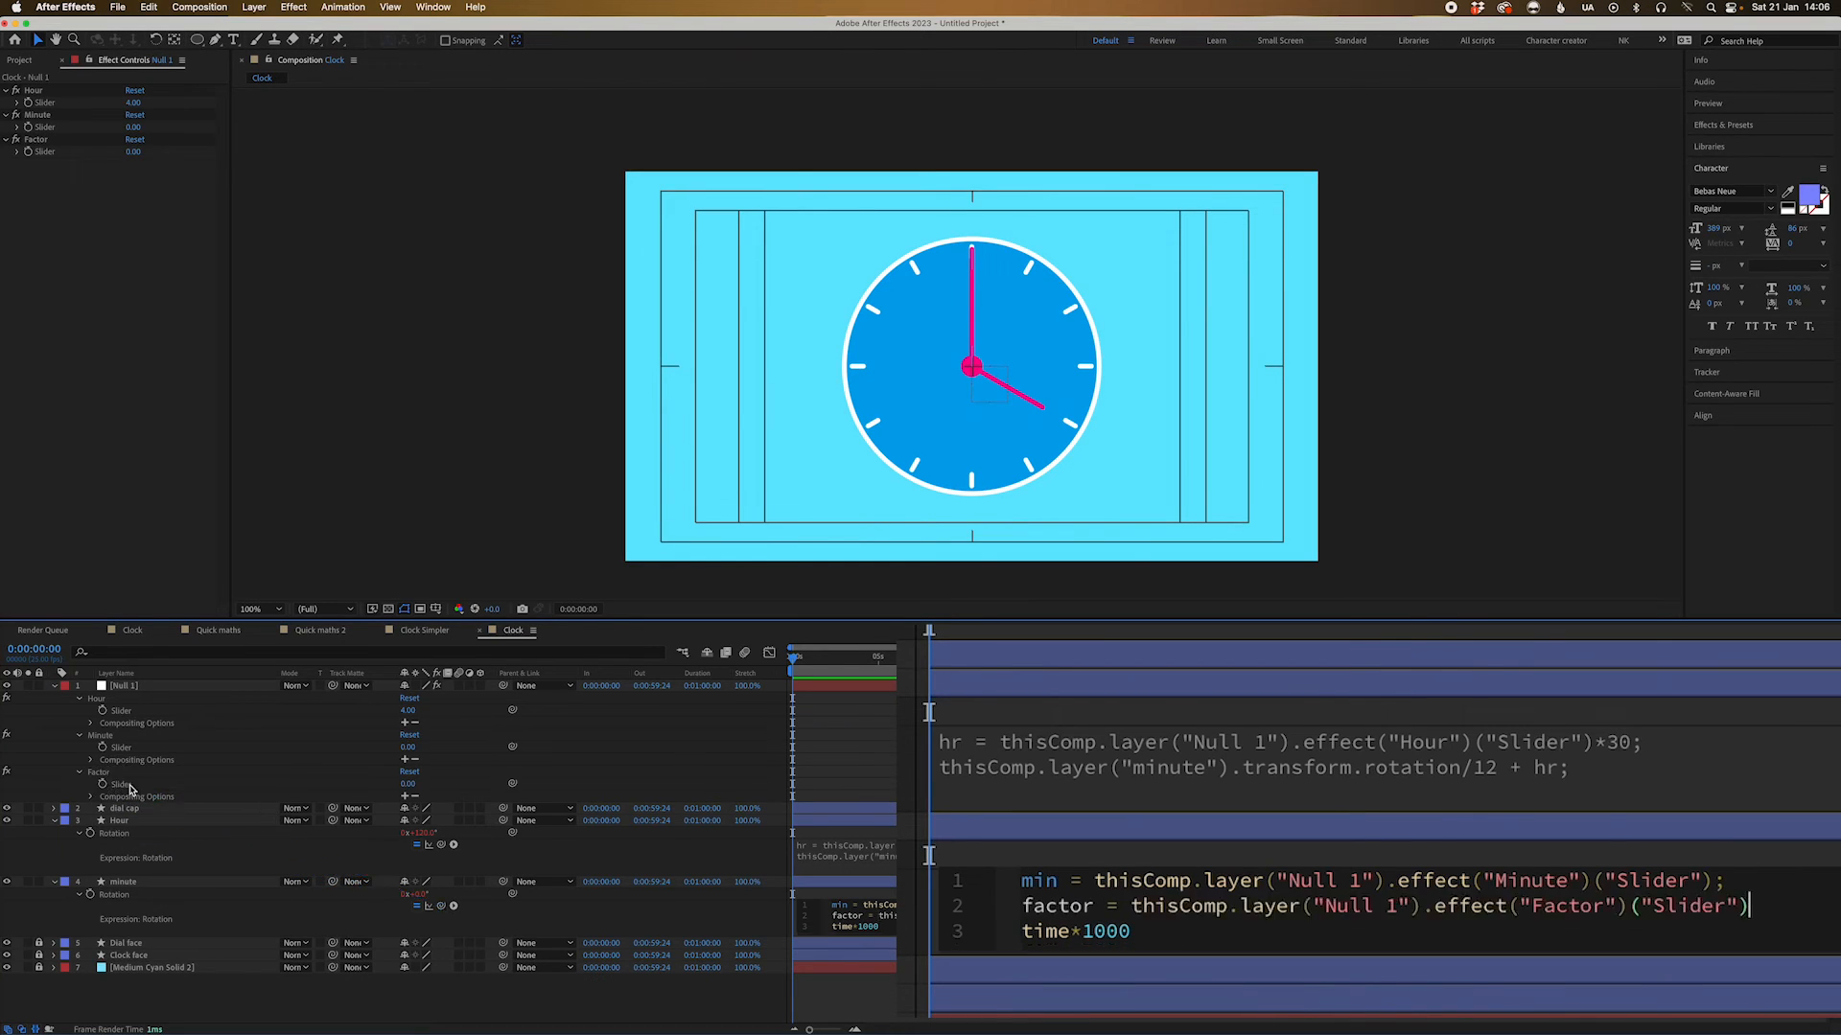
type(";")
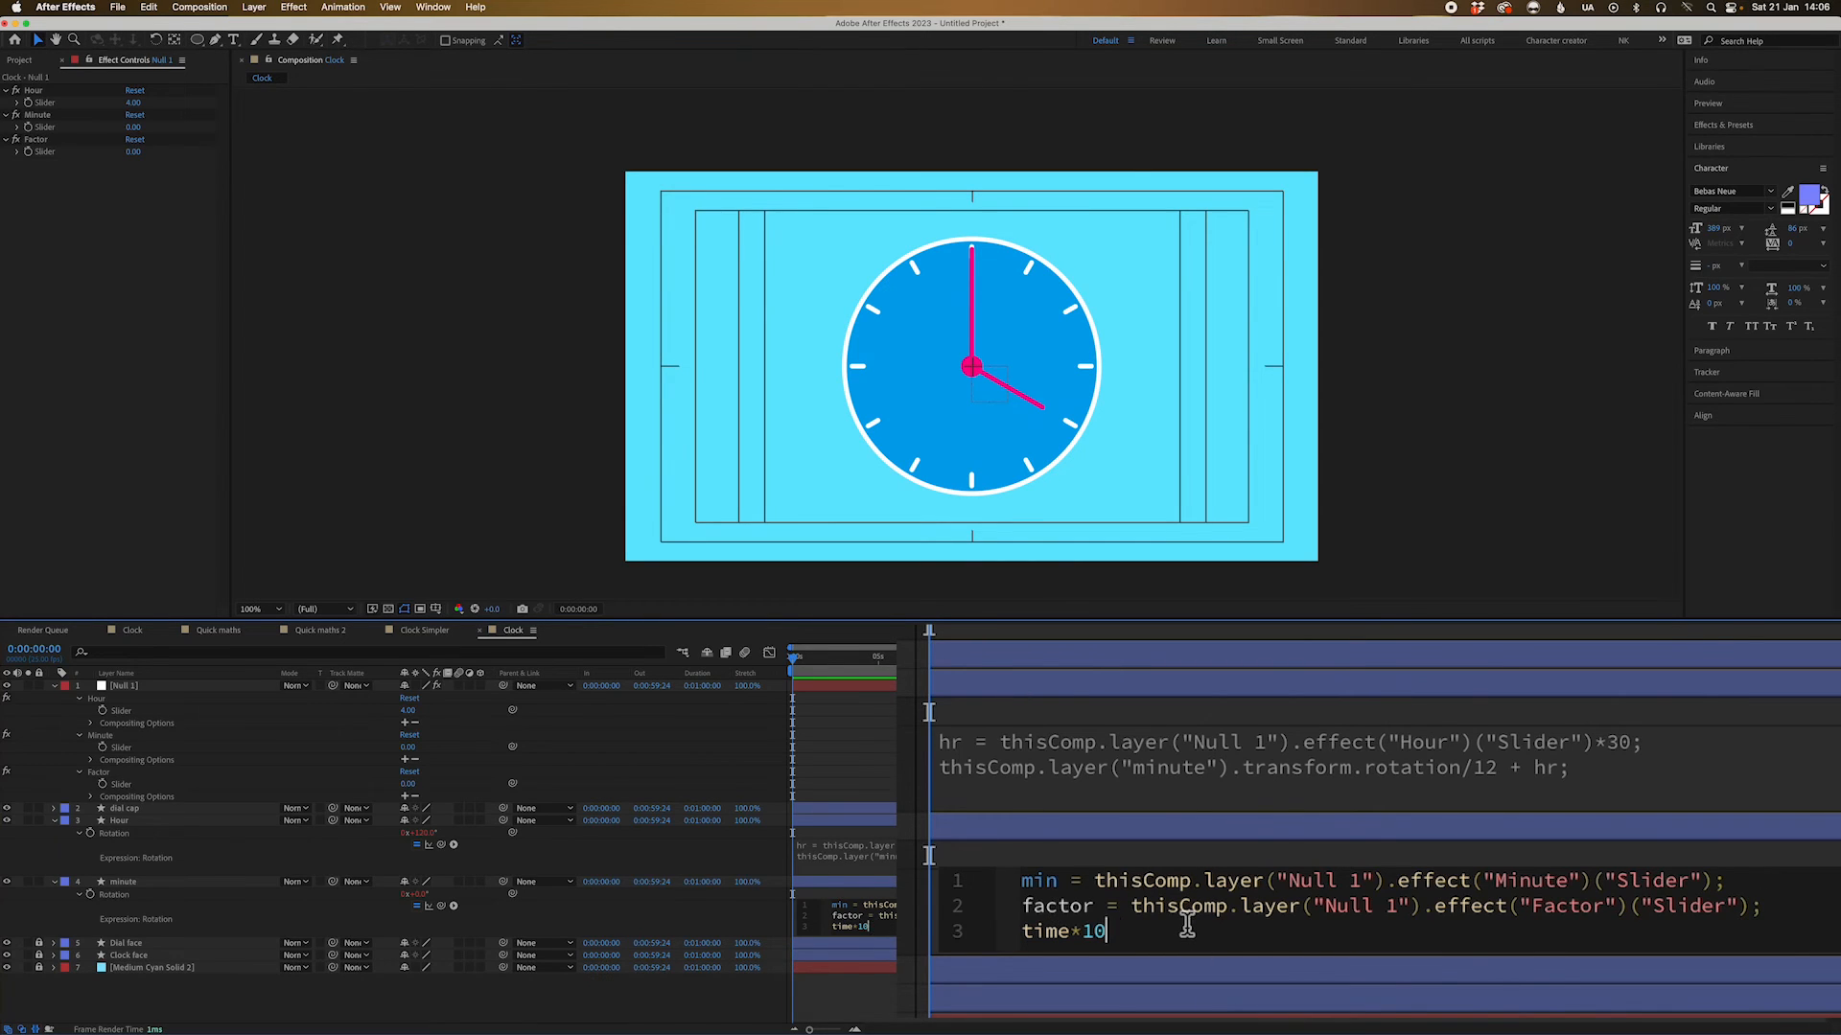
Make the minute rotation time*factor + min, with the Minute slider value multiplied by 6
type("factor + min;")
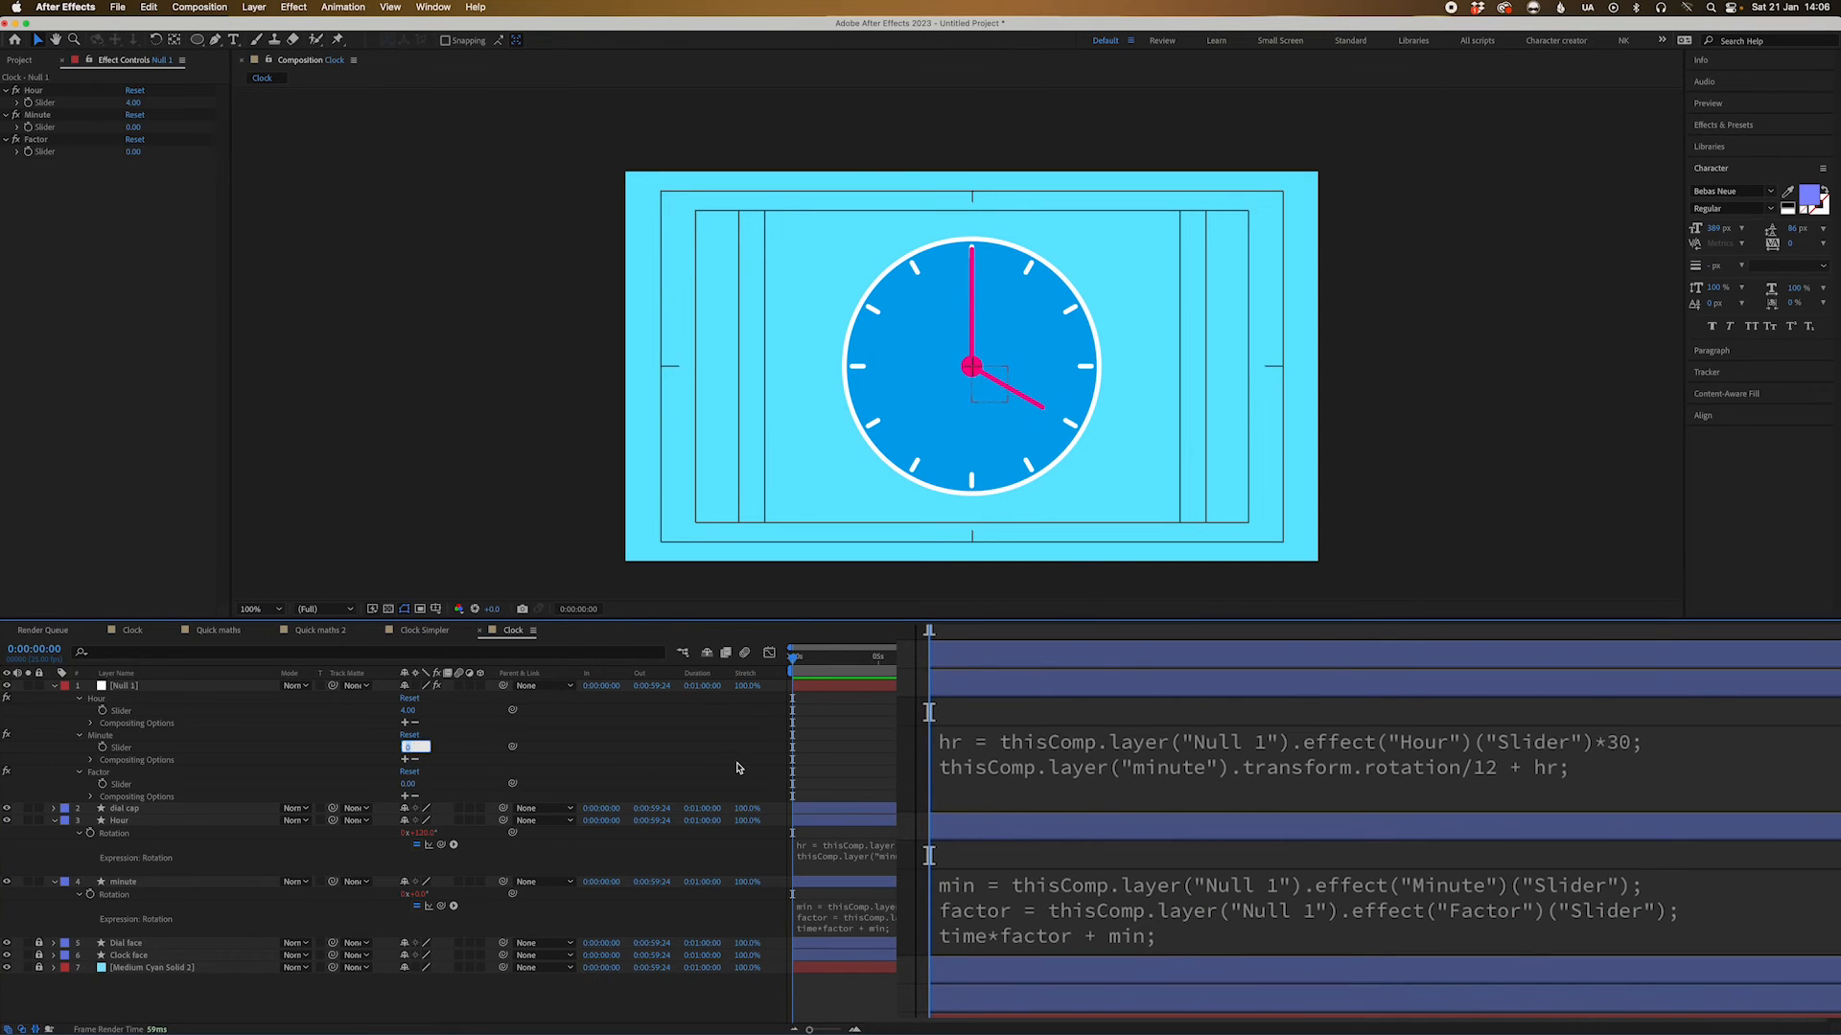
type("2d")
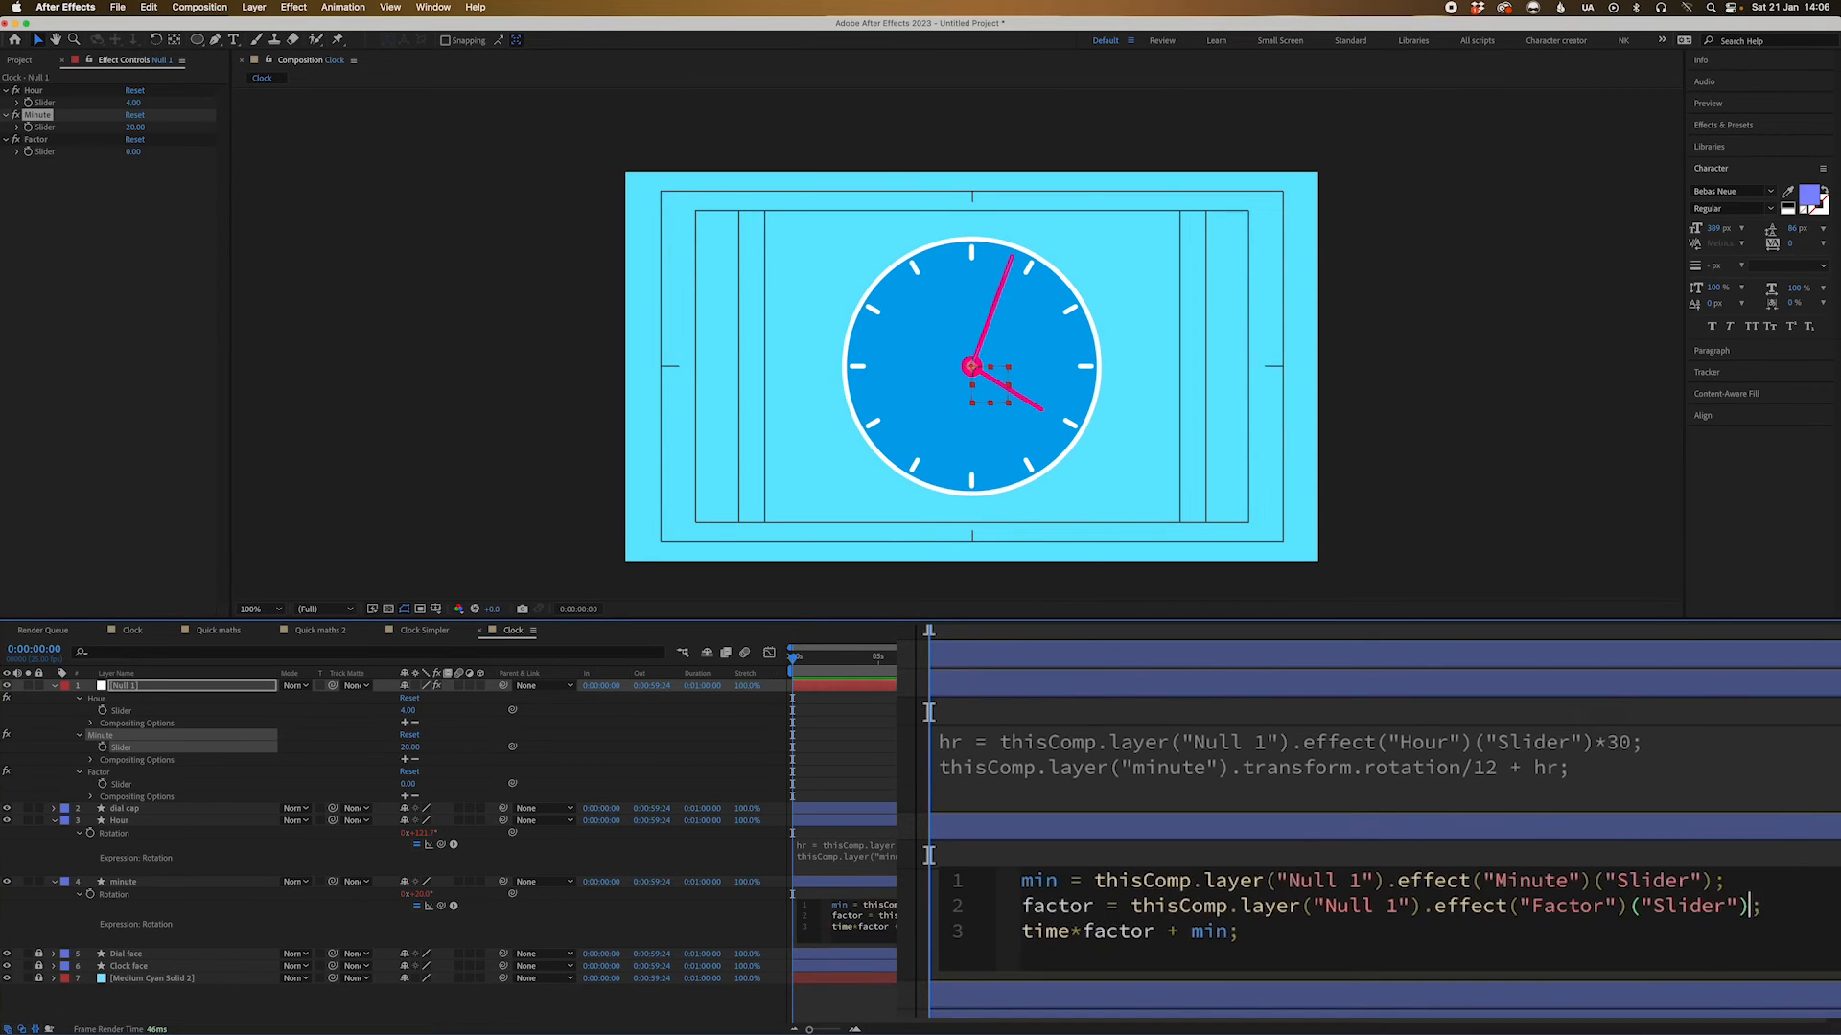
type("*6")
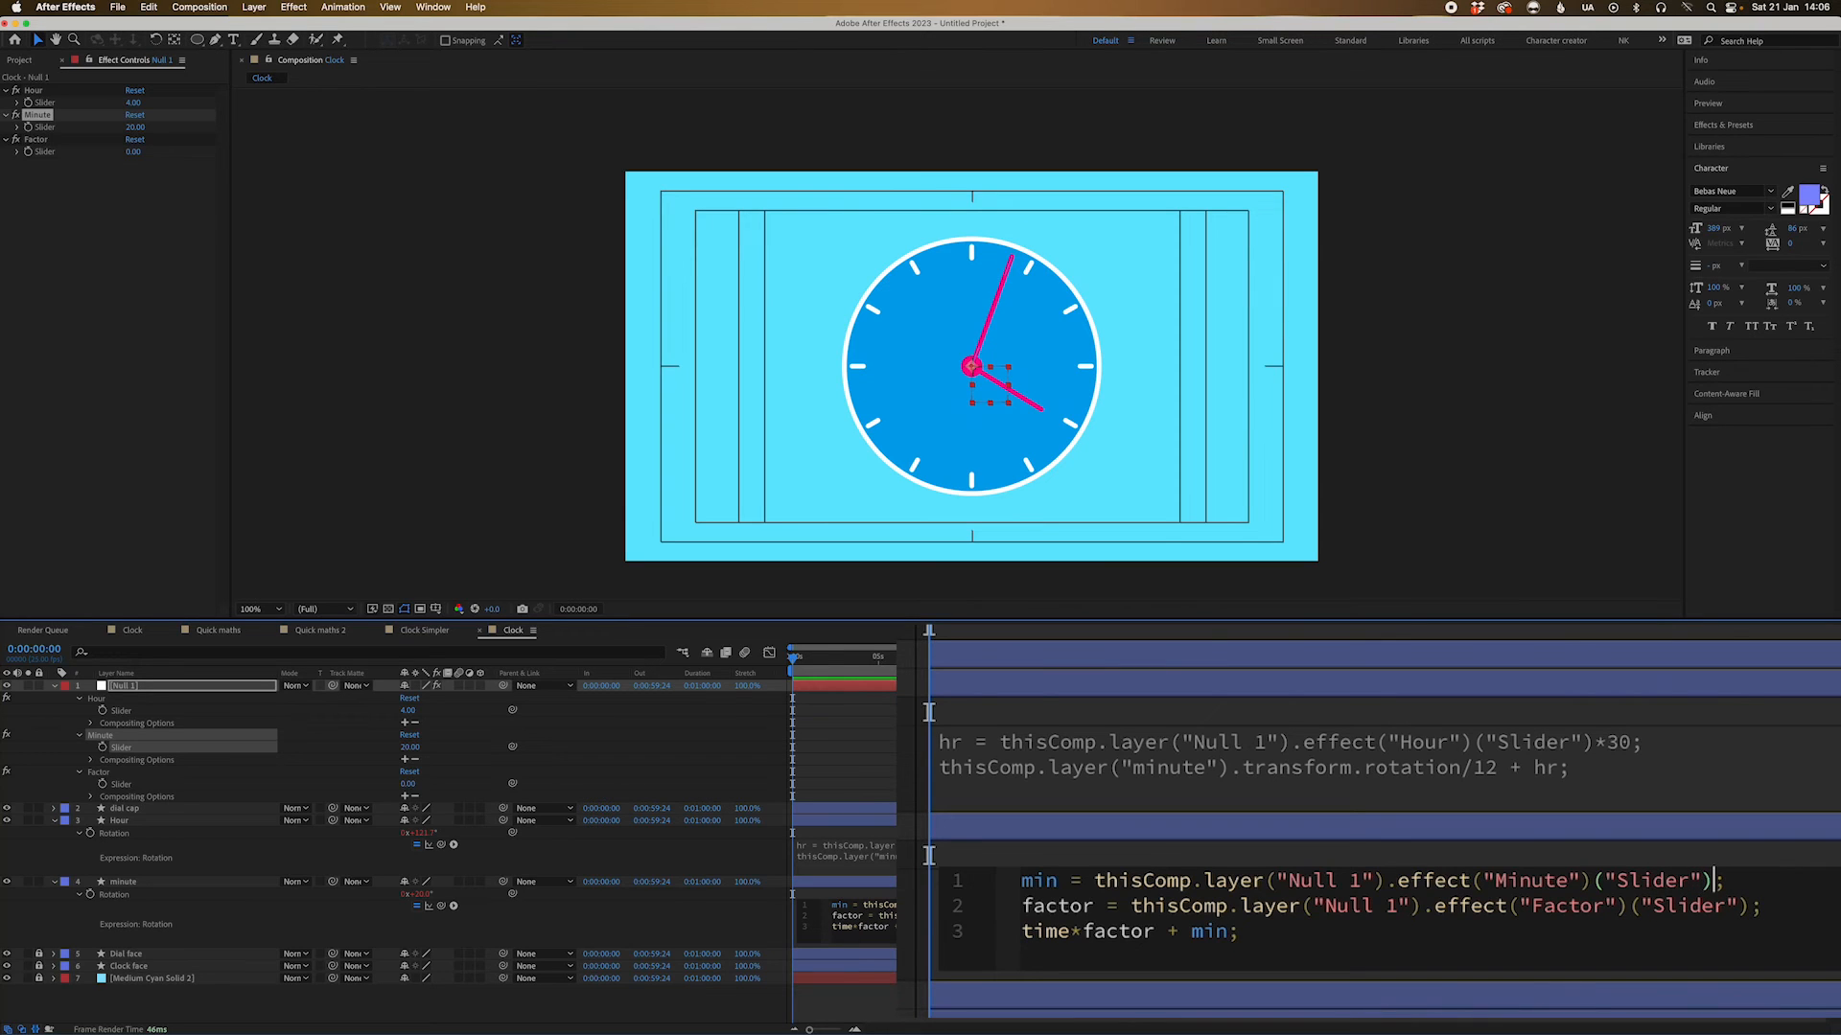
type("*6")
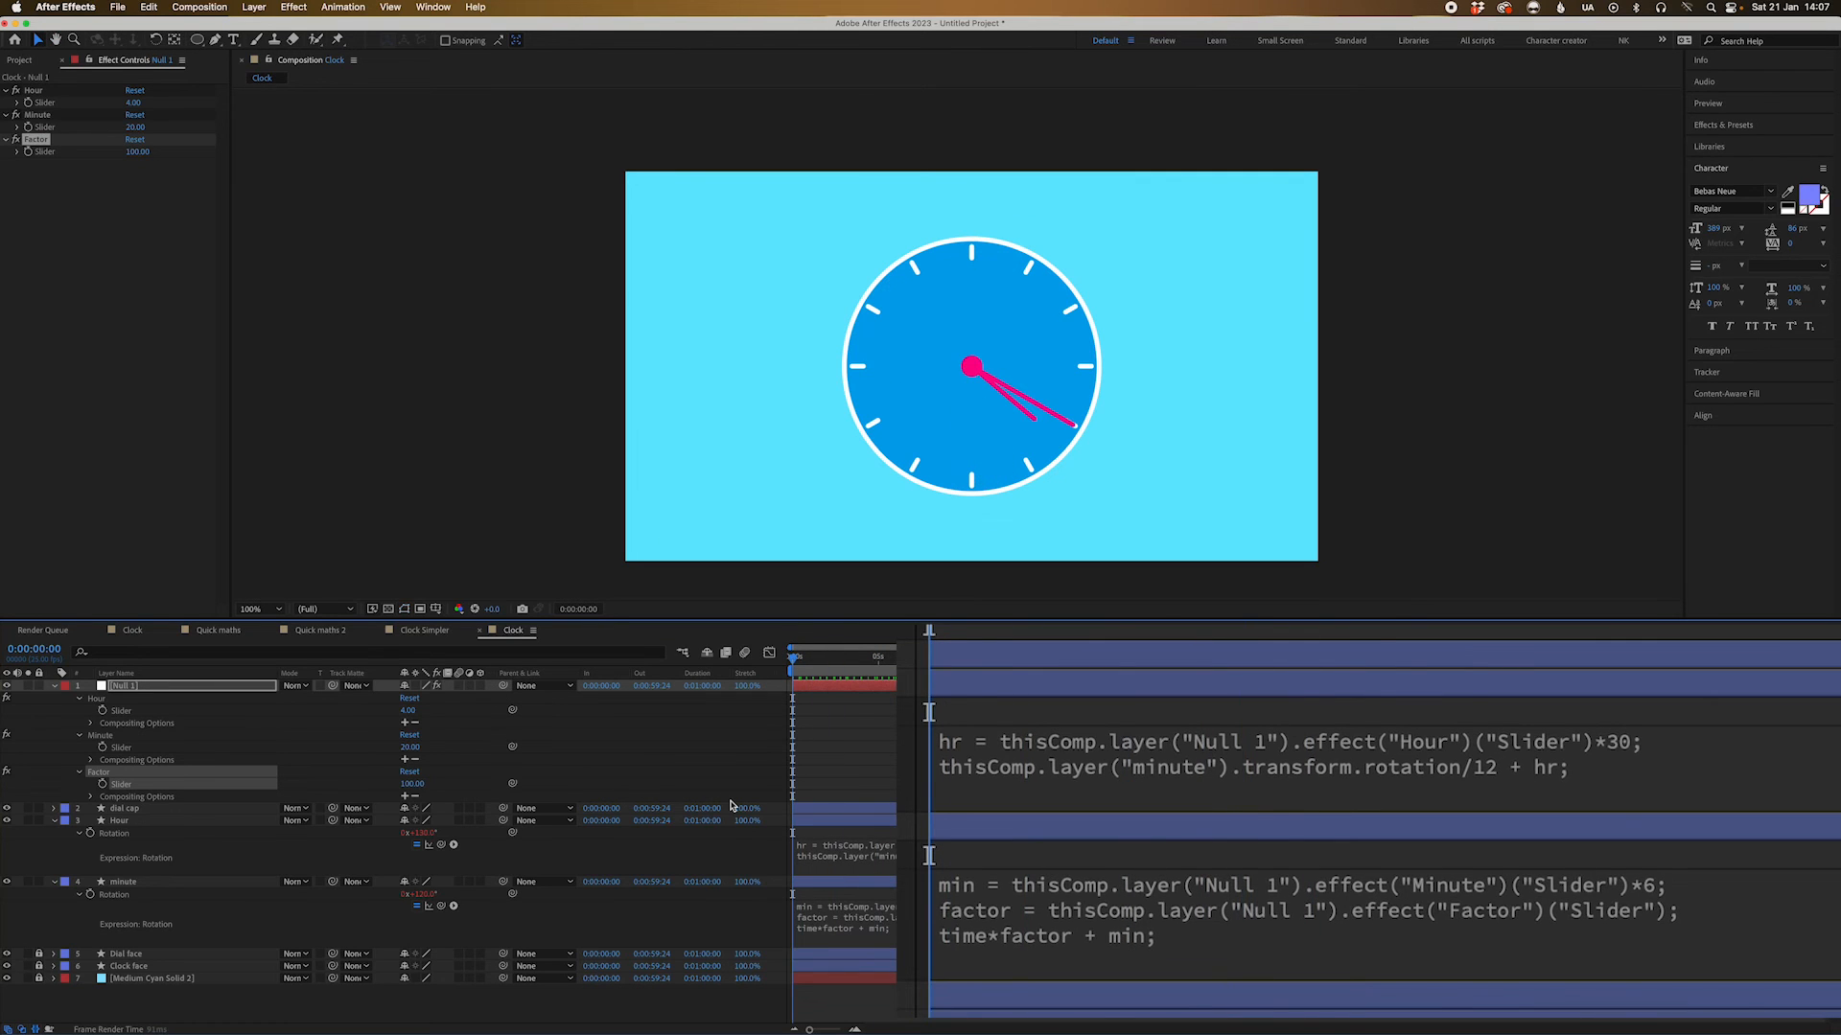
left_click(813, 655)
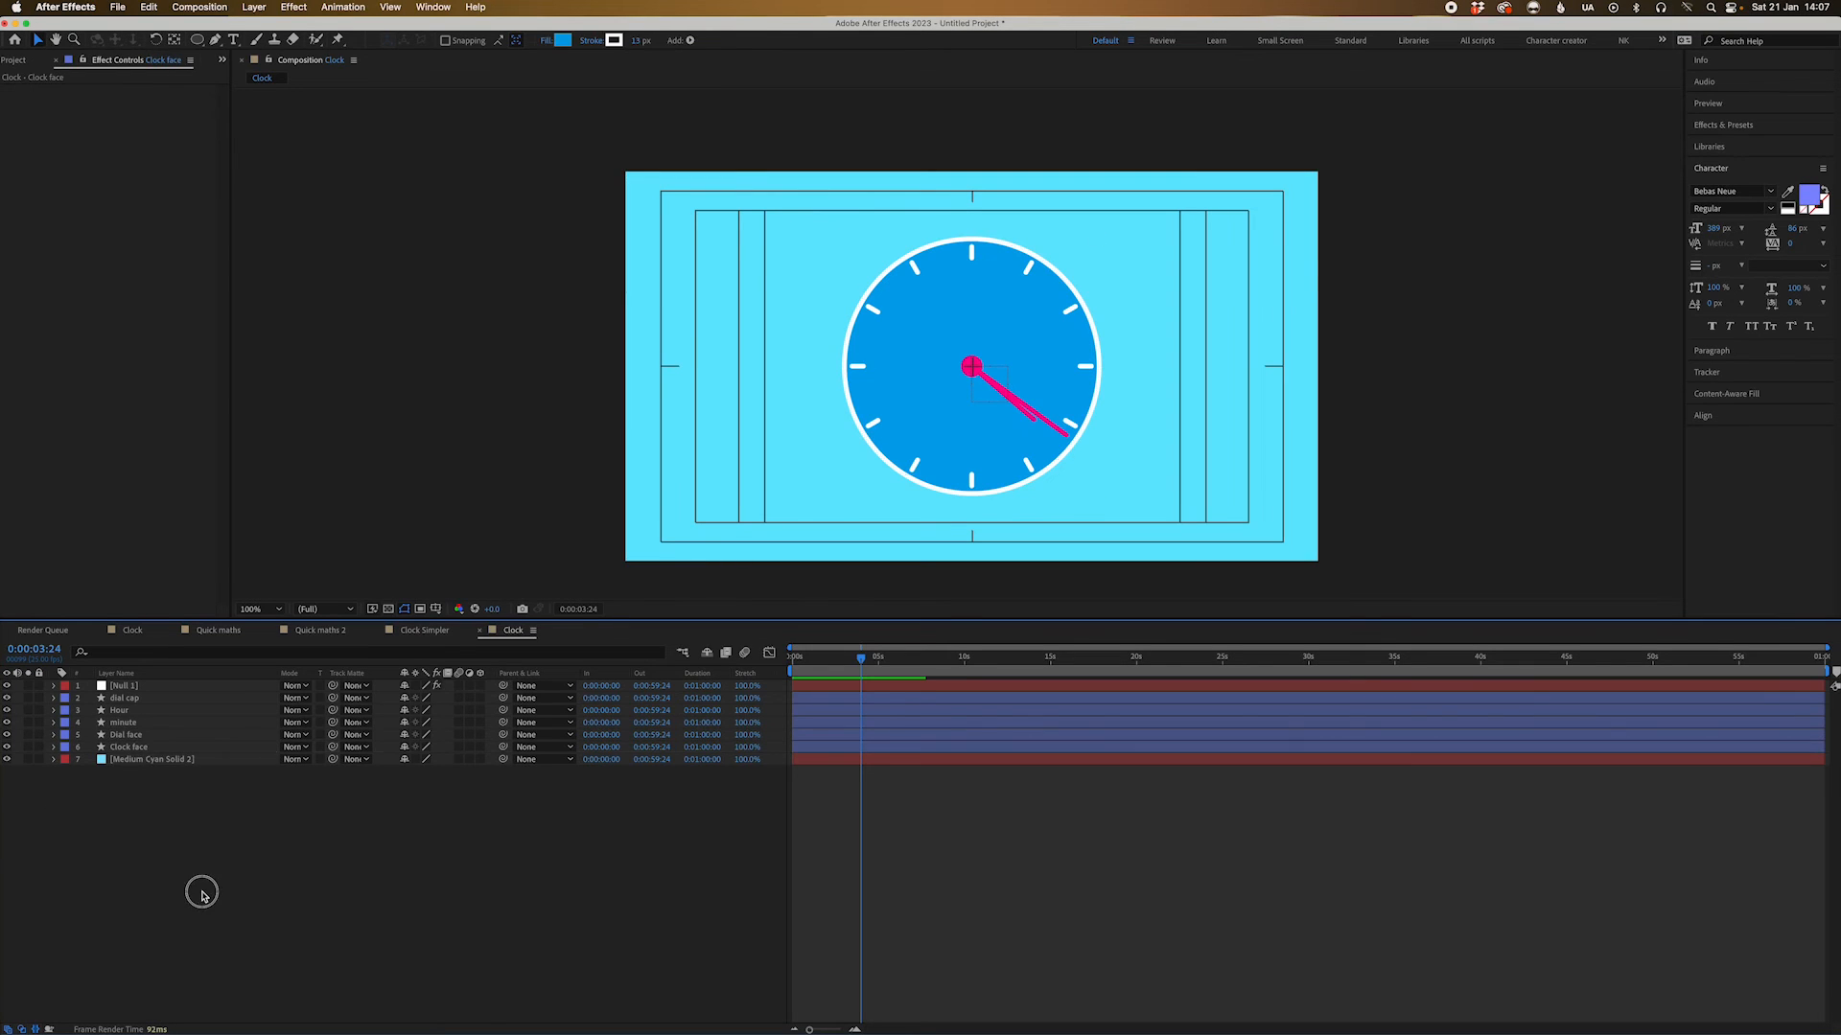
Apply Shadow Studio 2 to the Clock face layer and tint its shadow a dark teal
left_click(128, 746)
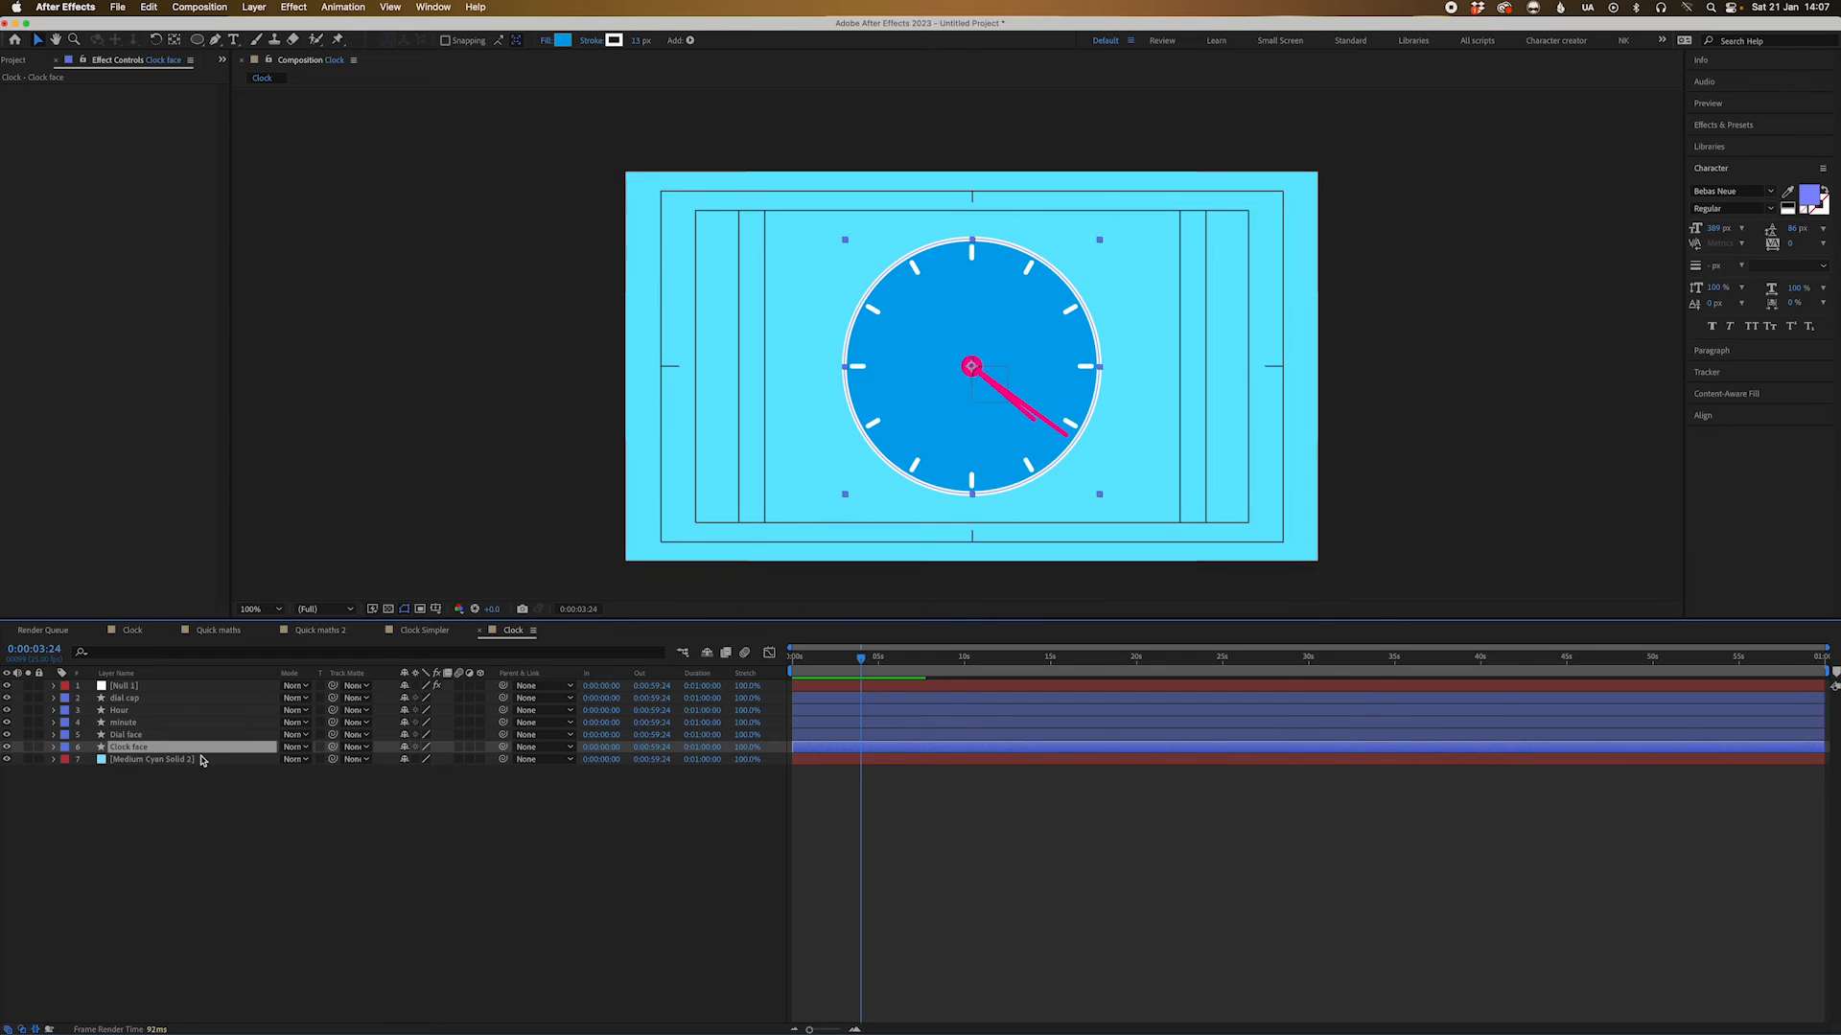
type("sh")
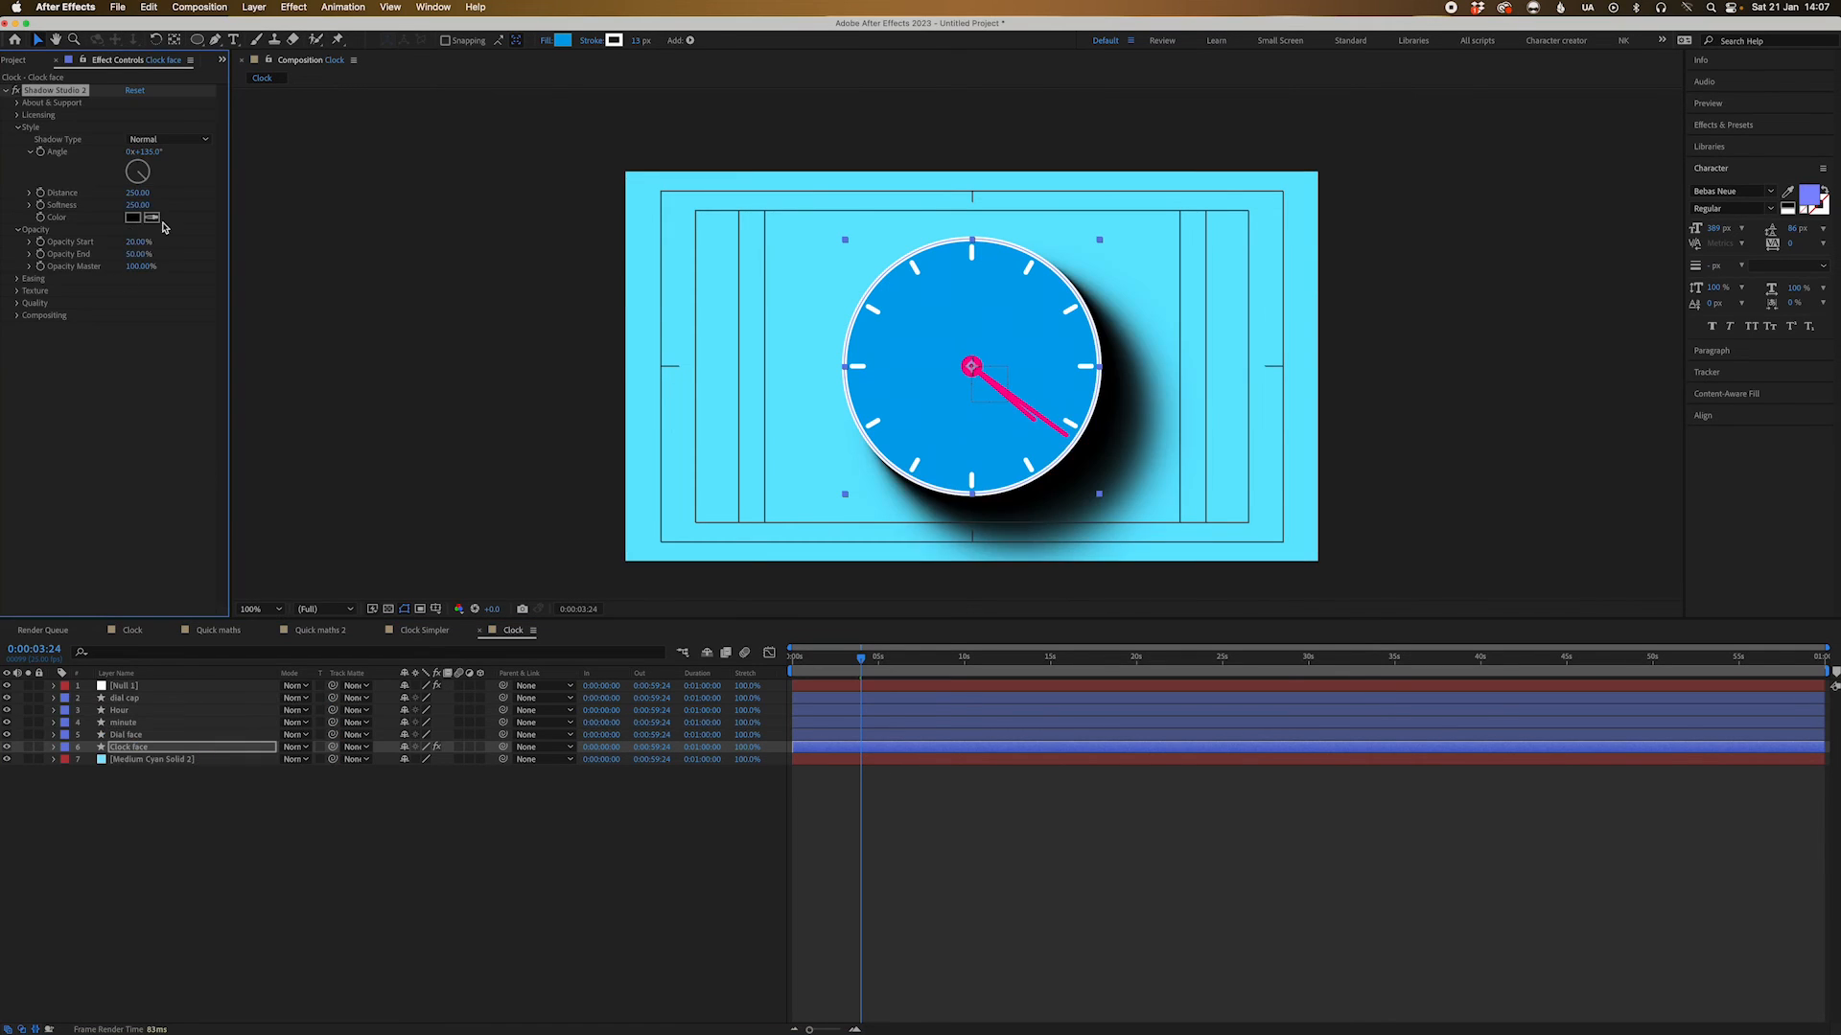
left_click(133, 216)
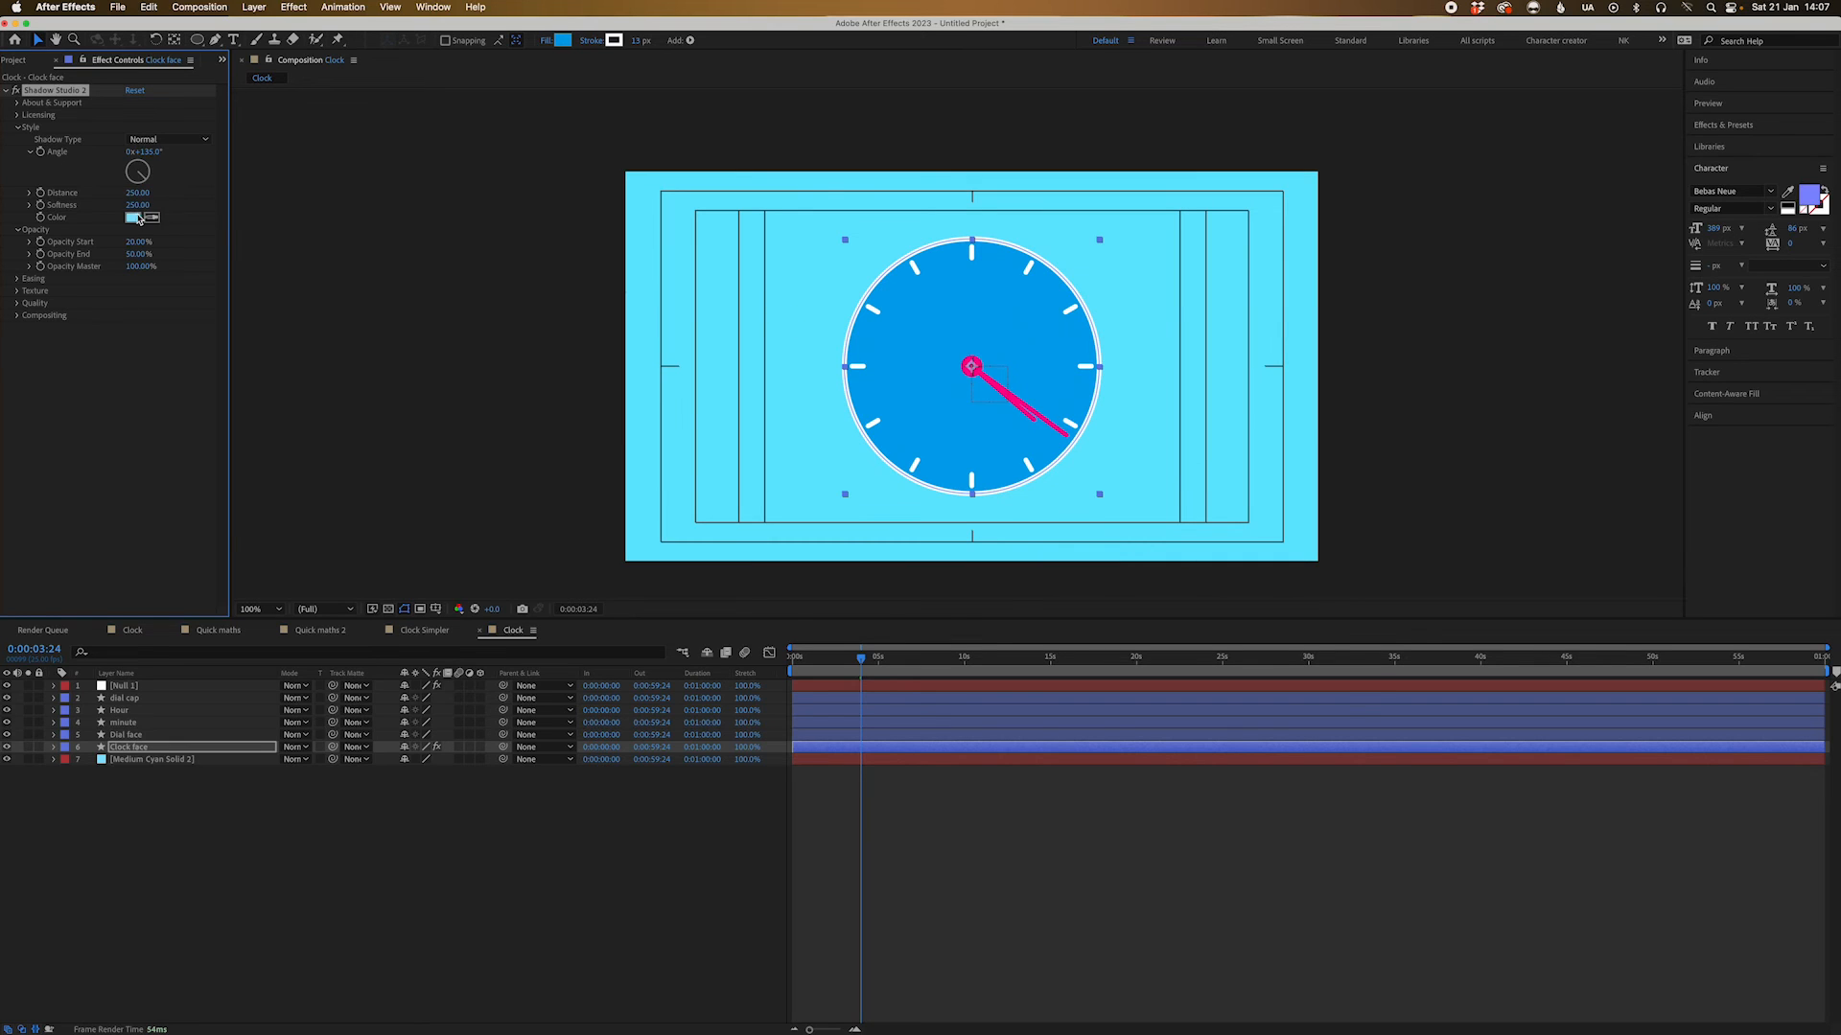
left_click(133, 216)
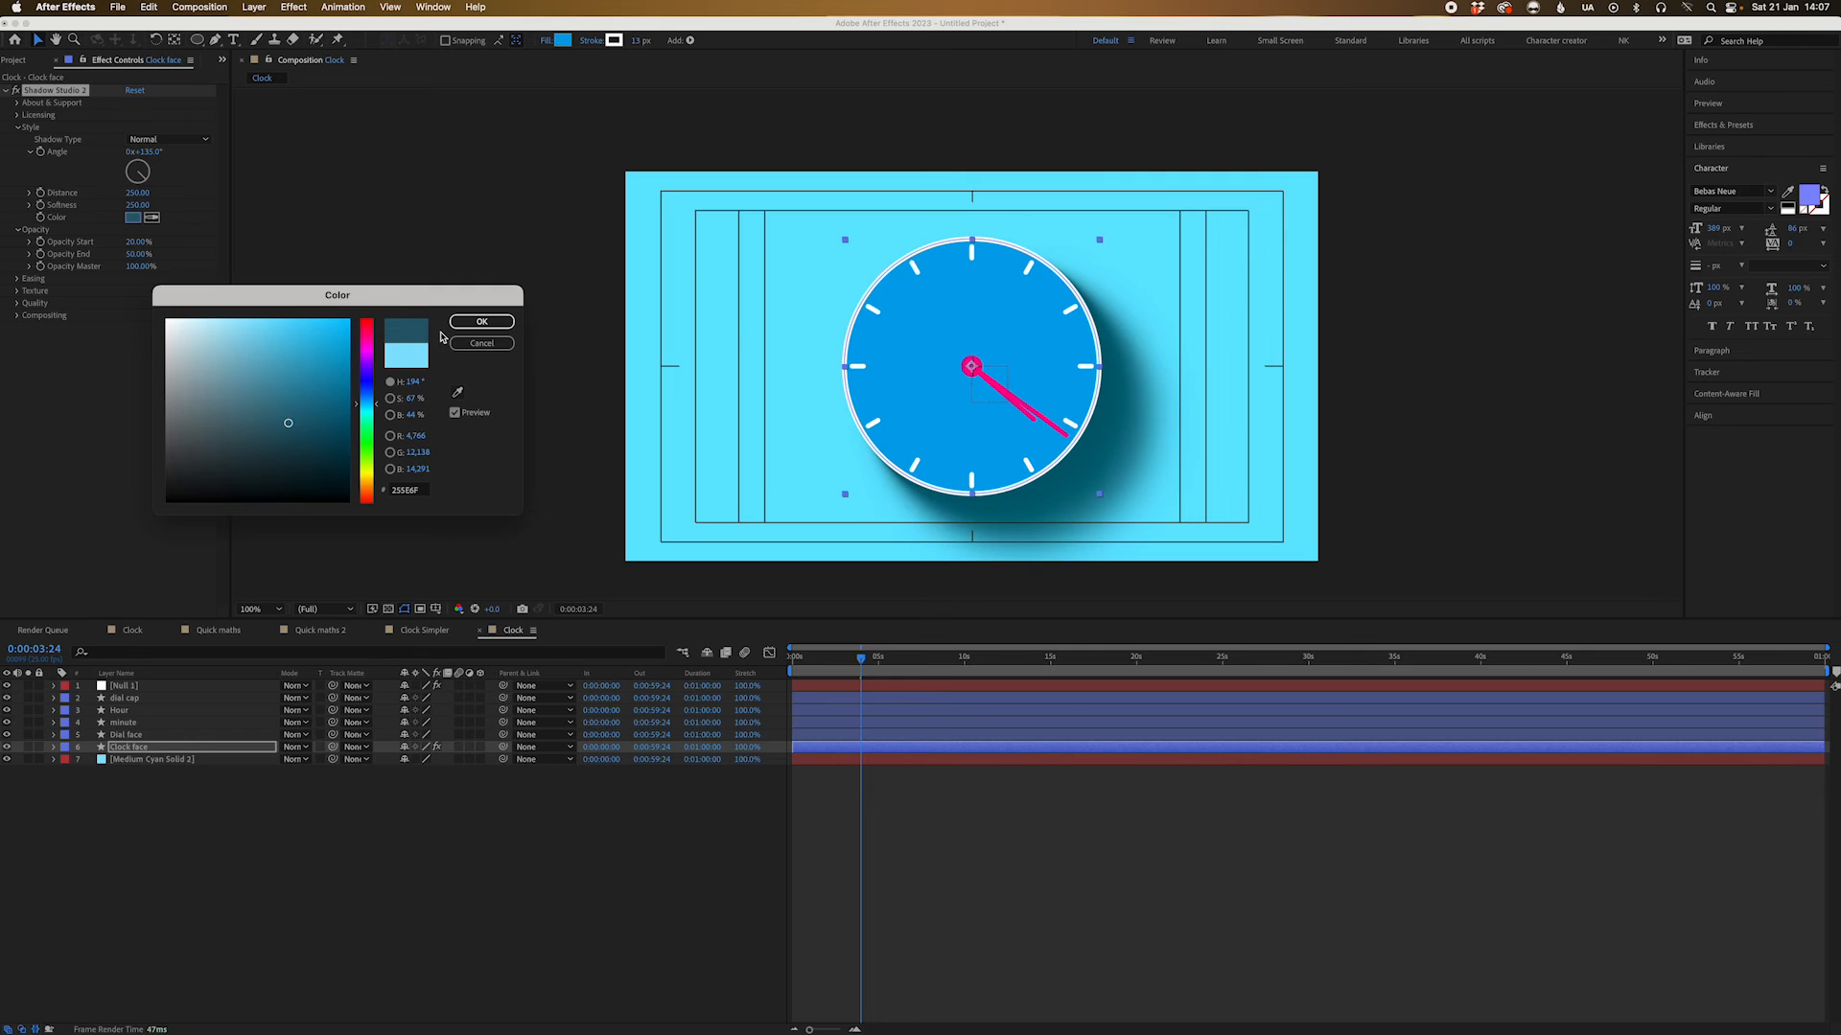
left_click(480, 322)
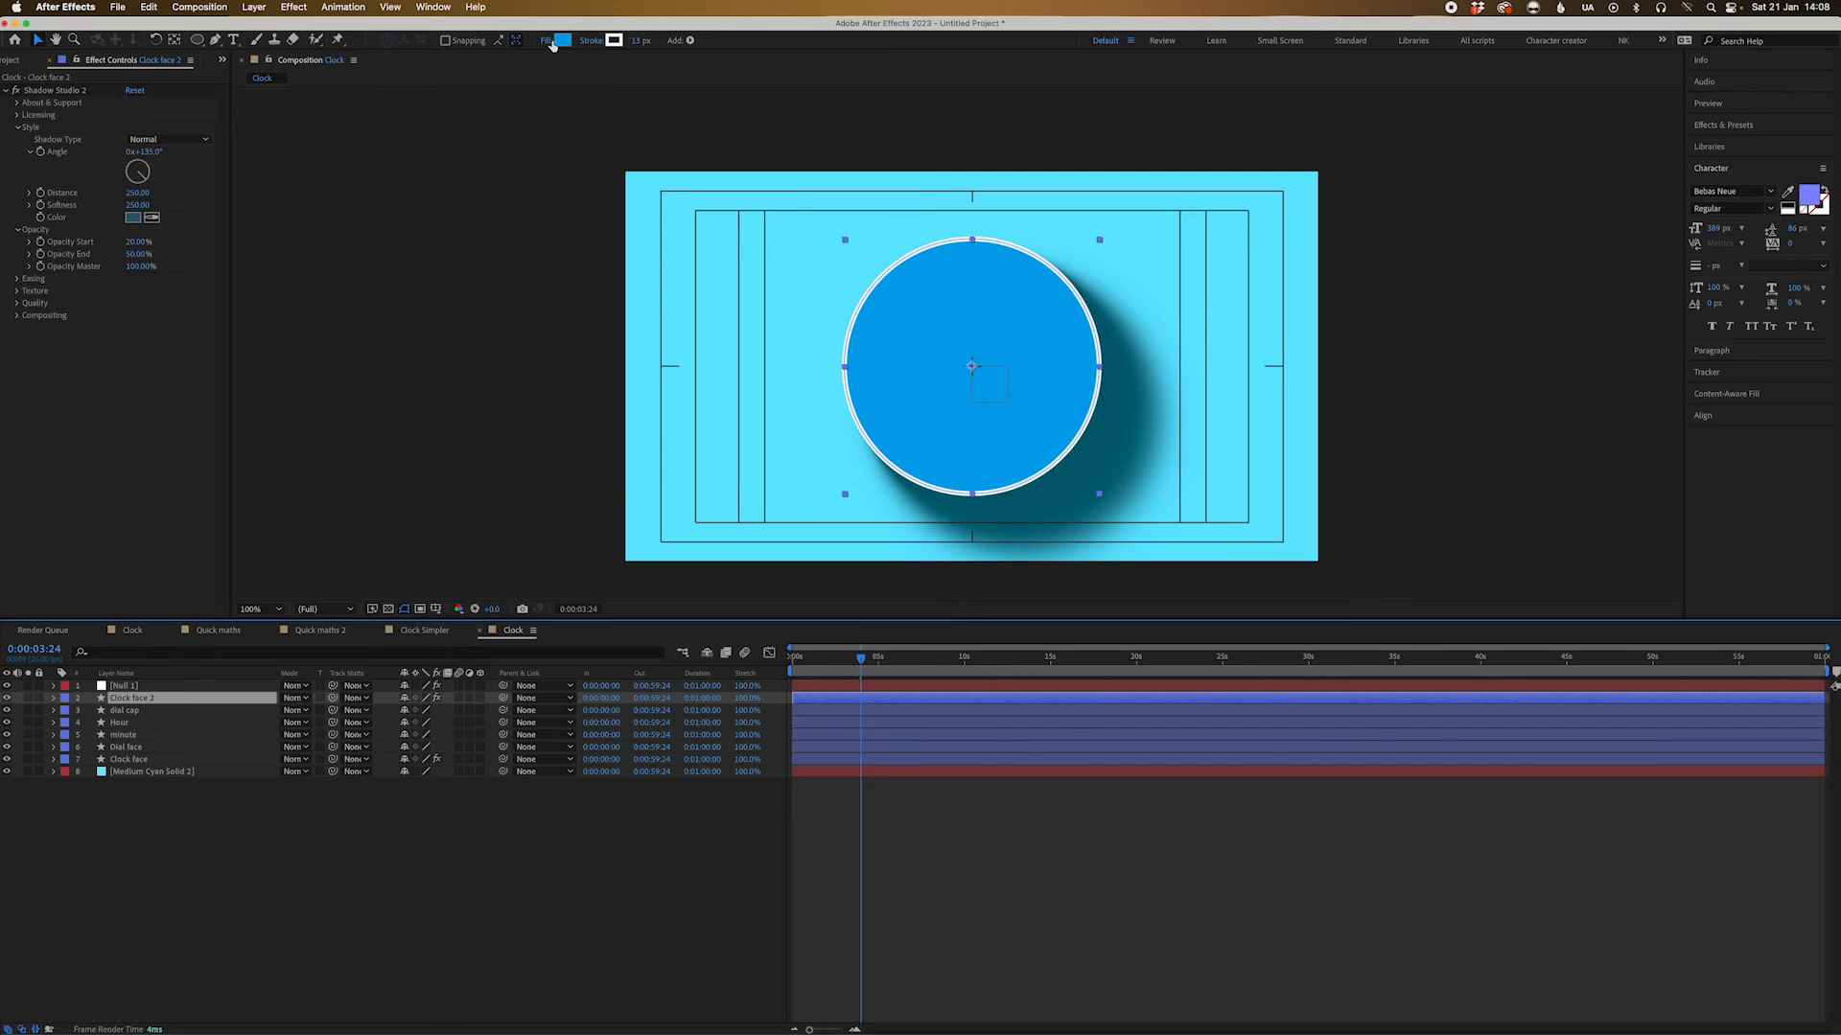
Set the duplicated top Clock face layer's fill to None so only its white rim remains
left_click(544, 40)
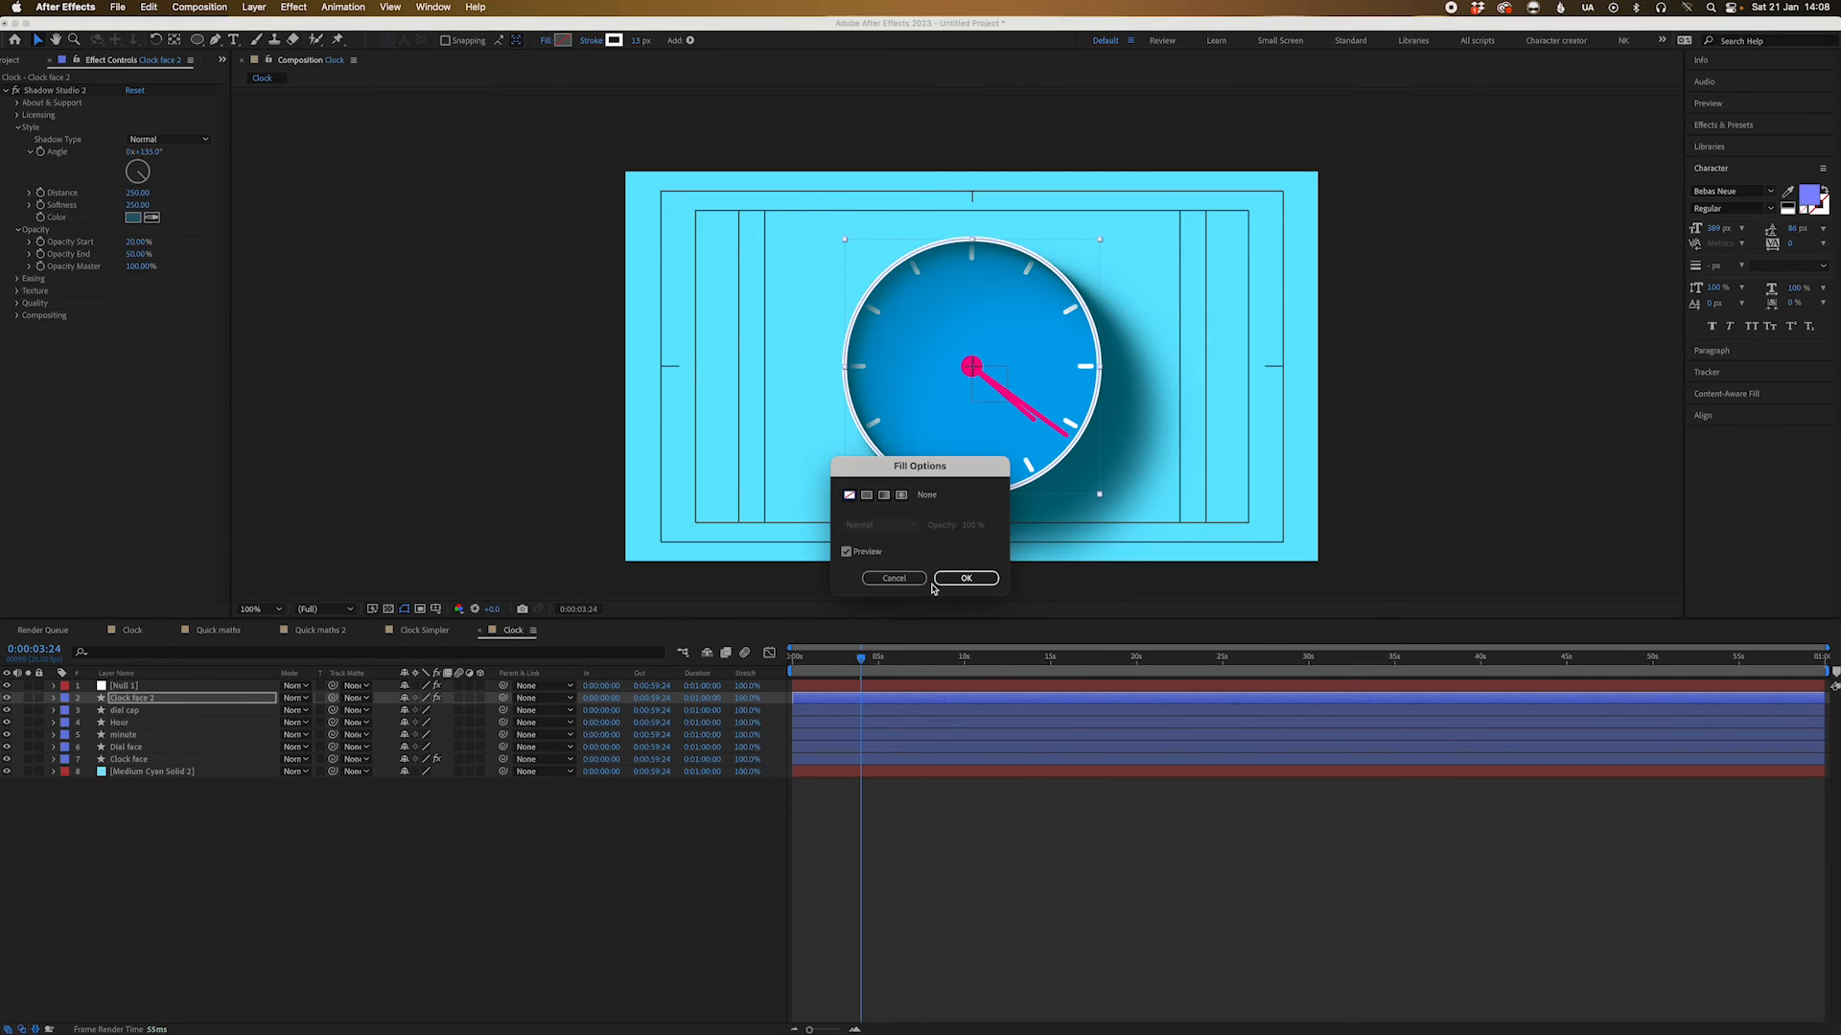
left_click(965, 577)
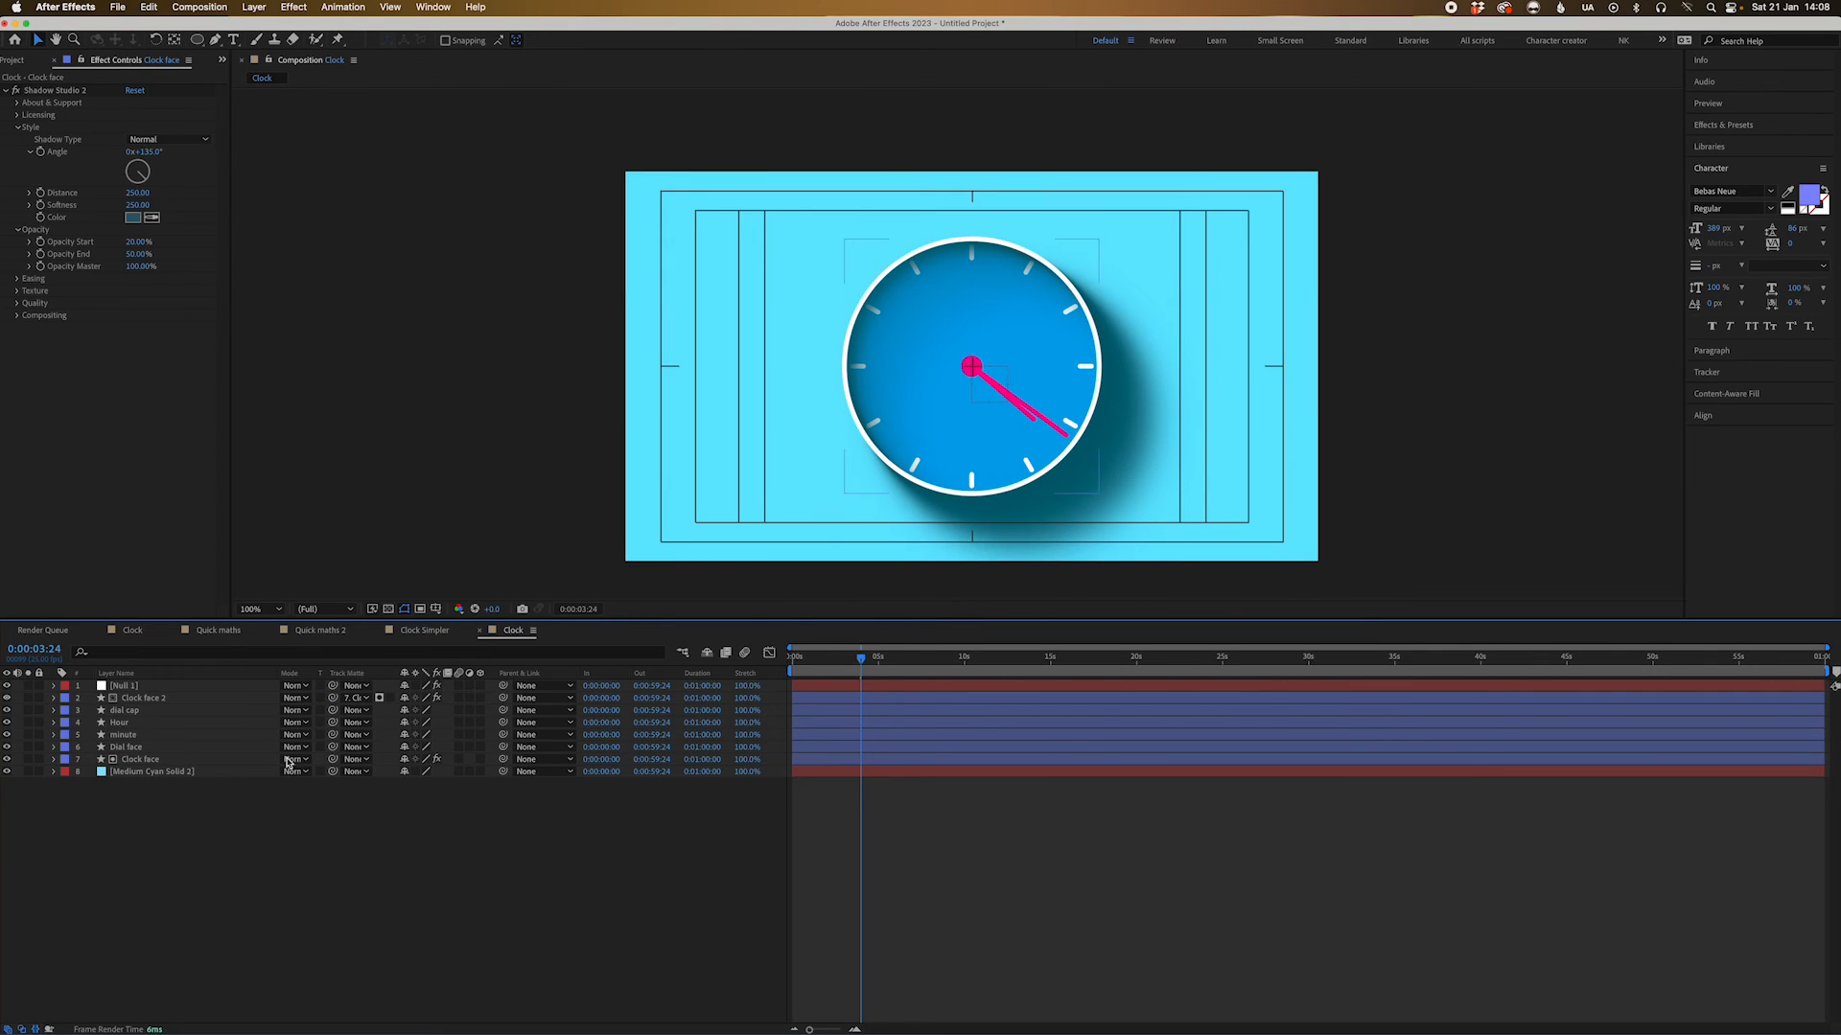
Apply Shadow Studio 2 to the minute hand with an eyedropped blue shadow colour, then copy it to Hour
left_click(127, 746)
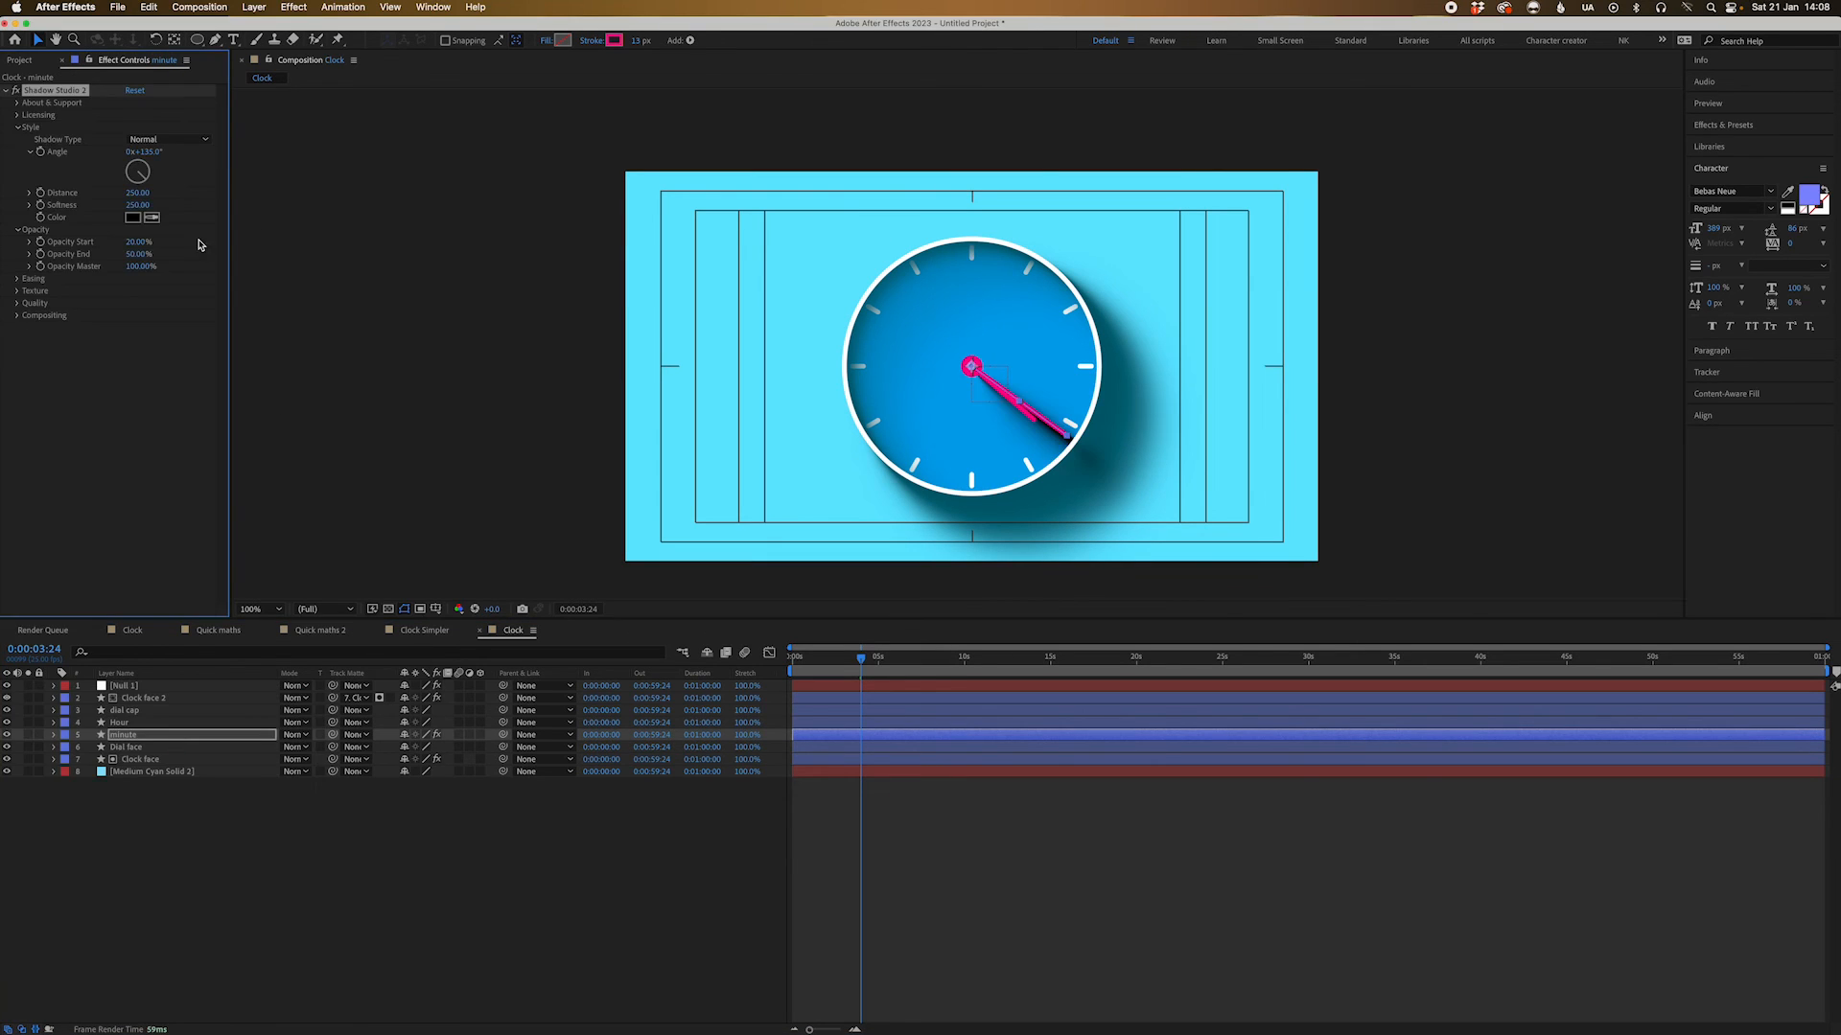
left_click(132, 216)
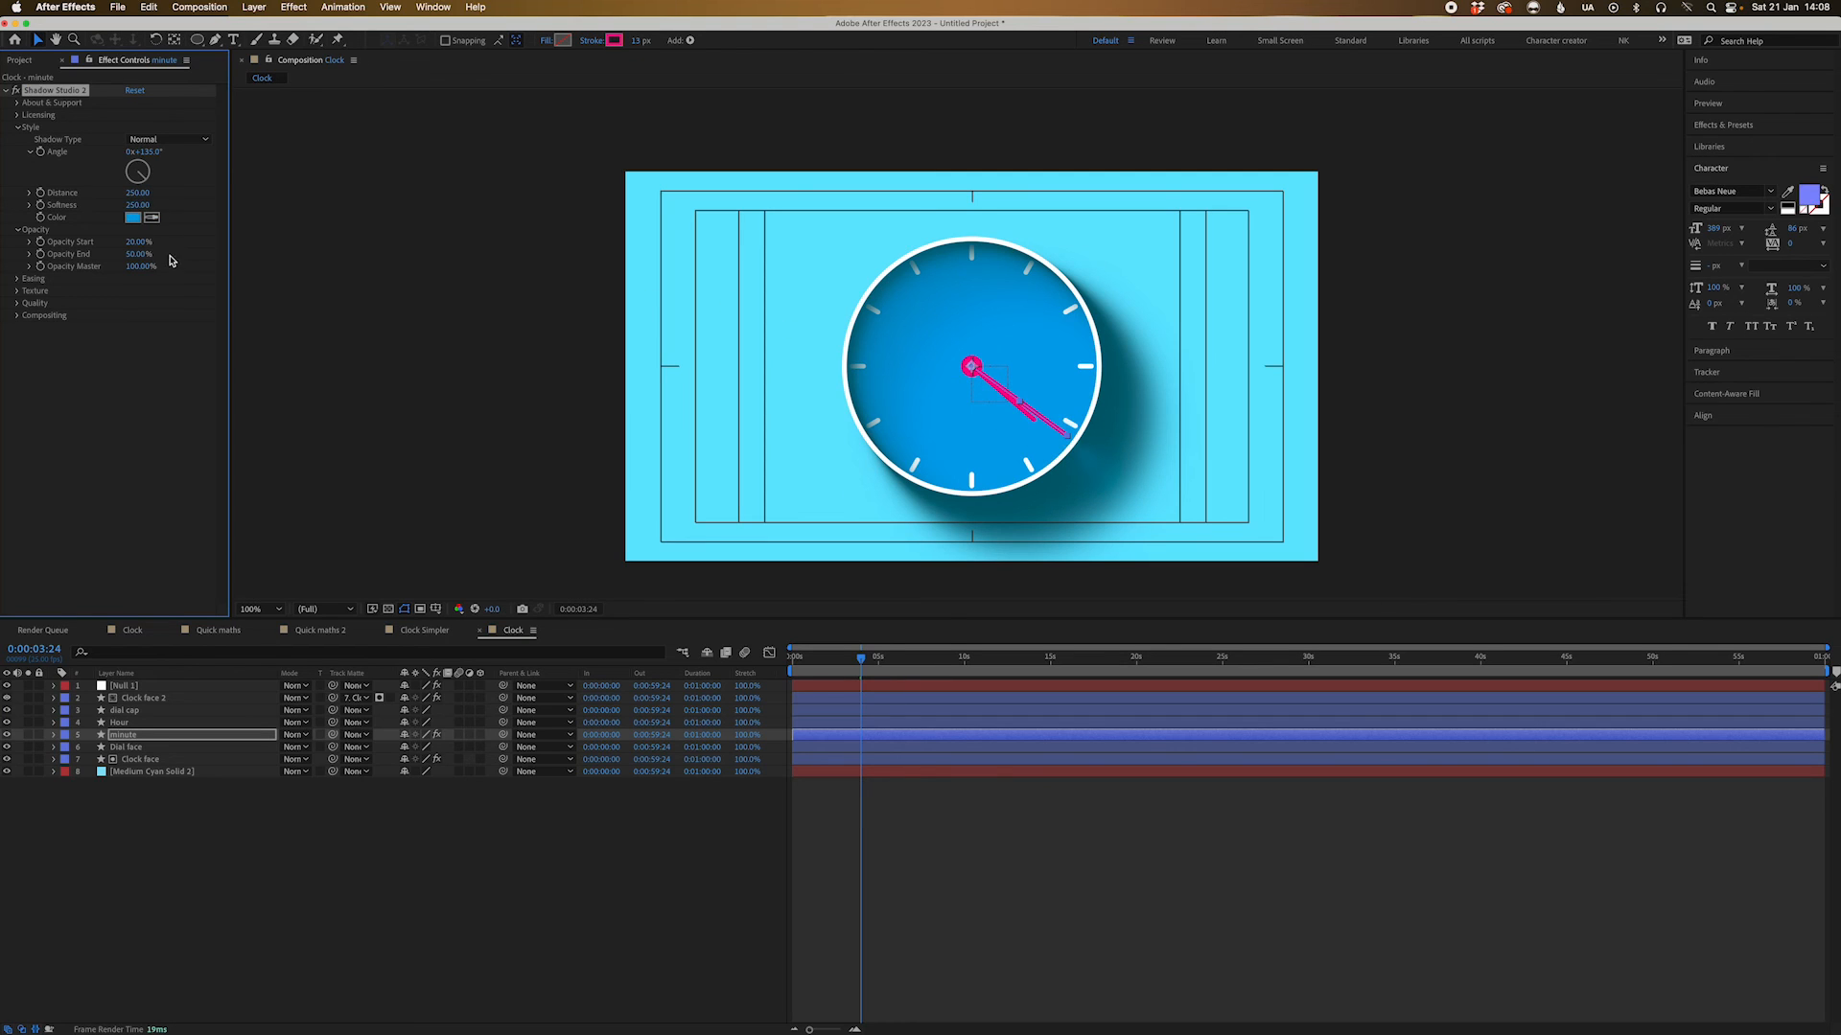
left_click(133, 217)
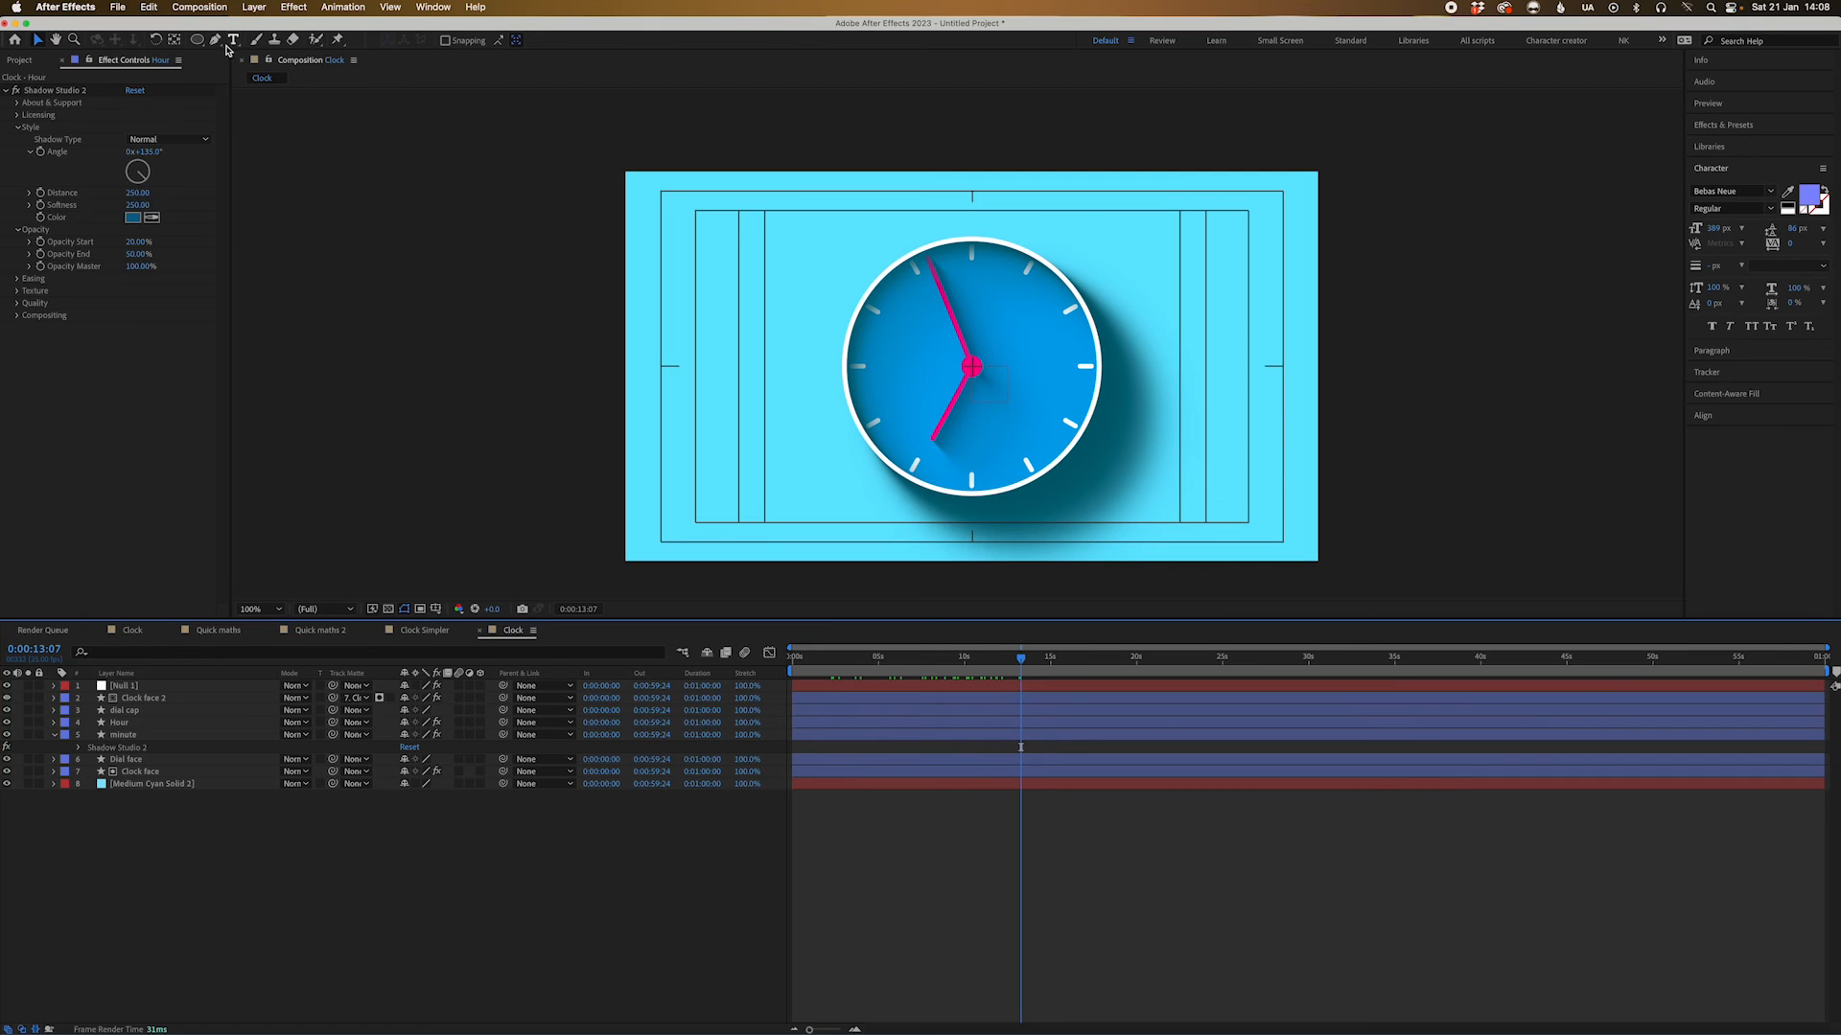
Draw a white-filled free-form polygon across the upper-left of the clock face with the Pen tool
left_click(456, 41)
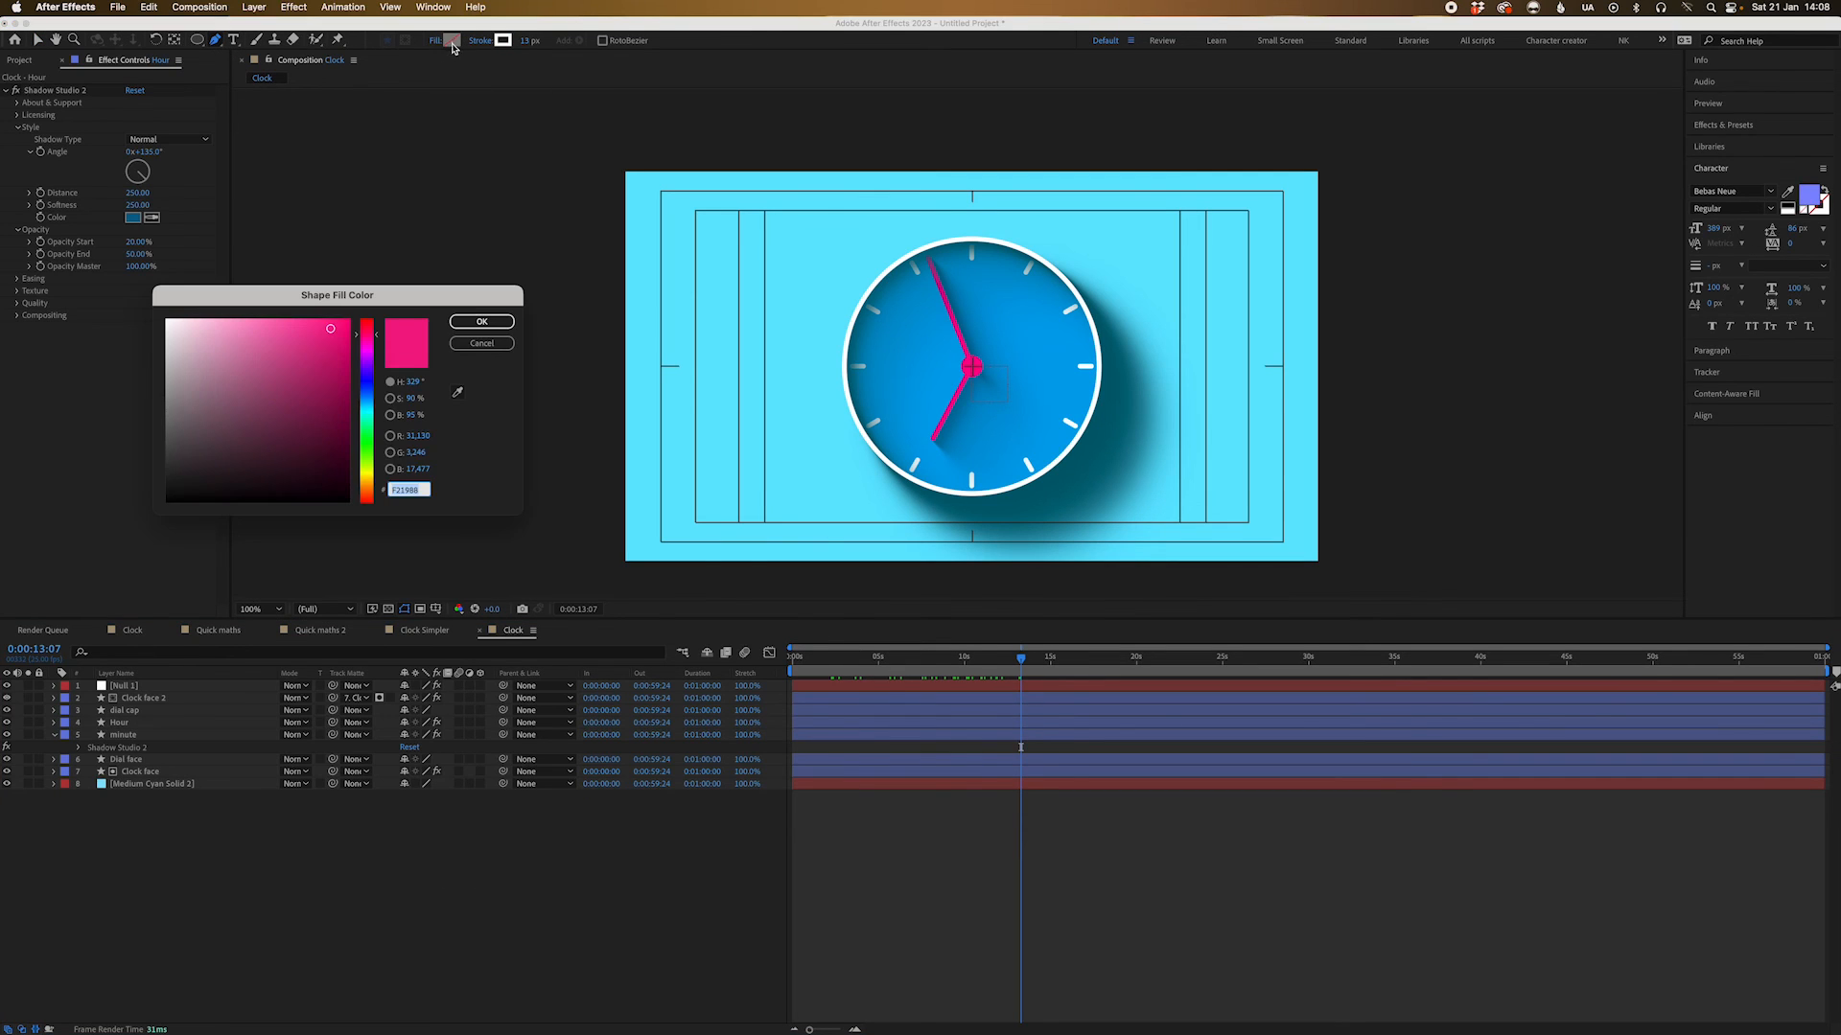
left_click(479, 322)
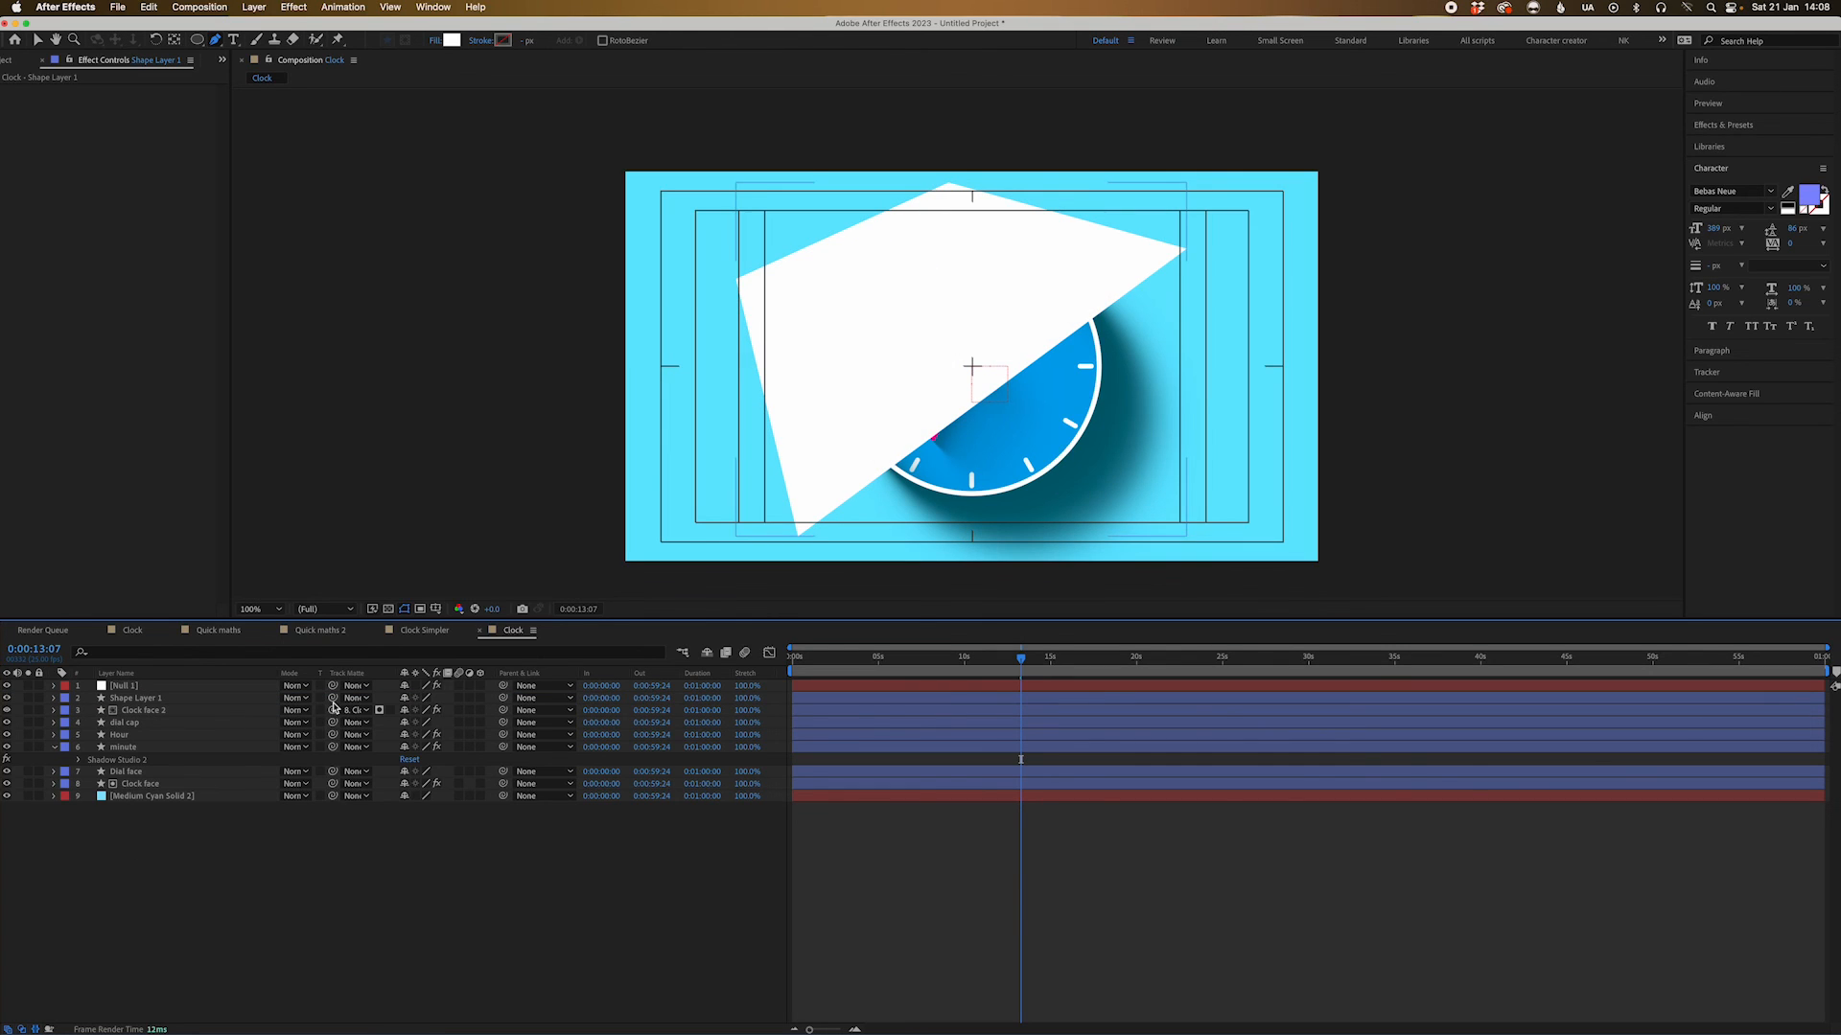
Track-matte the white sheen shape to a duplicated Clock face copy so it stays inside the circle
left_click(134, 698)
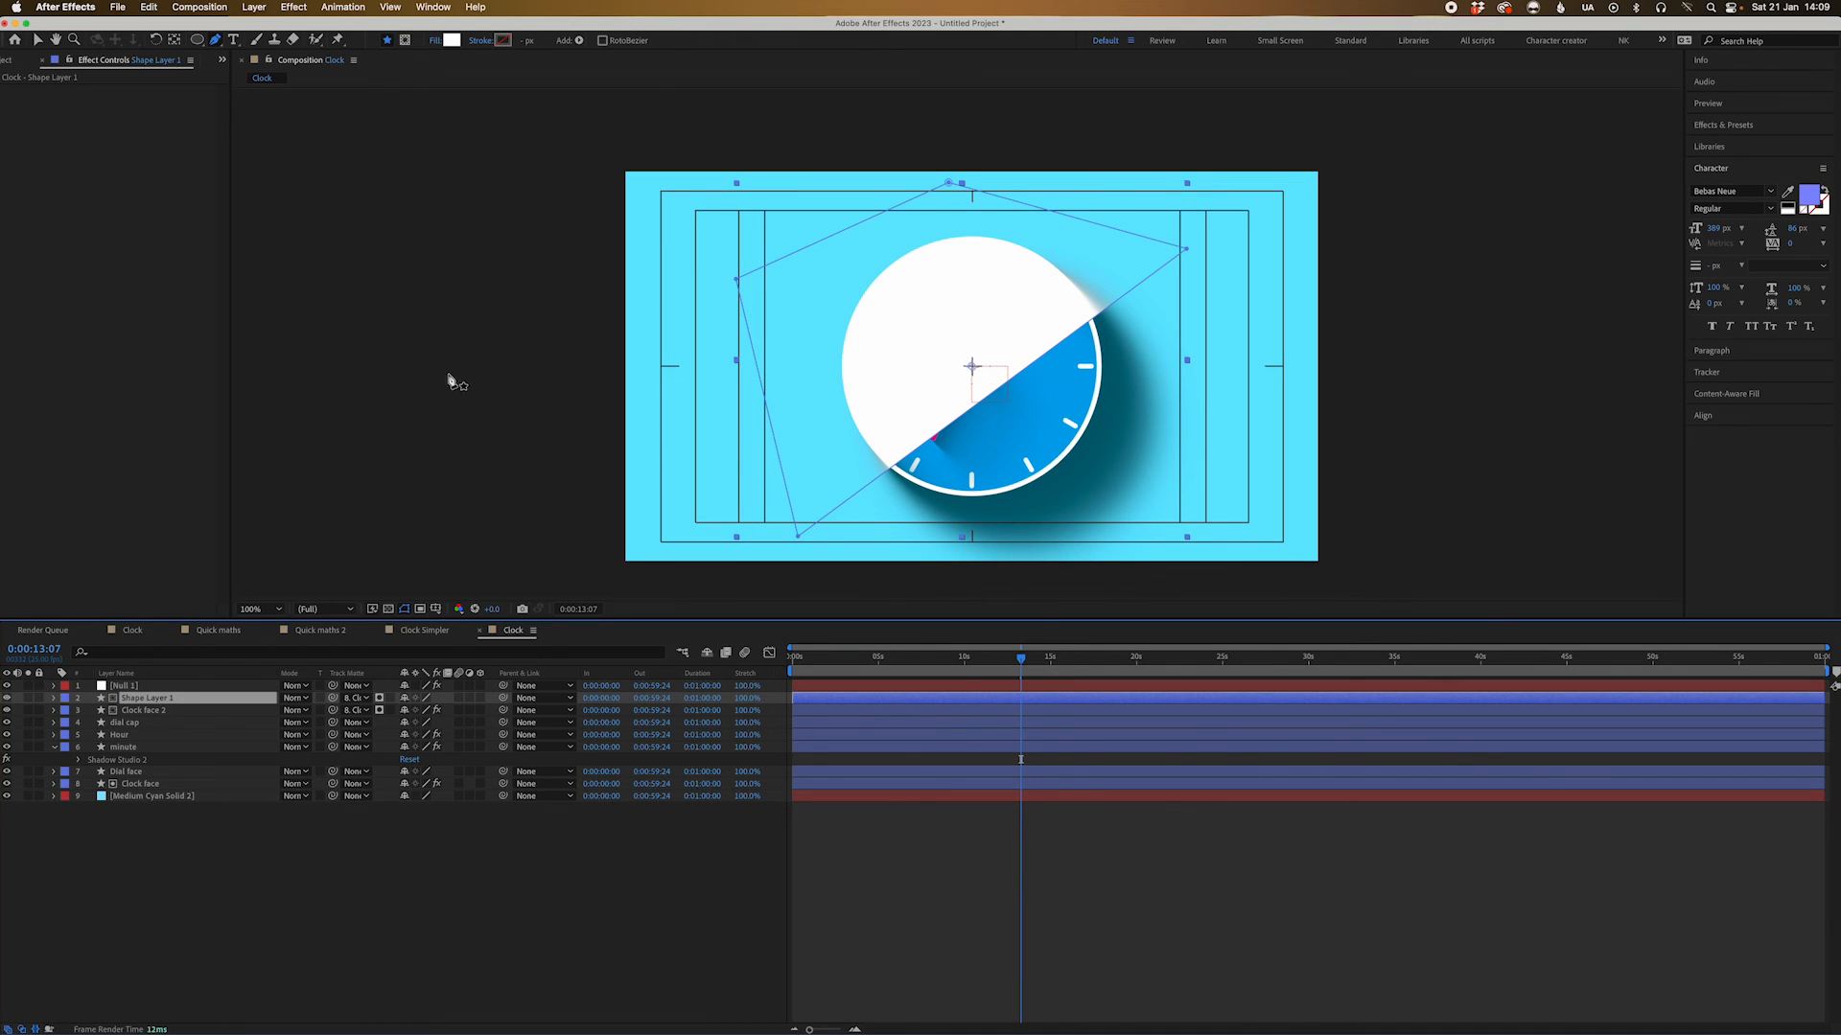
left_click(127, 771)
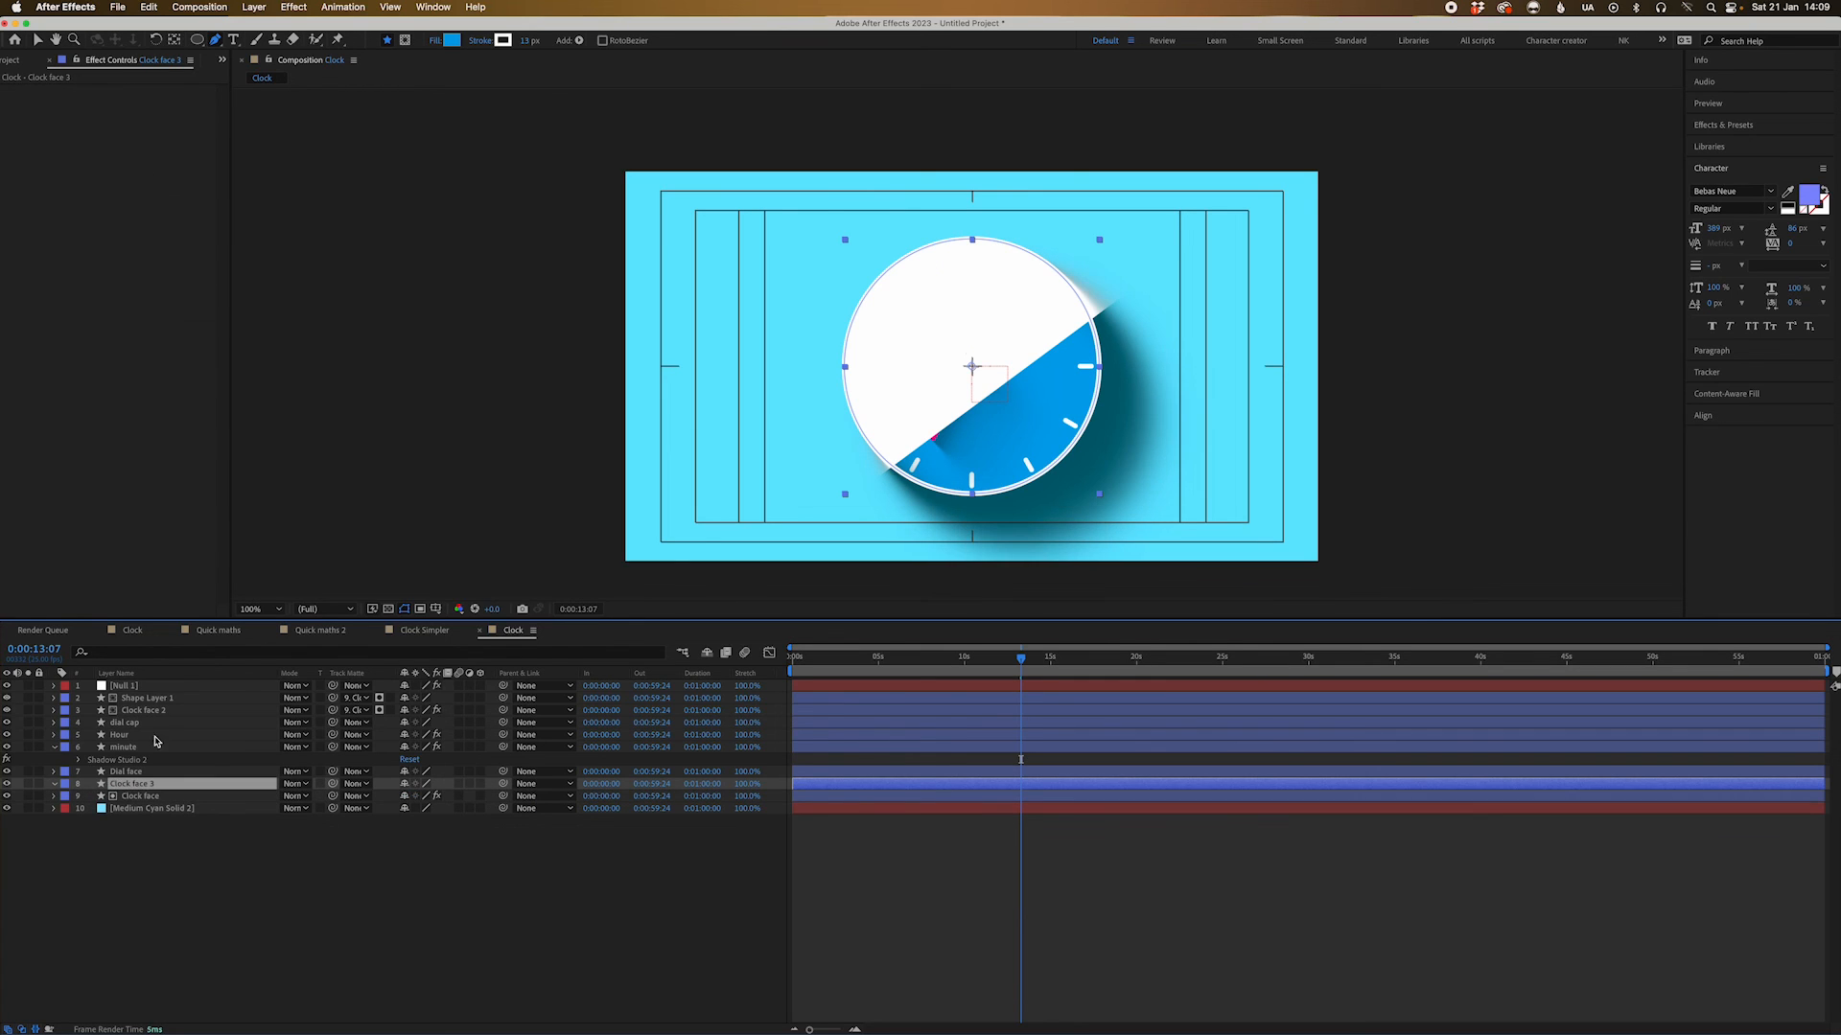
left_click(146, 698)
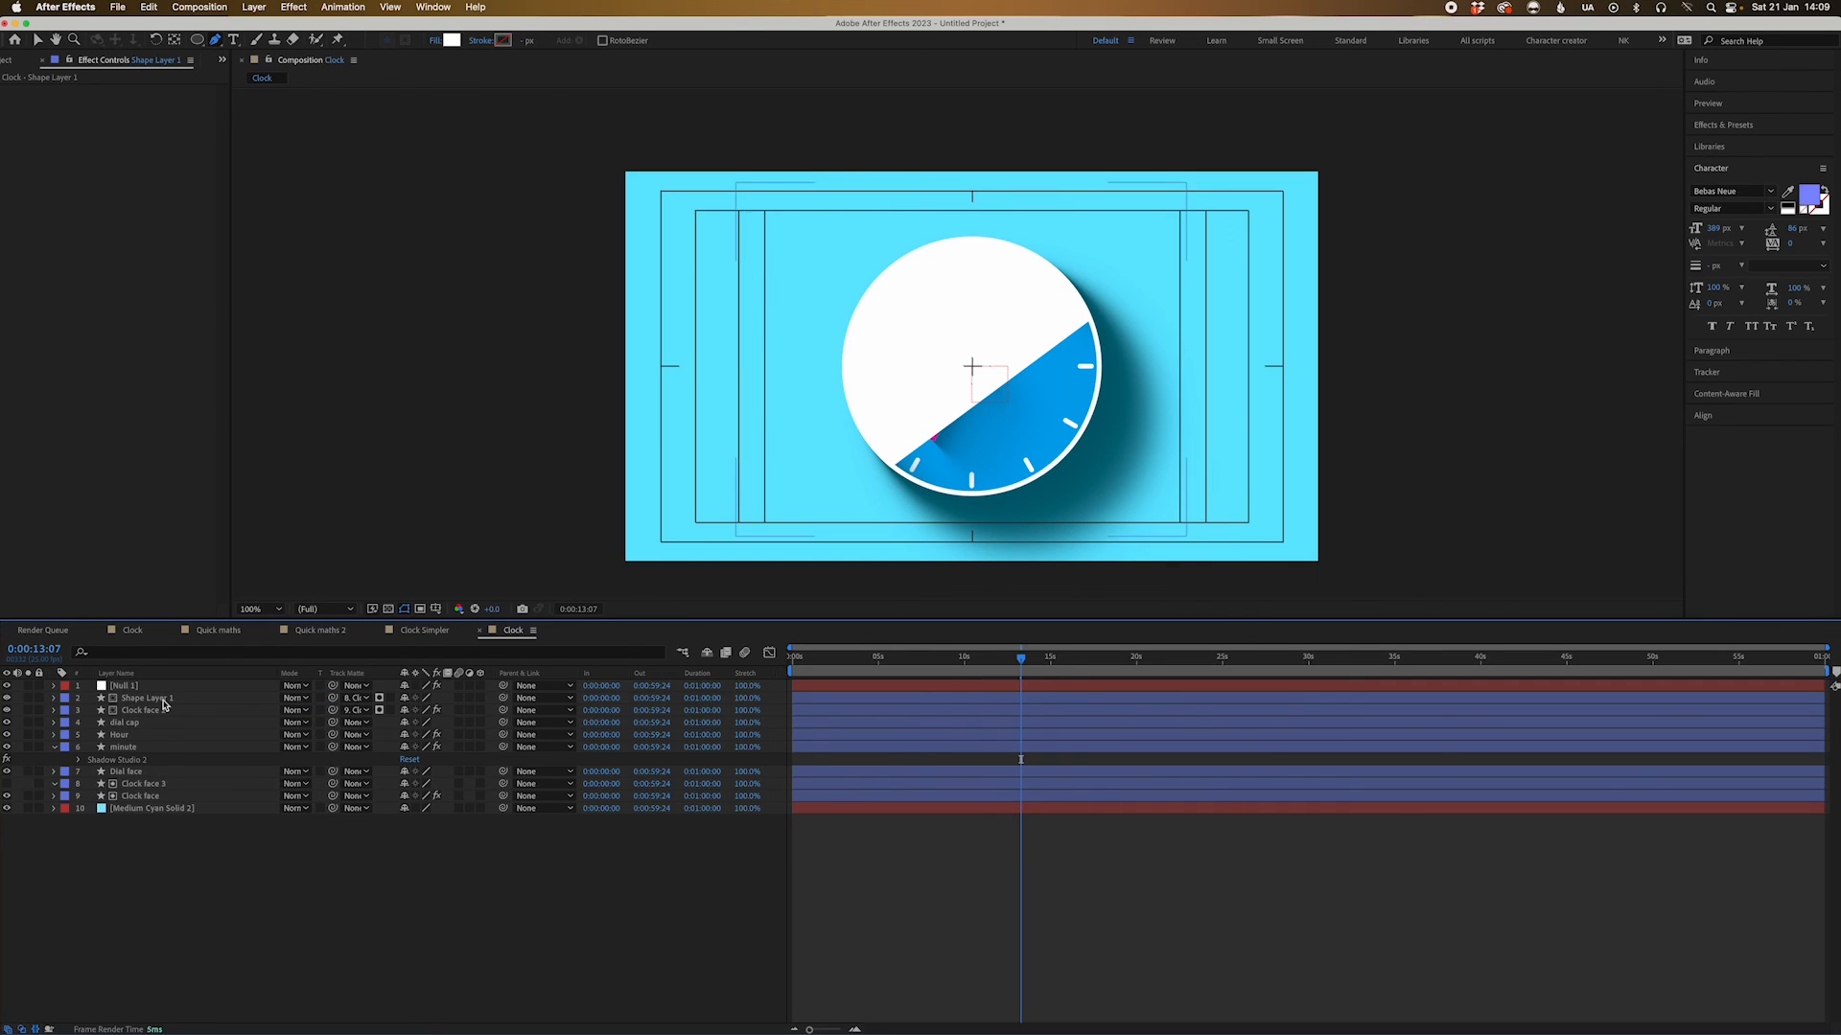
left_click(144, 698)
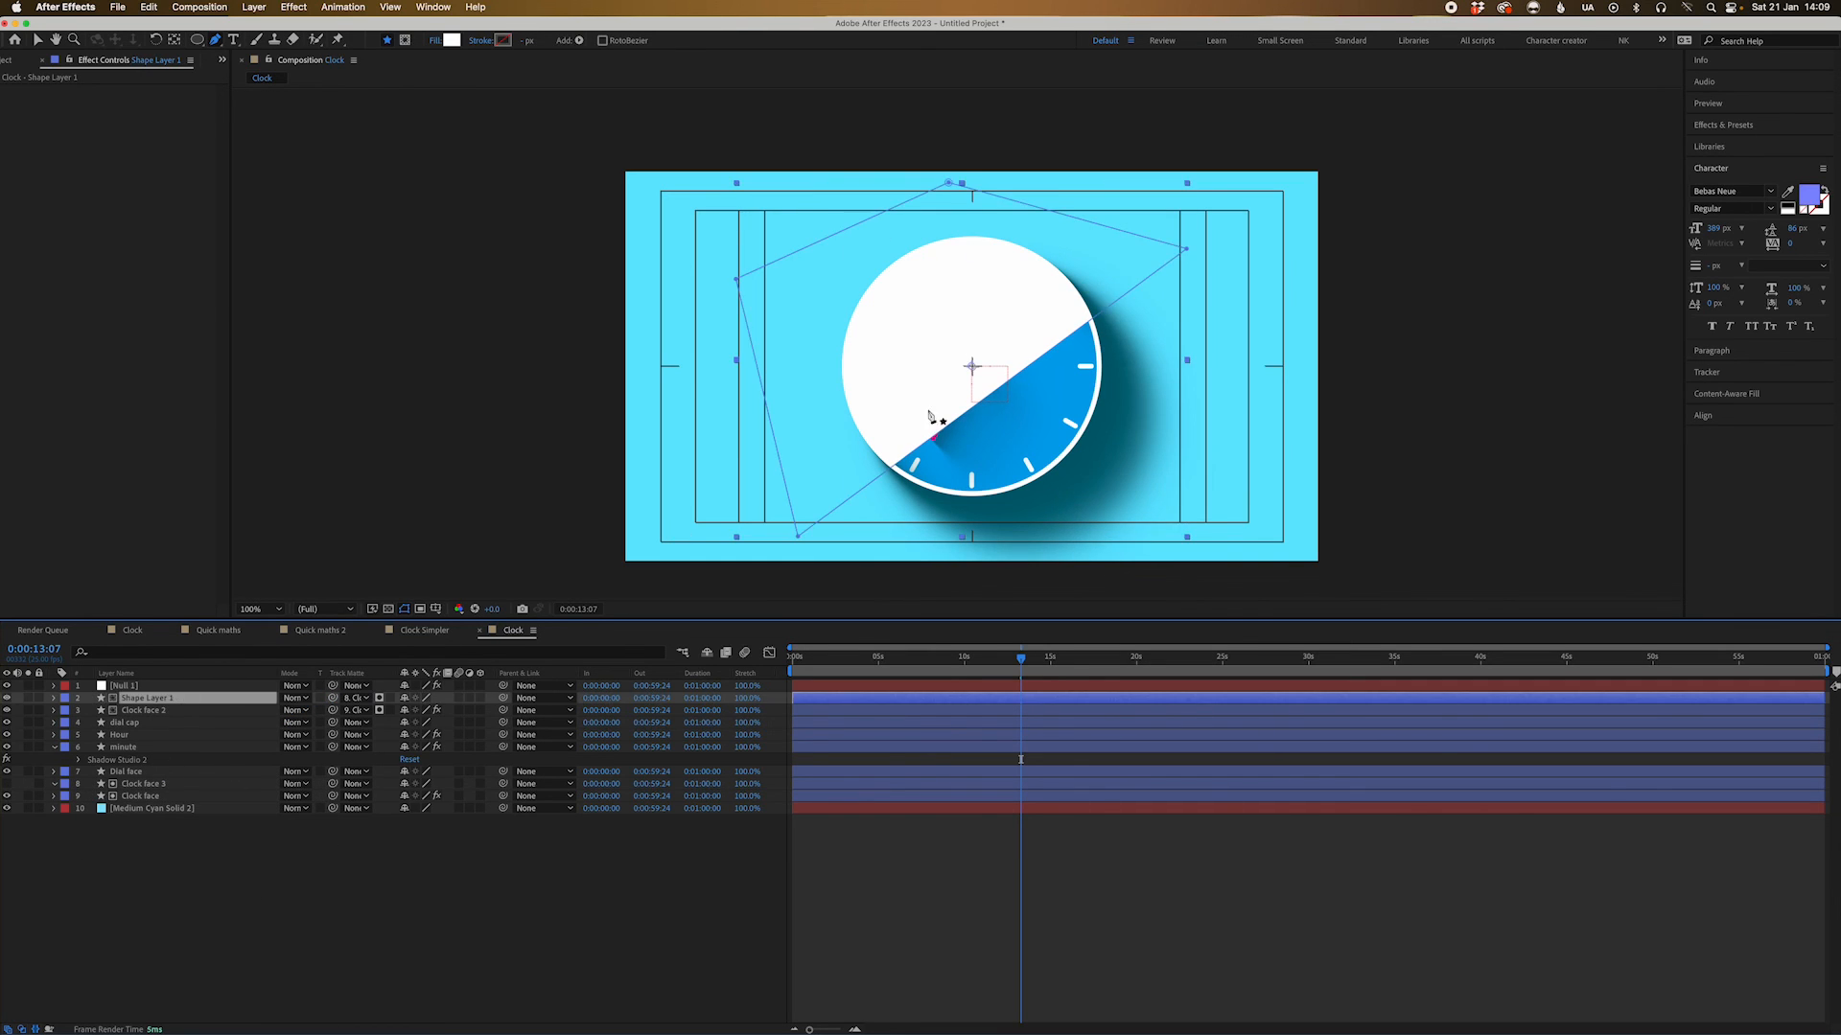